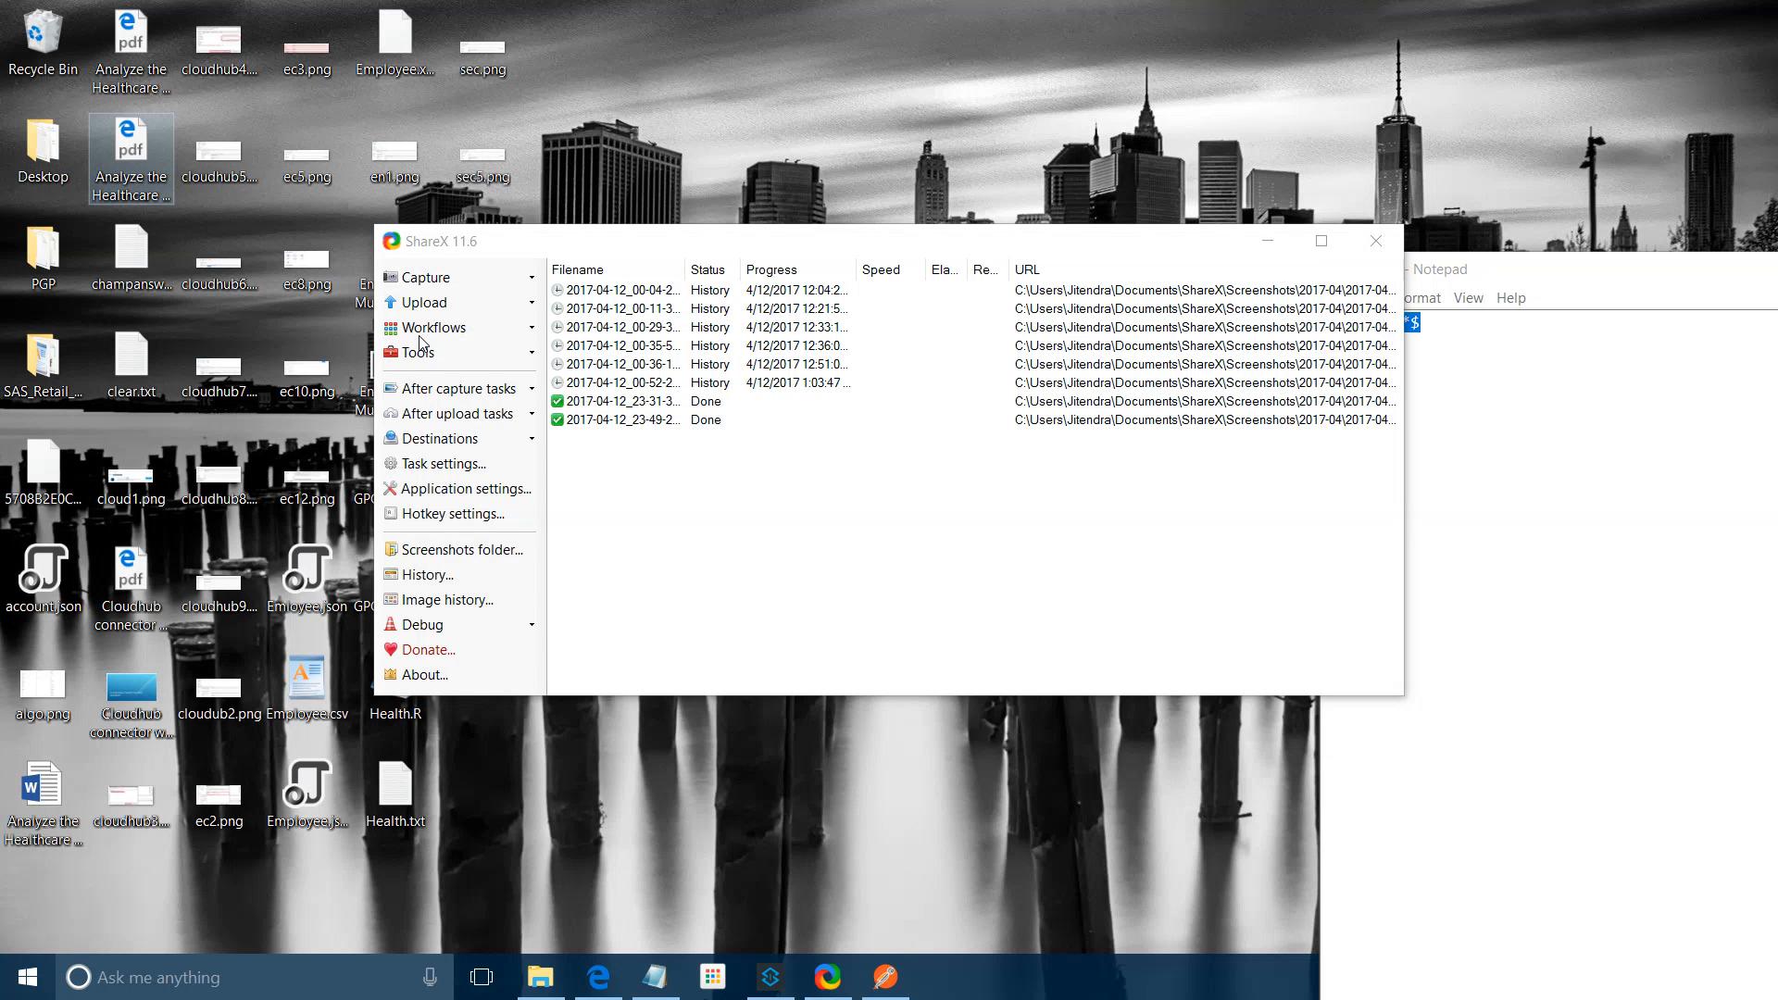
Bring the Anypoint Studio window with the regex-filter-app flow to the front
{"action": "left_click", "coordinate": [1376, 241]}
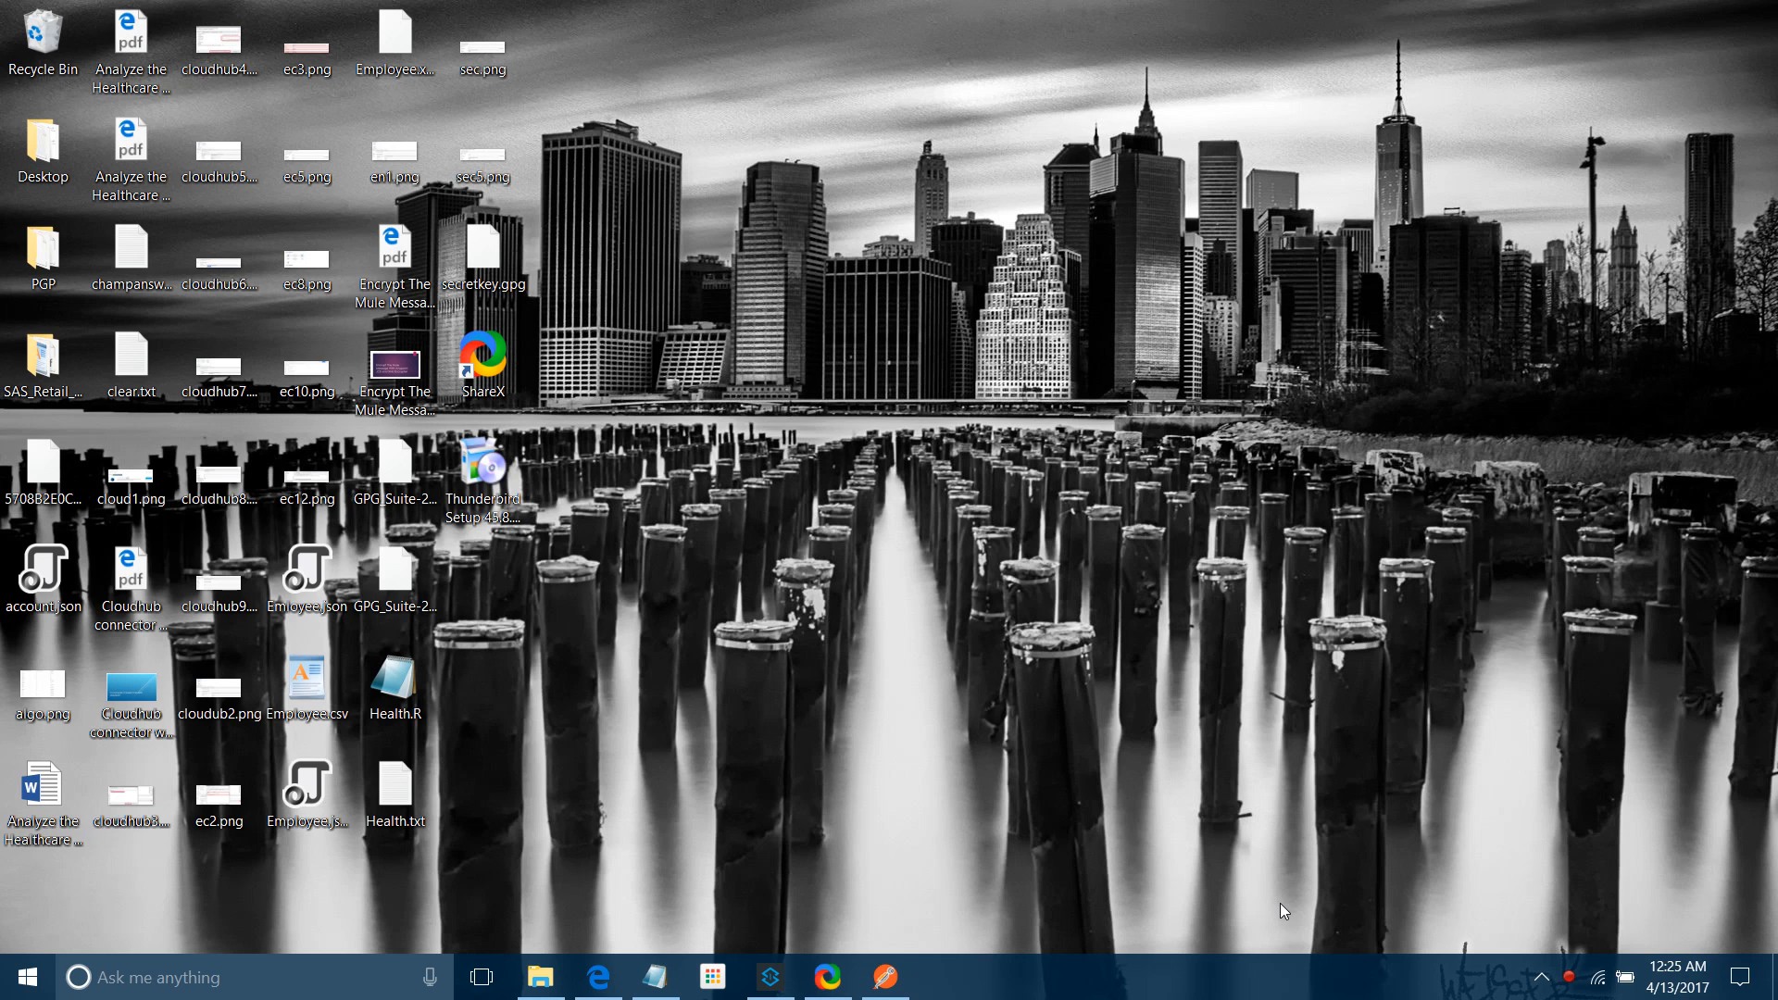
{"action": "left_click", "coordinate": [129, 33]}
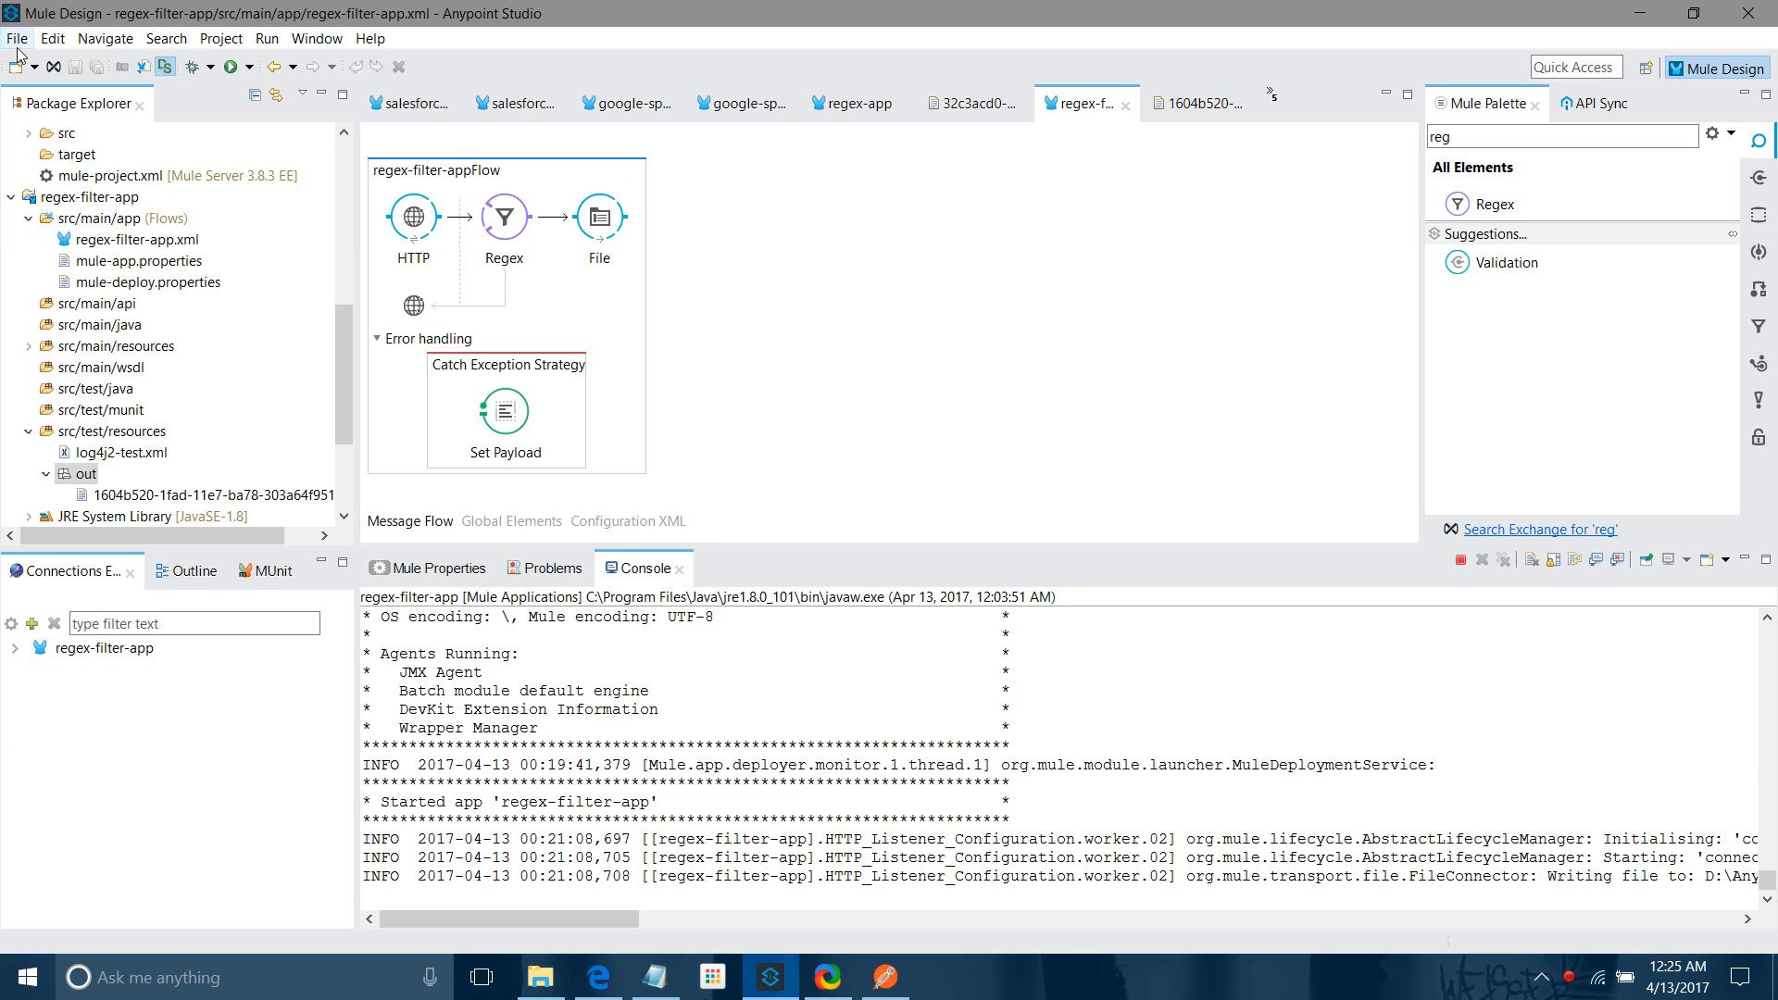
Create a Mule project named regex-filter-application on Mule Server 3.8.3 EE
{"action": "left_click", "coordinate": [17, 37]}
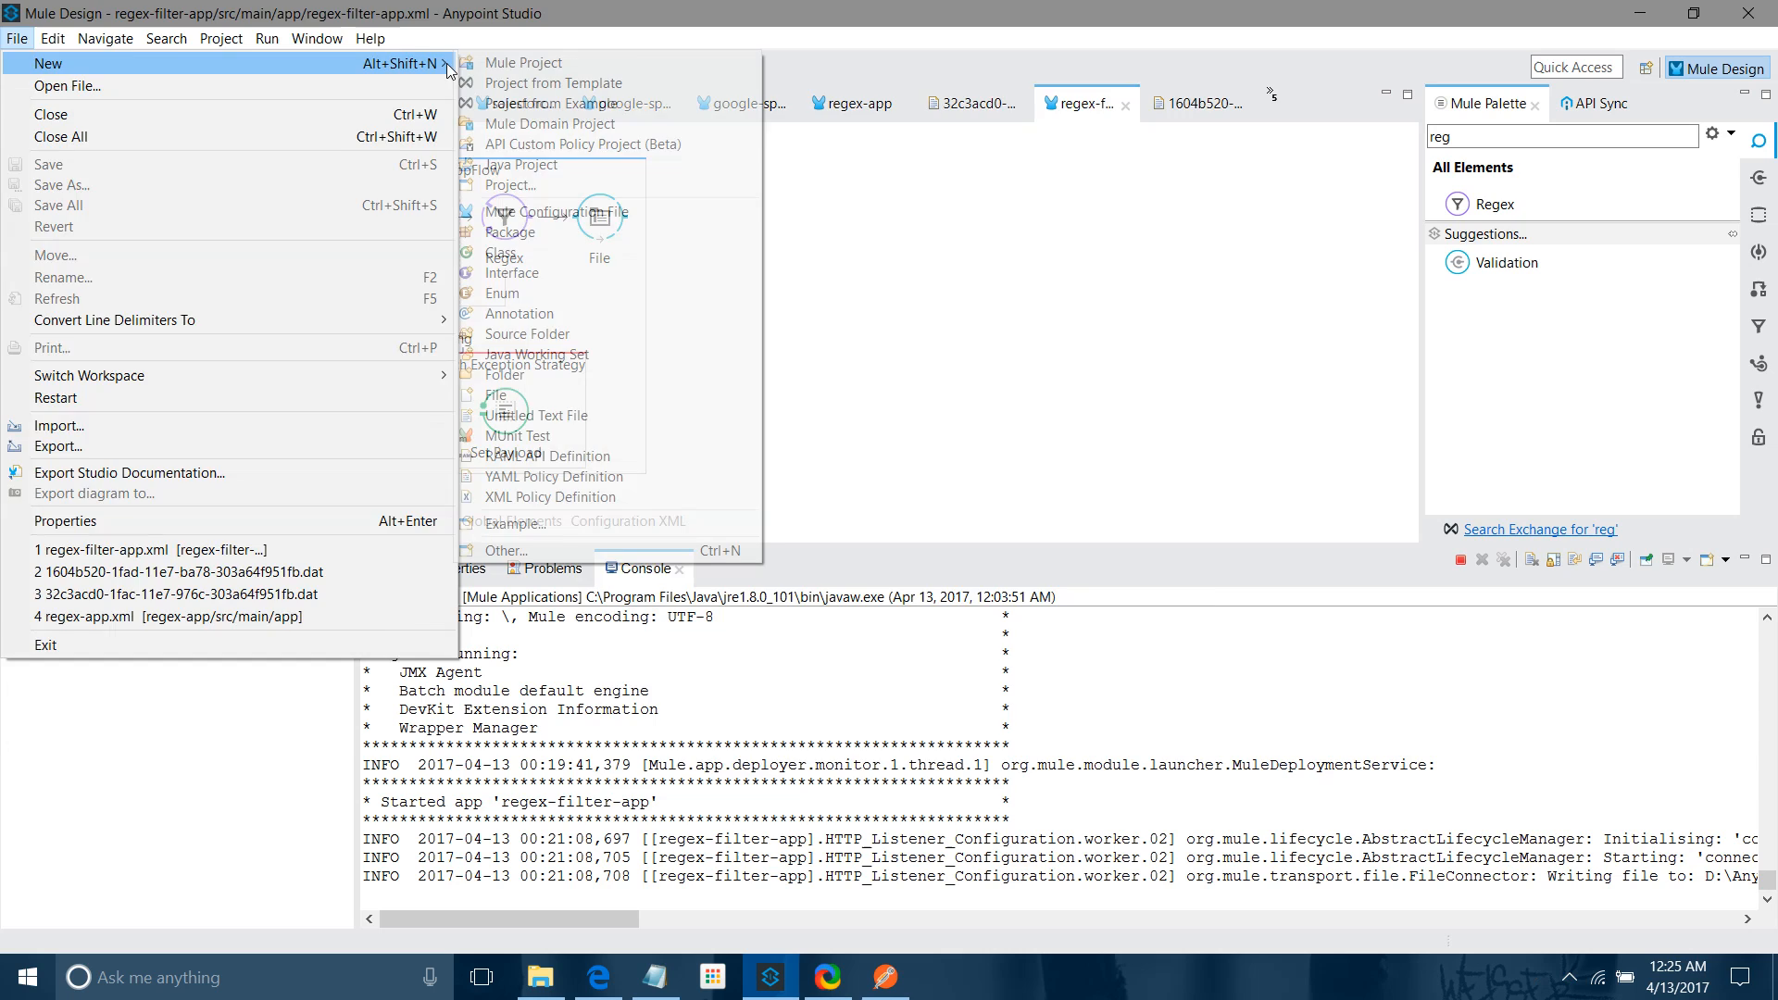
{"action": "left_click", "coordinate": [524, 63]}
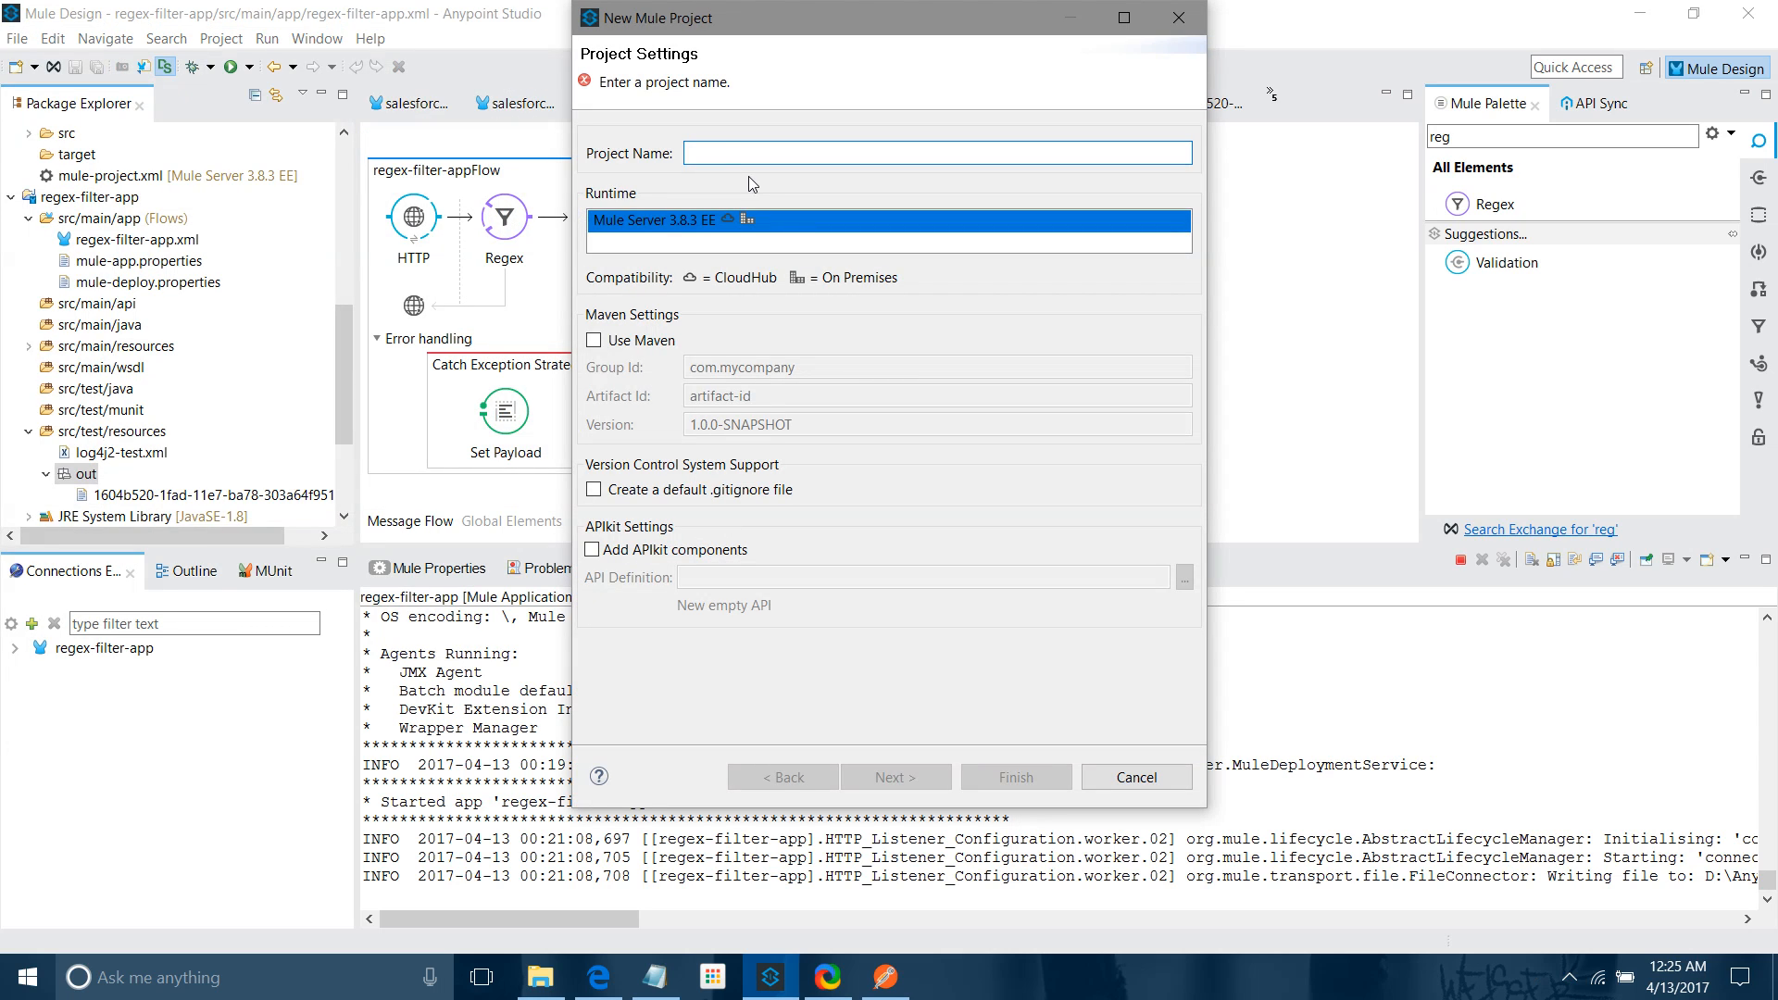
{"action": "type", "text": "regex-filter-applica"}
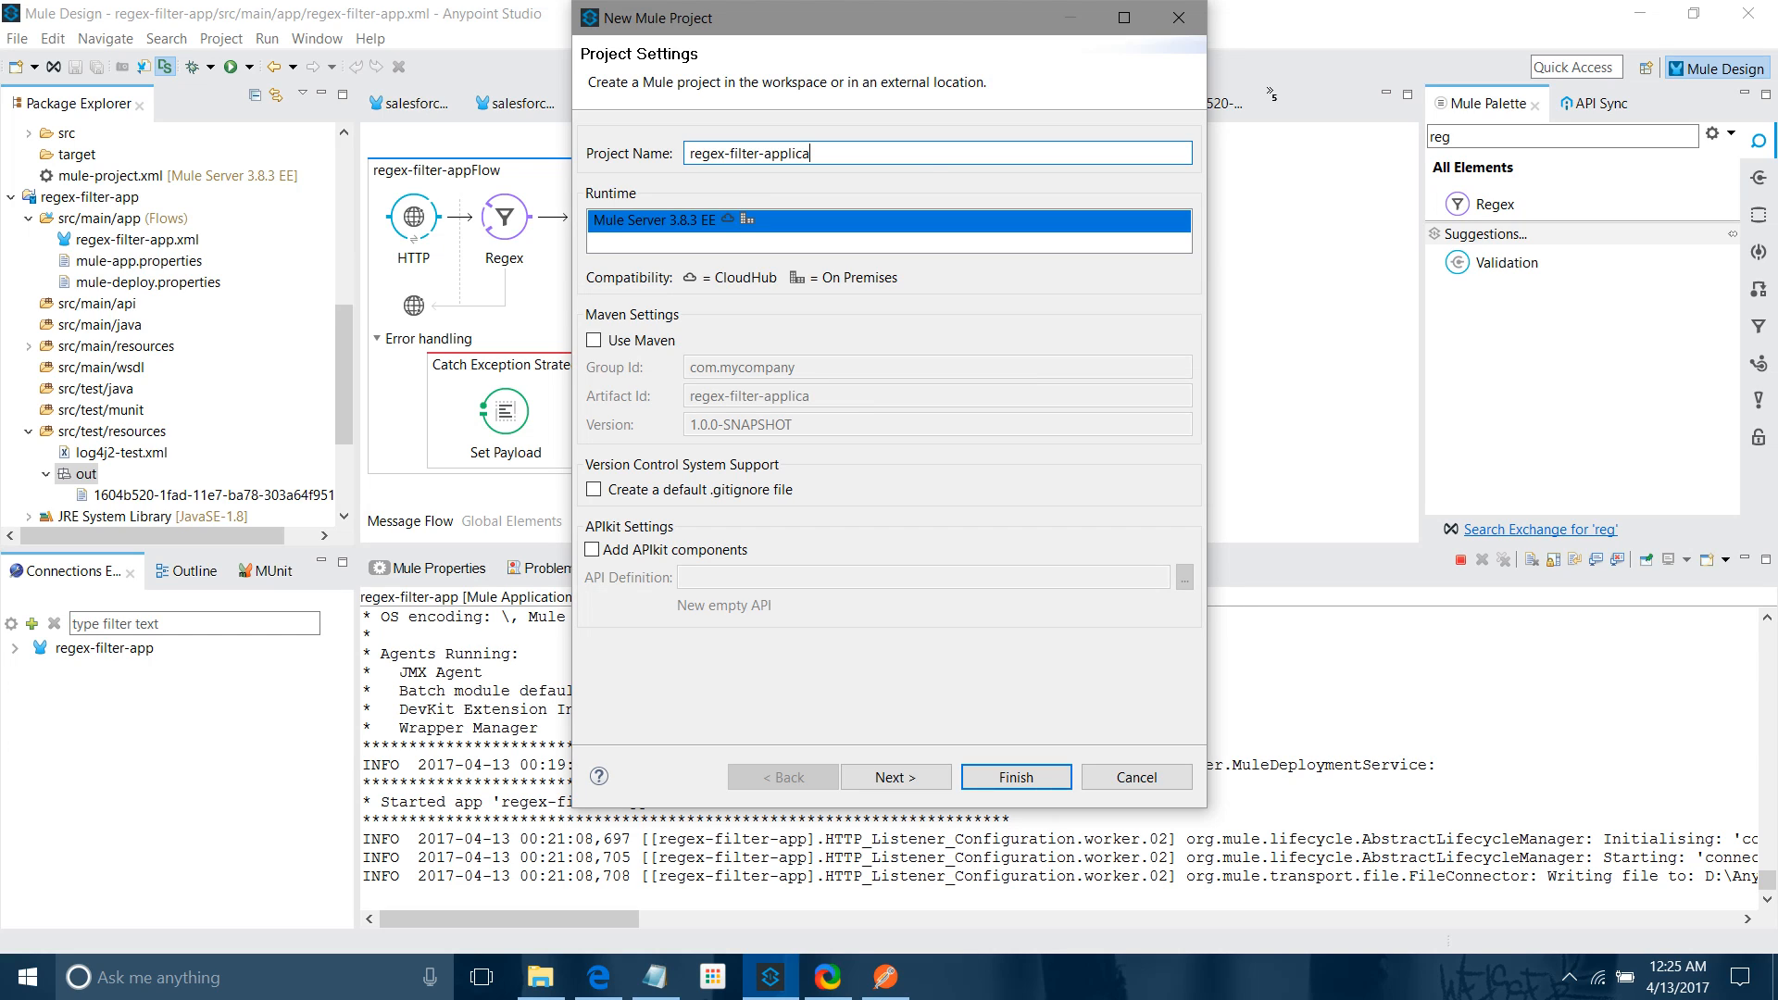
{"action": "type", "text": "tion"}
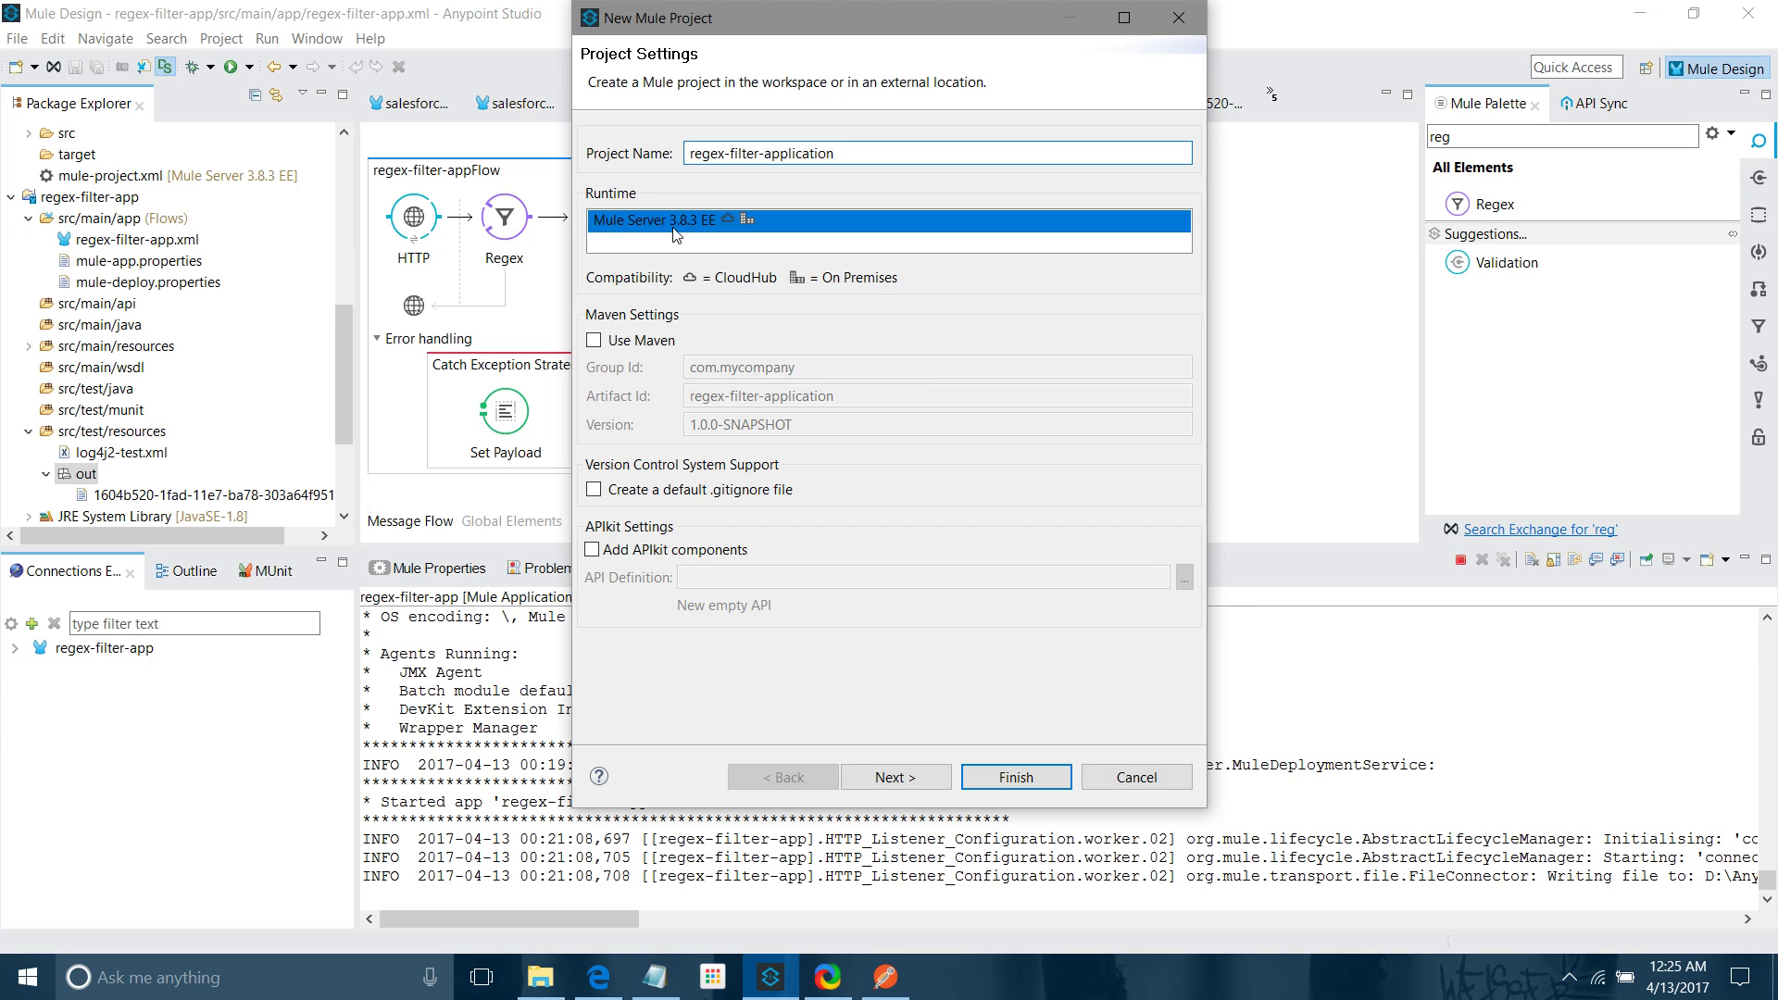
{"action": "mouse_move", "coordinate": [640, 359]}
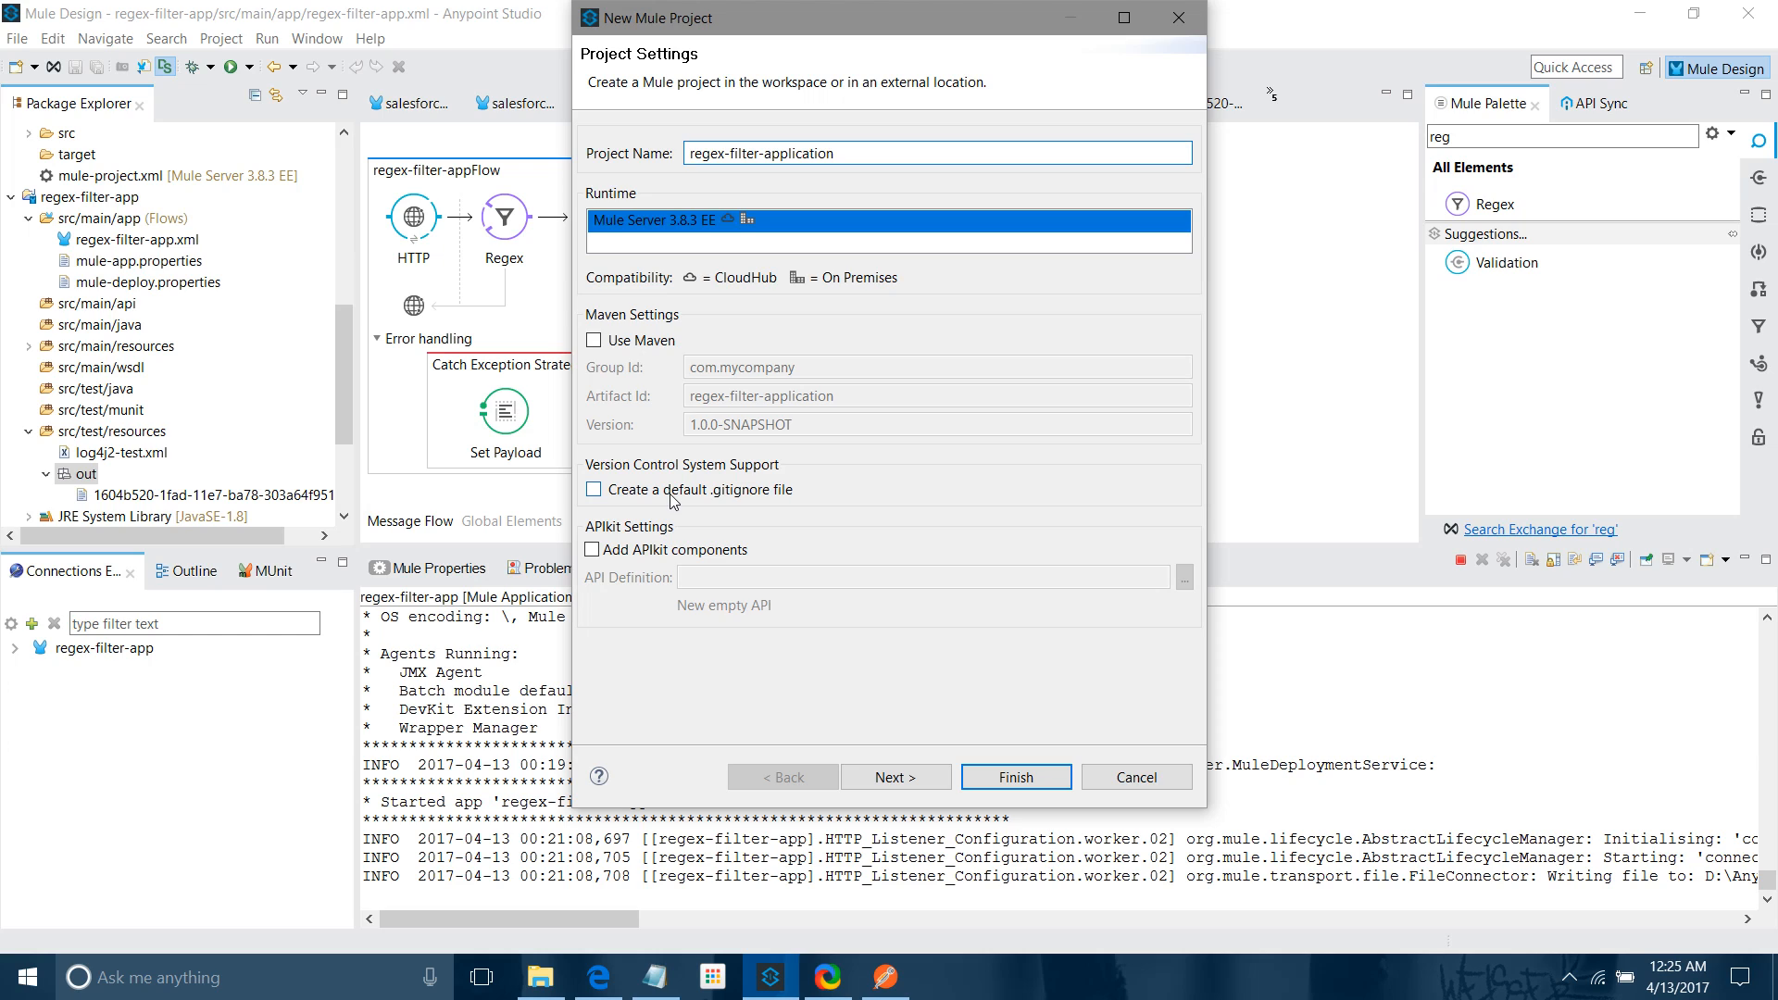
{"action": "mouse_move", "coordinate": [774, 492]}
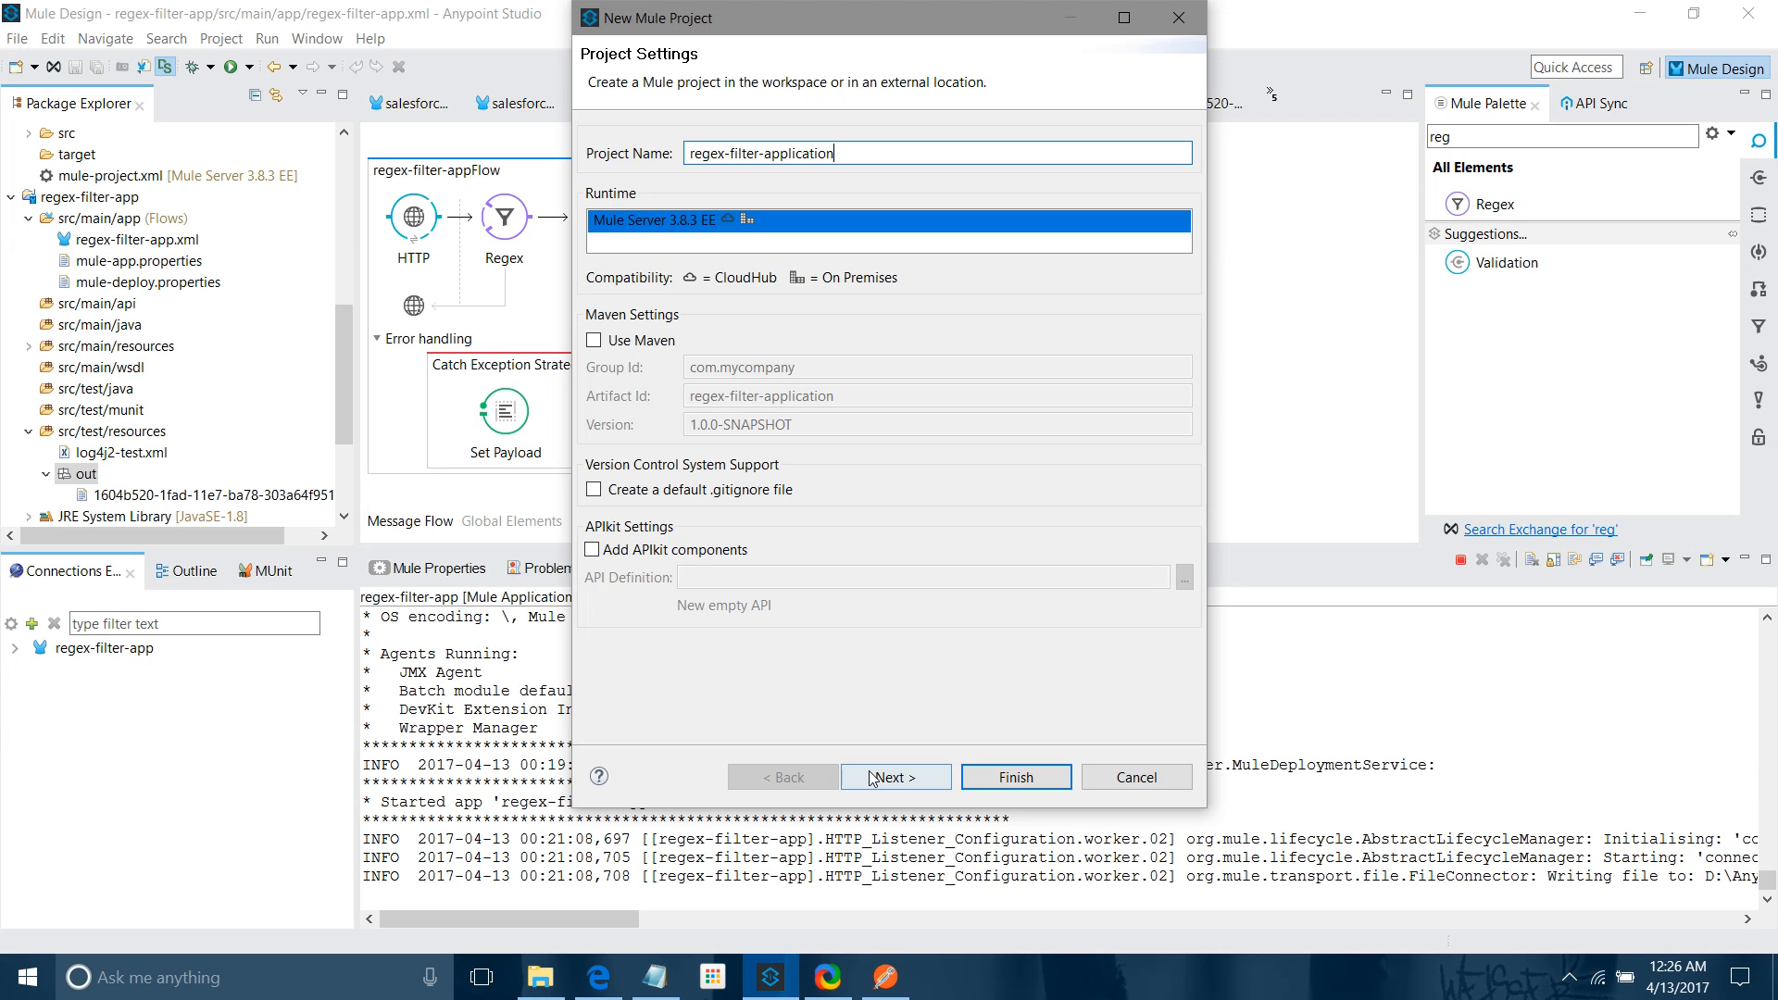
{"action": "left_click", "coordinate": [1013, 776]}
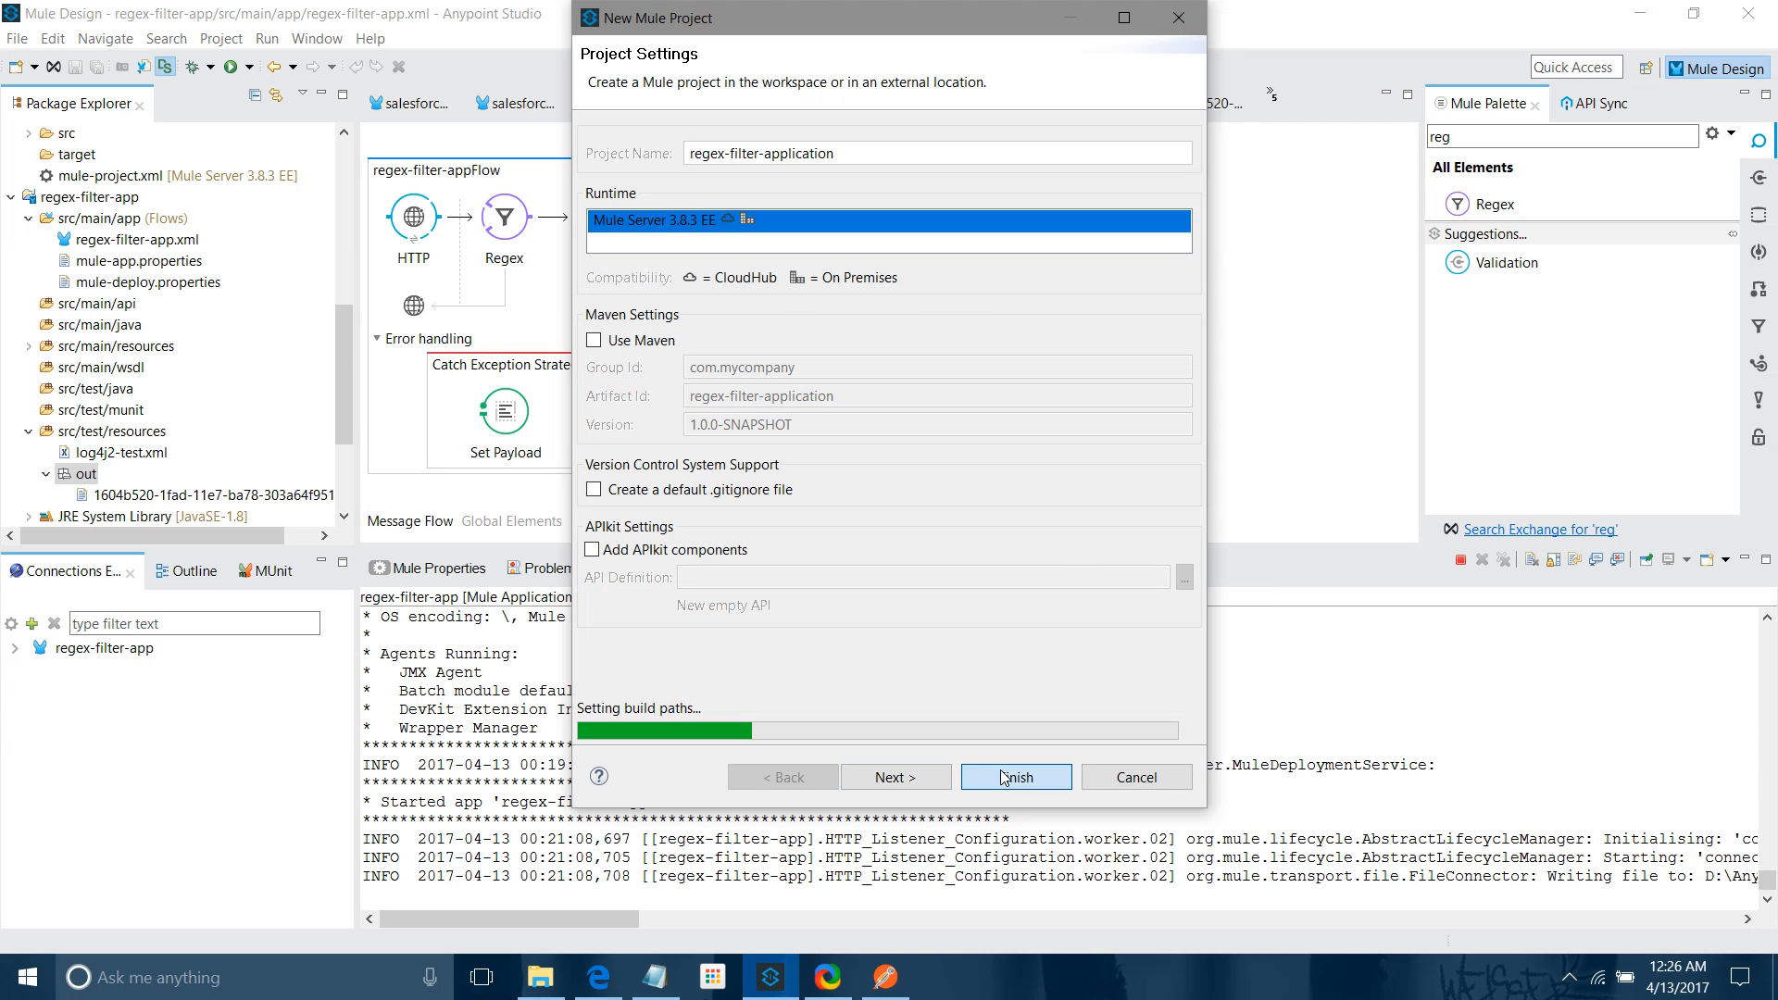
Add an HTTP listener with a default HTTP_Listener_Configuration on port 8081
{"action": "left_click", "coordinate": [1013, 776]}
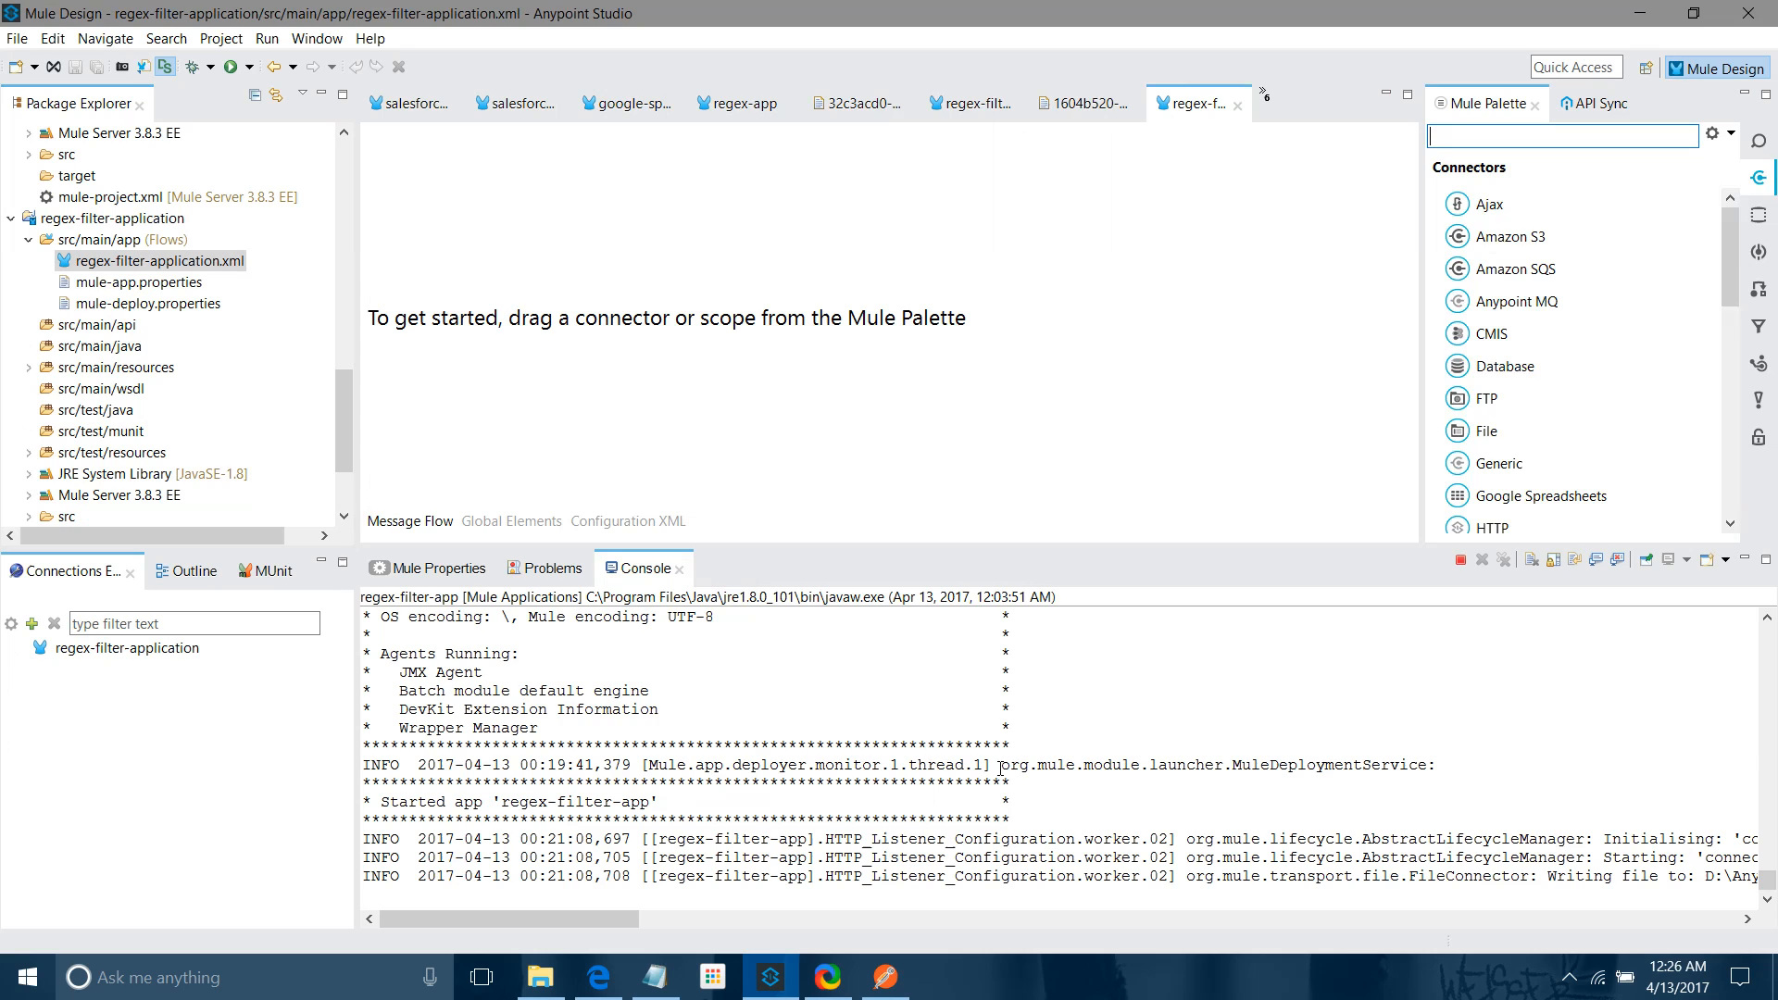
{"action": "type", "text": "htt"}
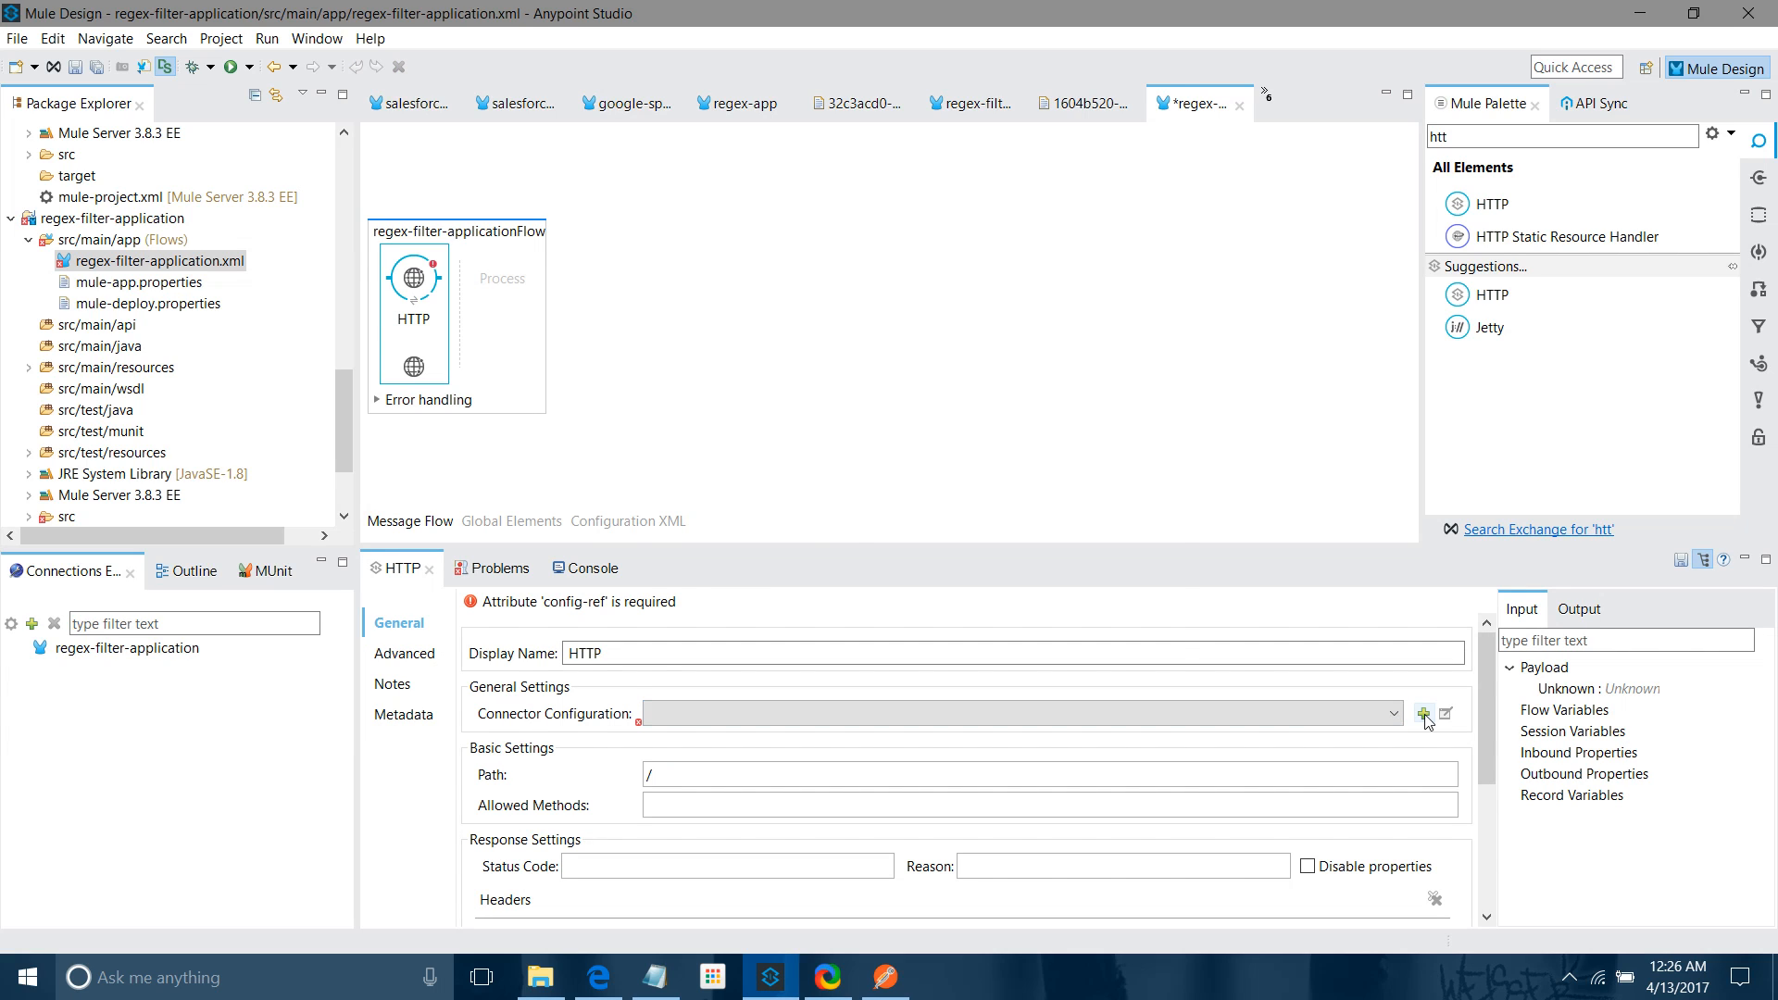
{"action": "left_click", "coordinate": [1422, 711]}
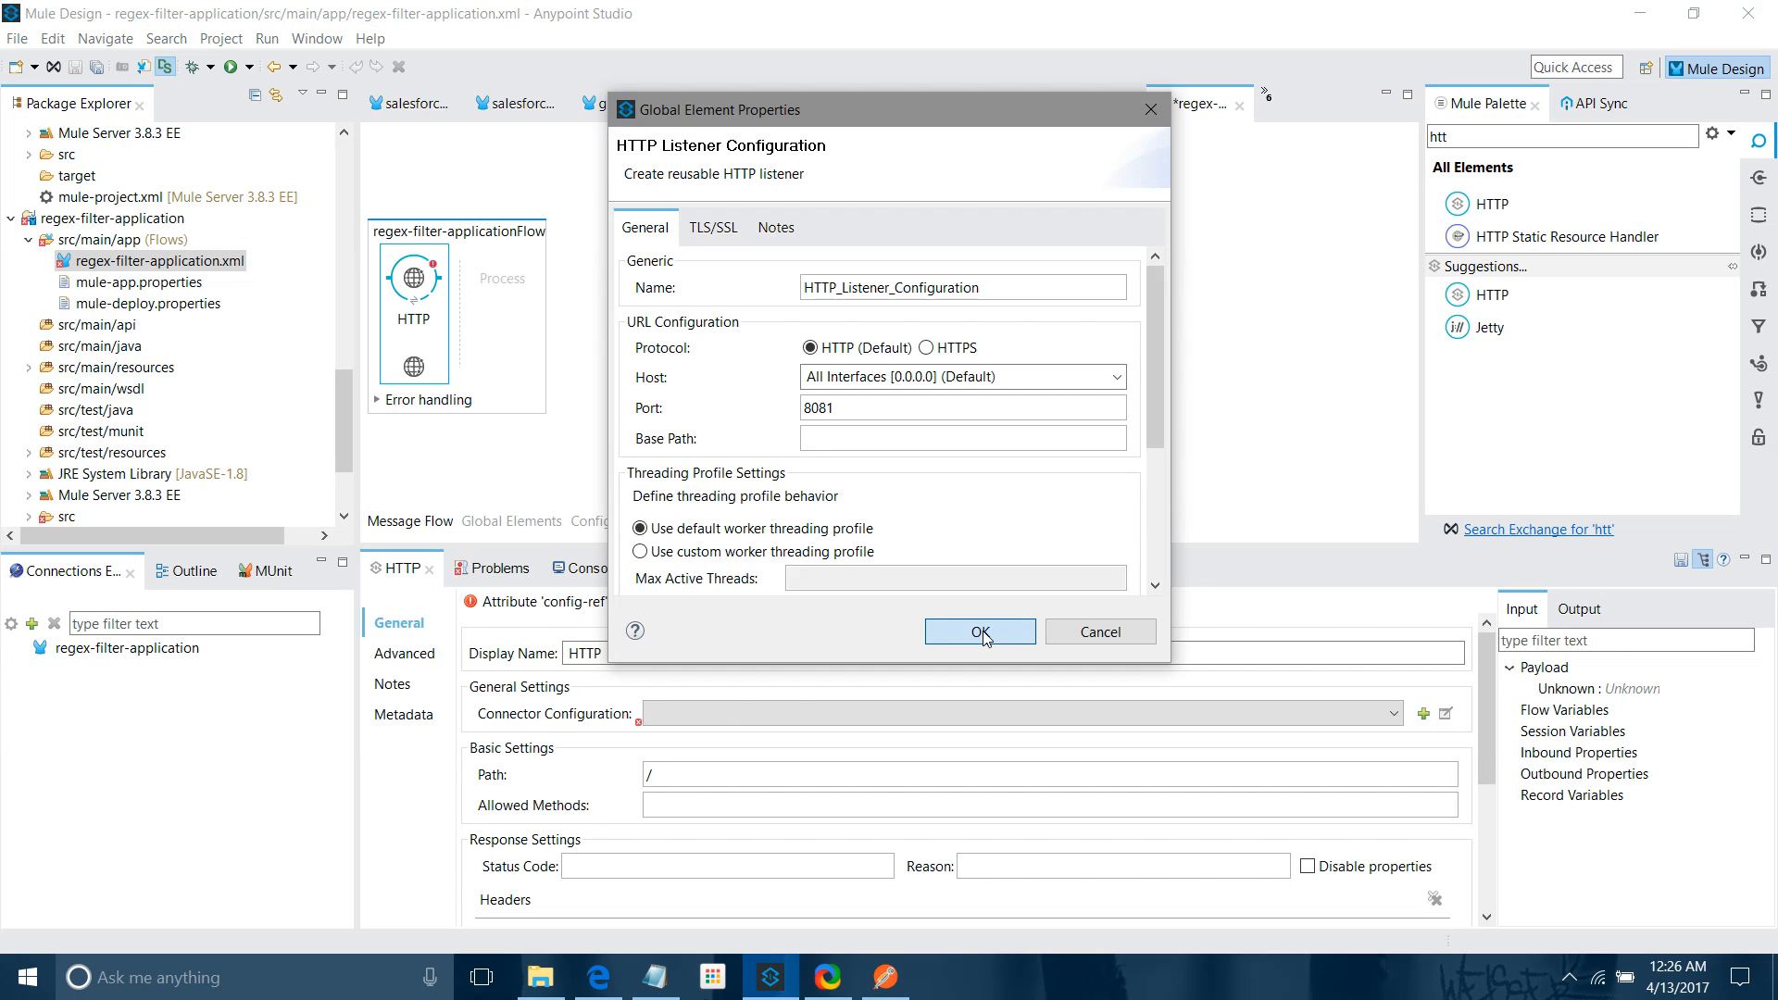
{"action": "left_click", "coordinate": [978, 631]}
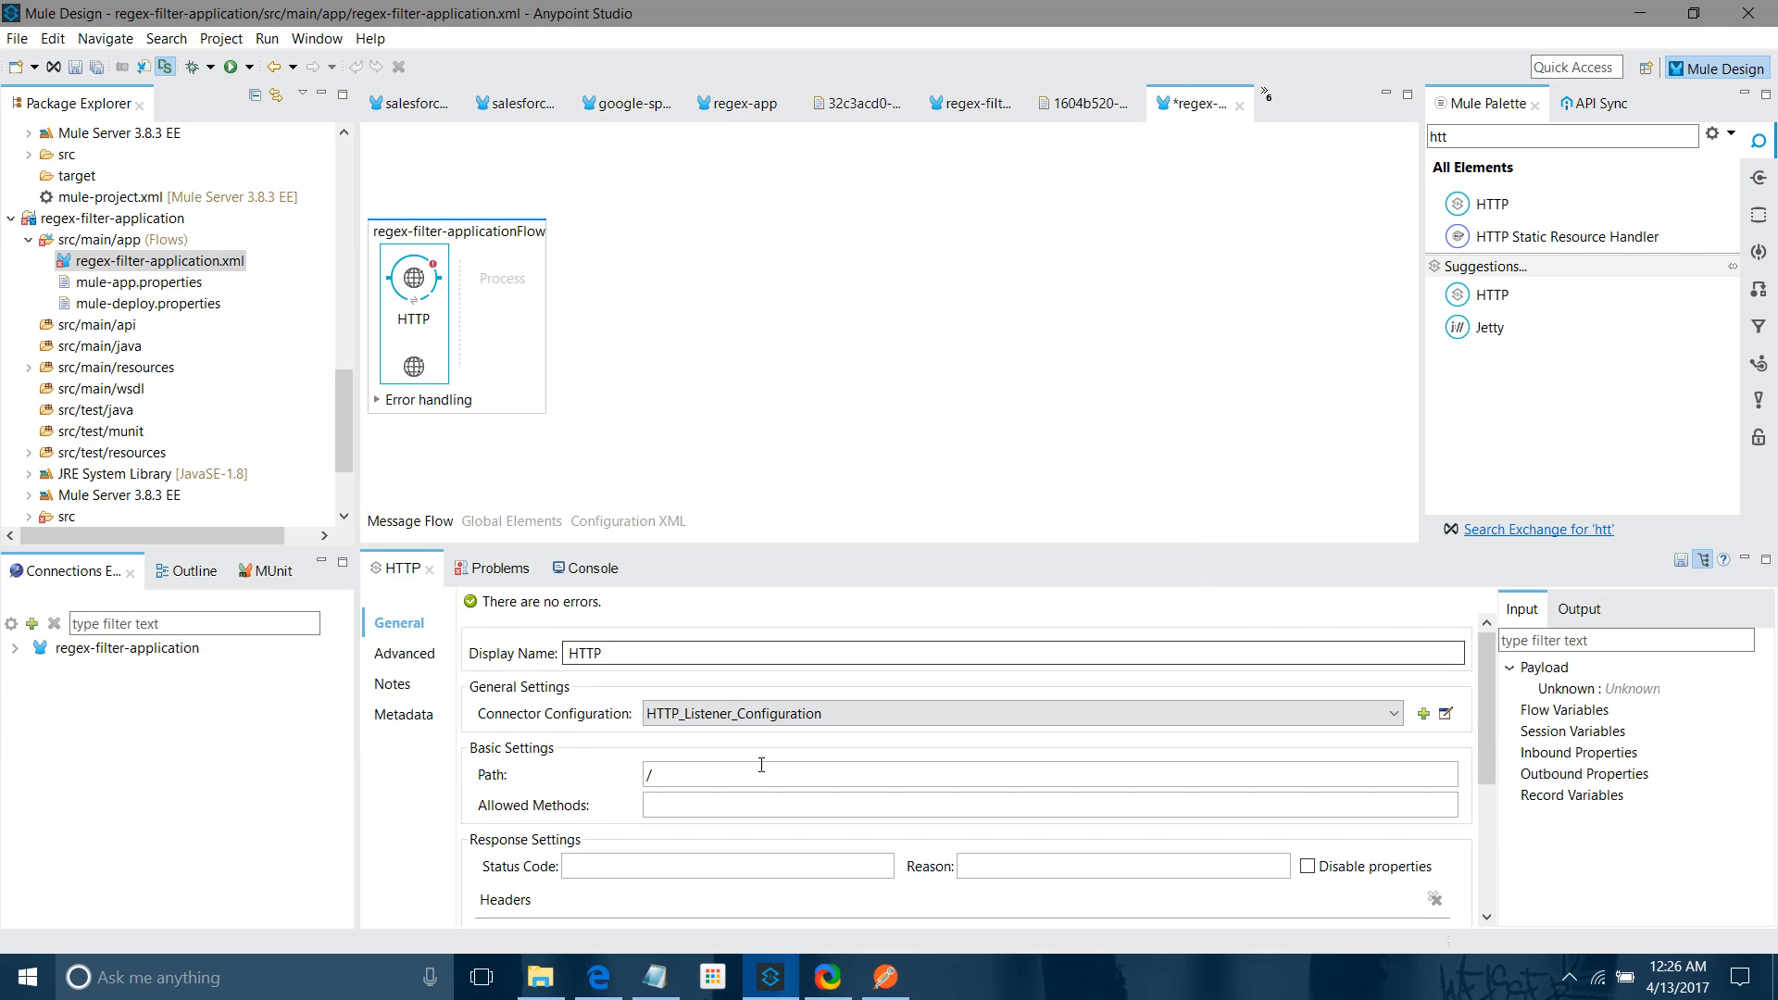
Set the listener path to /regex and allowed methods to POST
{"action": "type", "text": "re"}
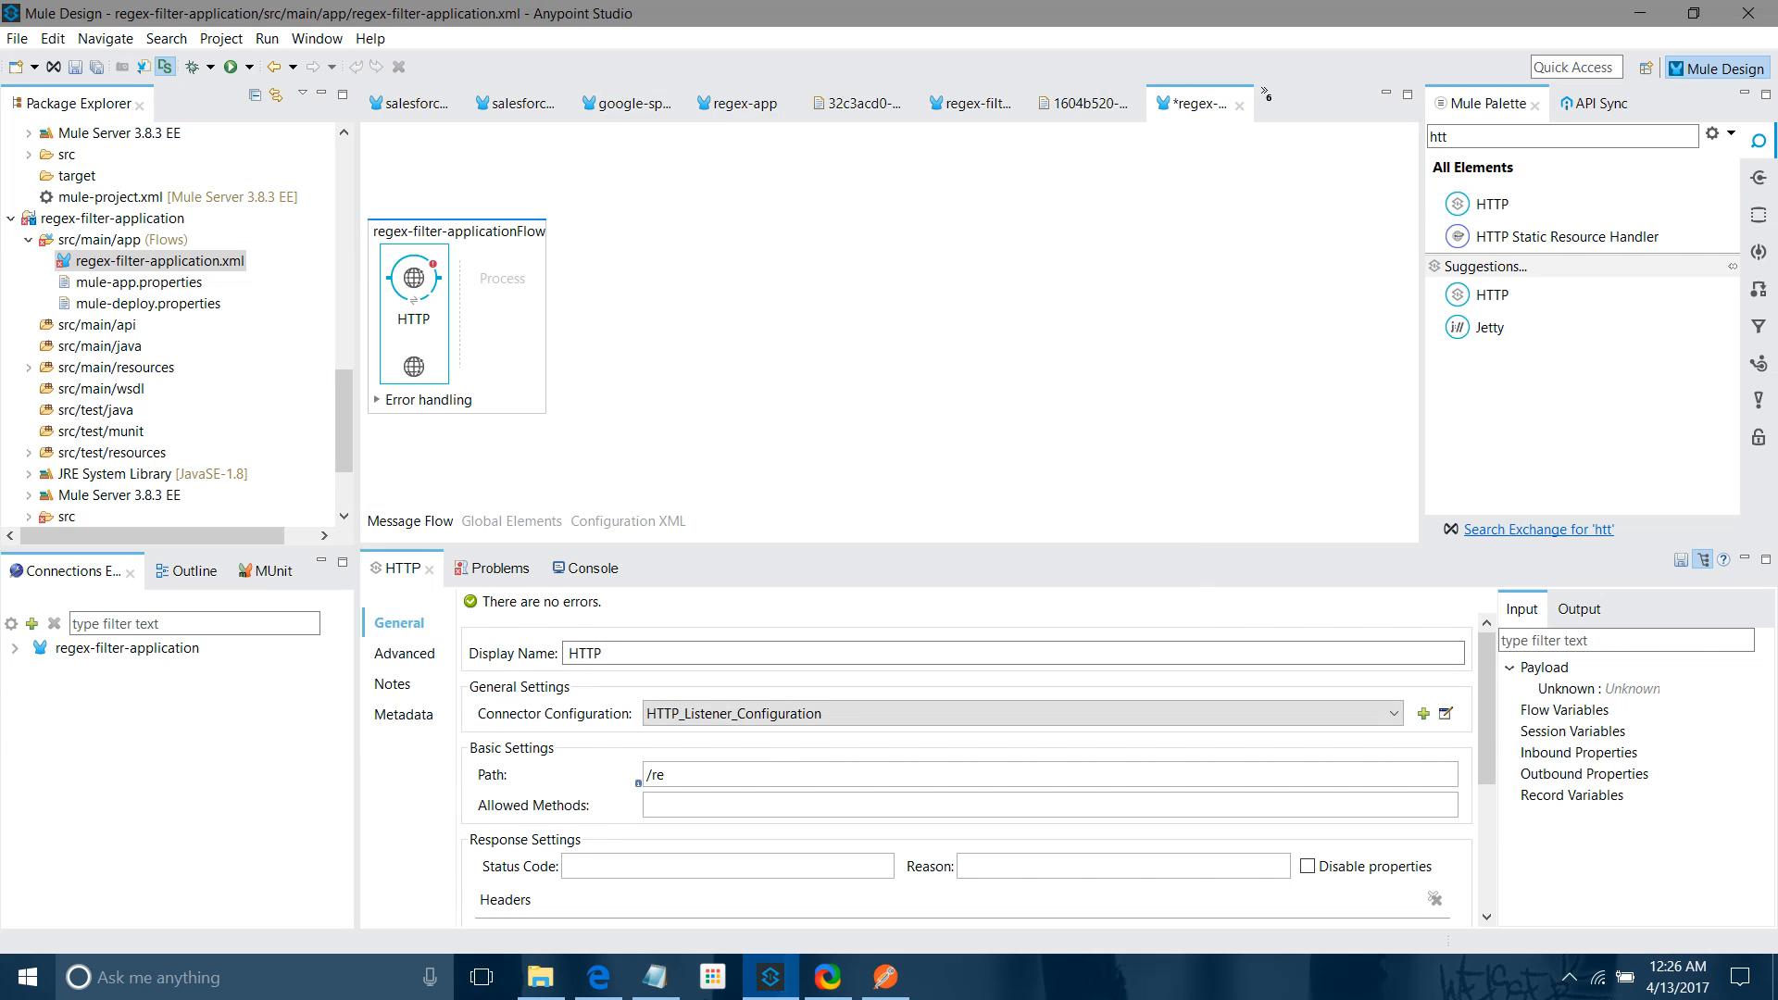
{"action": "type", "text": "gex"}
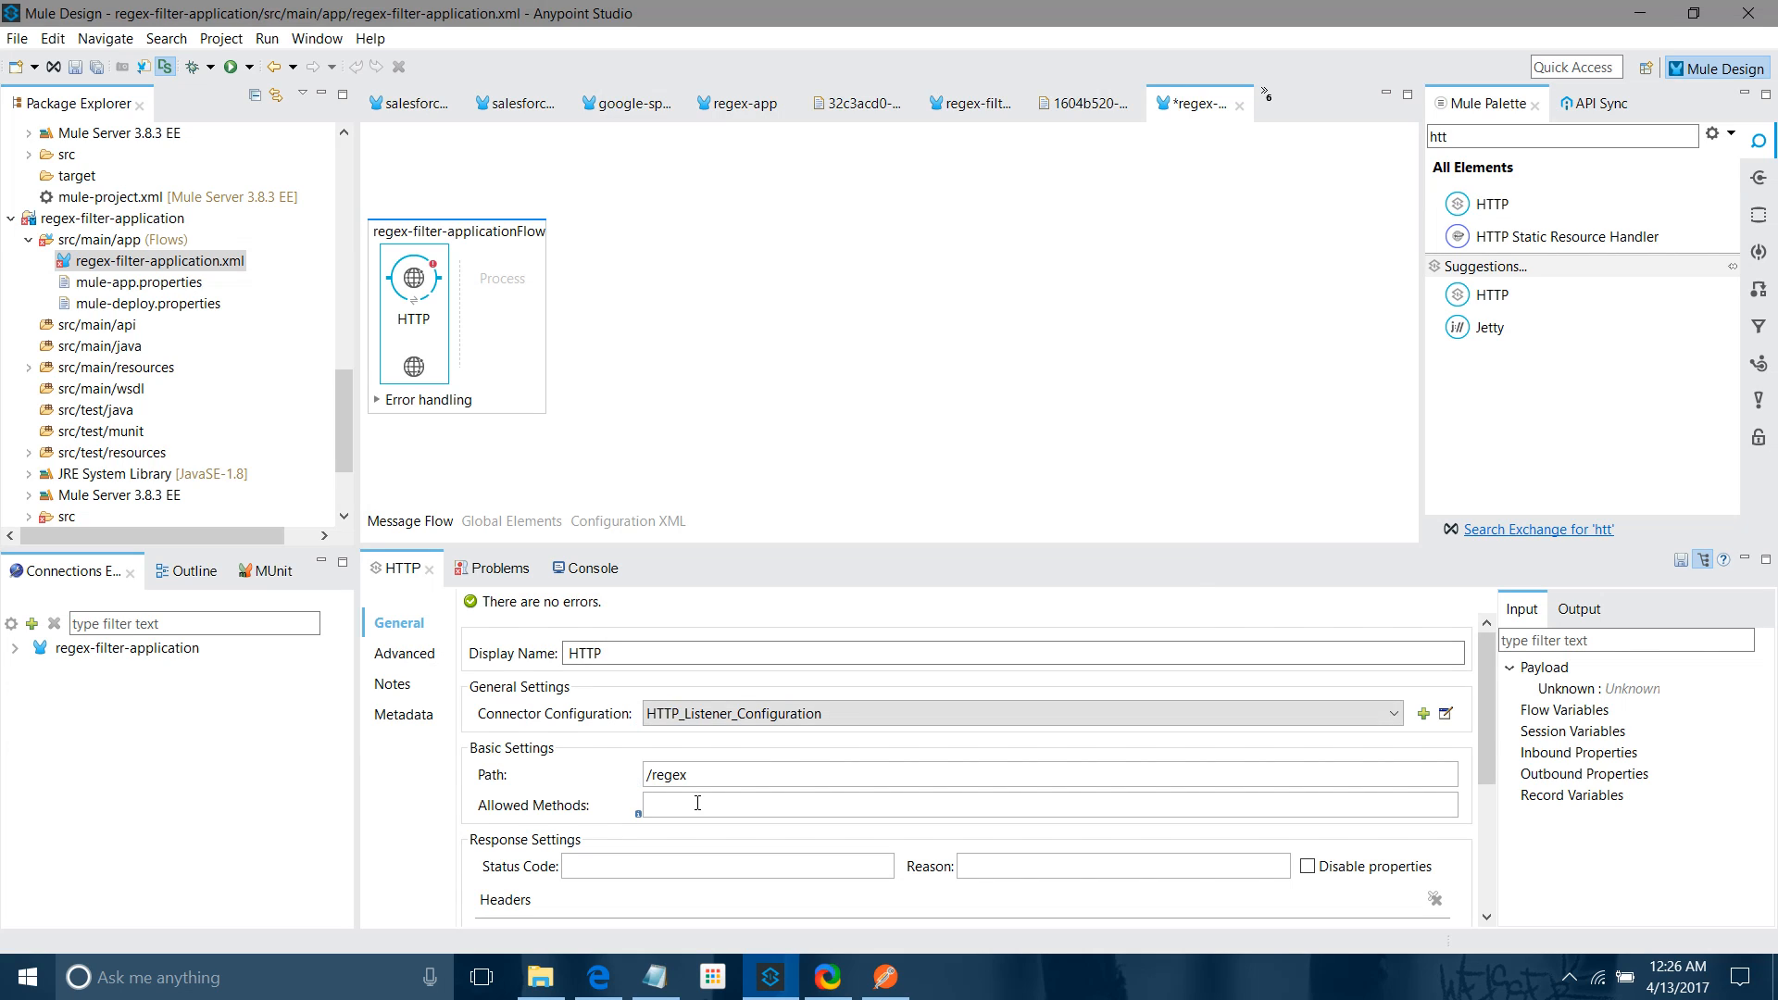
{"action": "type", "text": "POST"}
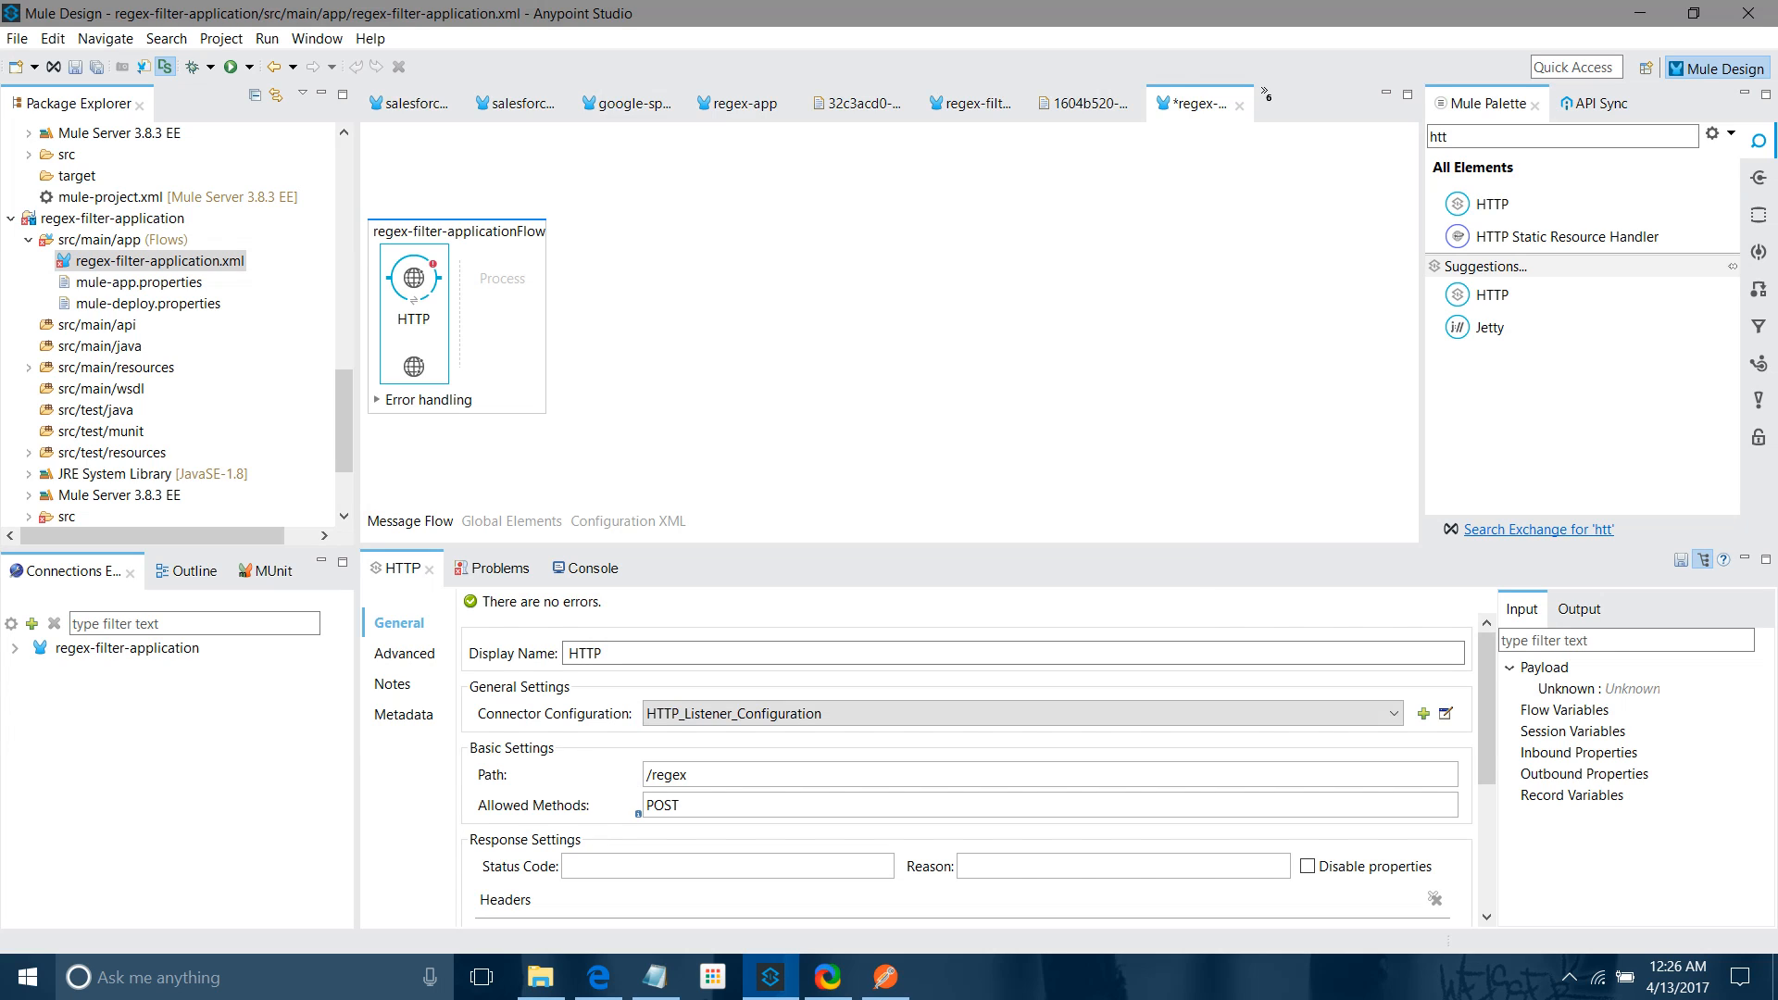
Add a Regex filter after HTTP with pattern ^[1-9]\d*$ passing only numeric payloads
{"action": "left_click", "coordinate": [1514, 667]}
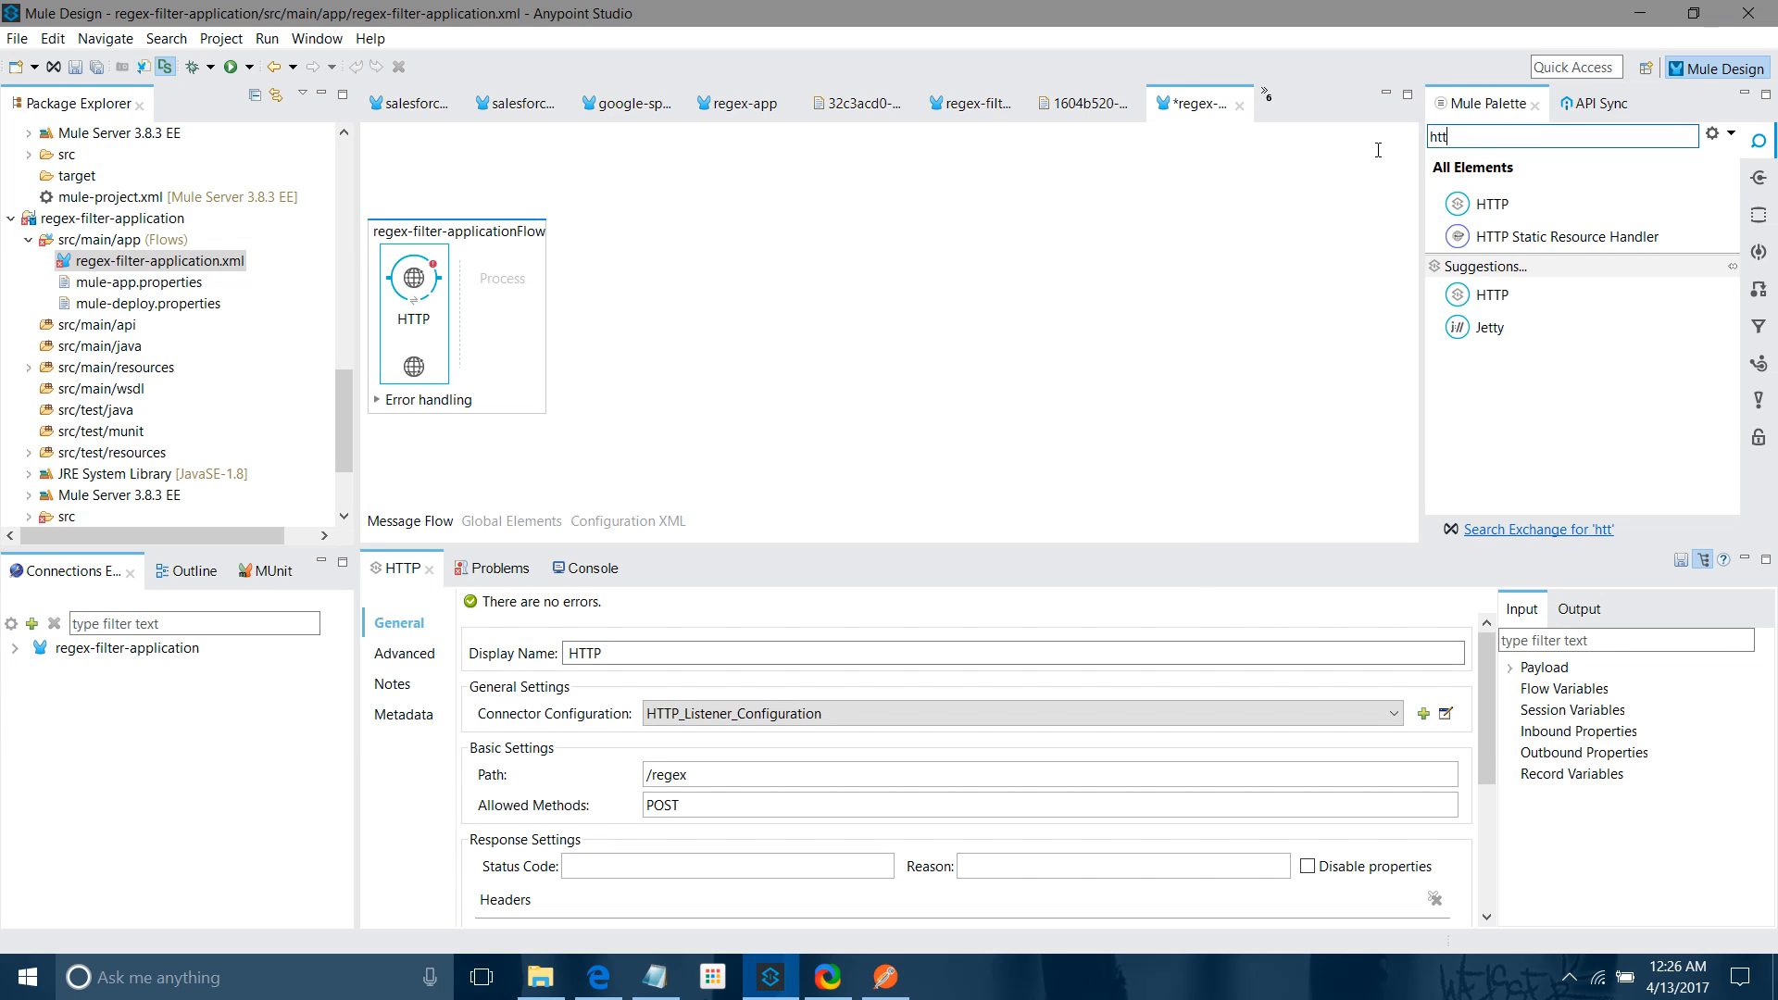
{"action": "type", "text": "regex"}
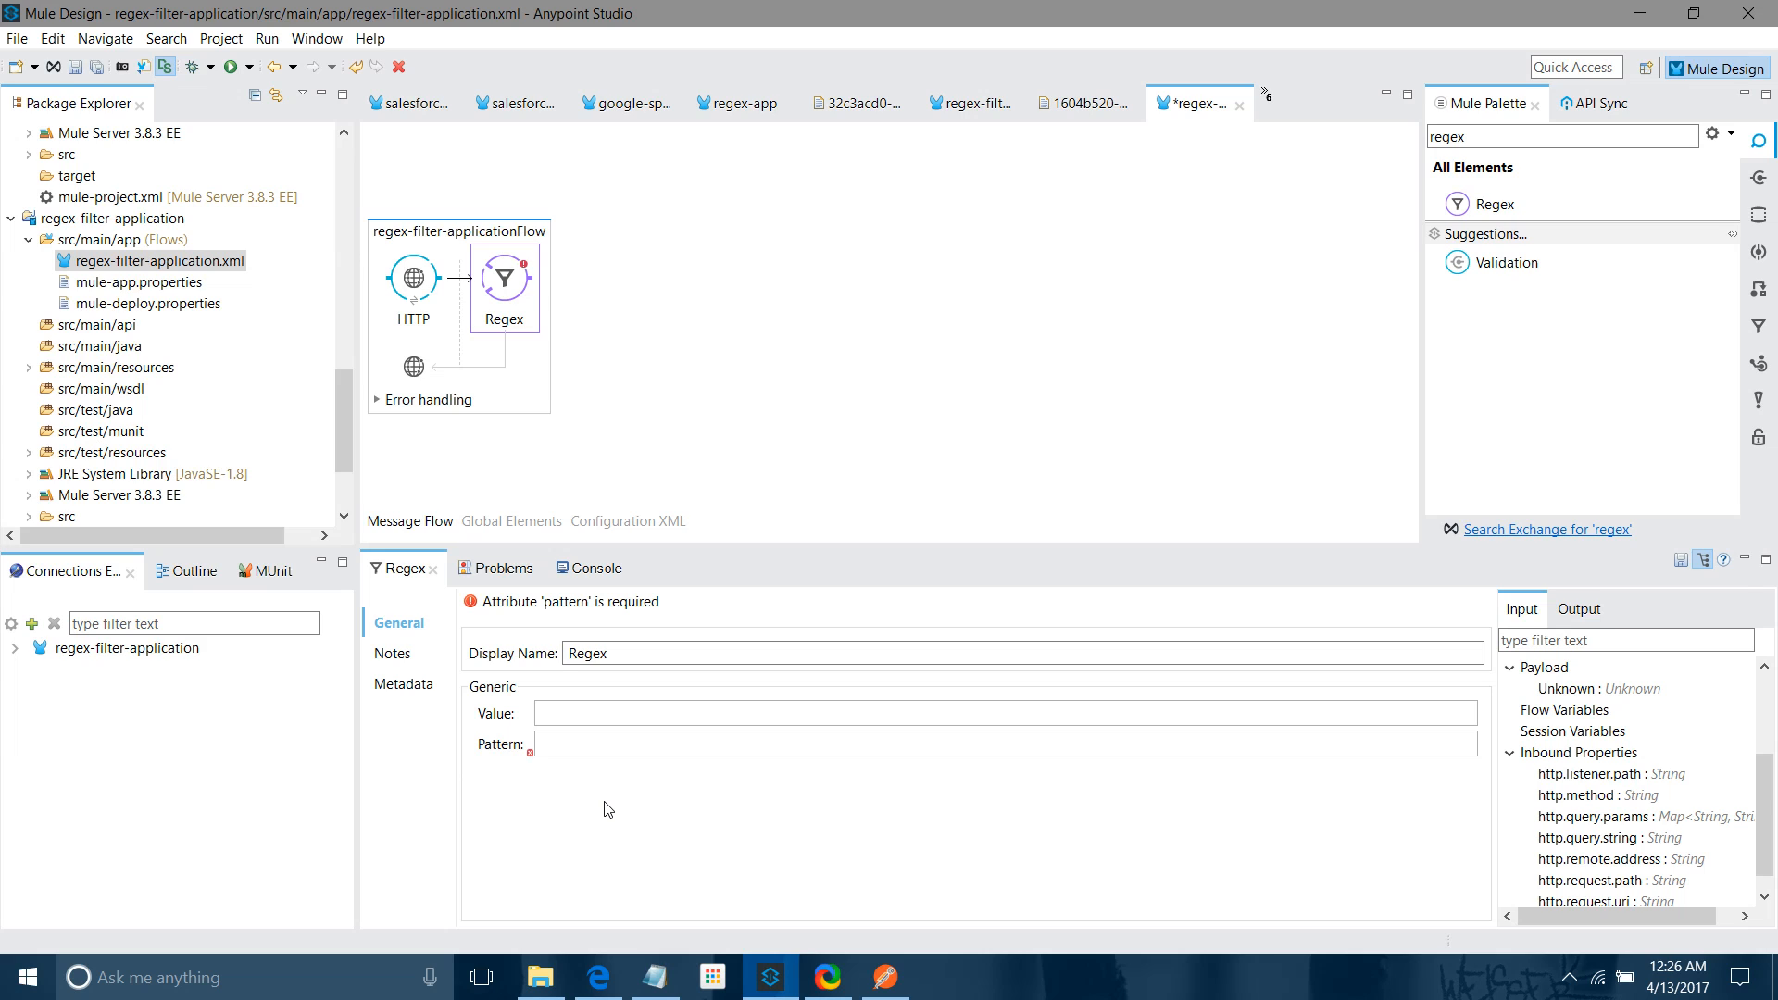
{"action": "left_click", "coordinate": [656, 976]}
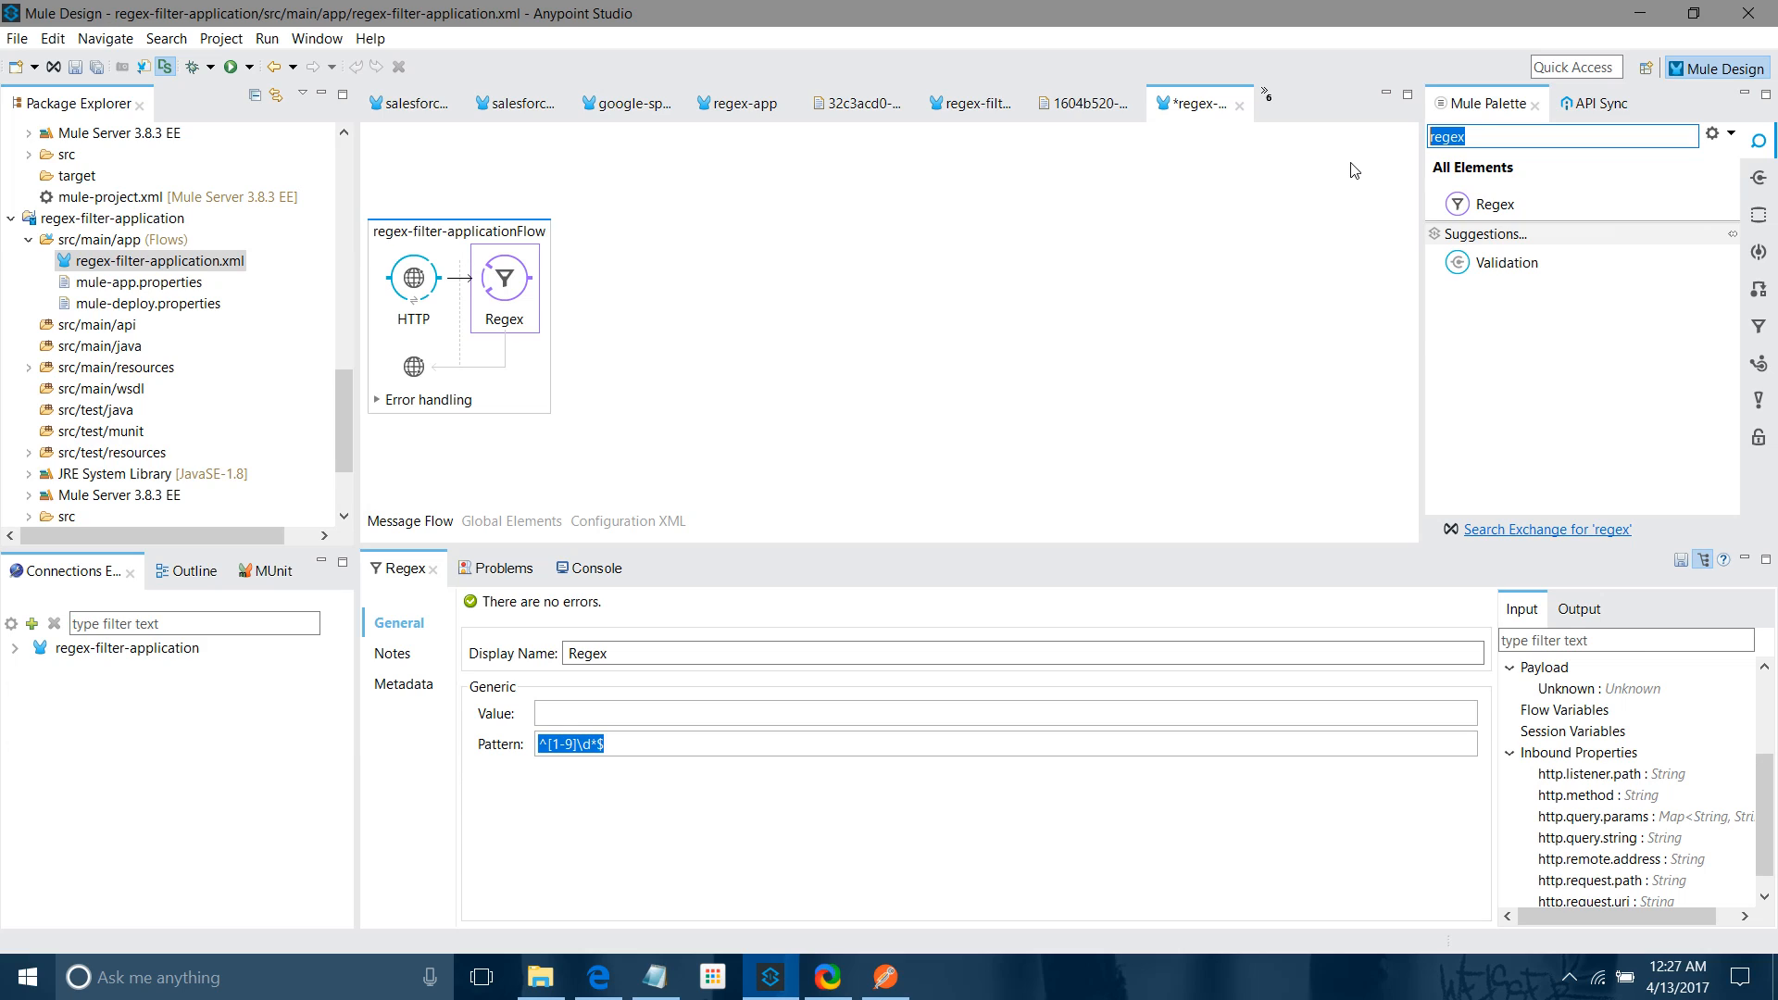
{"action": "type", "text": "file"}
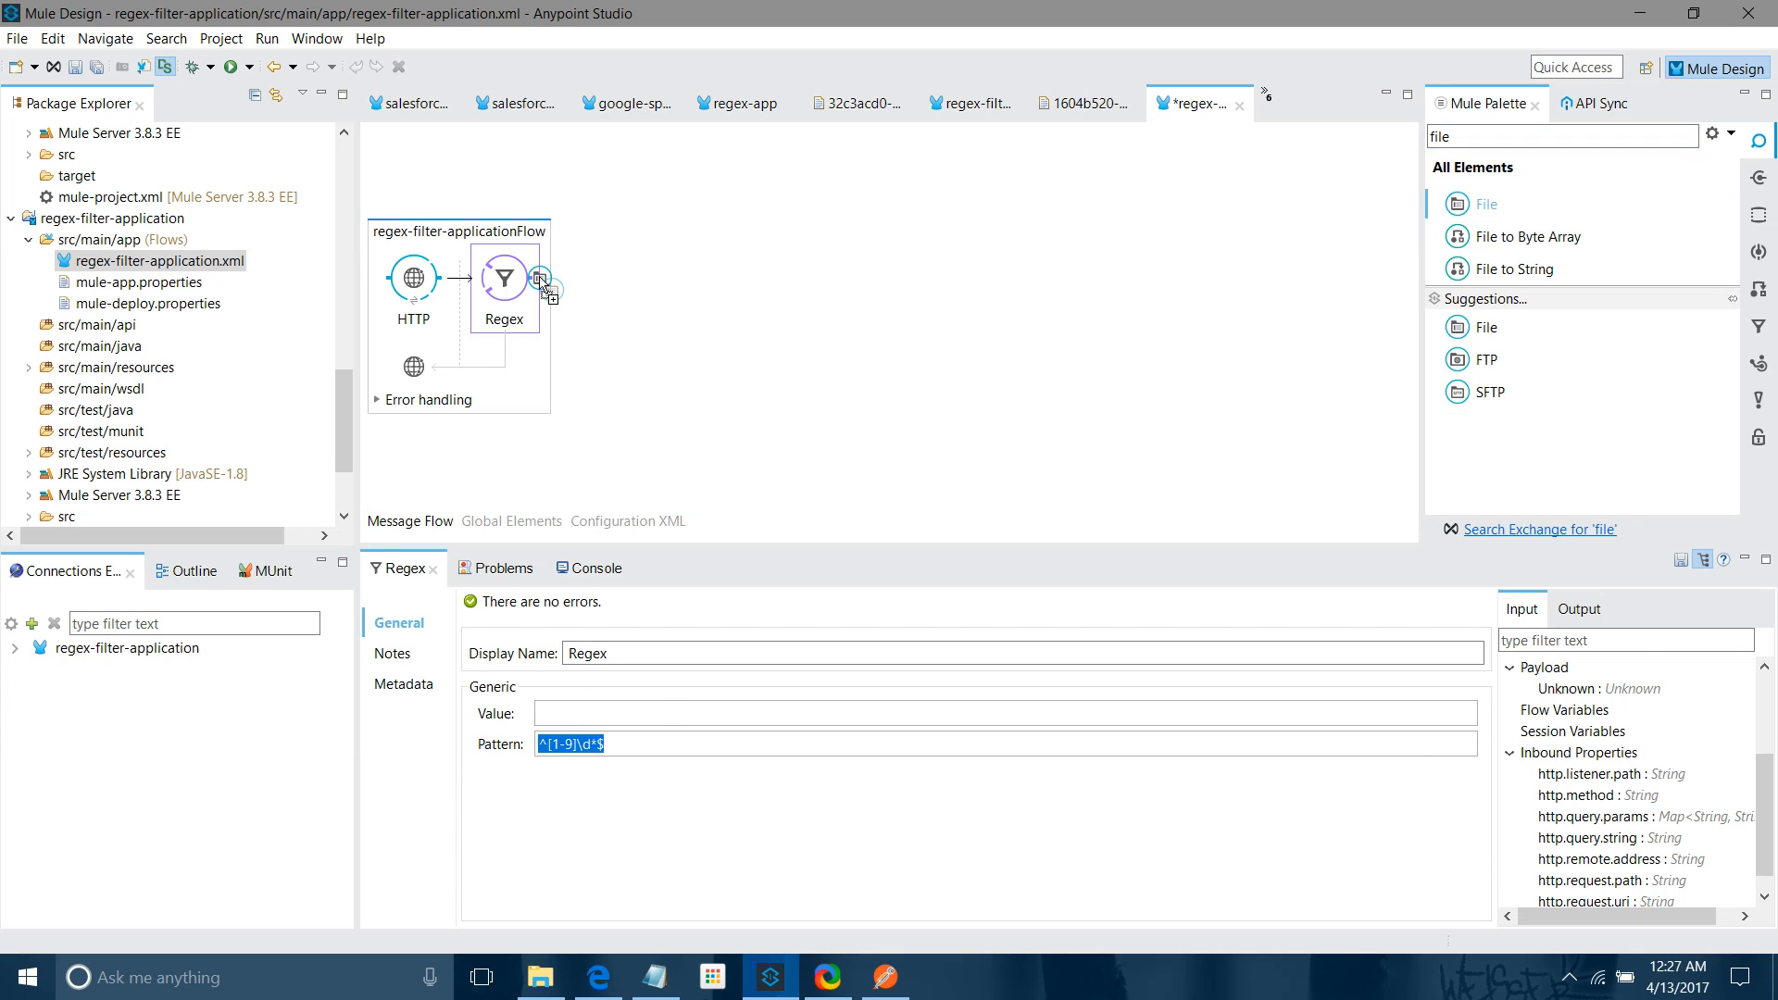
Place a File endpoint after the filter and create an out folder under src/test/resources
{"action": "left_click", "coordinate": [598, 277]}
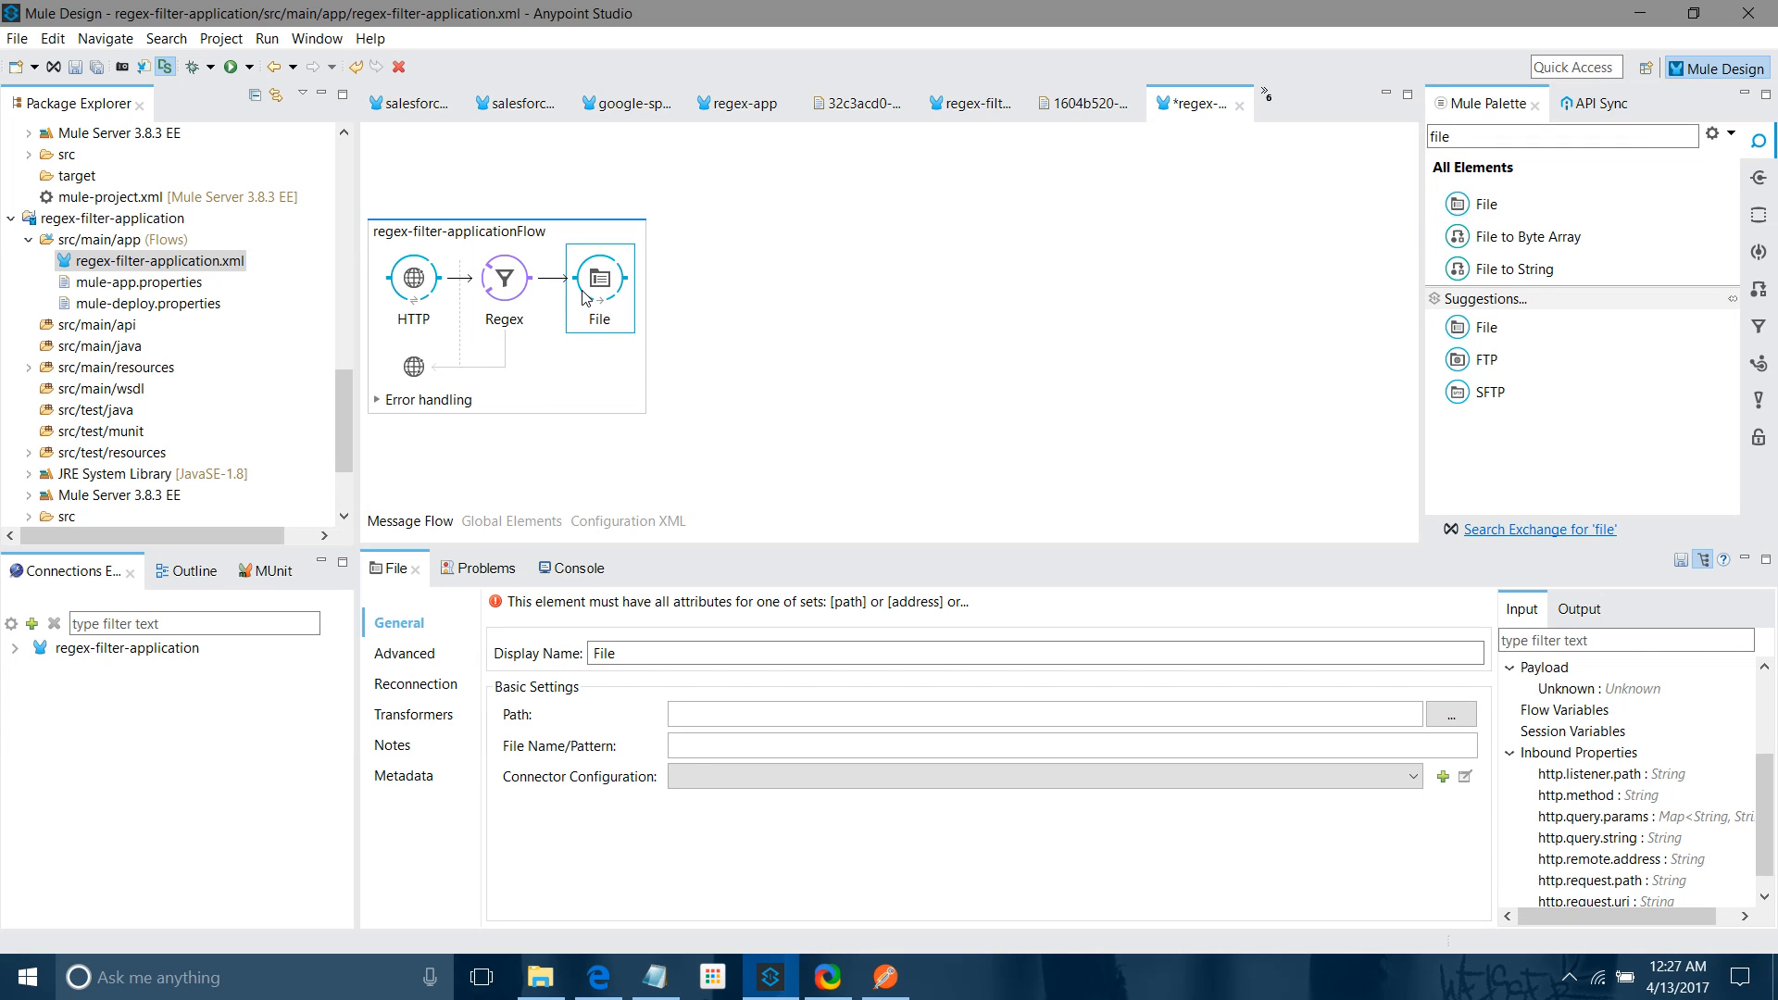
{"action": "left_click", "coordinate": [110, 452]}
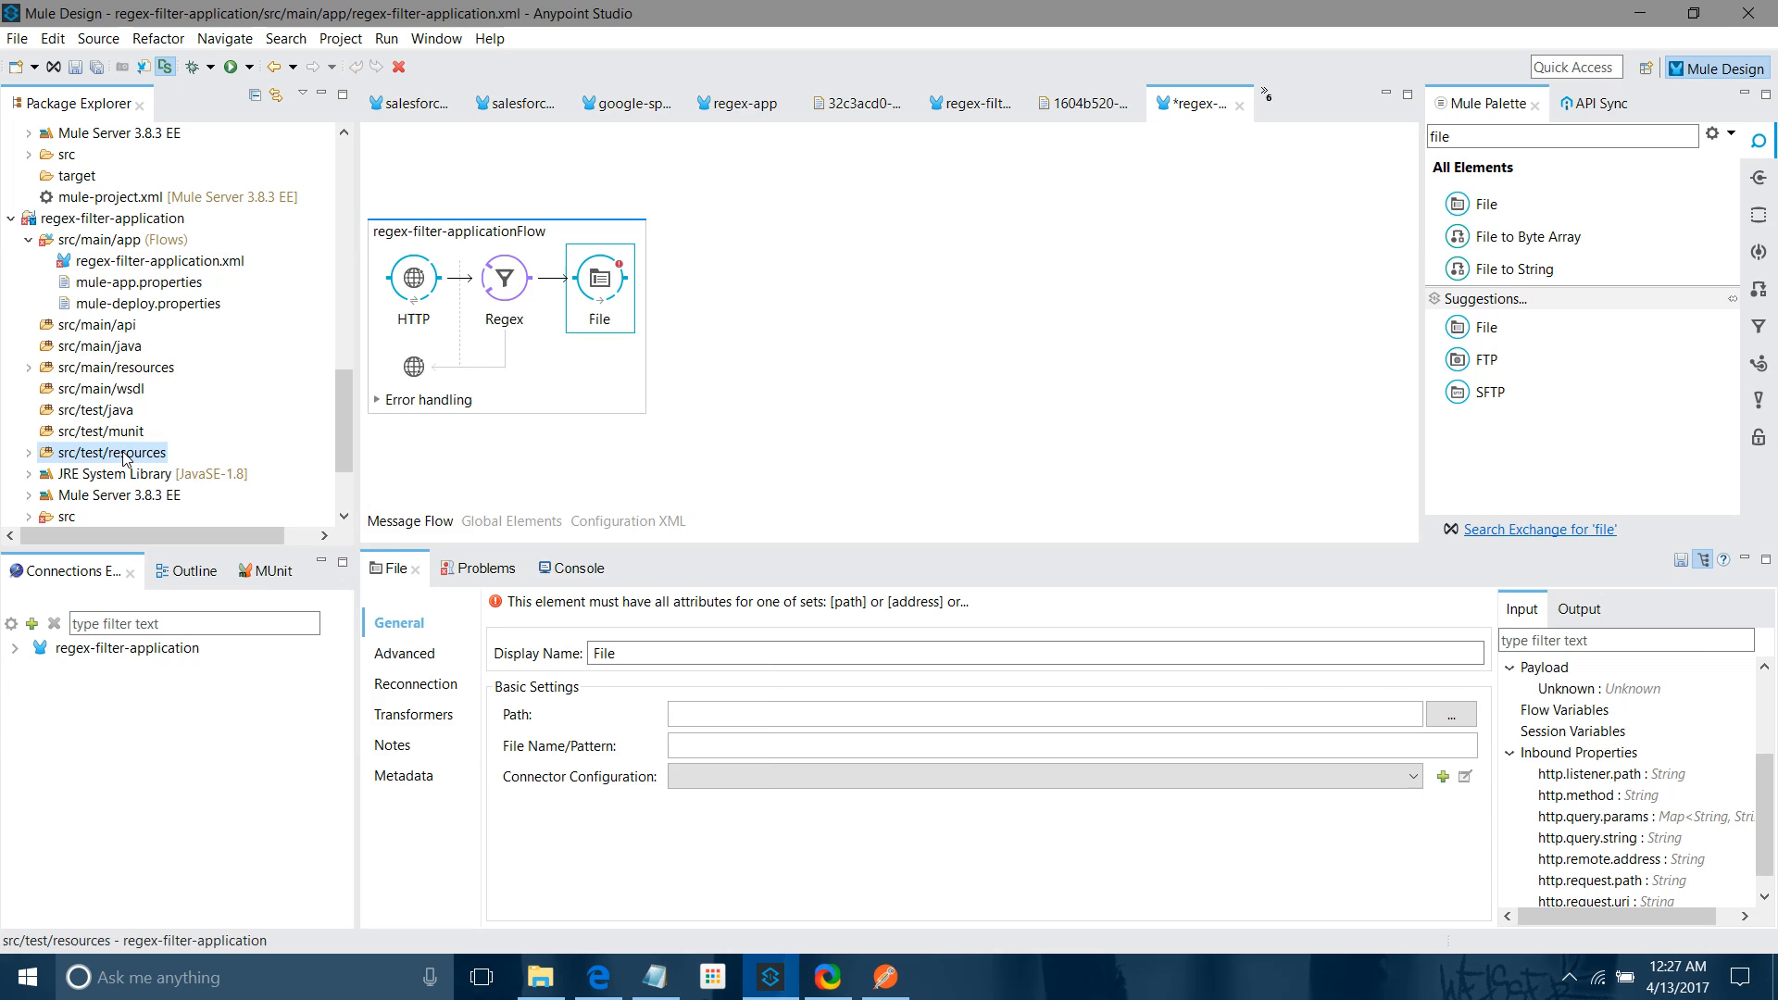
{"action": "right_click", "coordinate": [109, 452]}
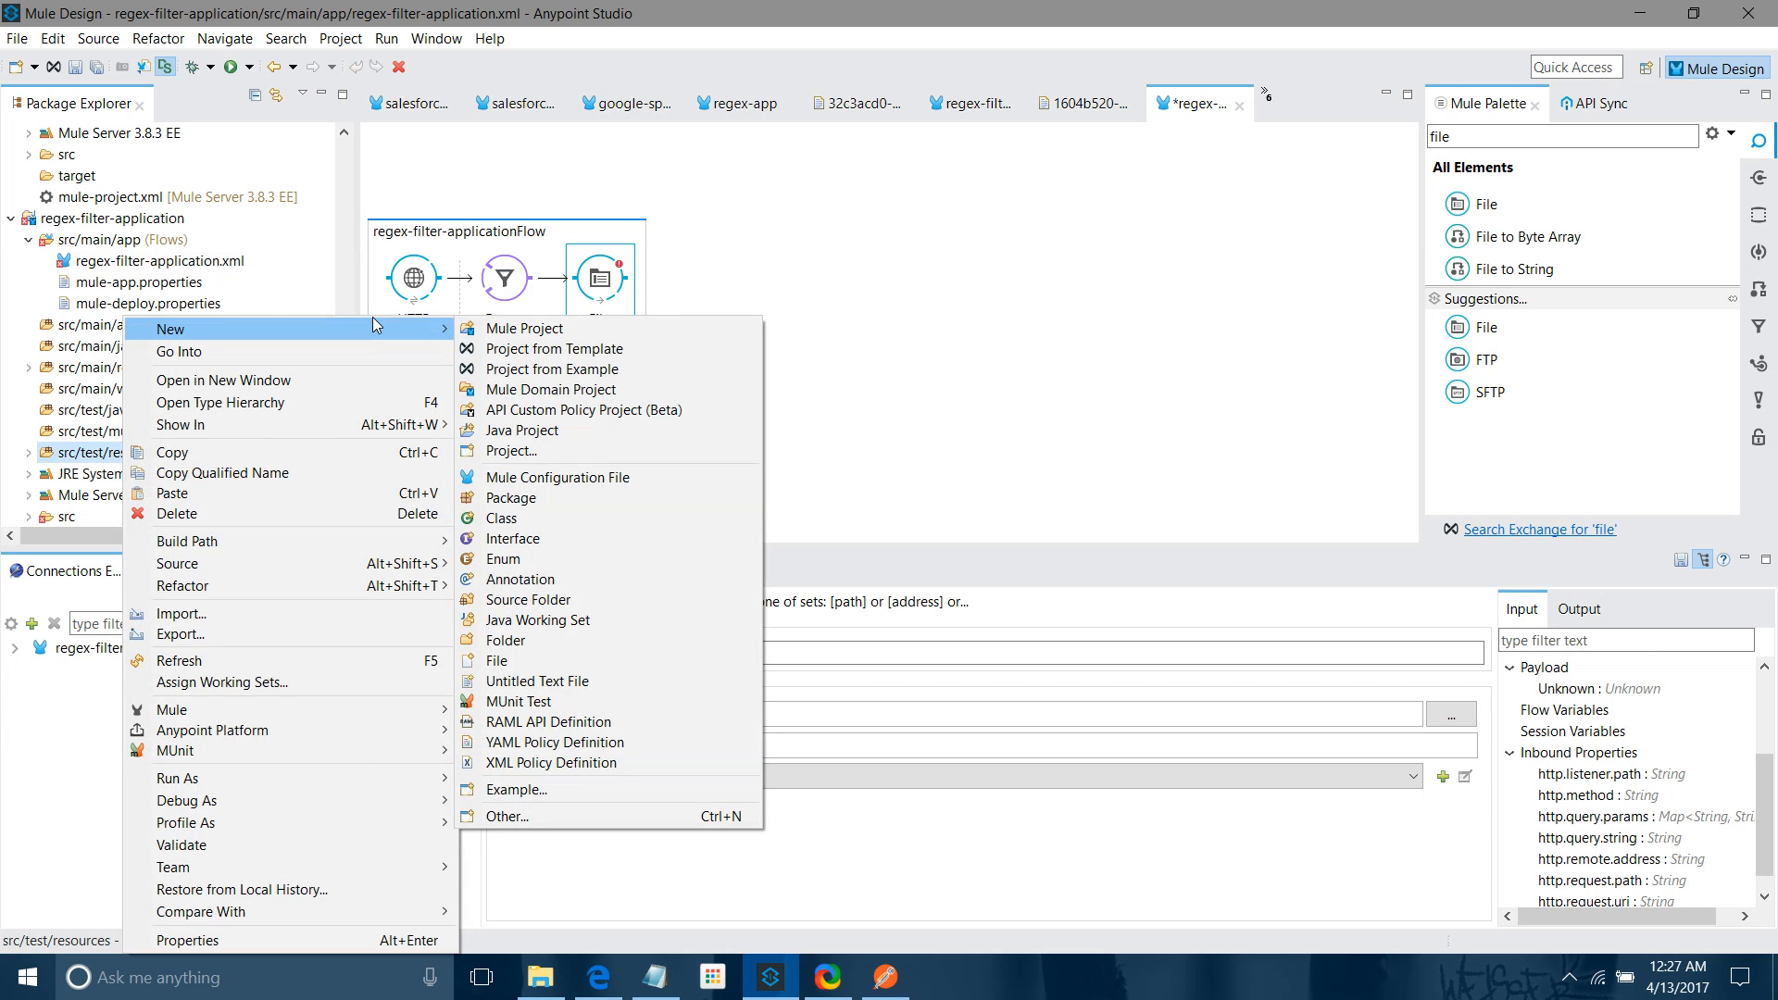
{"action": "mouse_move", "coordinate": [504, 639]}
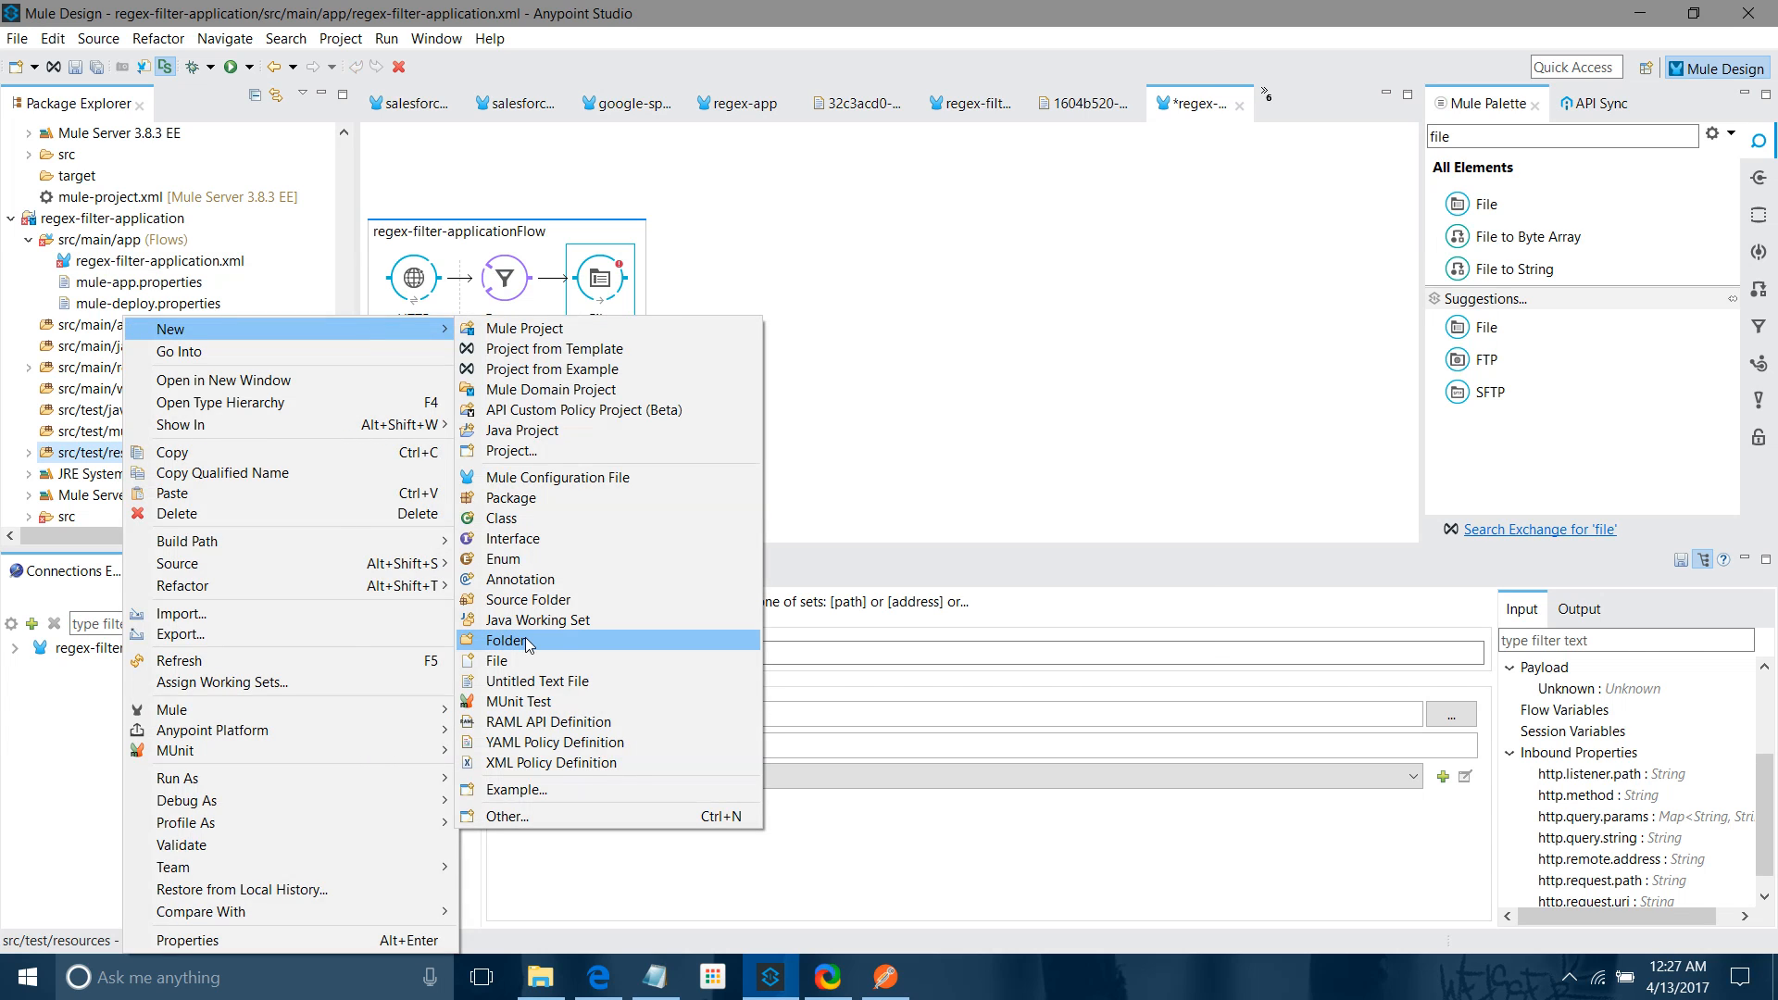
{"action": "left_click", "coordinate": [506, 639]}
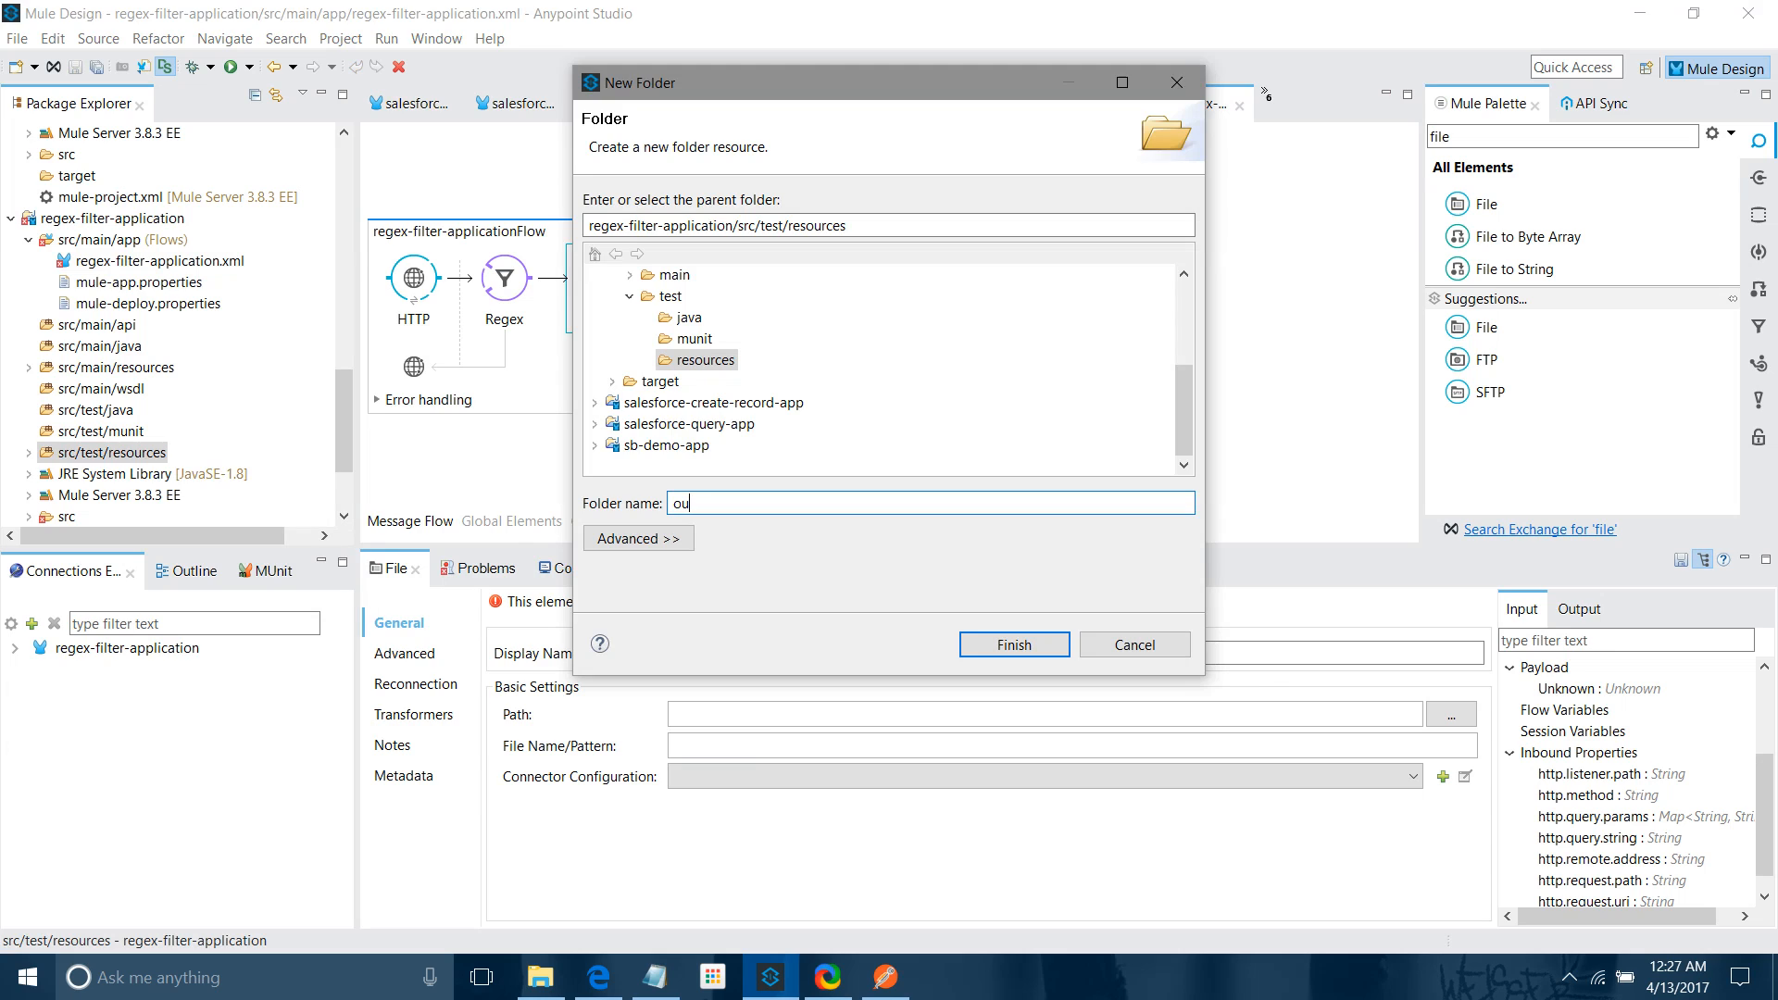
Point the File step's path to src/test/resources/out
{"action": "left_click", "coordinate": [1011, 644]}
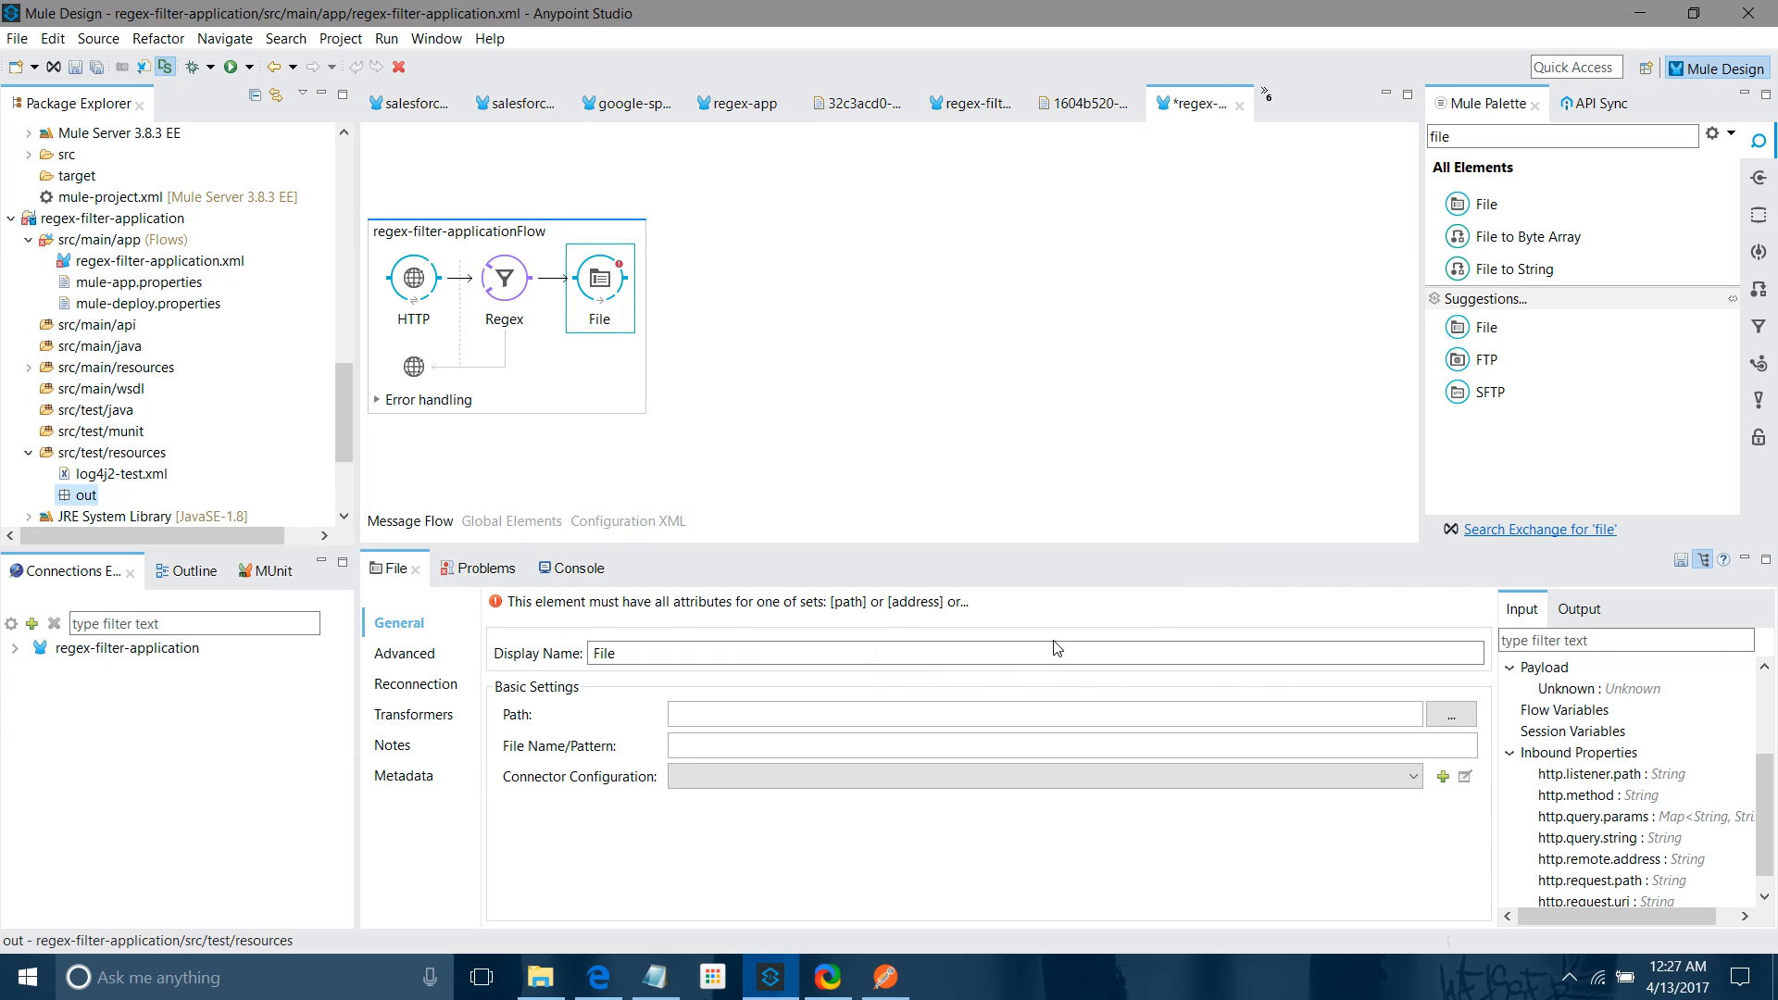
{"action": "type", "text": "src/test"}
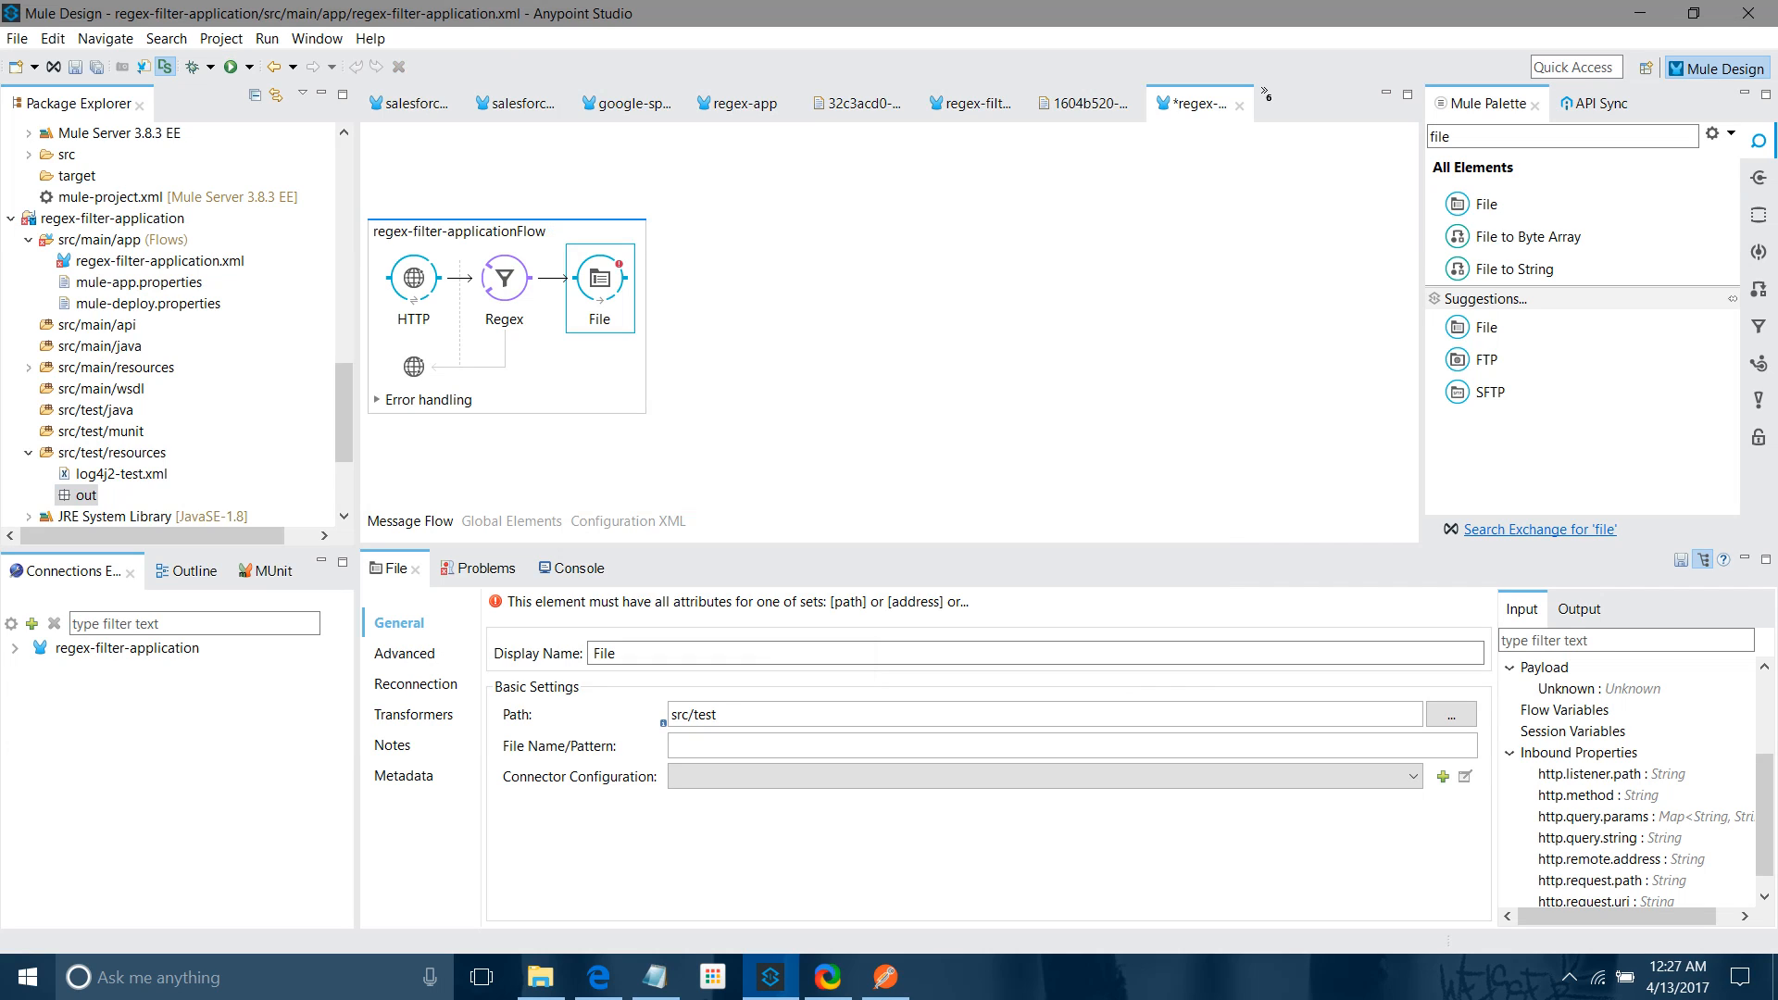
{"action": "type", "text": "/resources/o"}
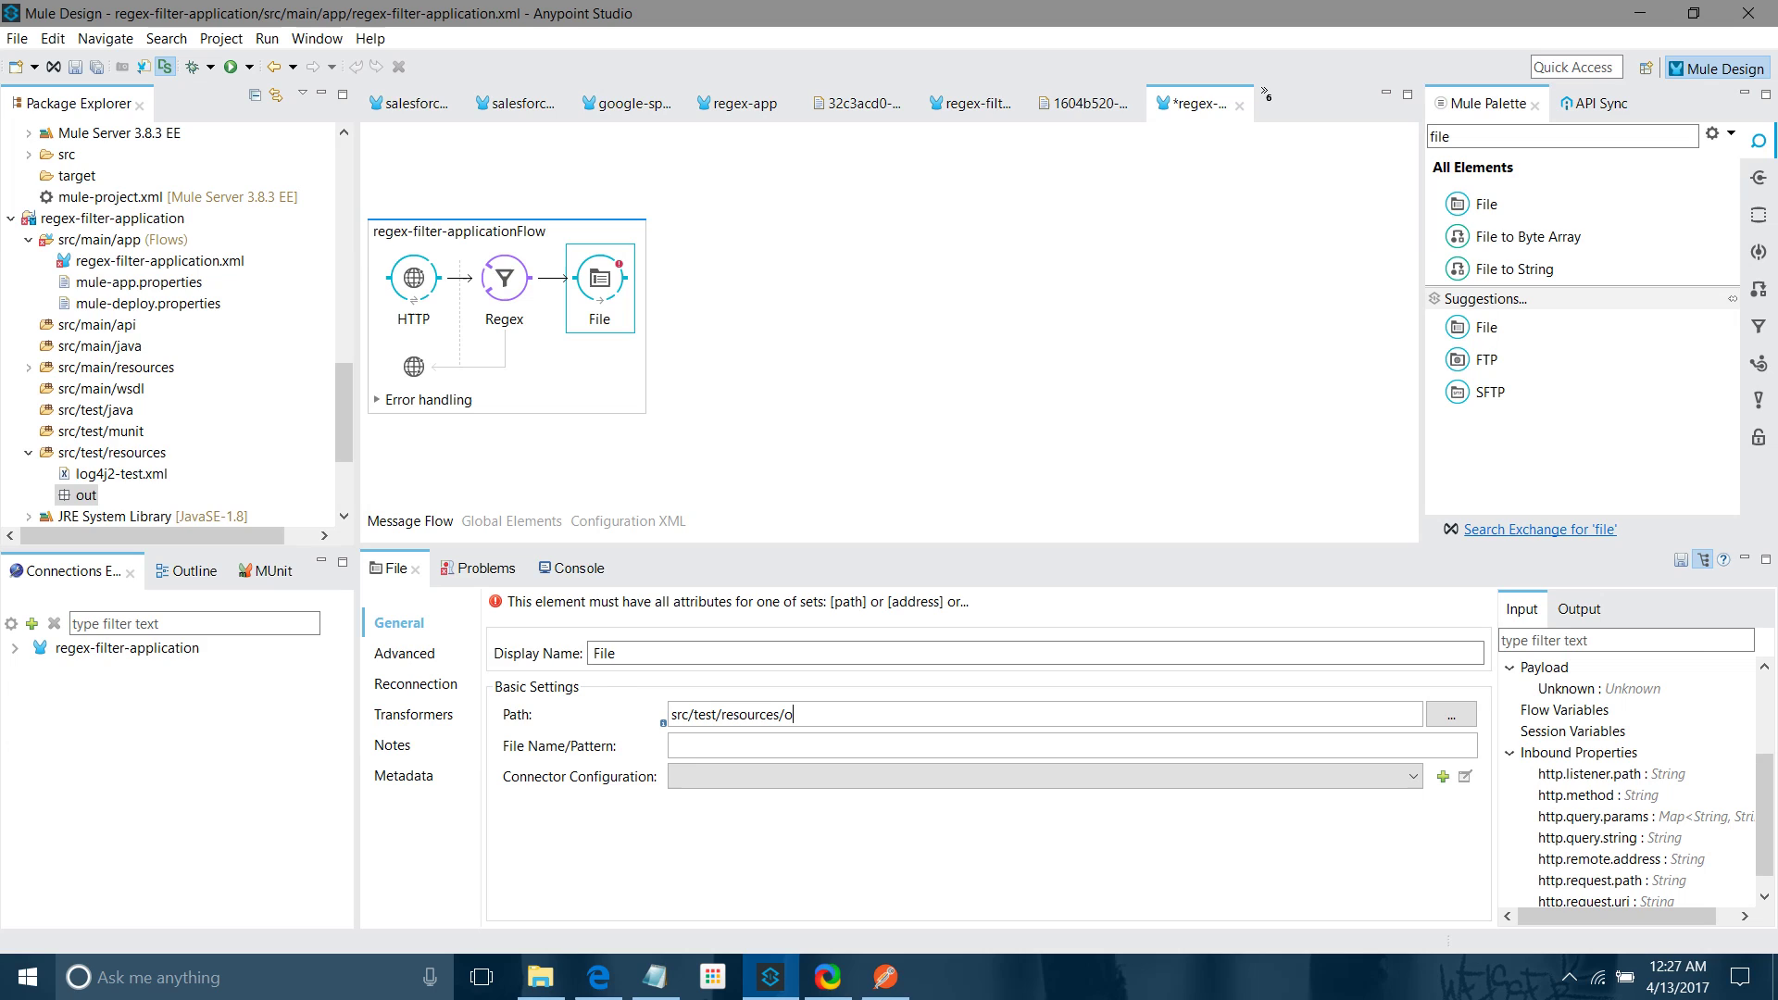
{"action": "type", "text": "ut"}
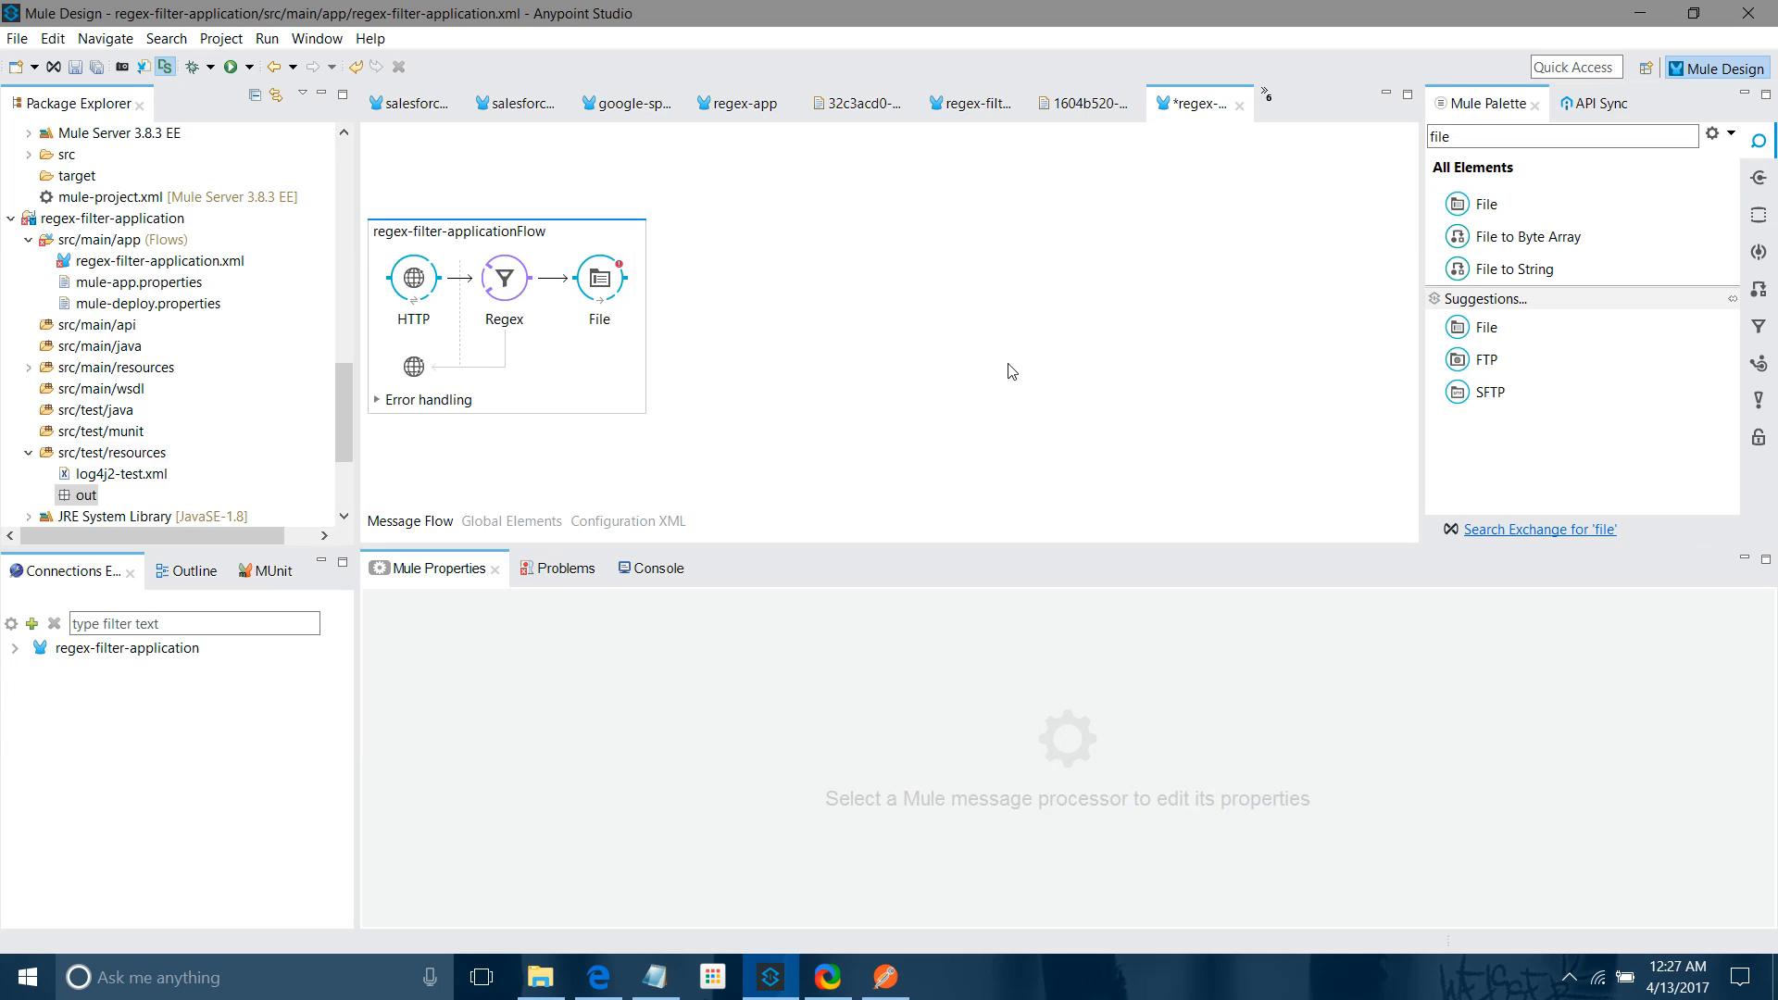
Cancel a premature launch and add a Catch Exception Strategy to error handling
{"action": "left_click", "coordinate": [504, 278]}
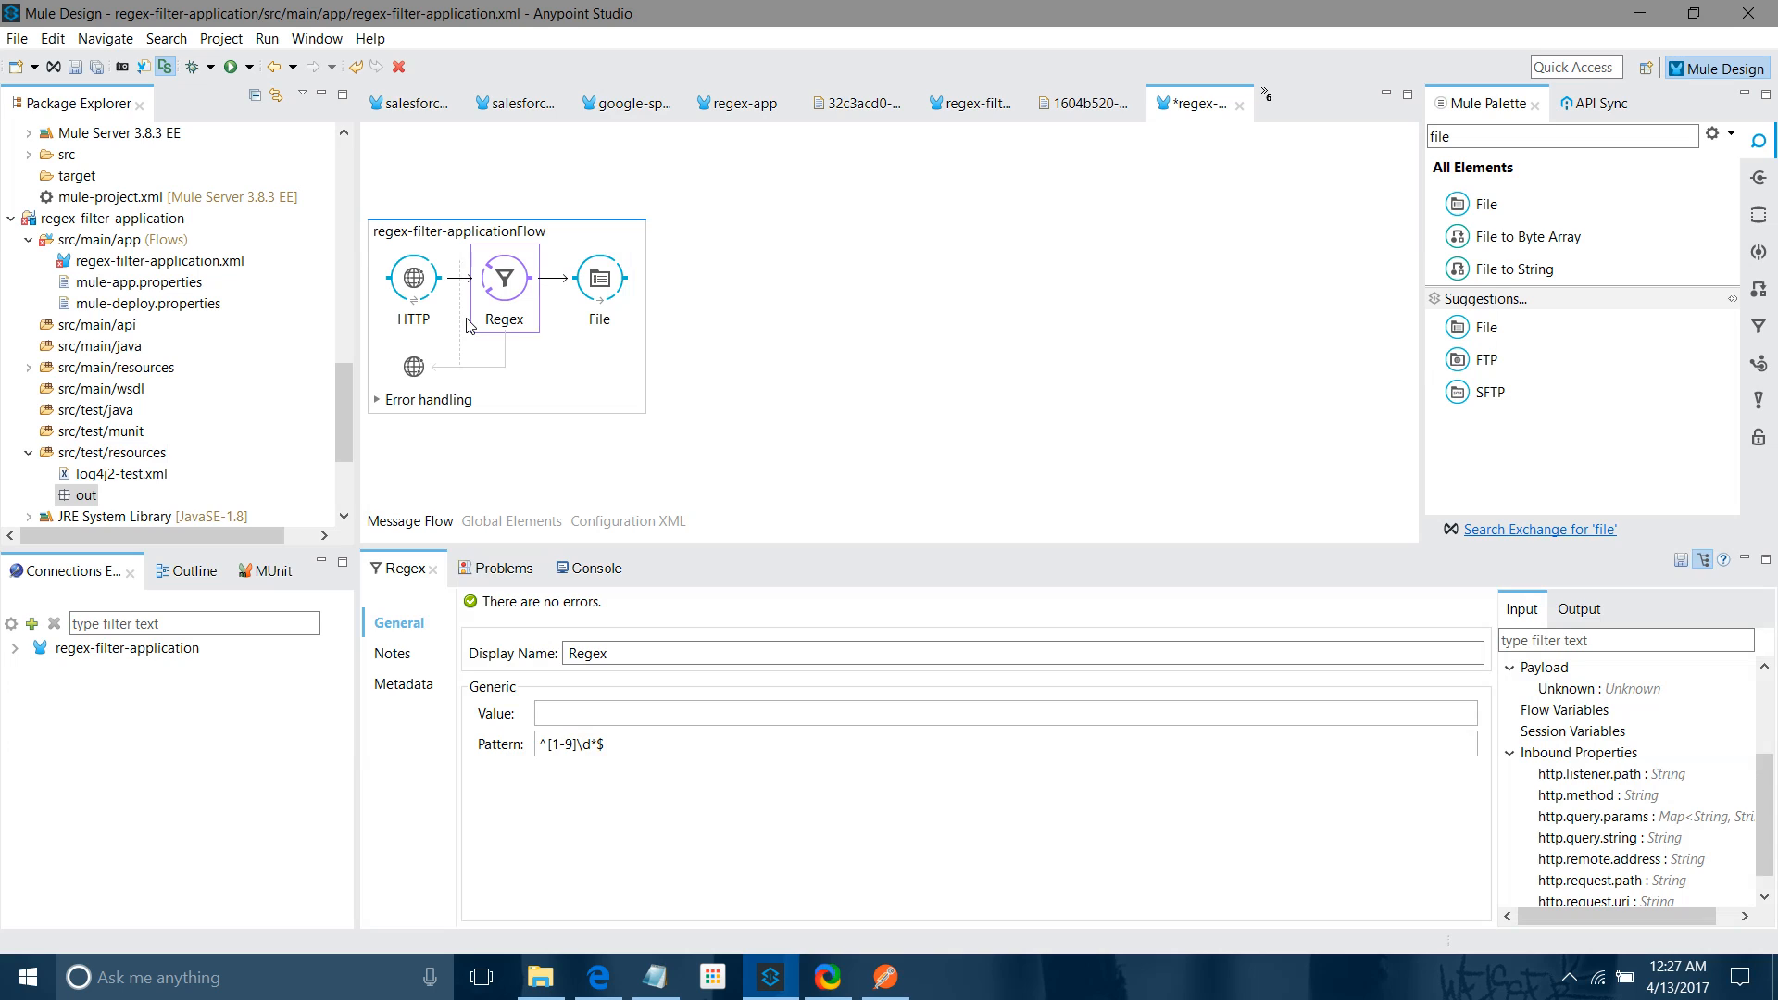
{"action": "right_click", "coordinate": [1128, 250]}
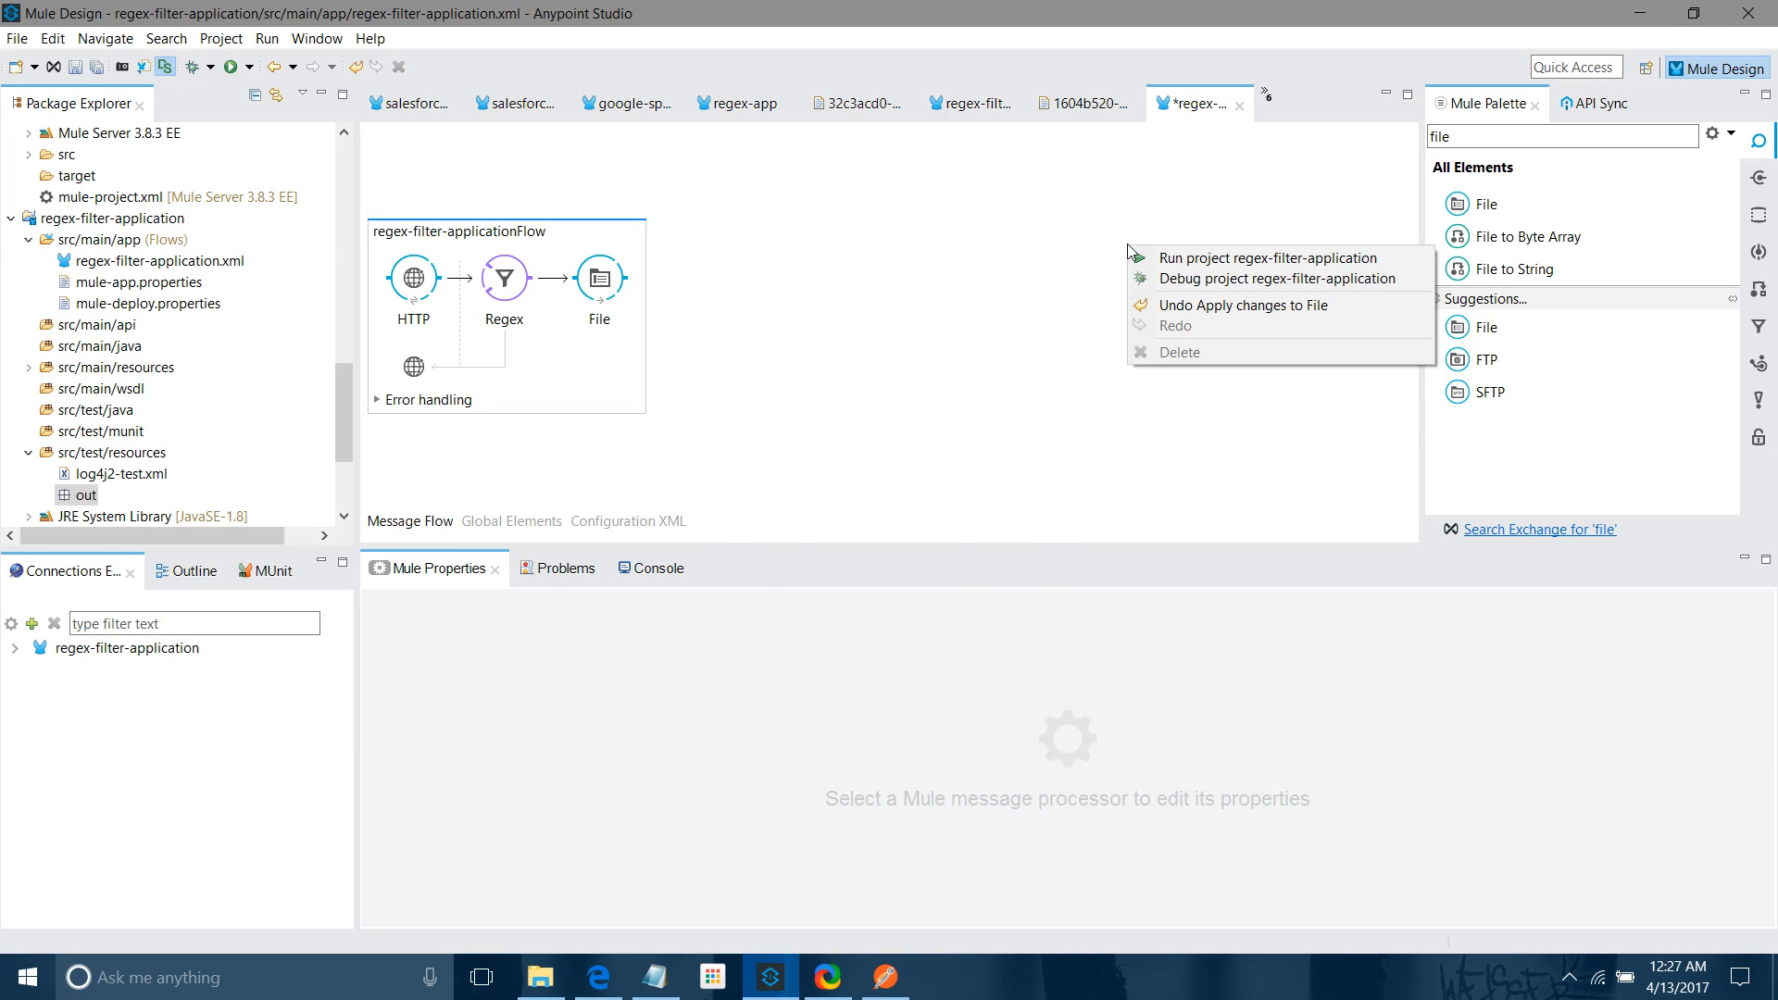
{"action": "left_click", "coordinate": [1249, 258]}
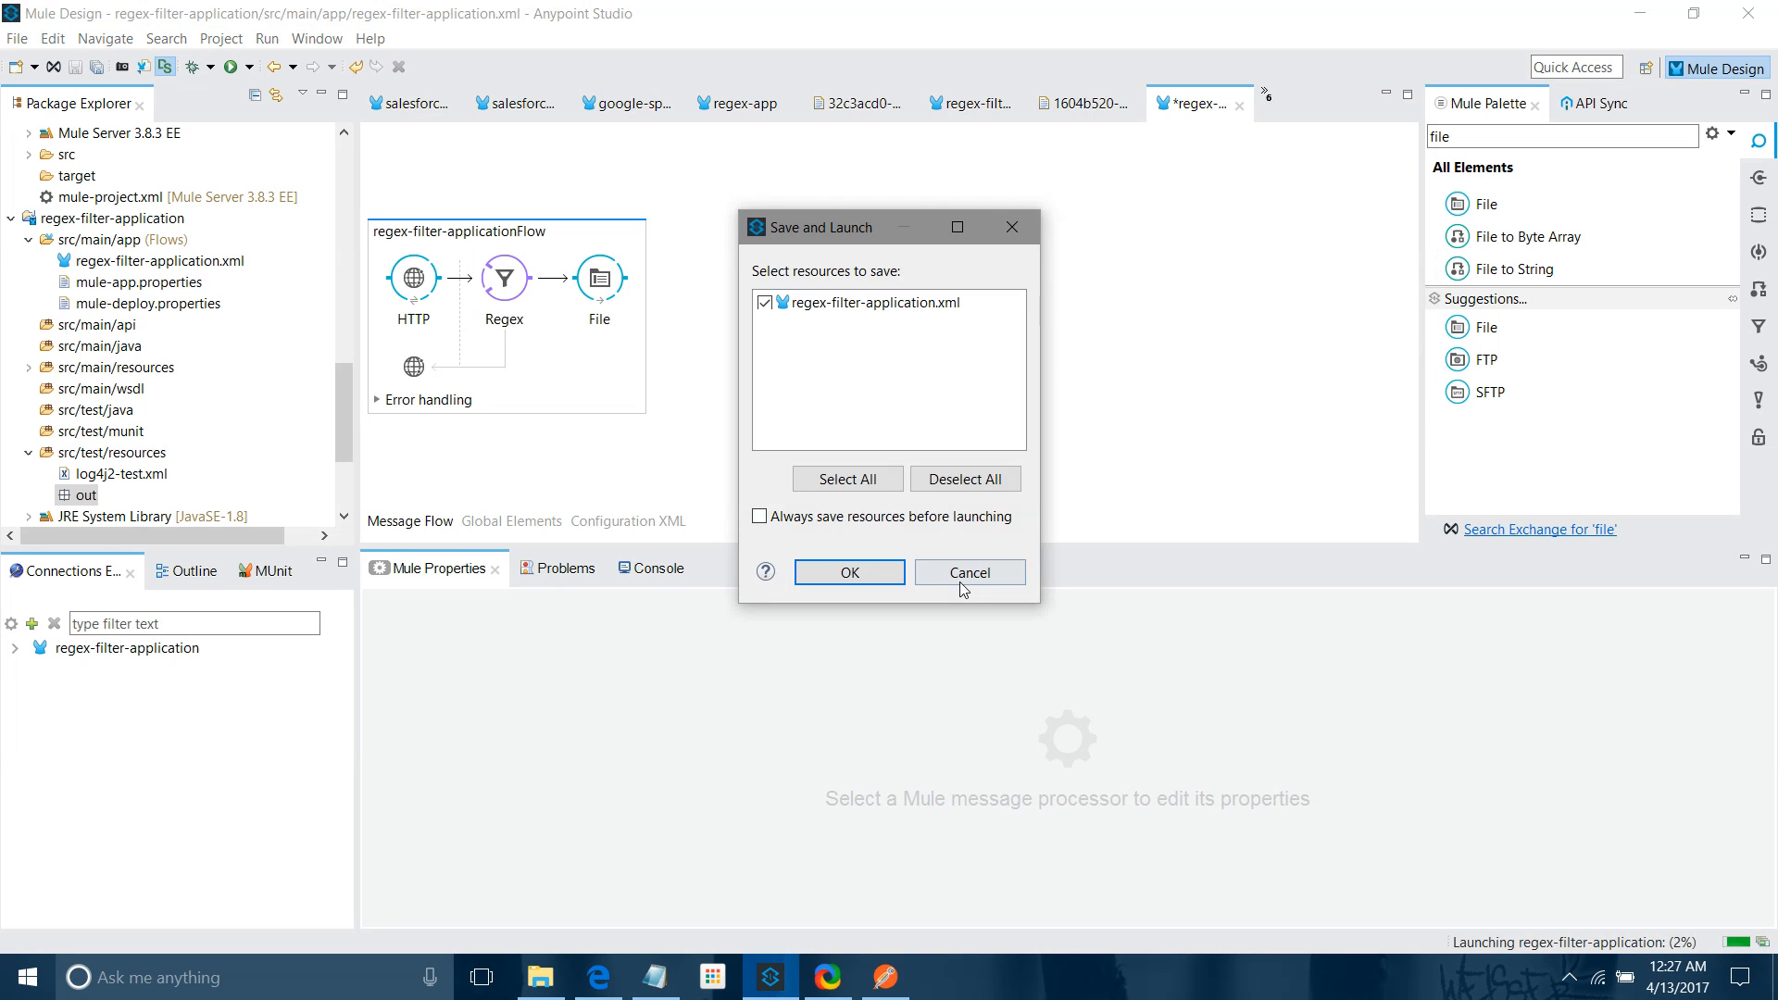
{"action": "left_click", "coordinate": [846, 572]}
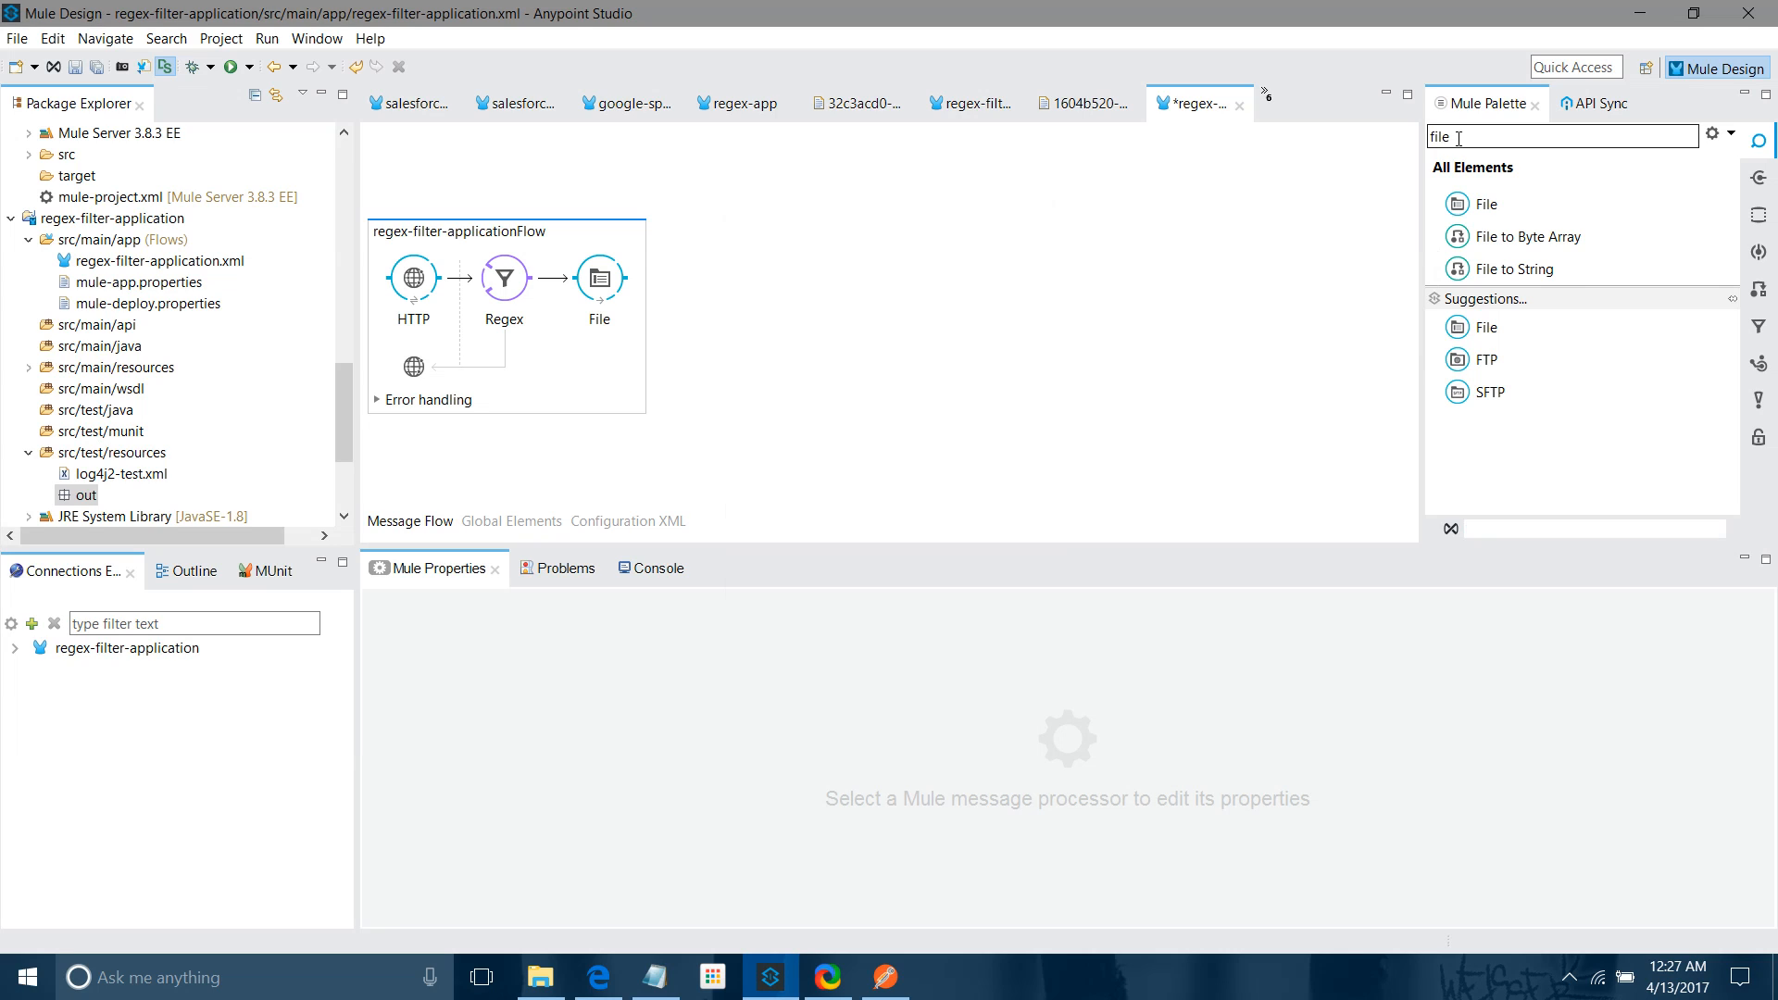
{"action": "type", "text": "car"}
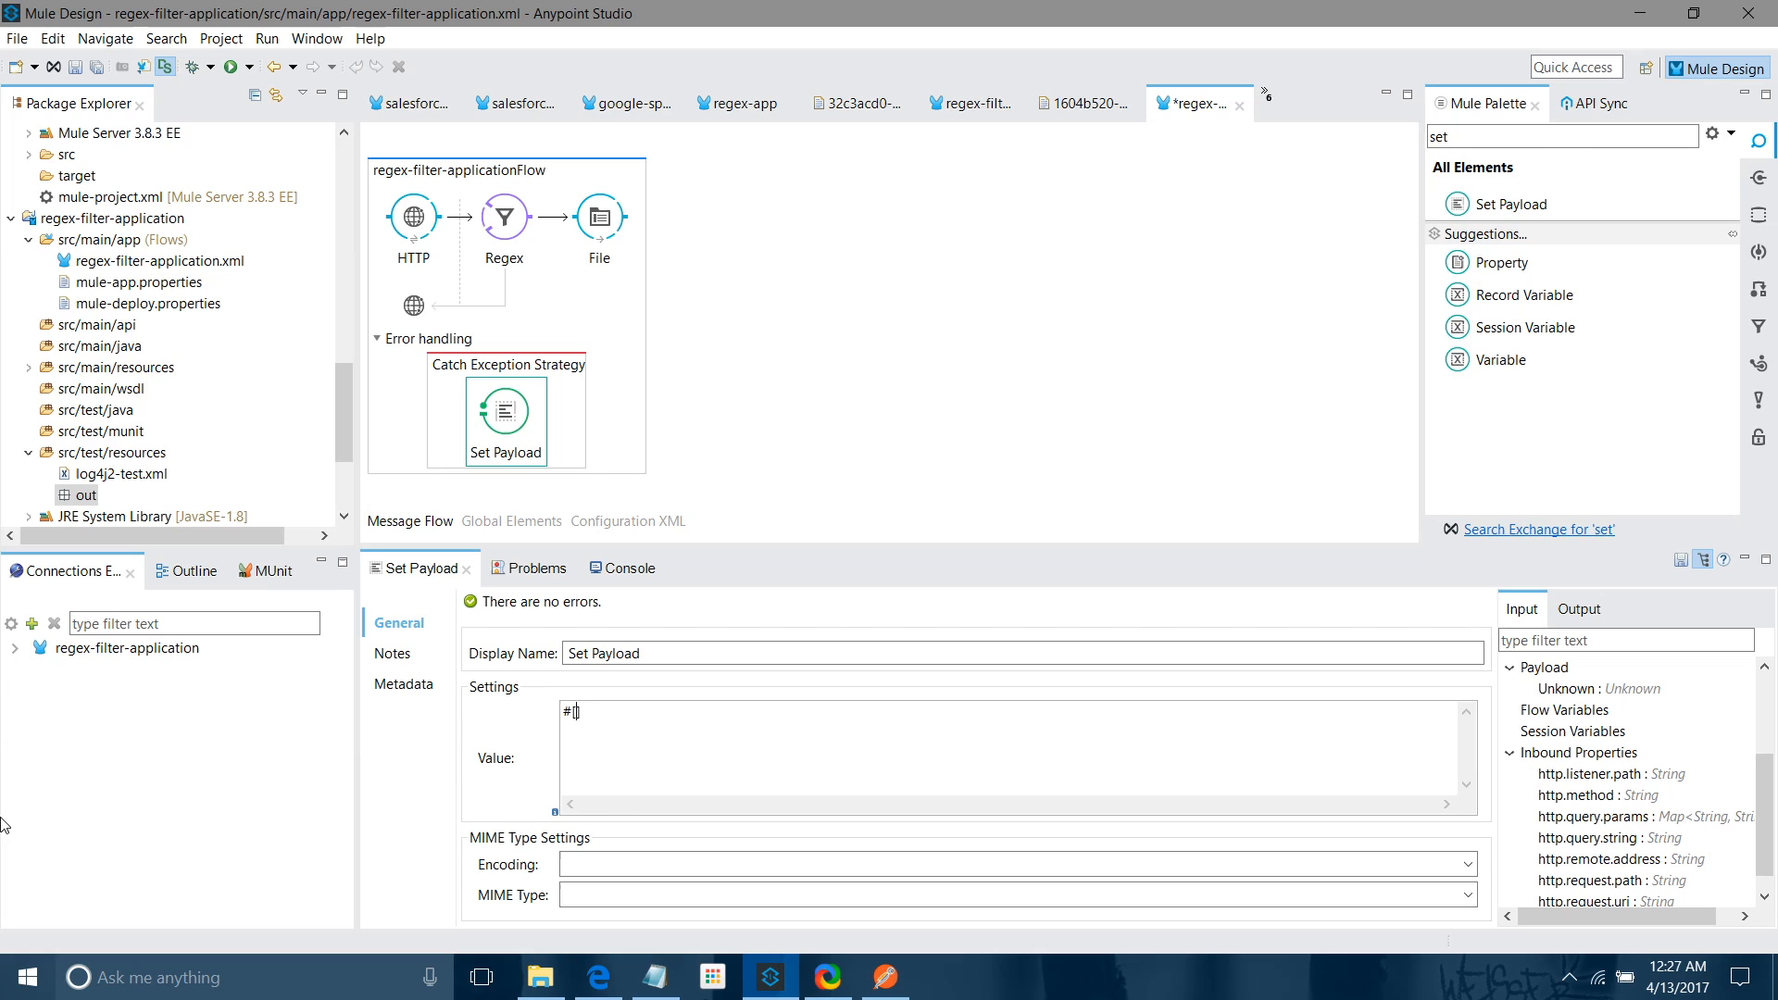
Give its Set Payload the value #['Payload doesnot matched defined pattern']
{"action": "type", "text": "['"}
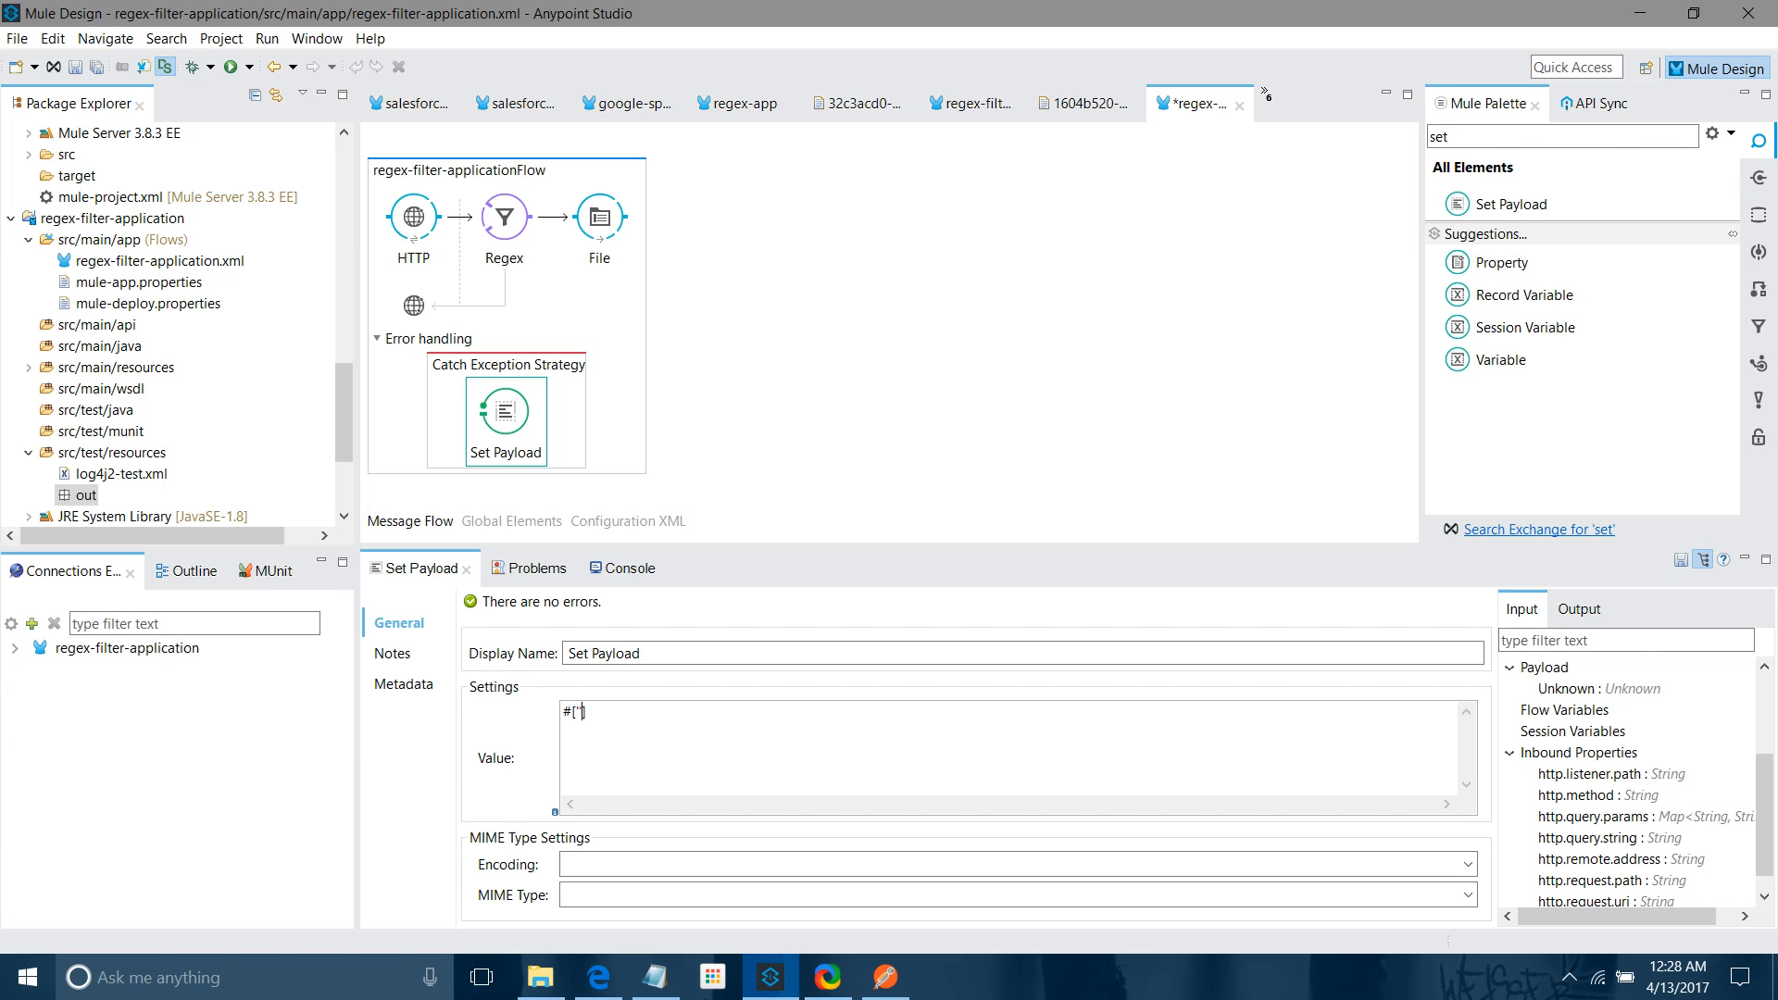
{"action": "type", "text": "]"}
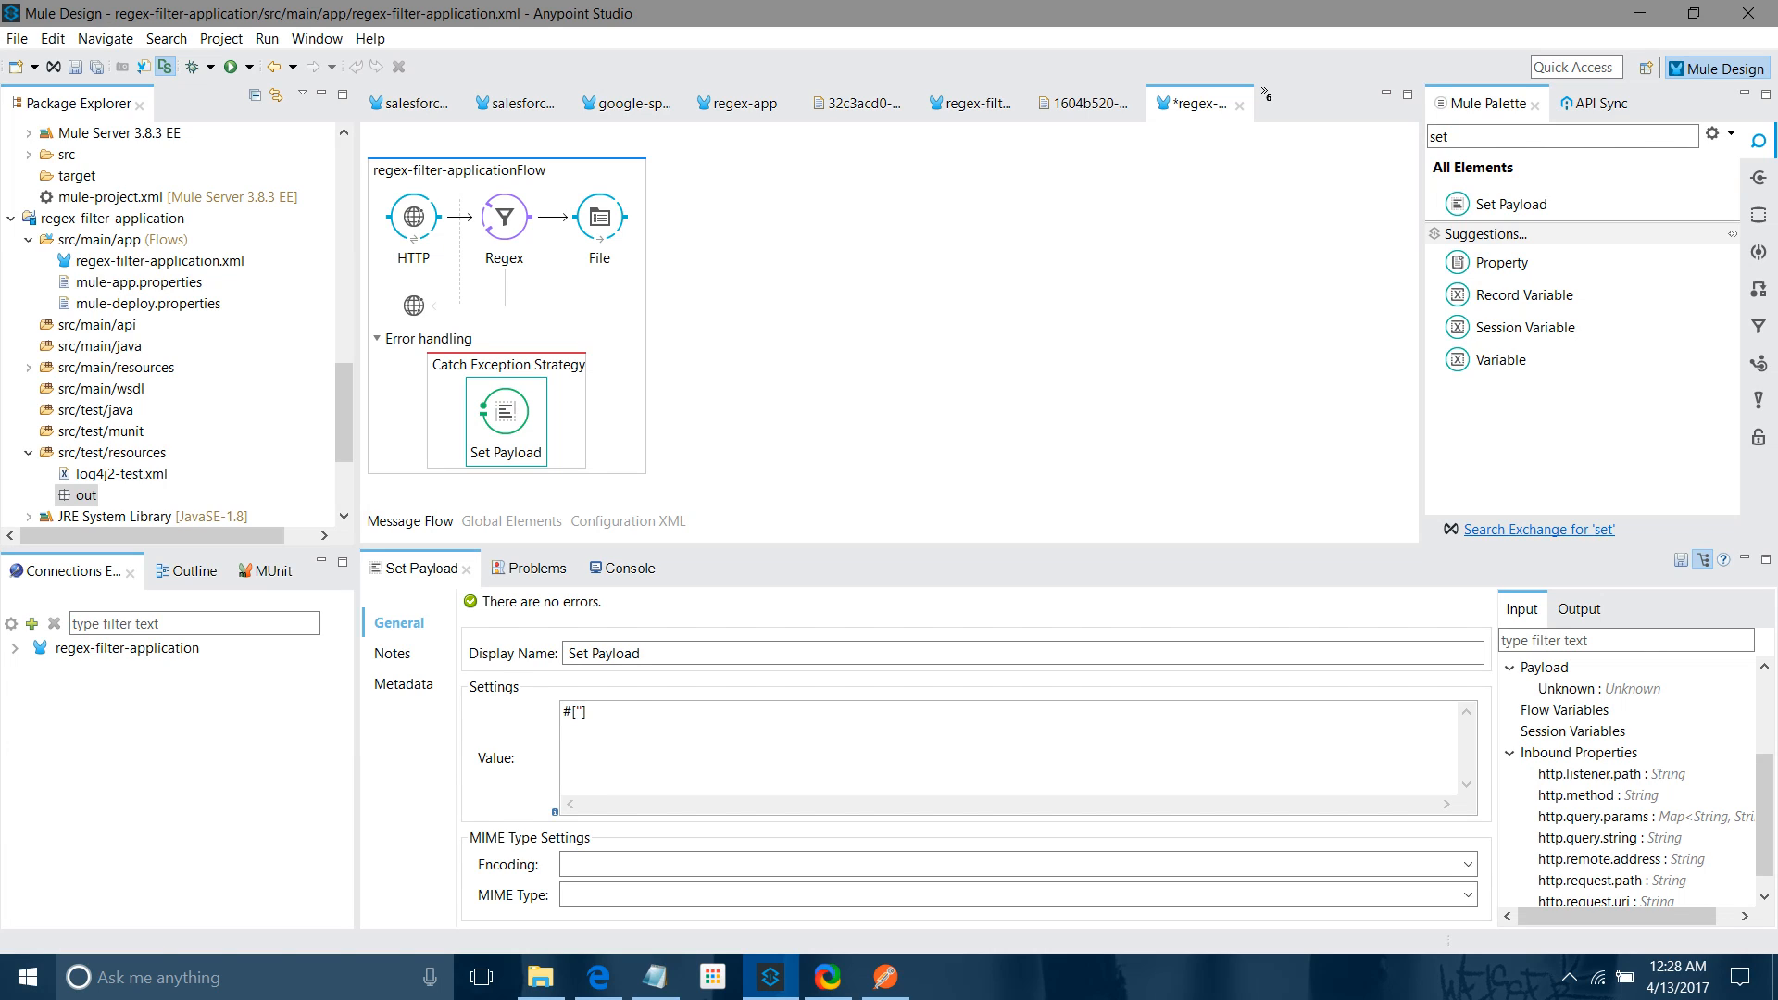
{"action": "type", "text": "Payload d"}
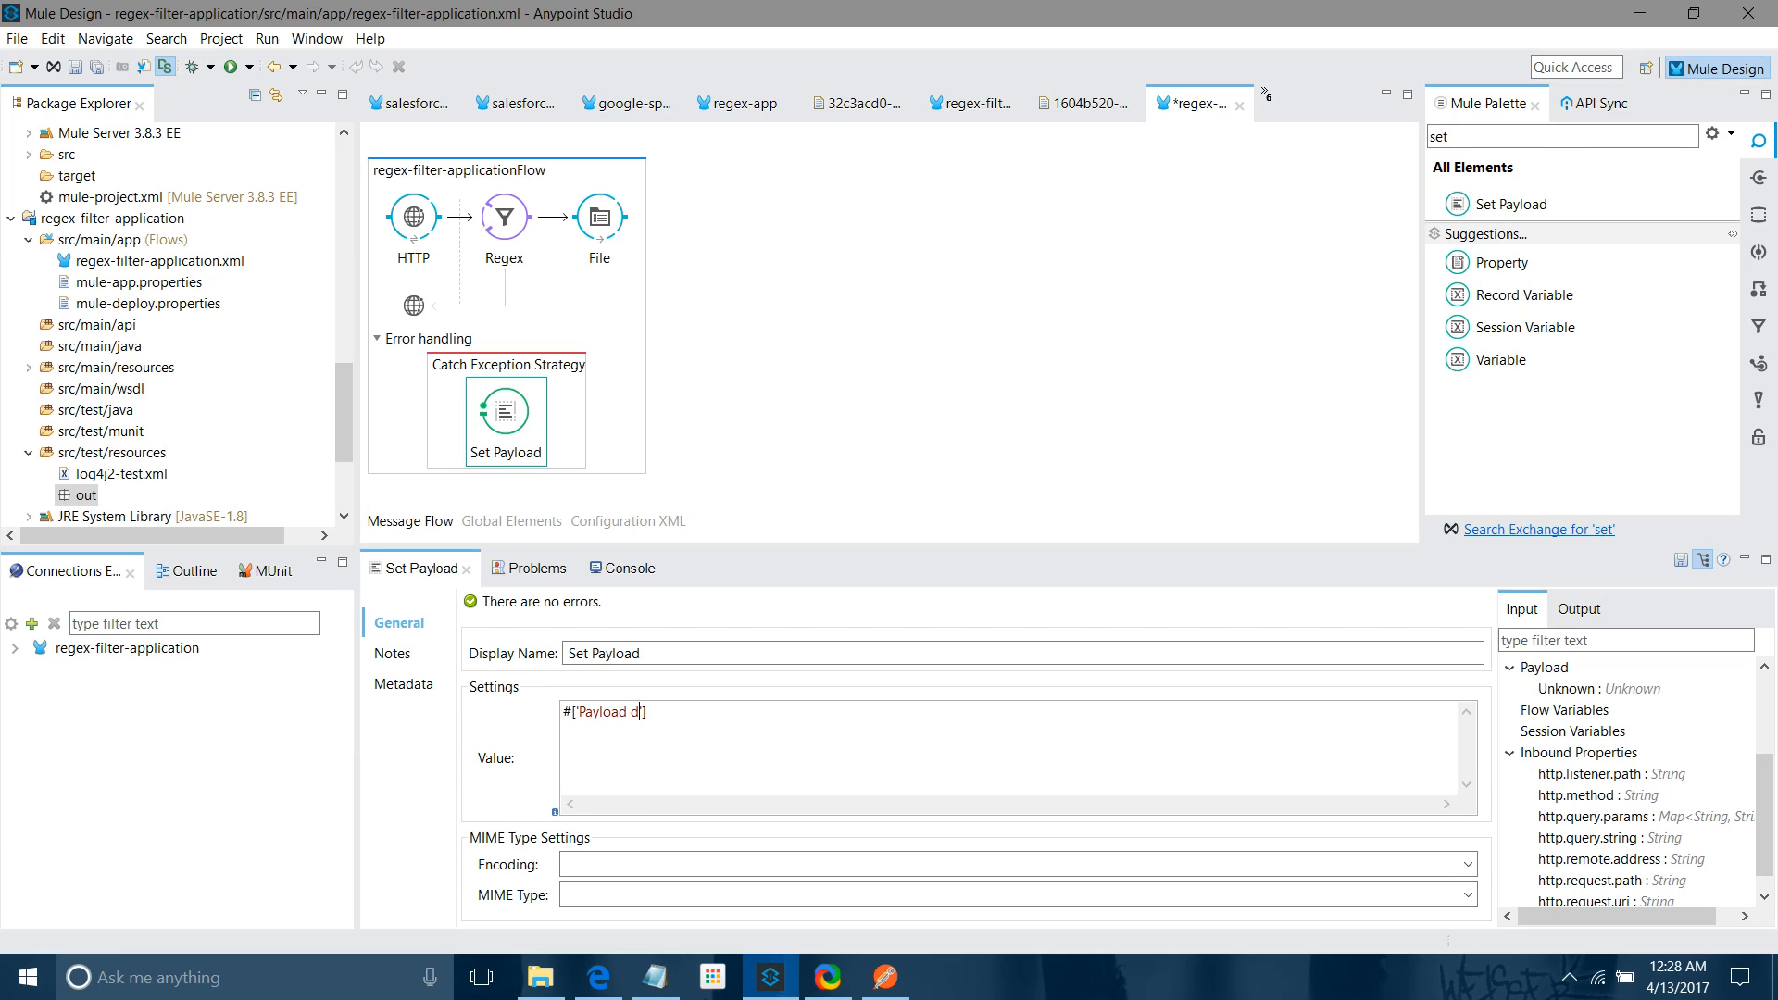
{"action": "type", "text": "oesn't"}
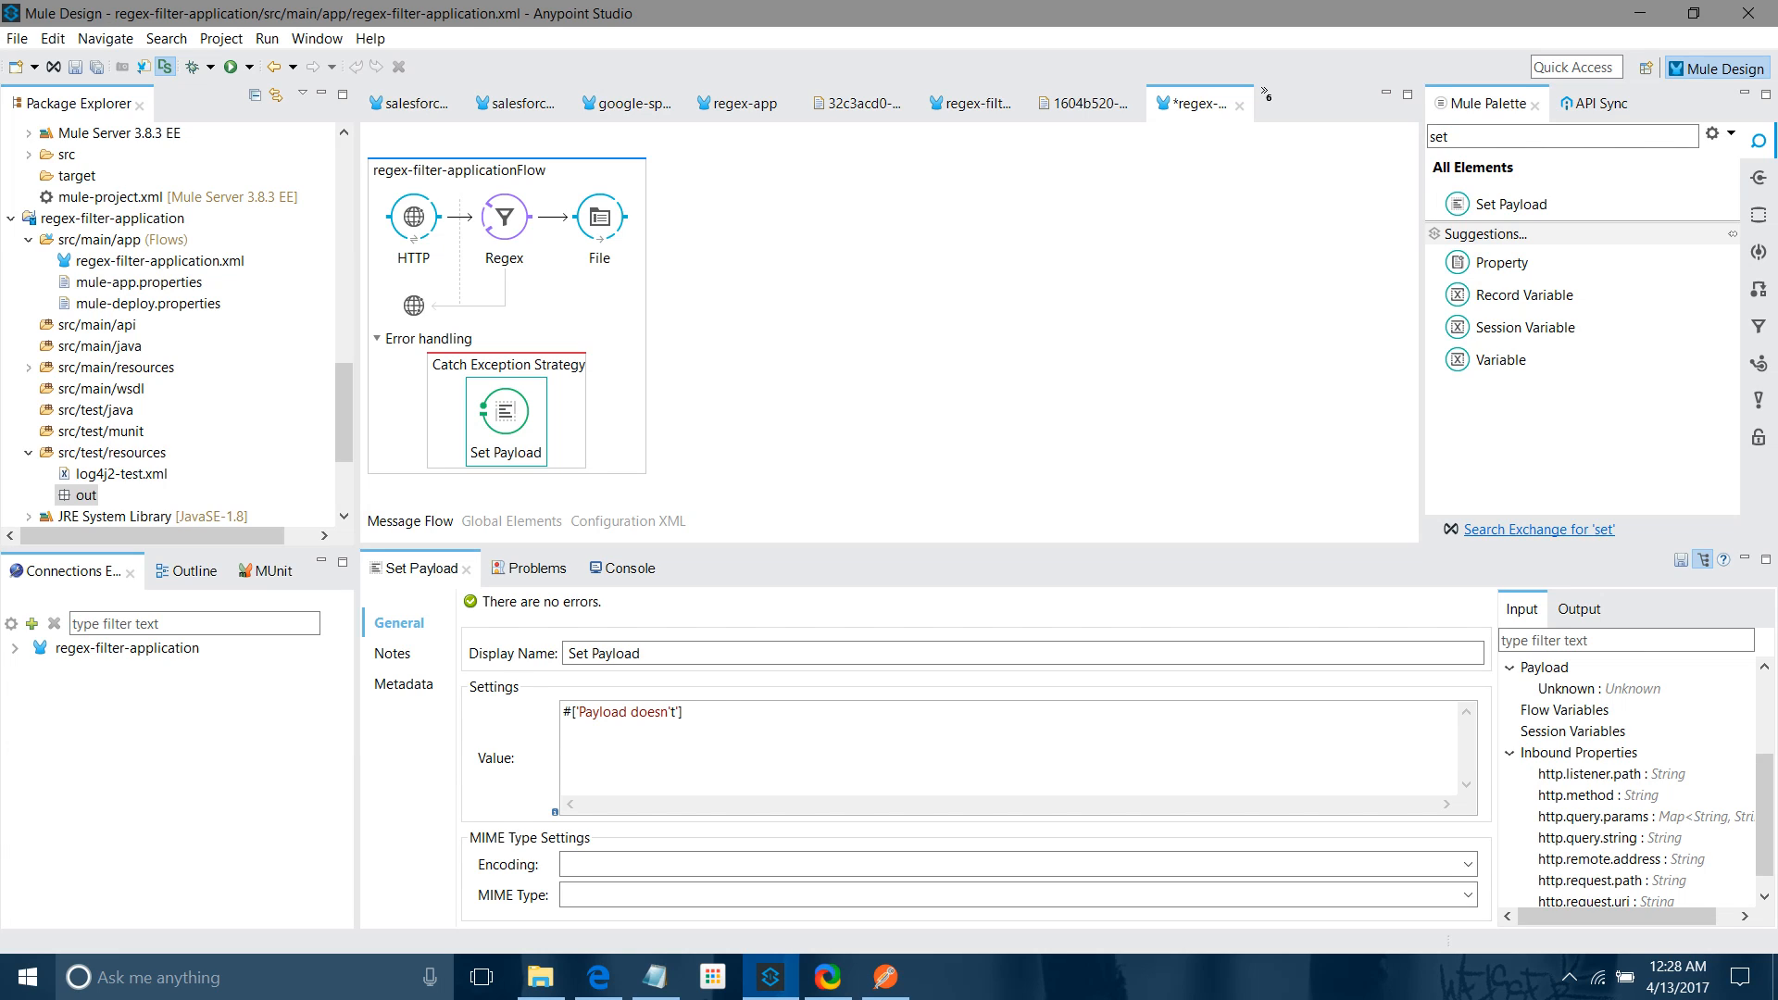
{"action": "type", "text": "match"}
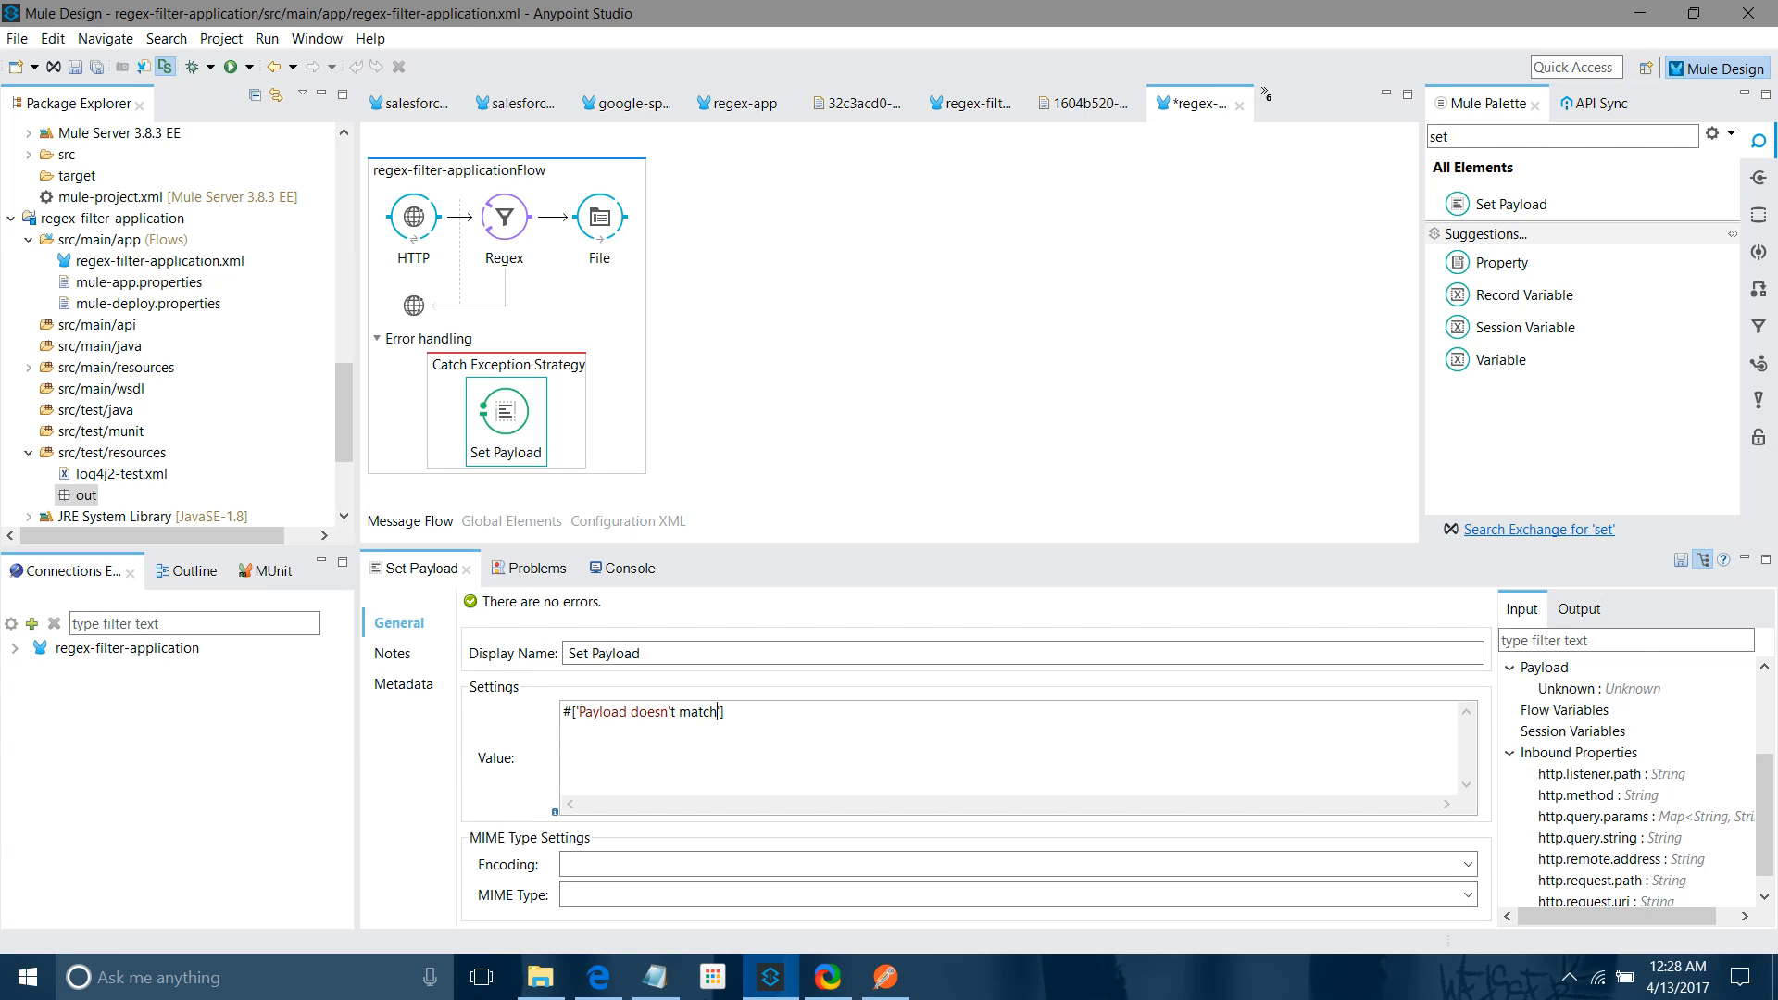
{"action": "type", "text": "ed"}
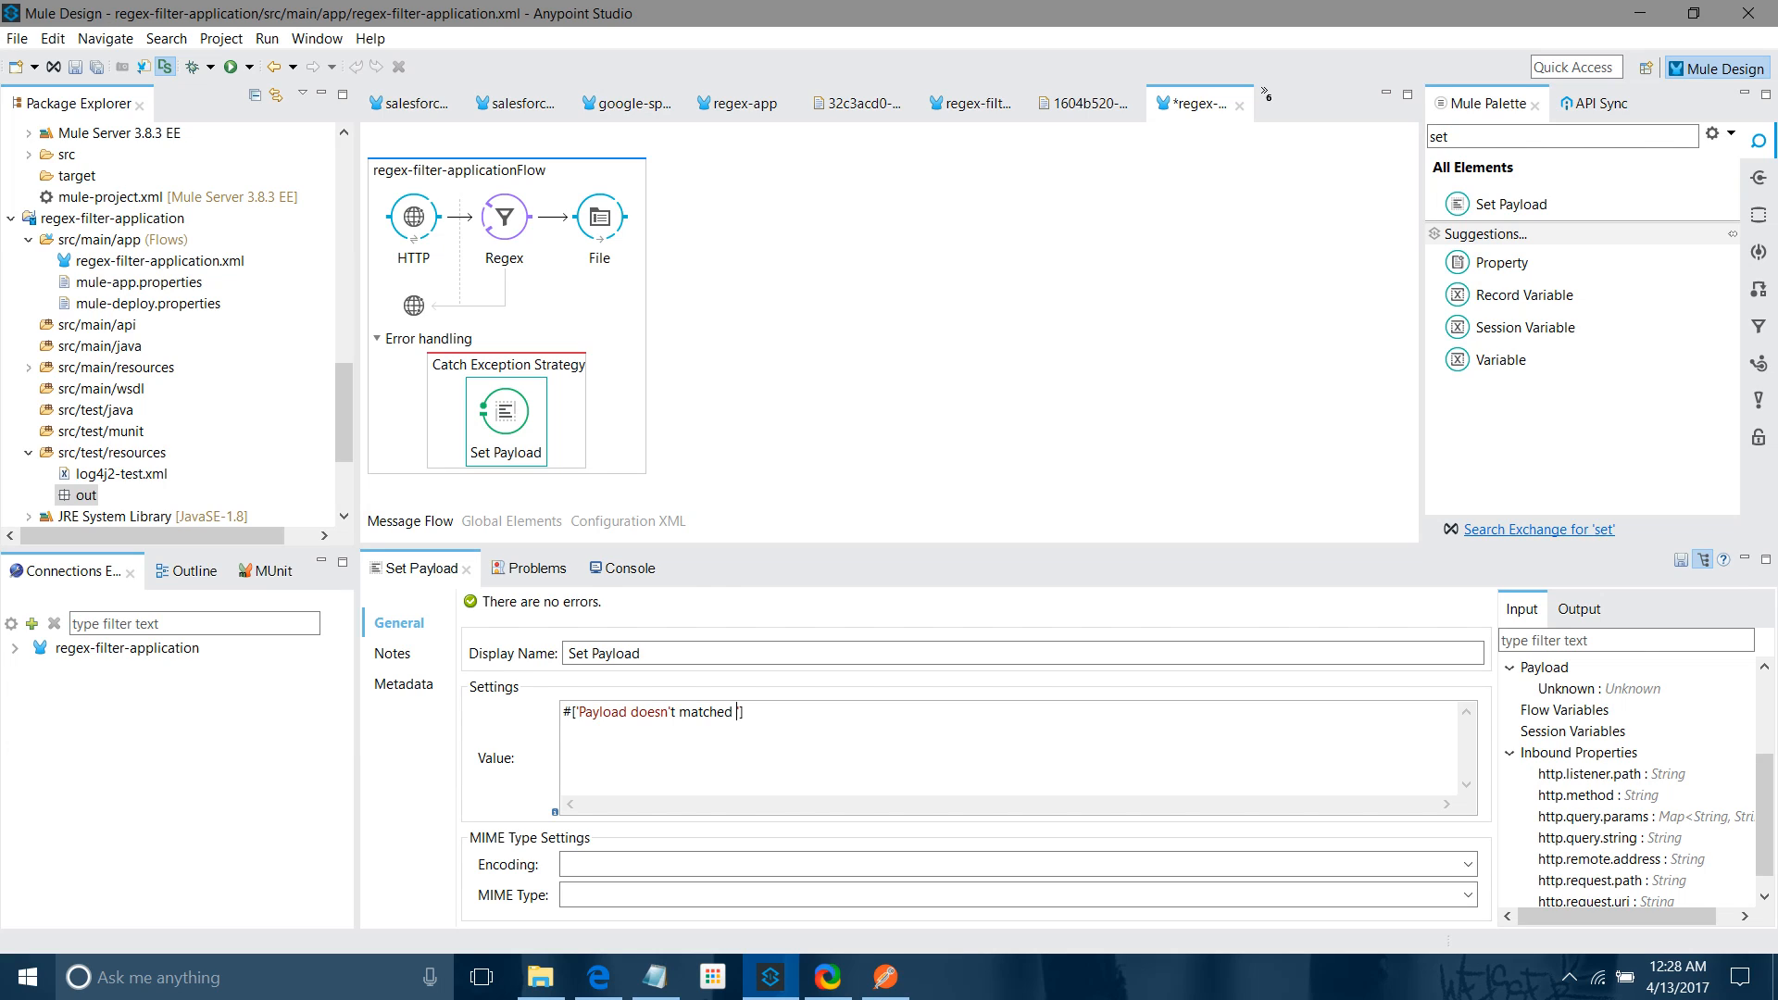
{"action": "type", "text": "defined pattern"}
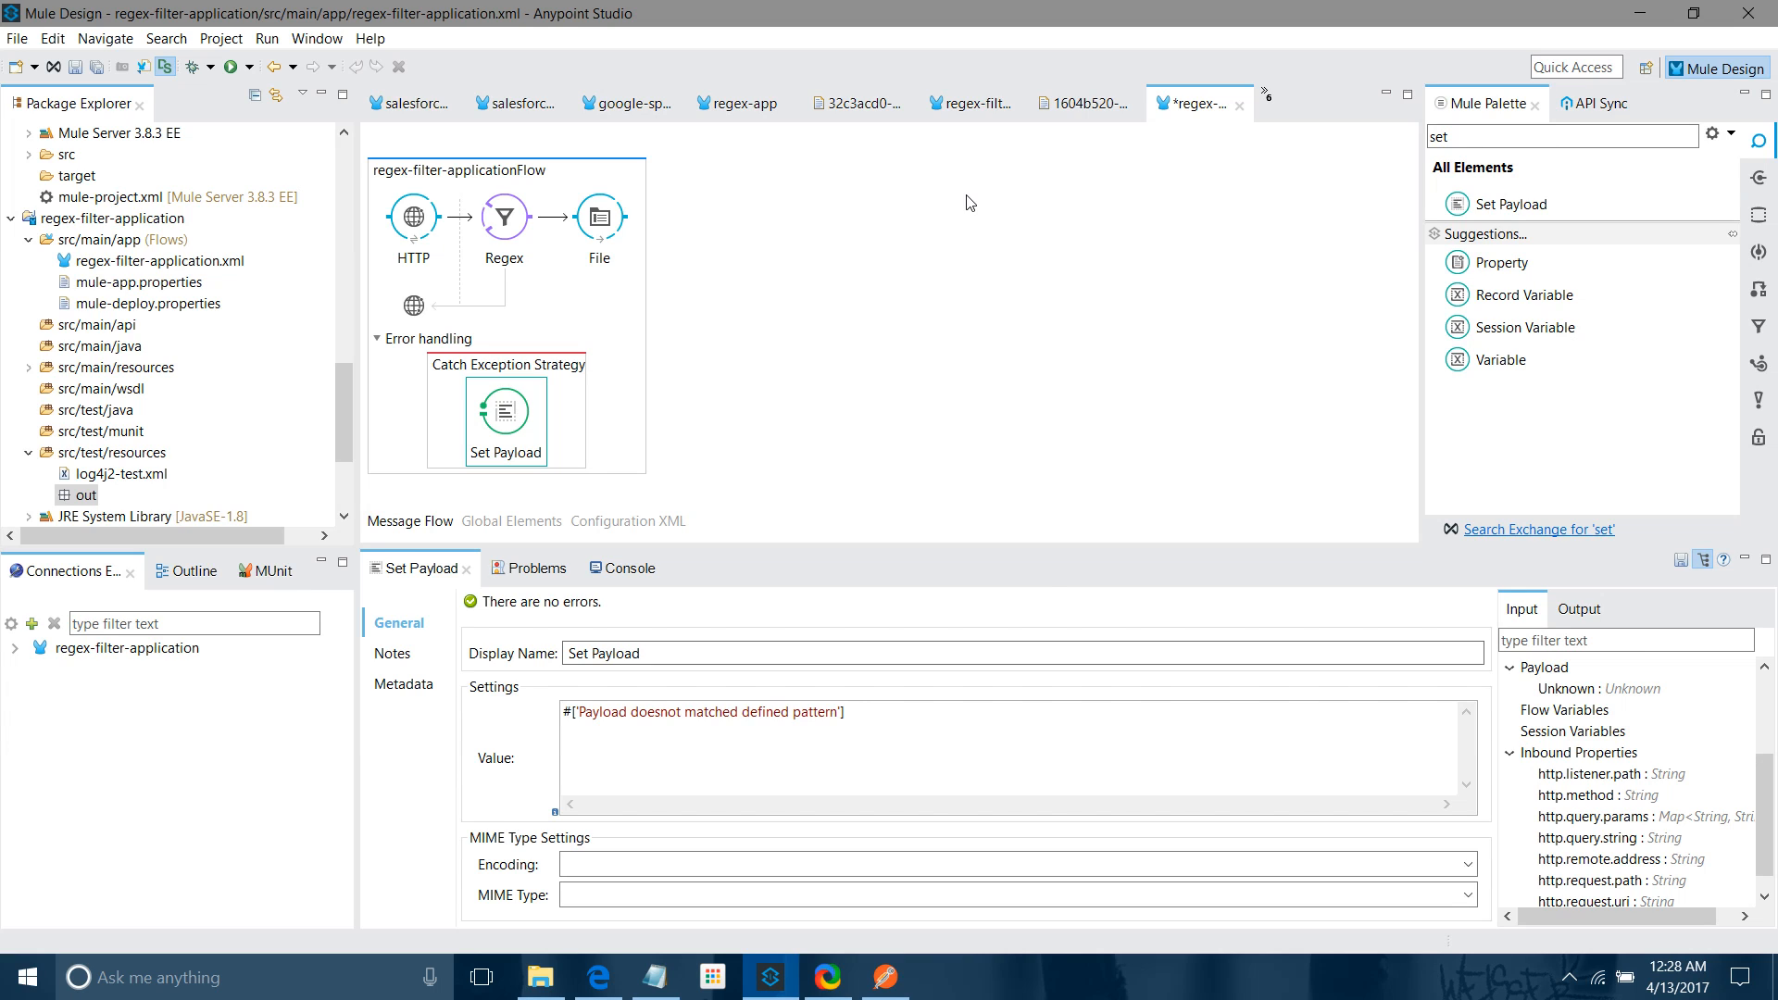
Save and run the project, restarting the runtime so the console shows it initializing
{"action": "left_click", "coordinate": [233, 67]}
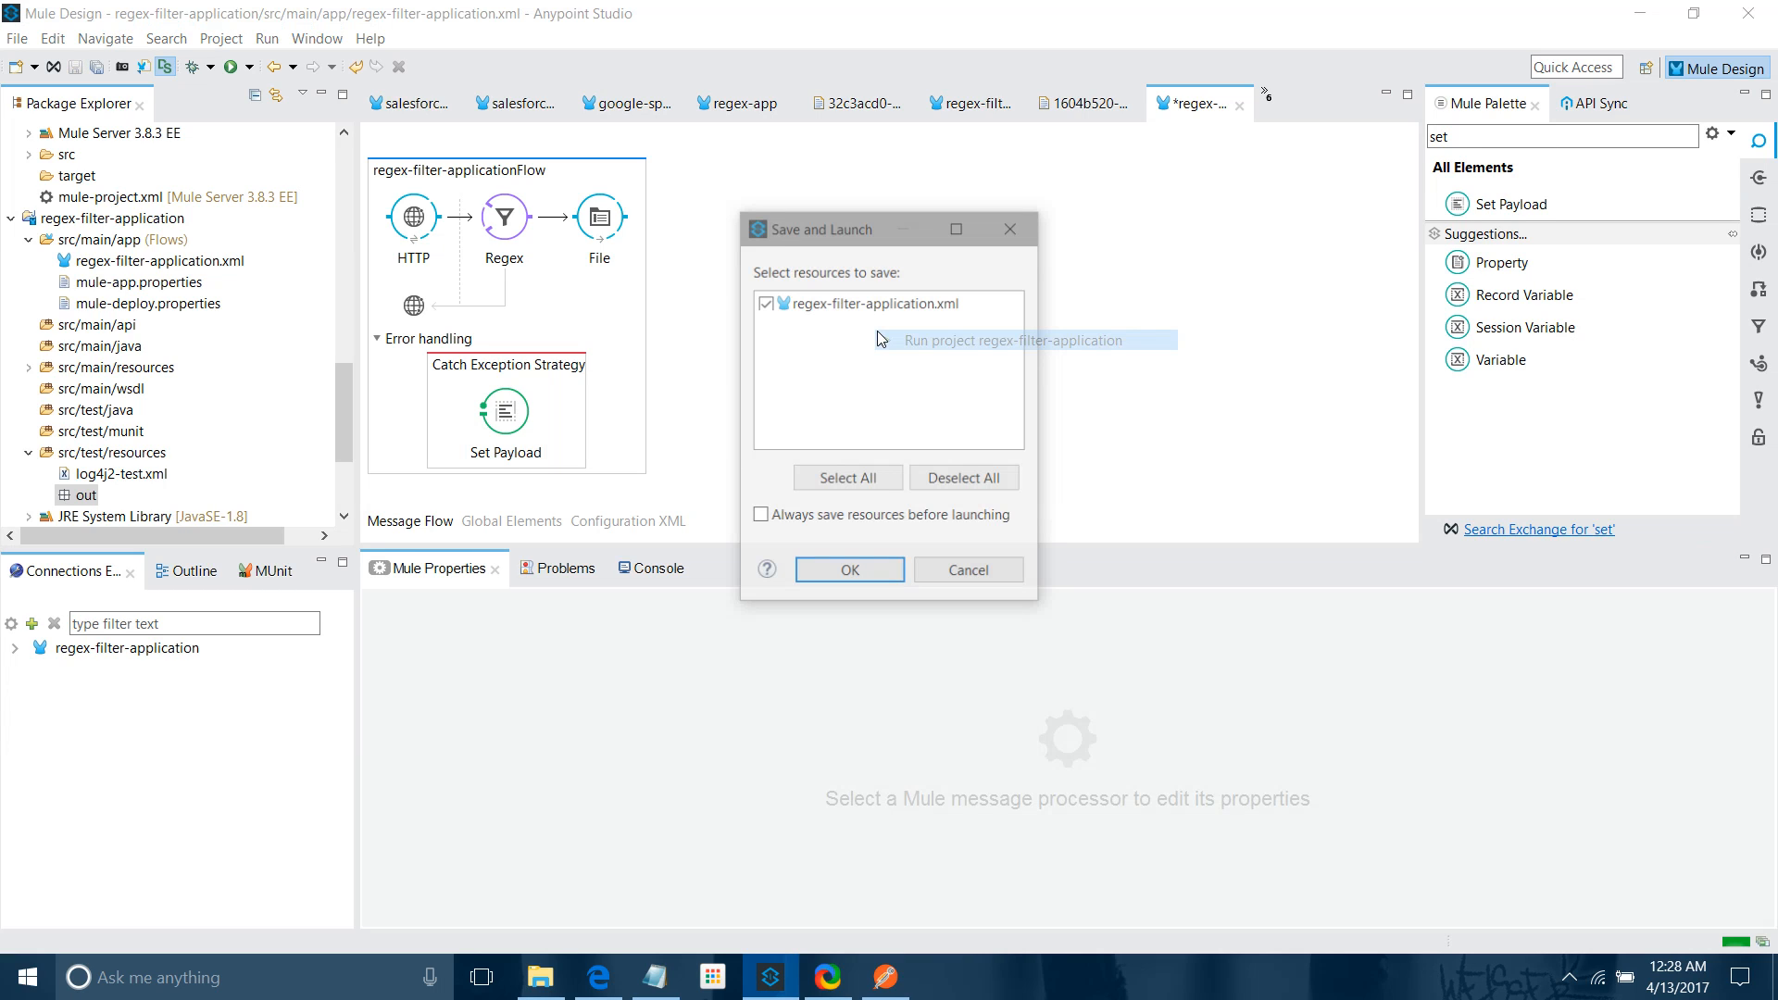
{"action": "left_click", "coordinate": [848, 568]}
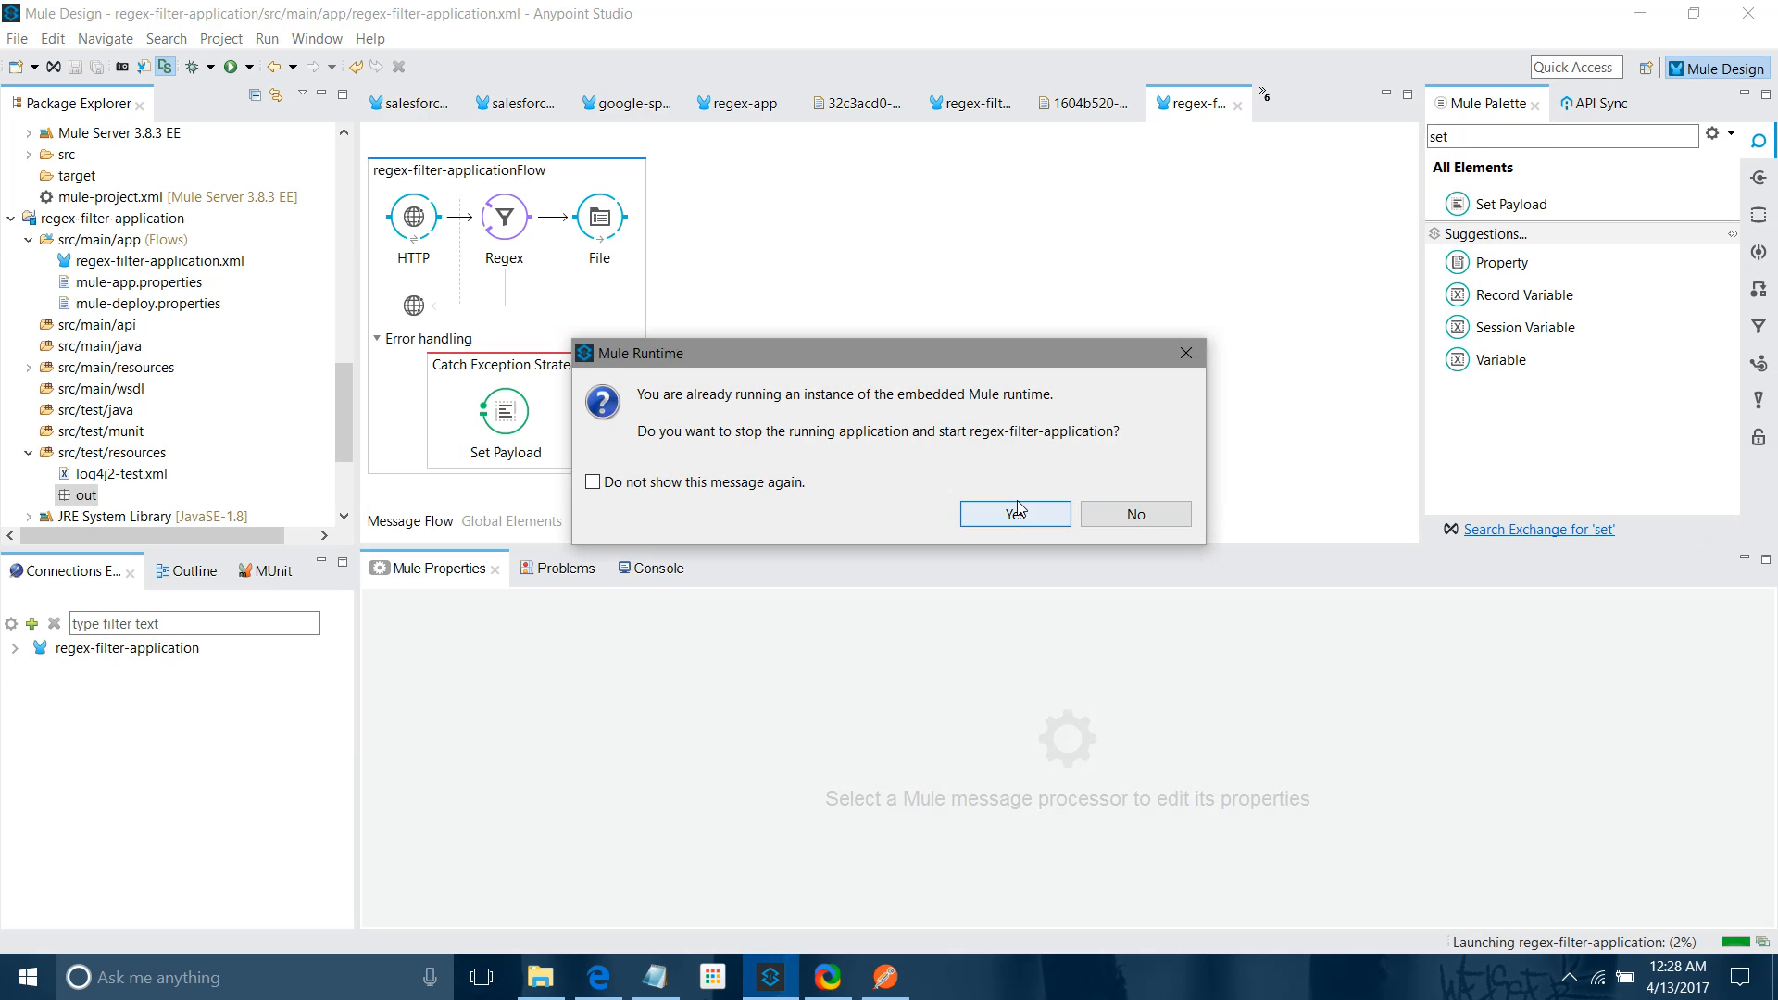
{"action": "left_click", "coordinate": [1013, 513]}
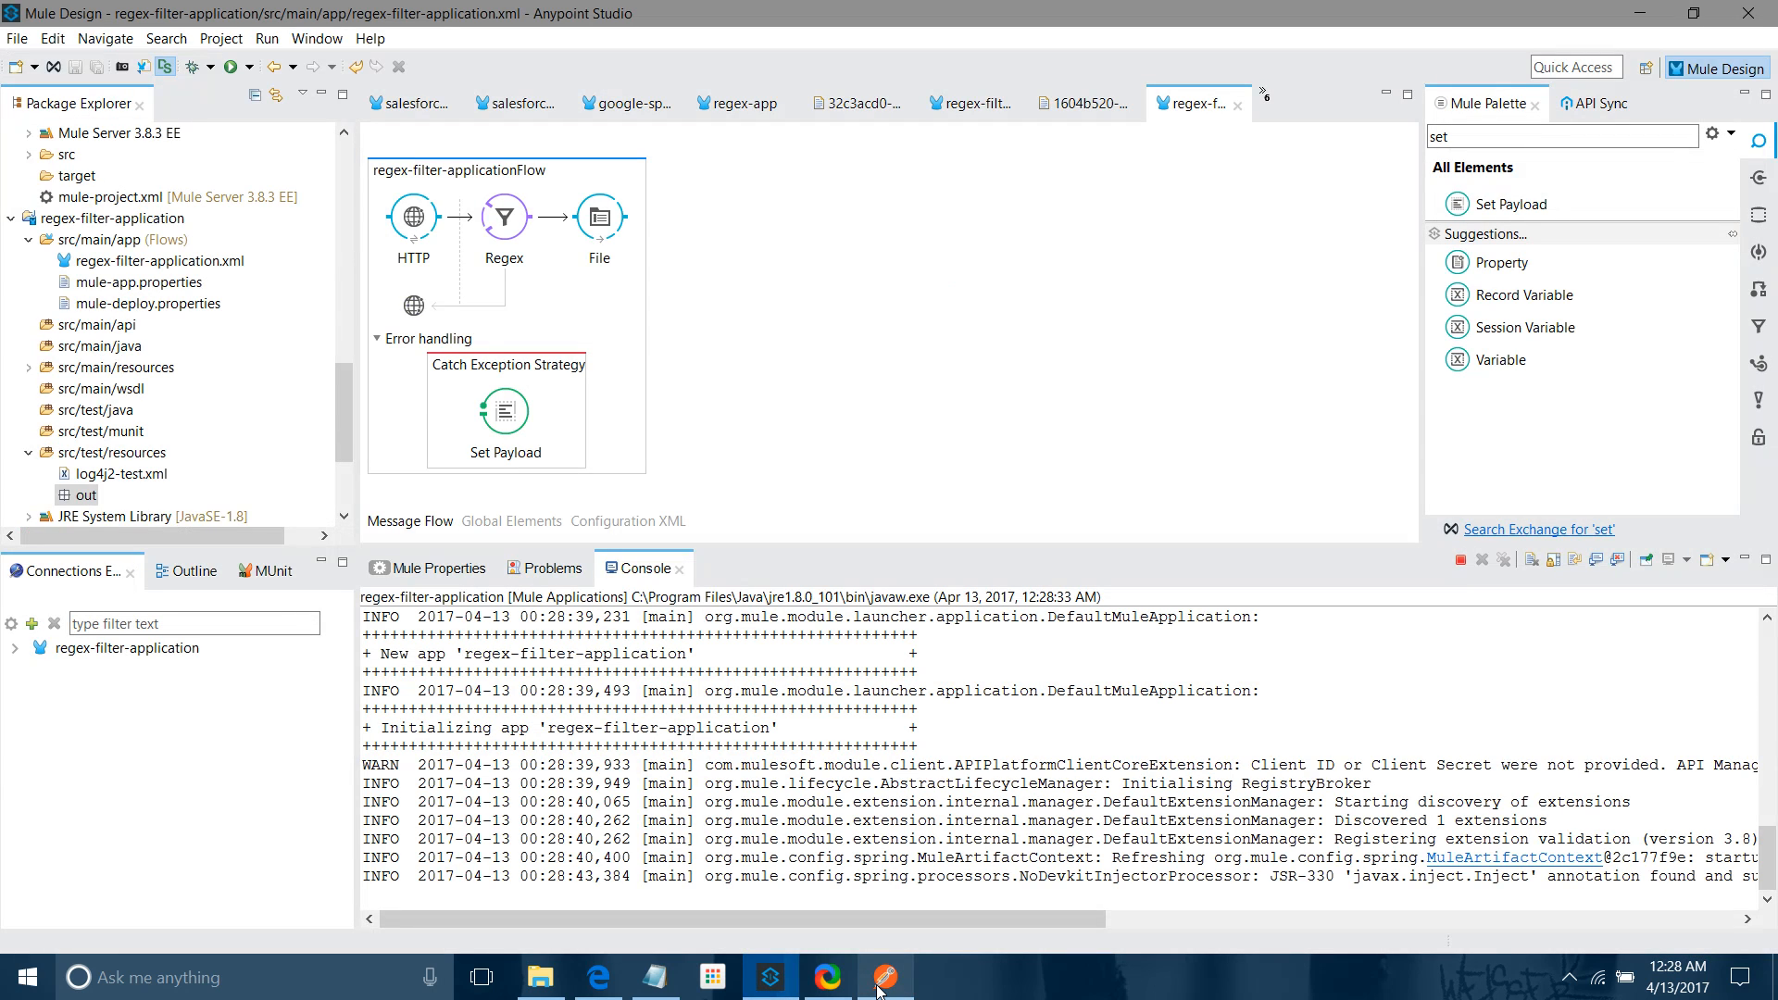
{"action": "scroll", "scroll_direction": "down", "scroll_amount": 3}
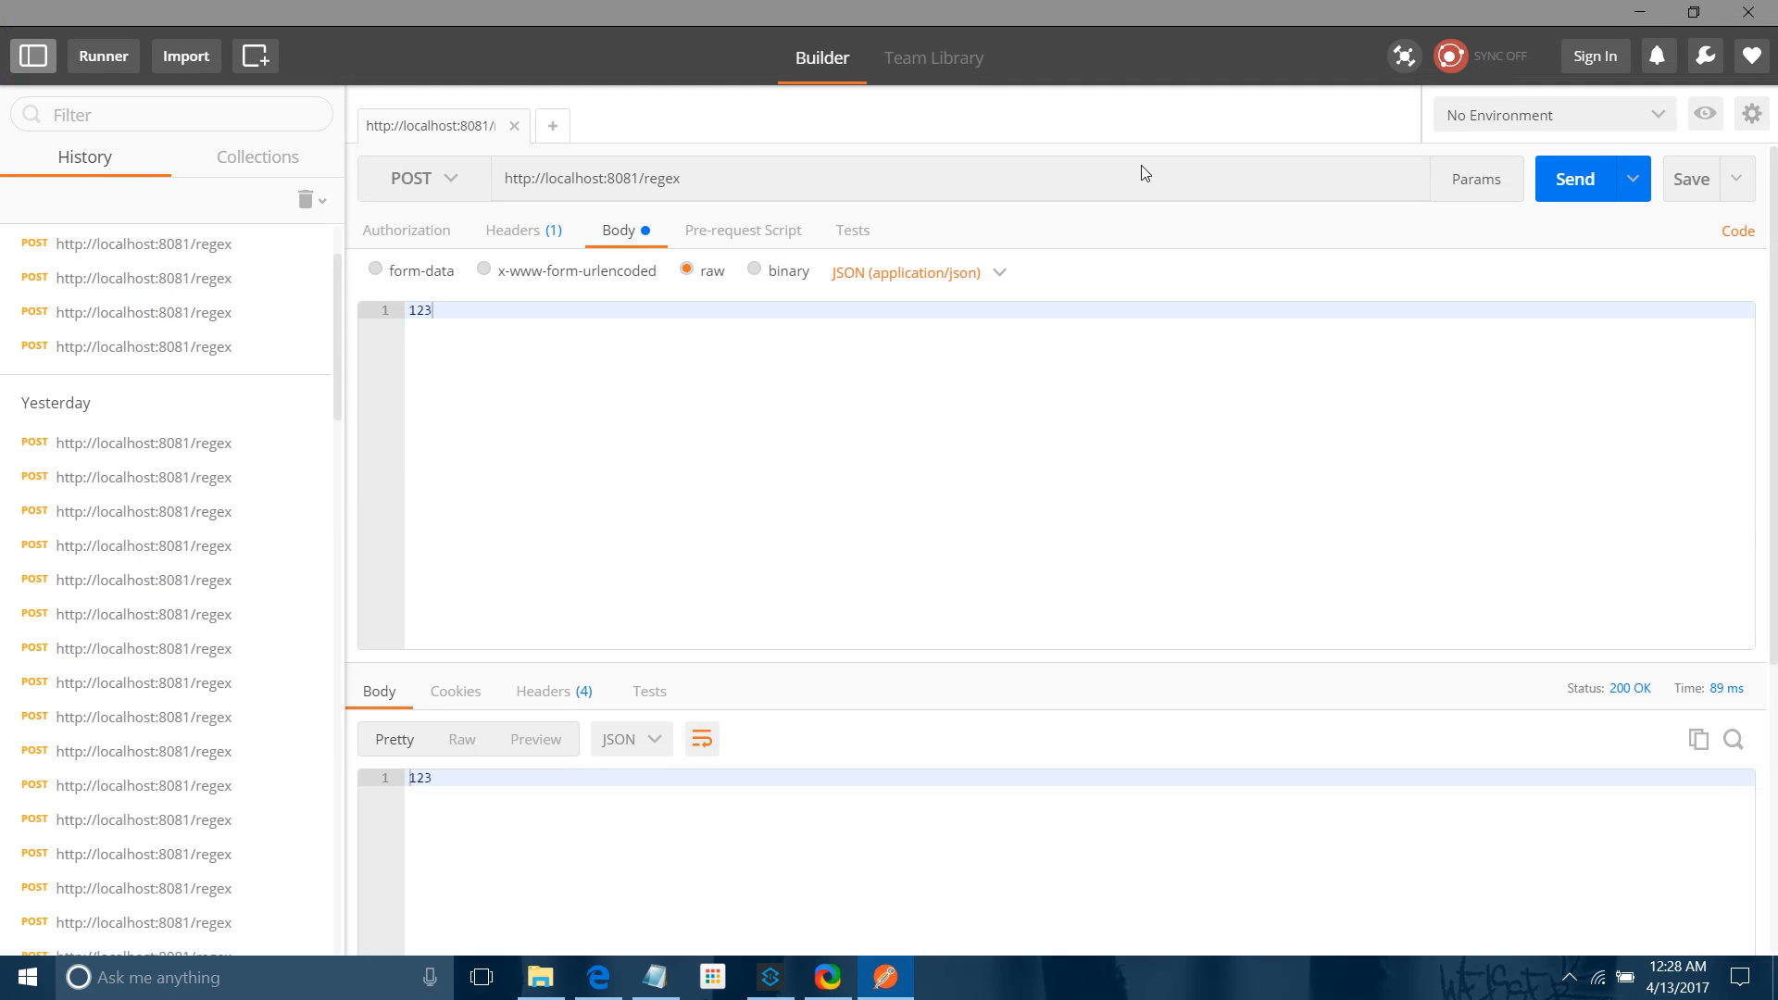
{"action": "mouse_move", "coordinate": [1007, 124]}
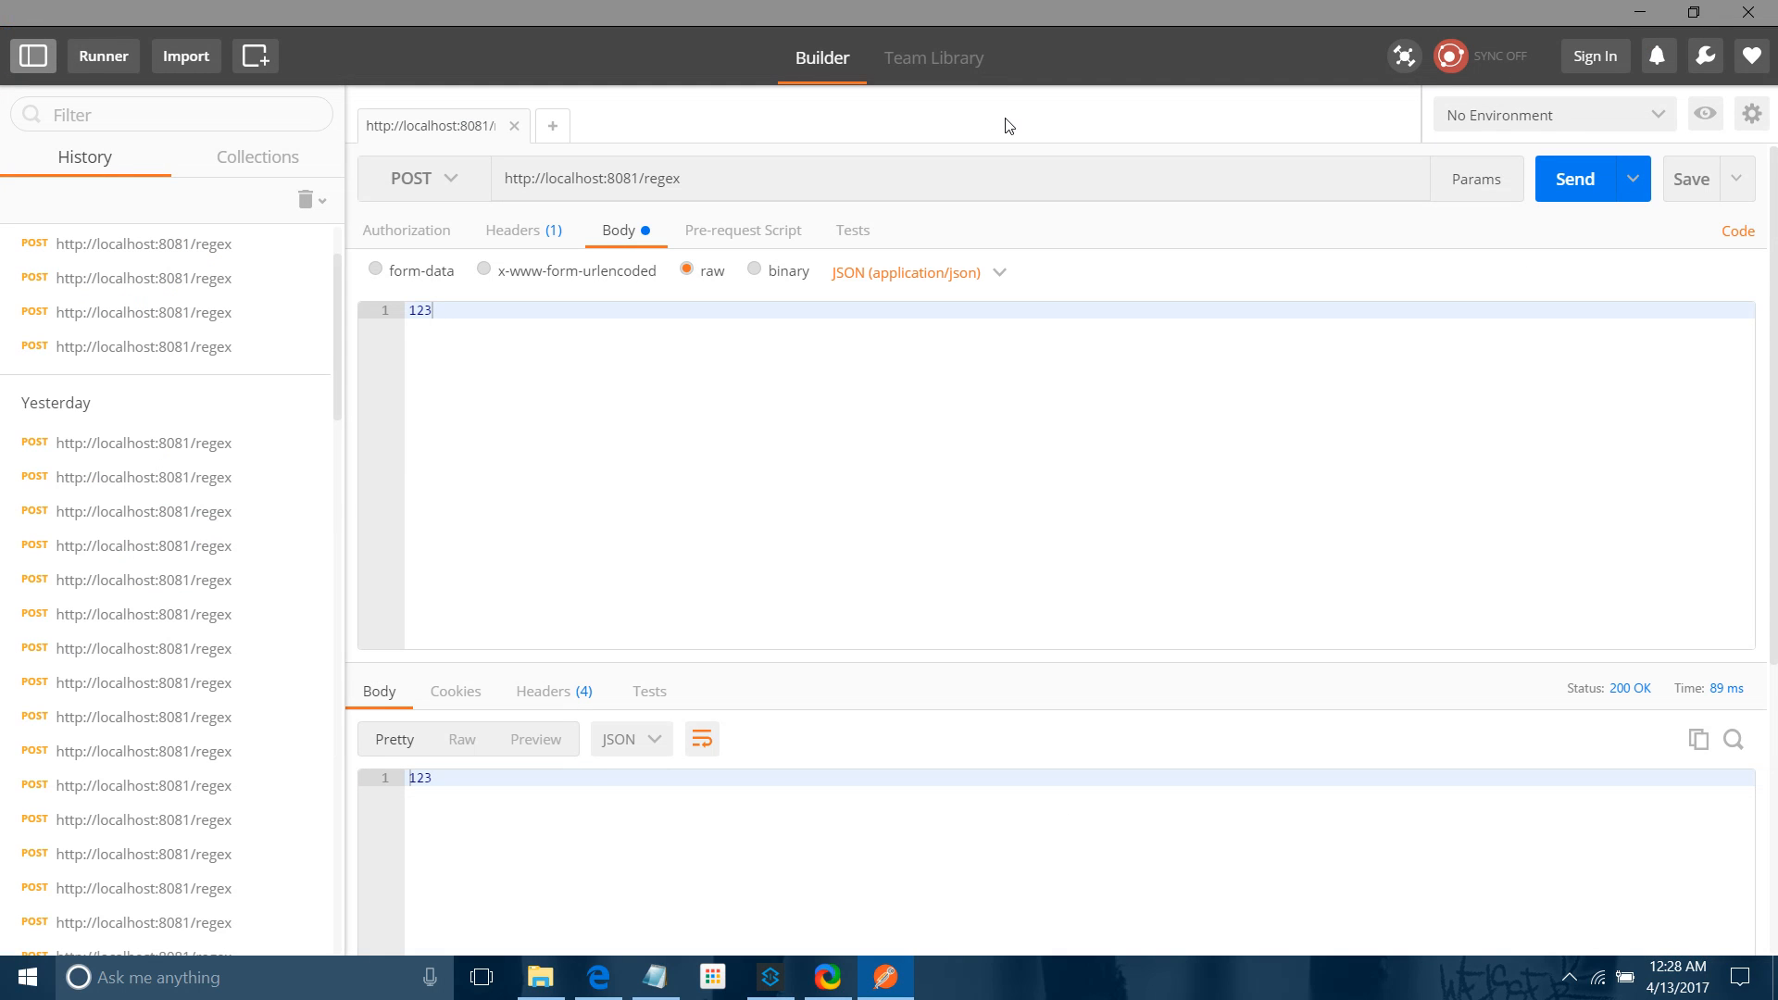
{"action": "mouse_move", "coordinate": [447, 308]}
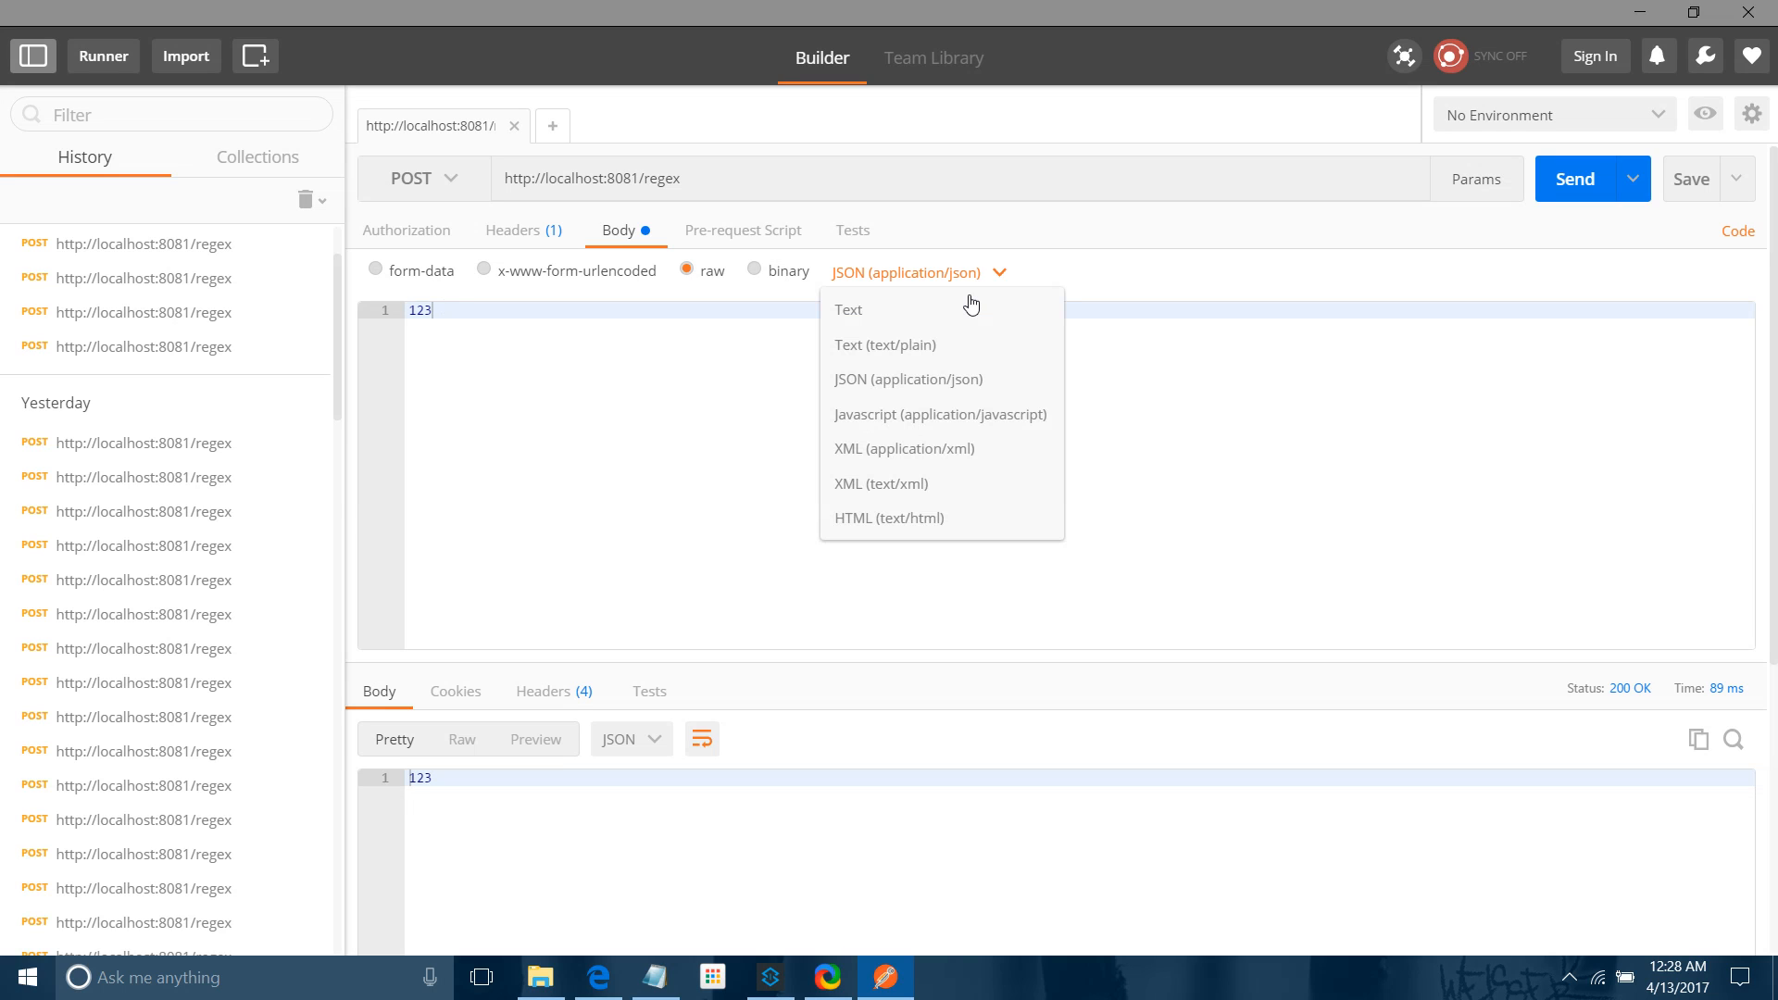
Send 123 as plain text to localhost:8081/regex and get 123 back with 200 OK
{"action": "left_click", "coordinate": [846, 310]}
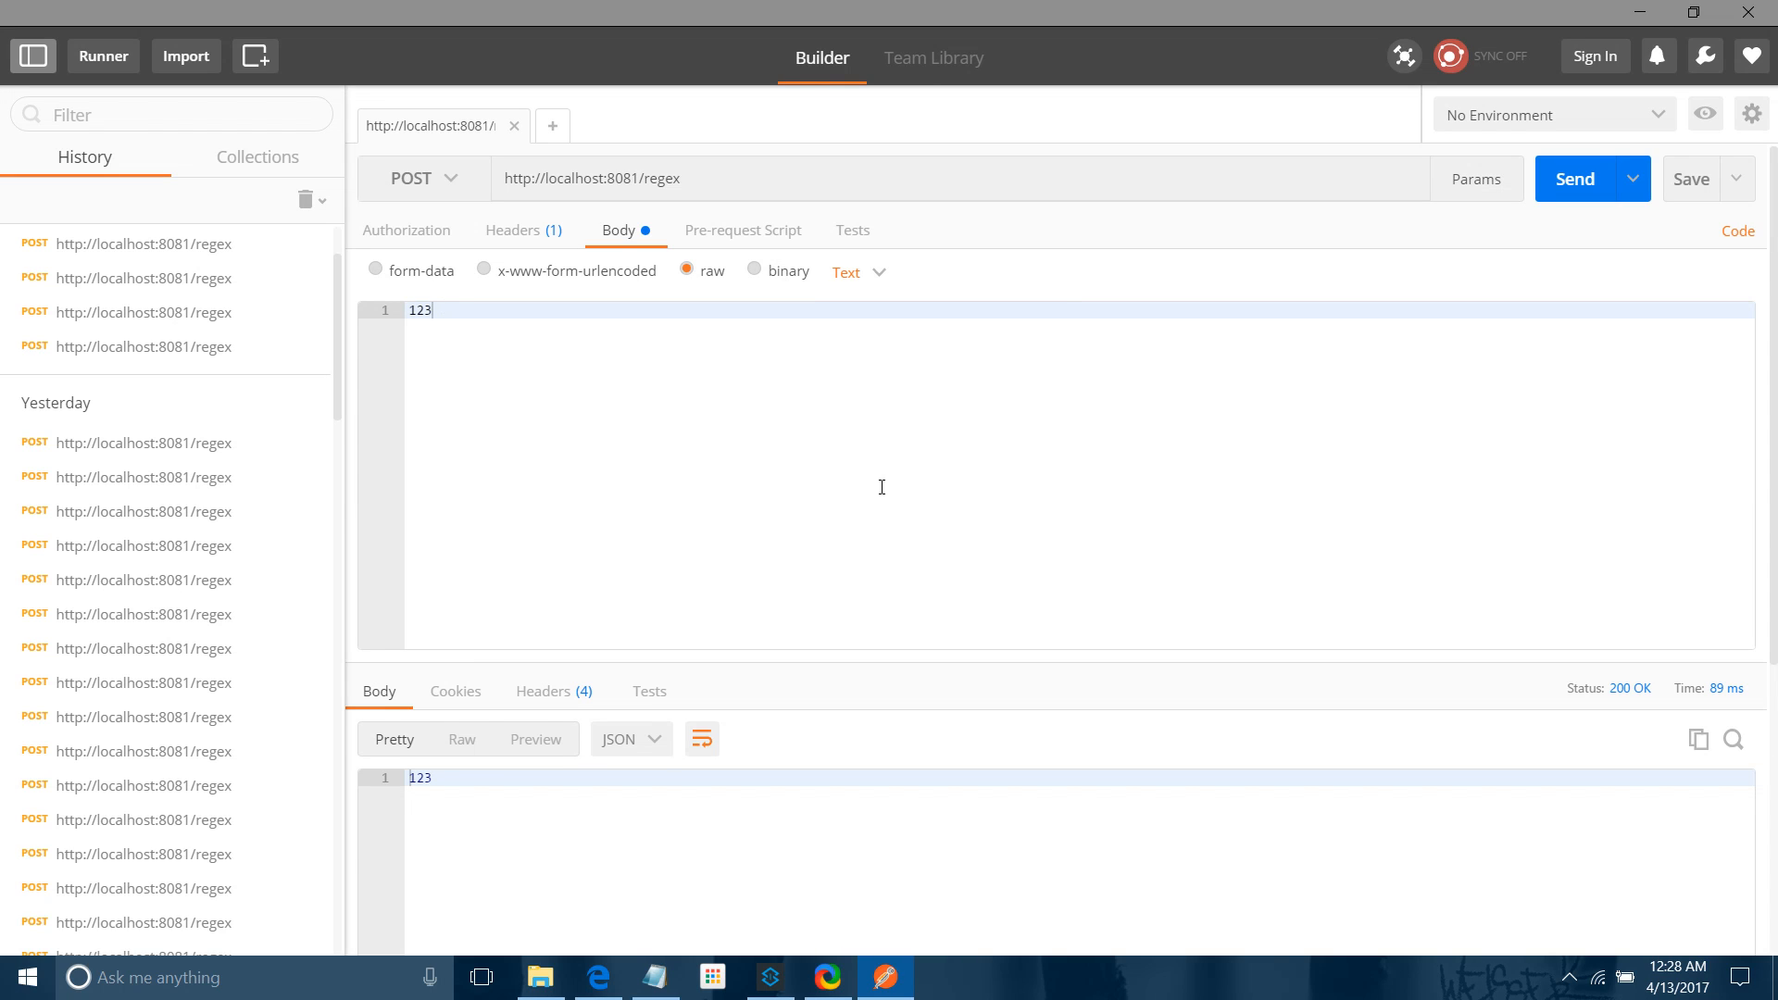
{"action": "left_click", "coordinate": [1574, 179]}
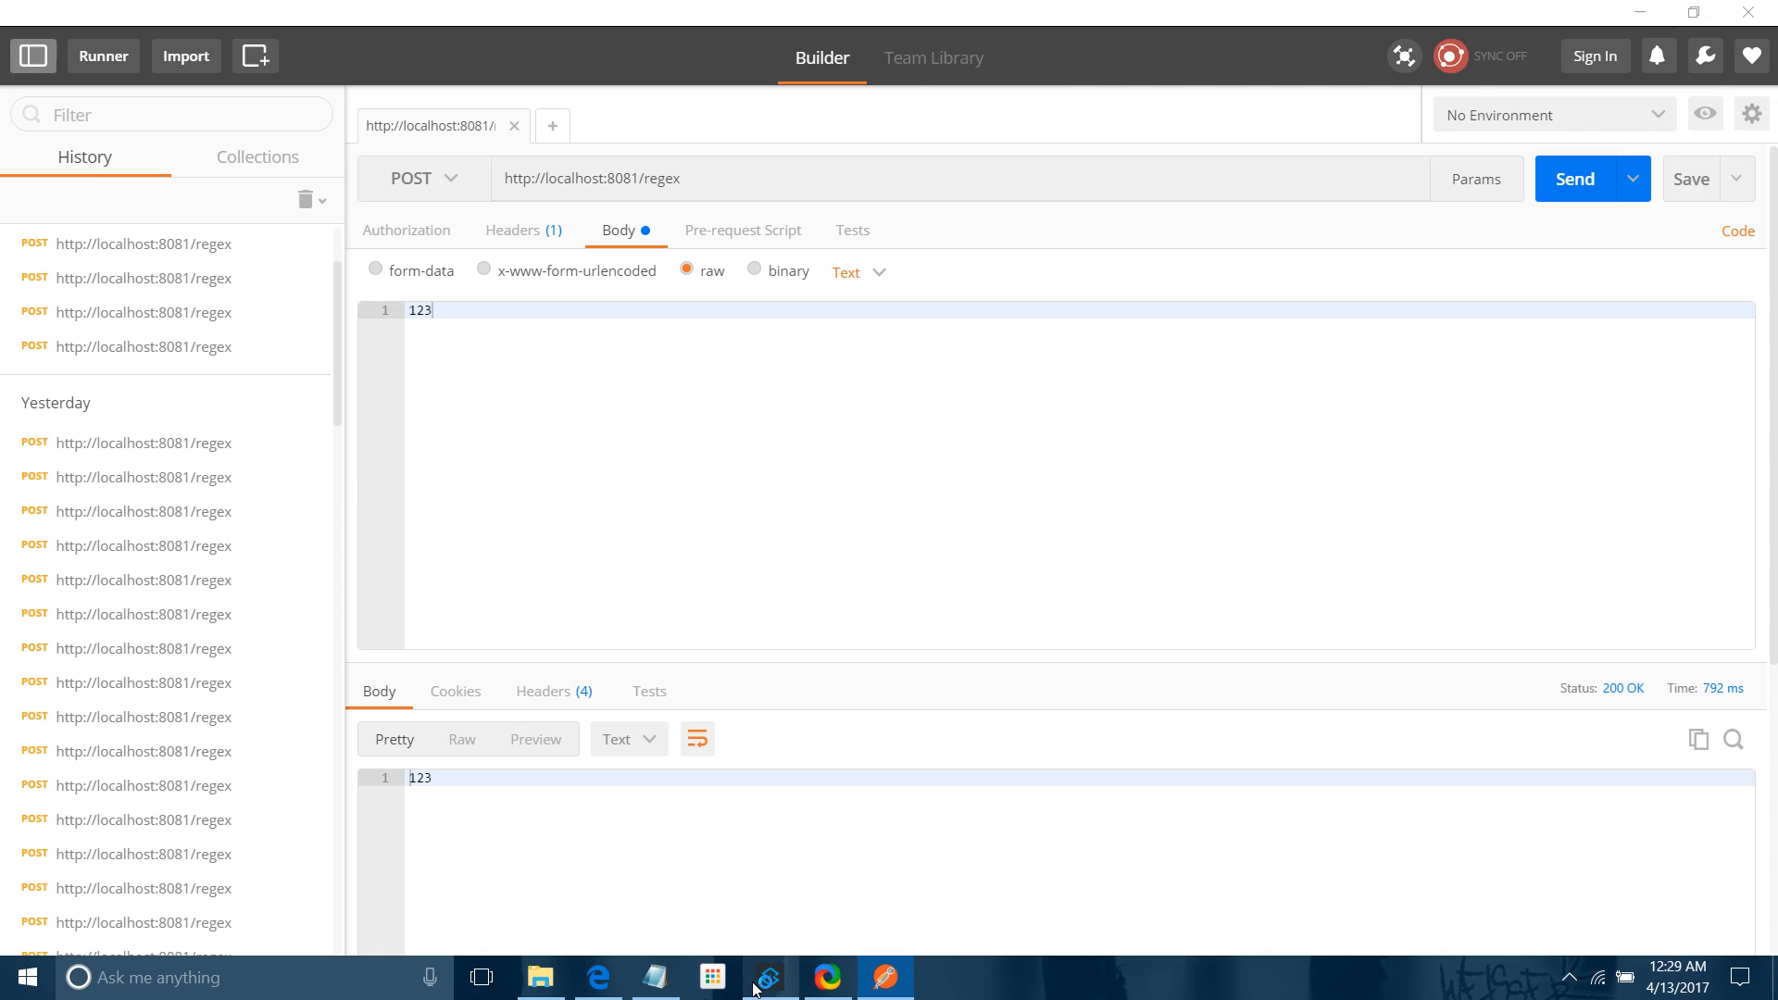
Refresh the project and open the new .dat file in out showing payload 123
{"action": "left_click", "coordinate": [826, 978]}
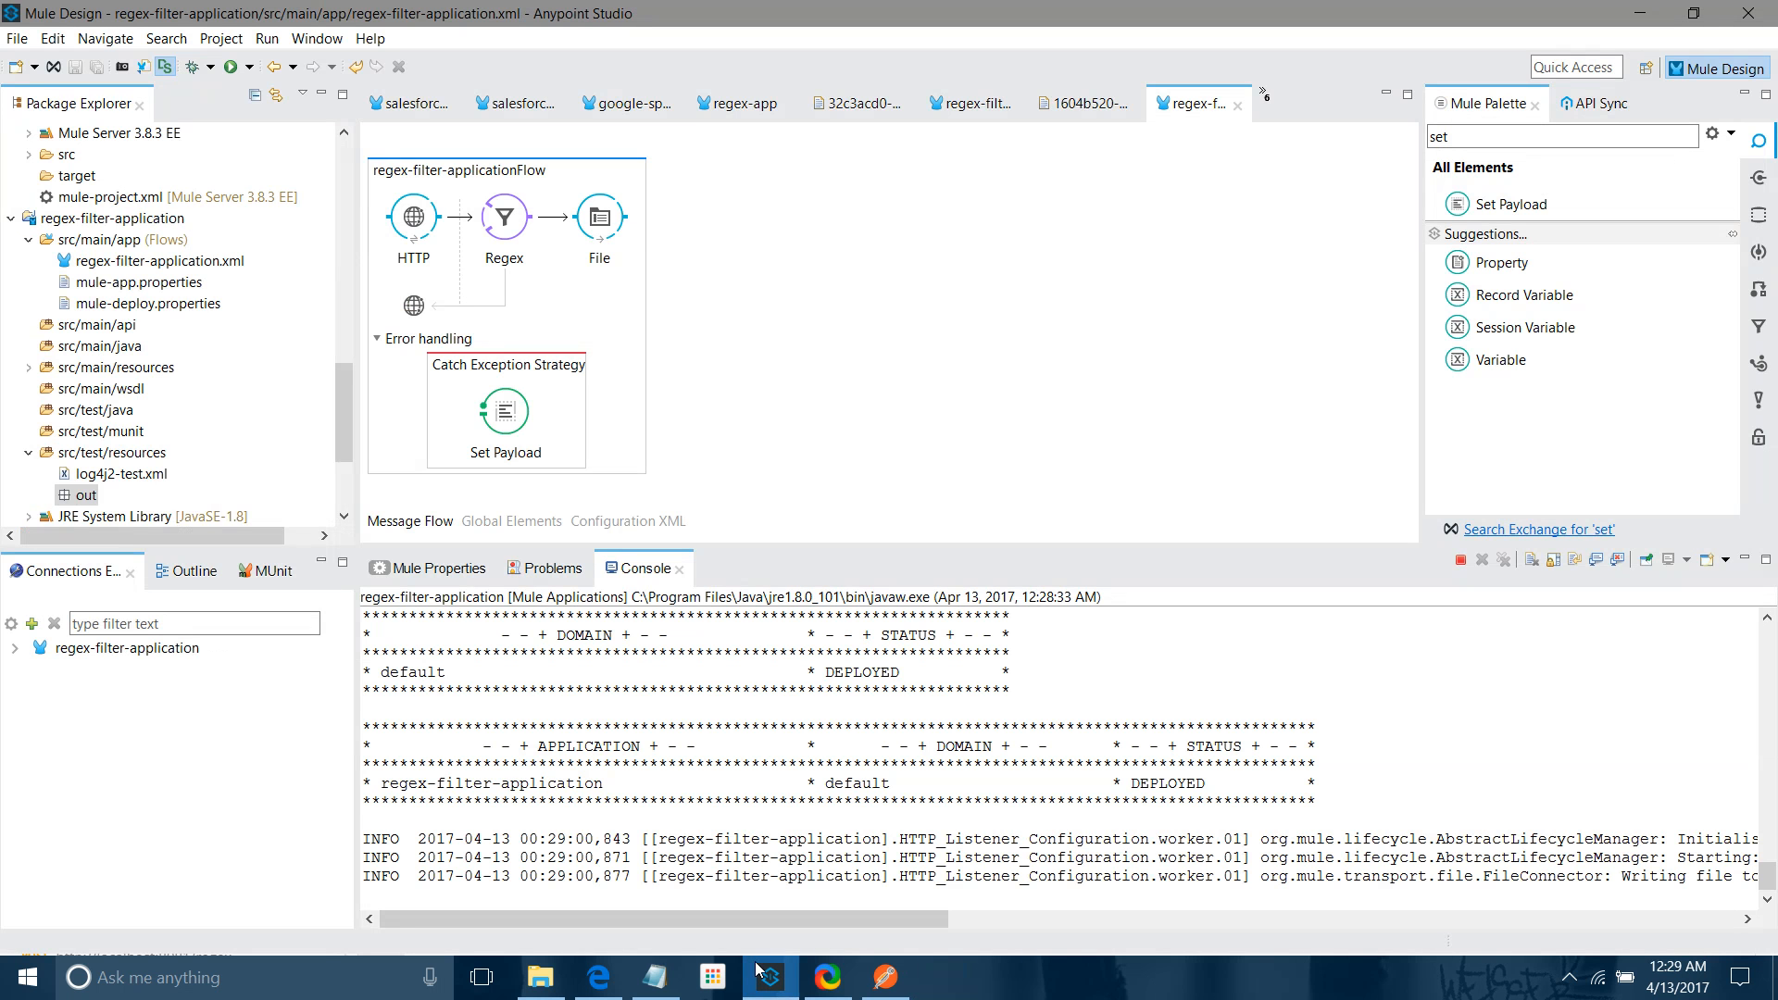
{"action": "right_click", "coordinate": [84, 494]}
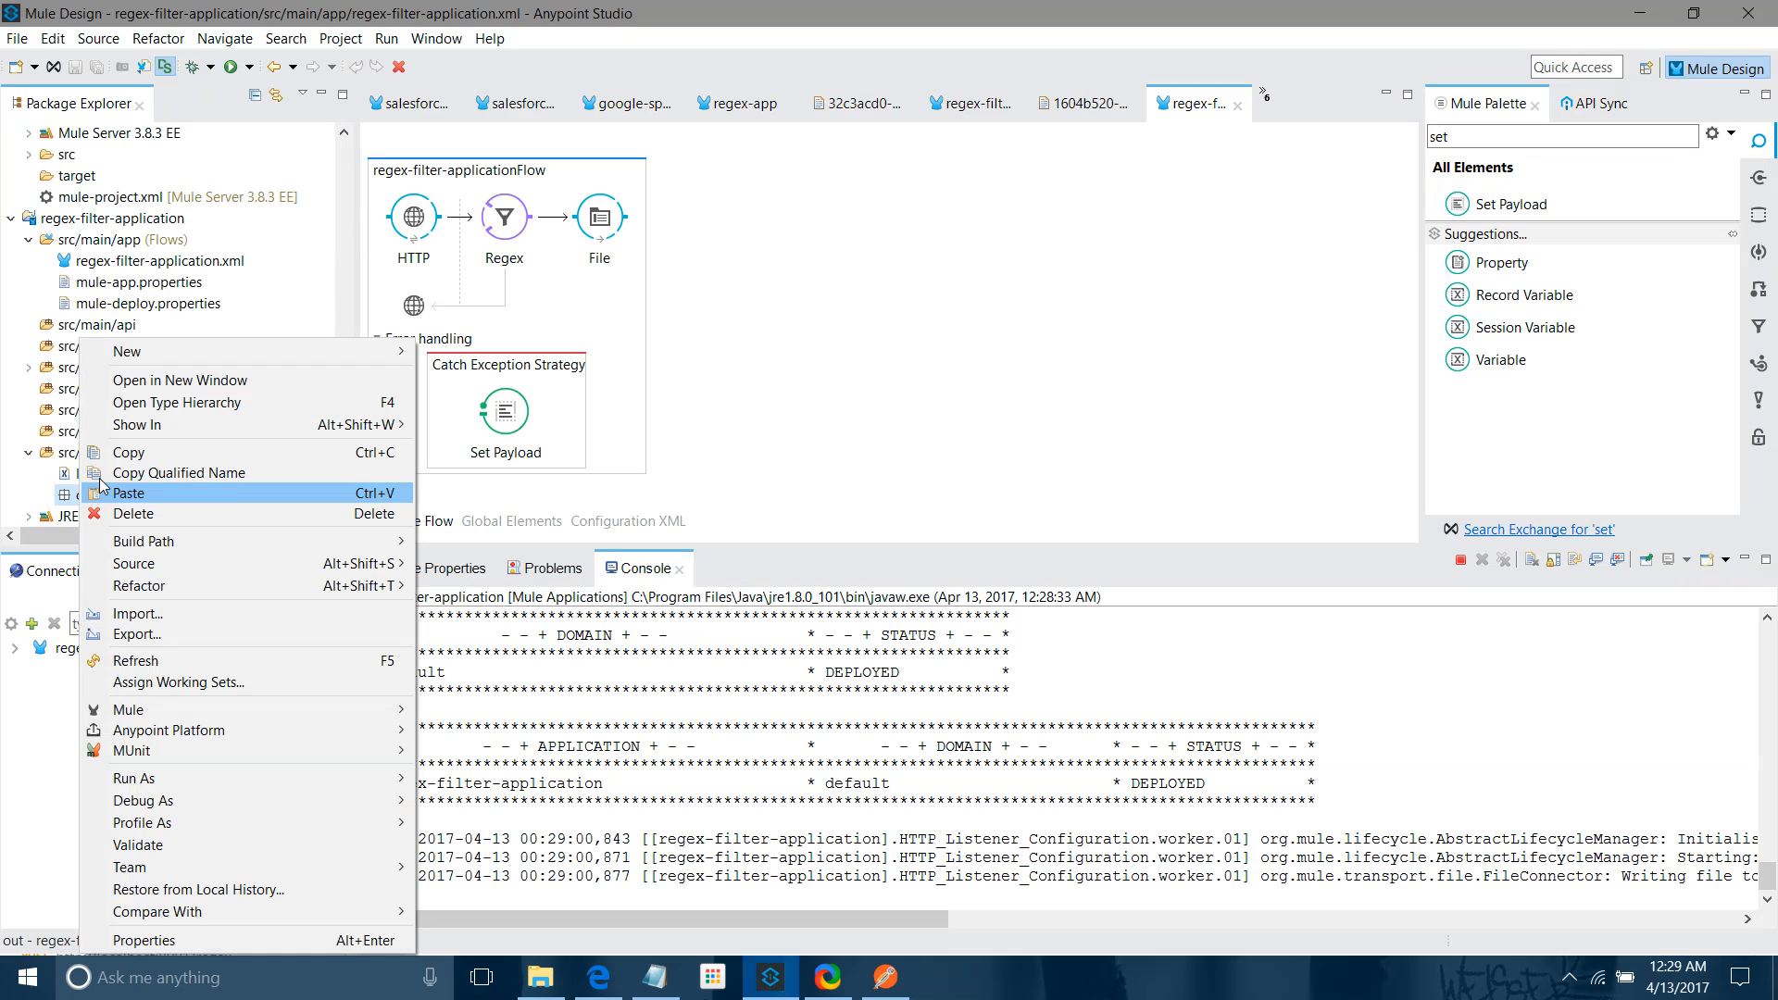
{"action": "mouse_move", "coordinate": [136, 654]}
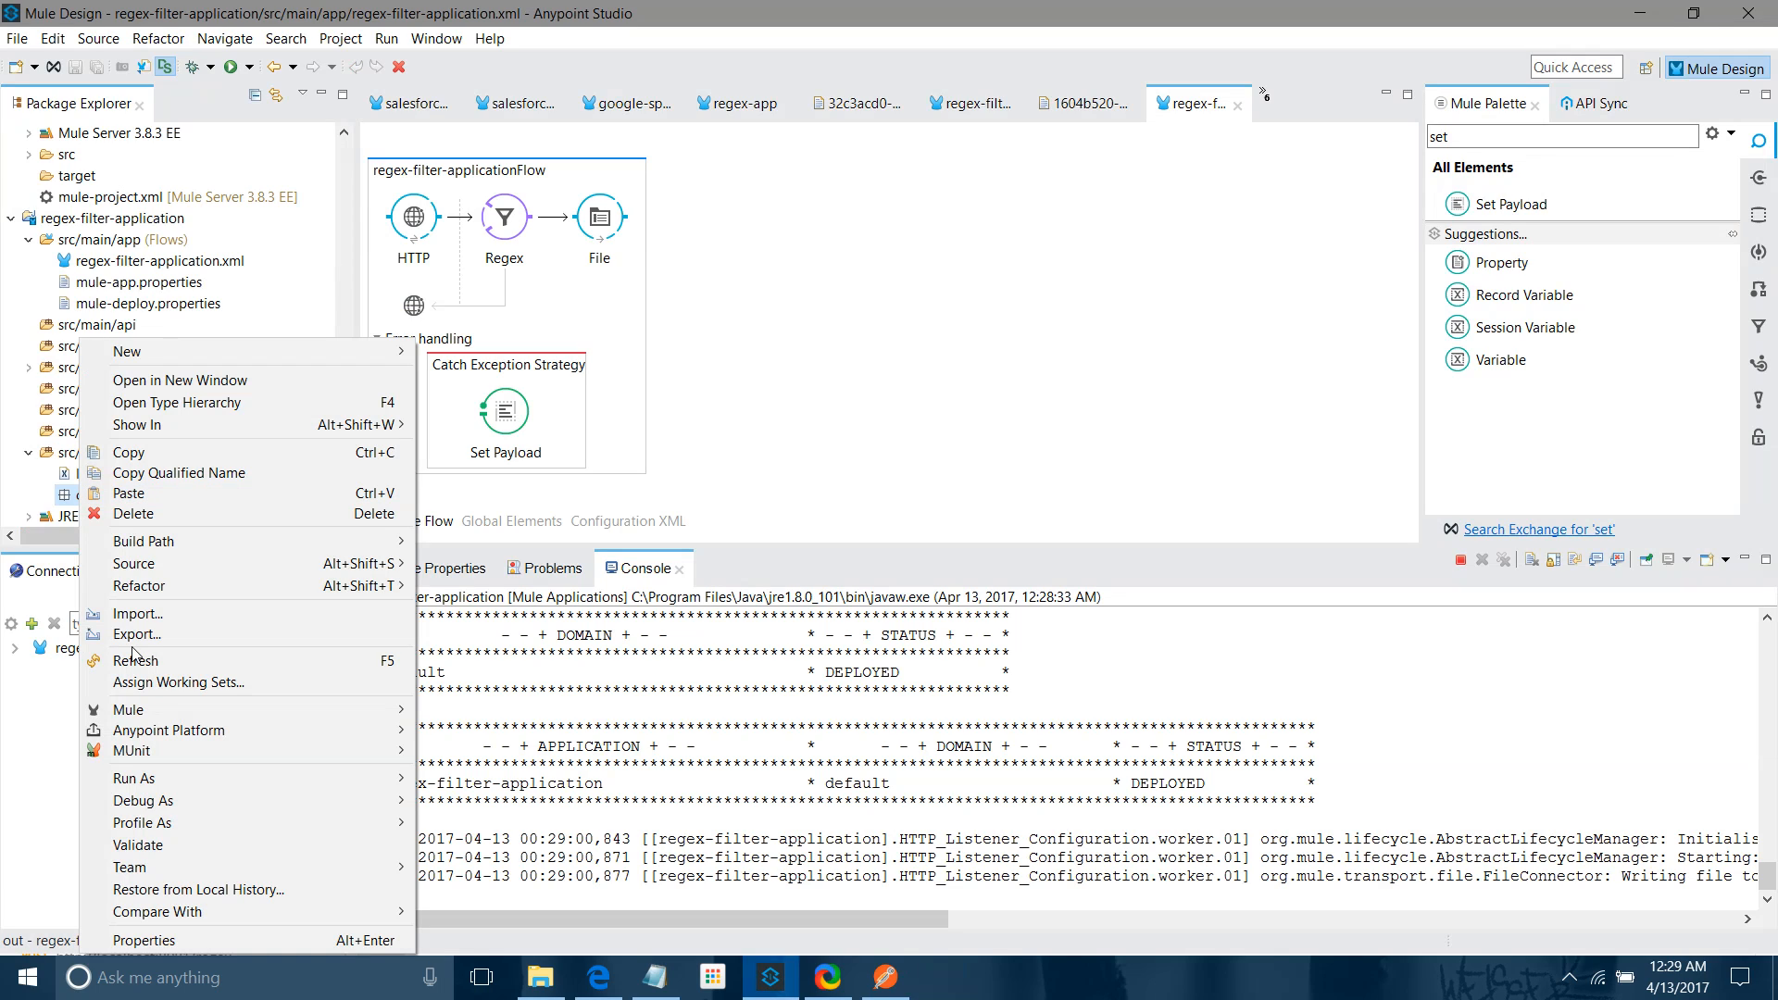
{"action": "left_click", "coordinate": [135, 660]}
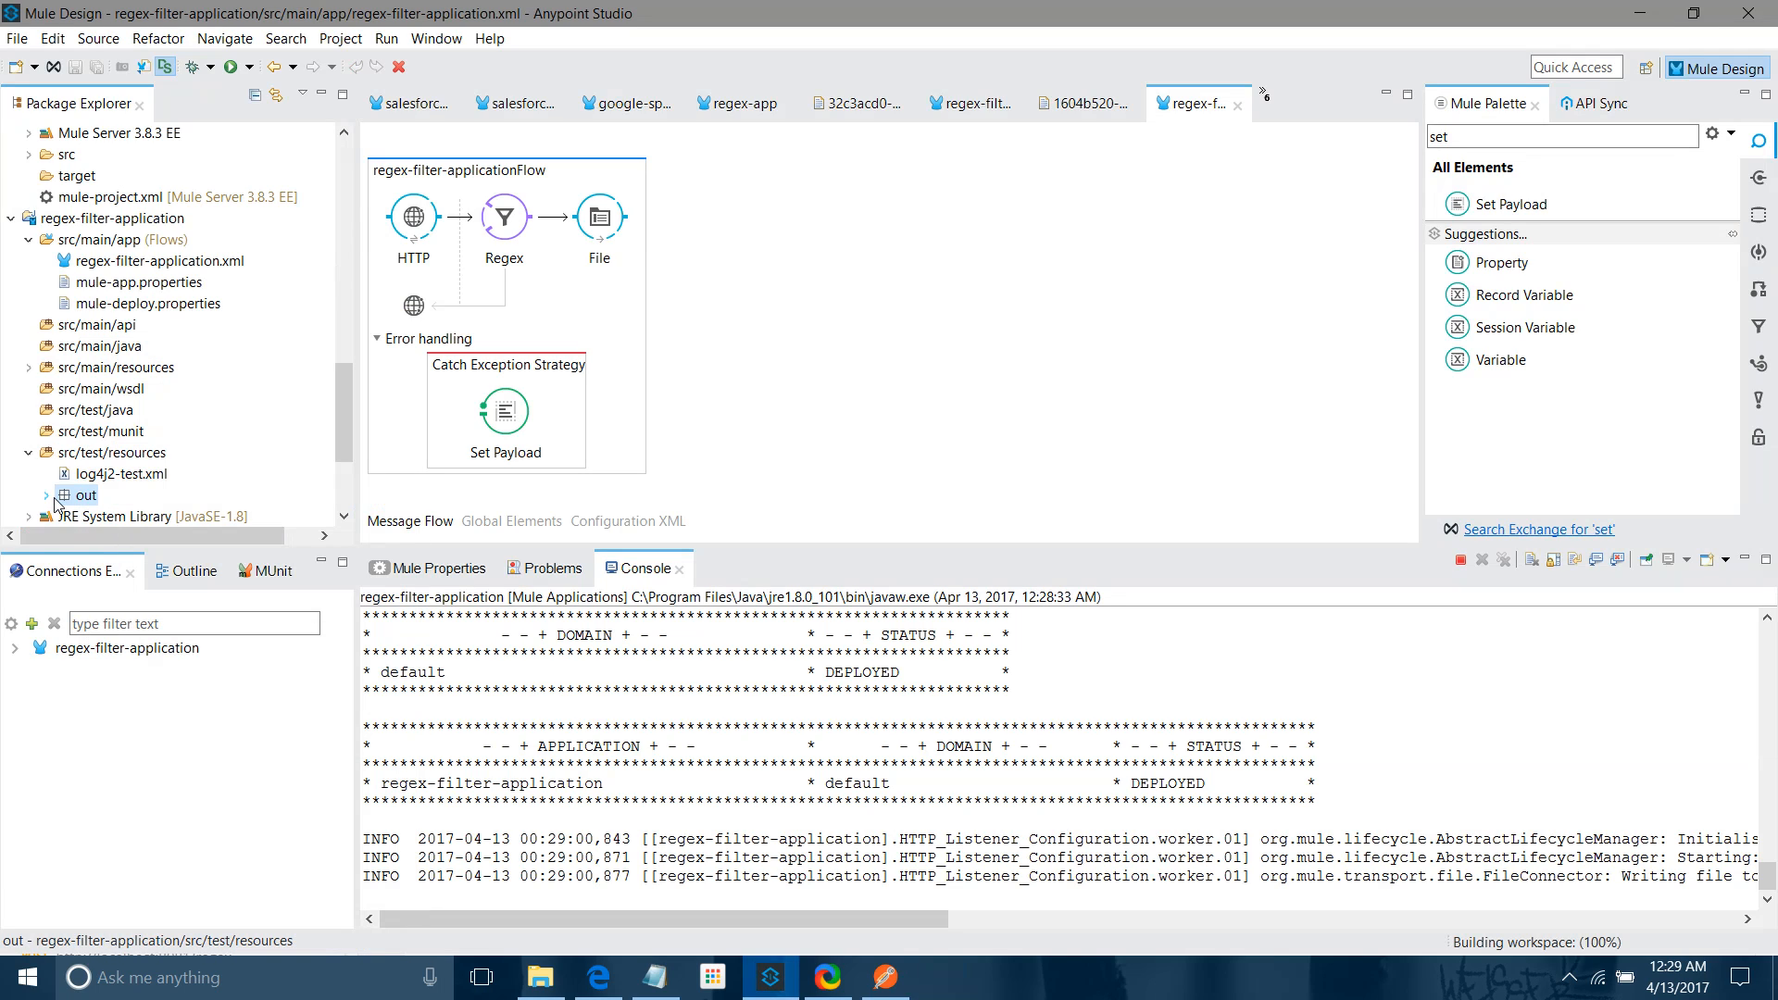
{"action": "left_click", "coordinate": [49, 495]}
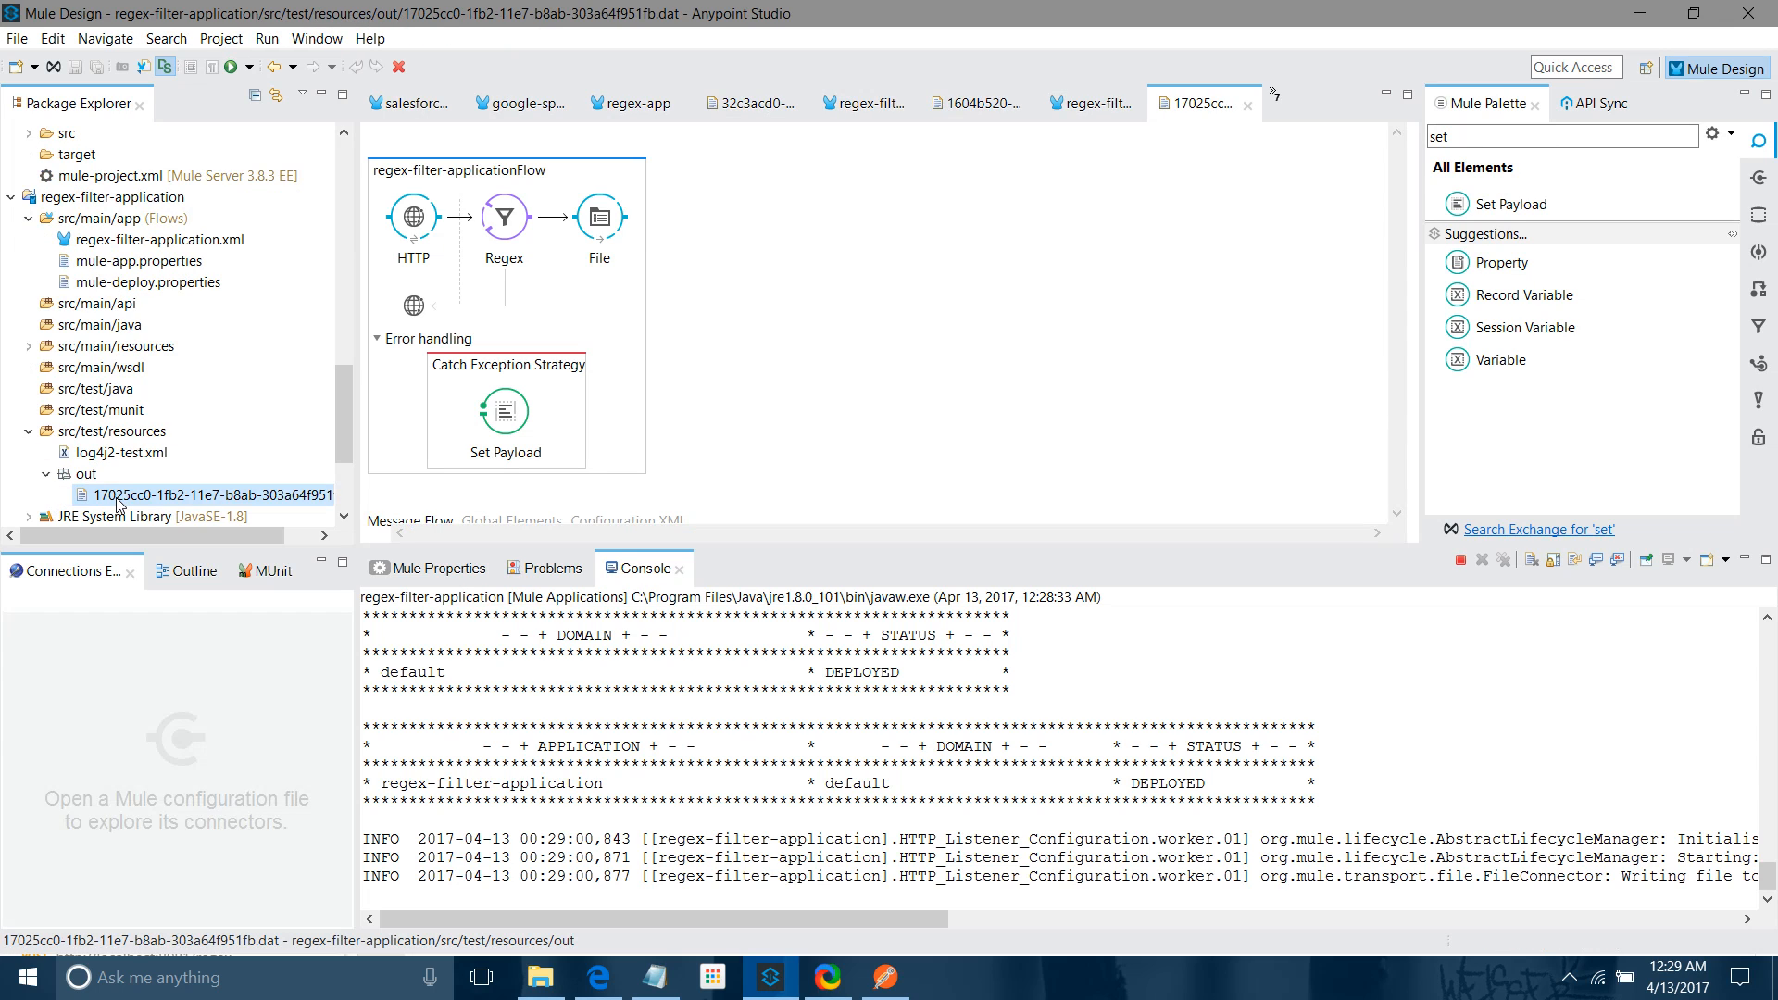
{"action": "double_click", "coordinate": [200, 494]}
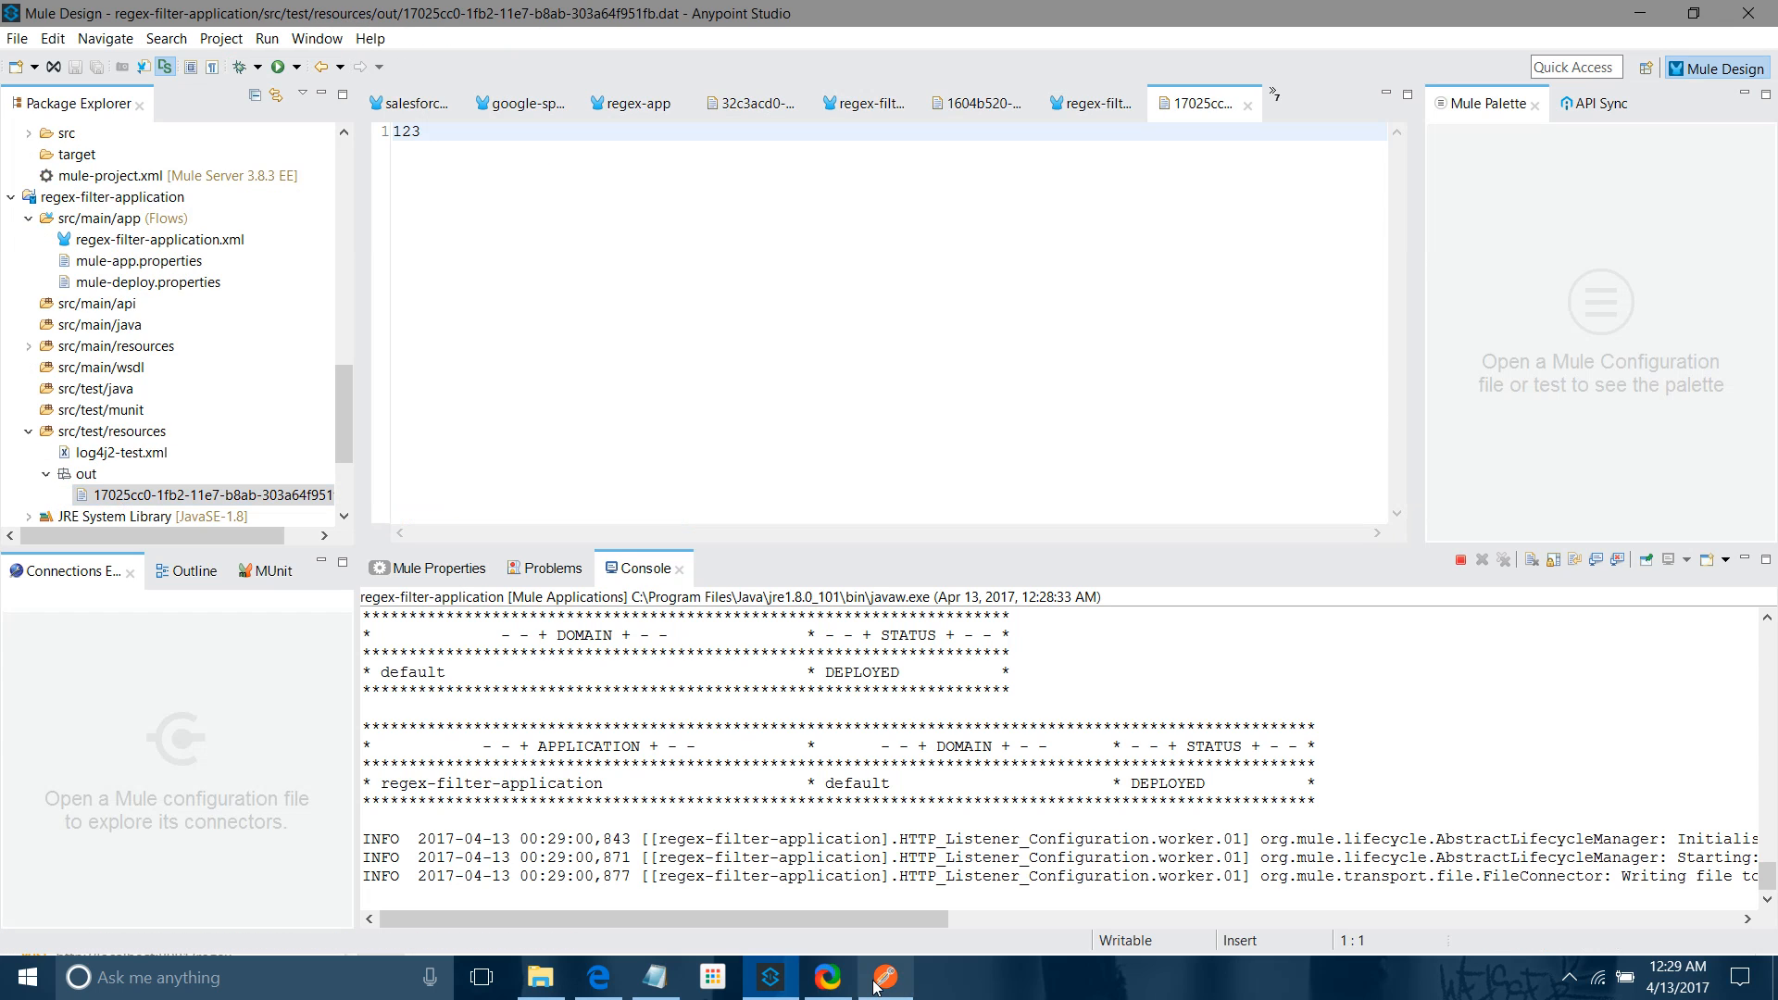
Post the non-numeric body 123sdhjdsads and get an empty 200 OK response
{"action": "left_click", "coordinate": [883, 977]}
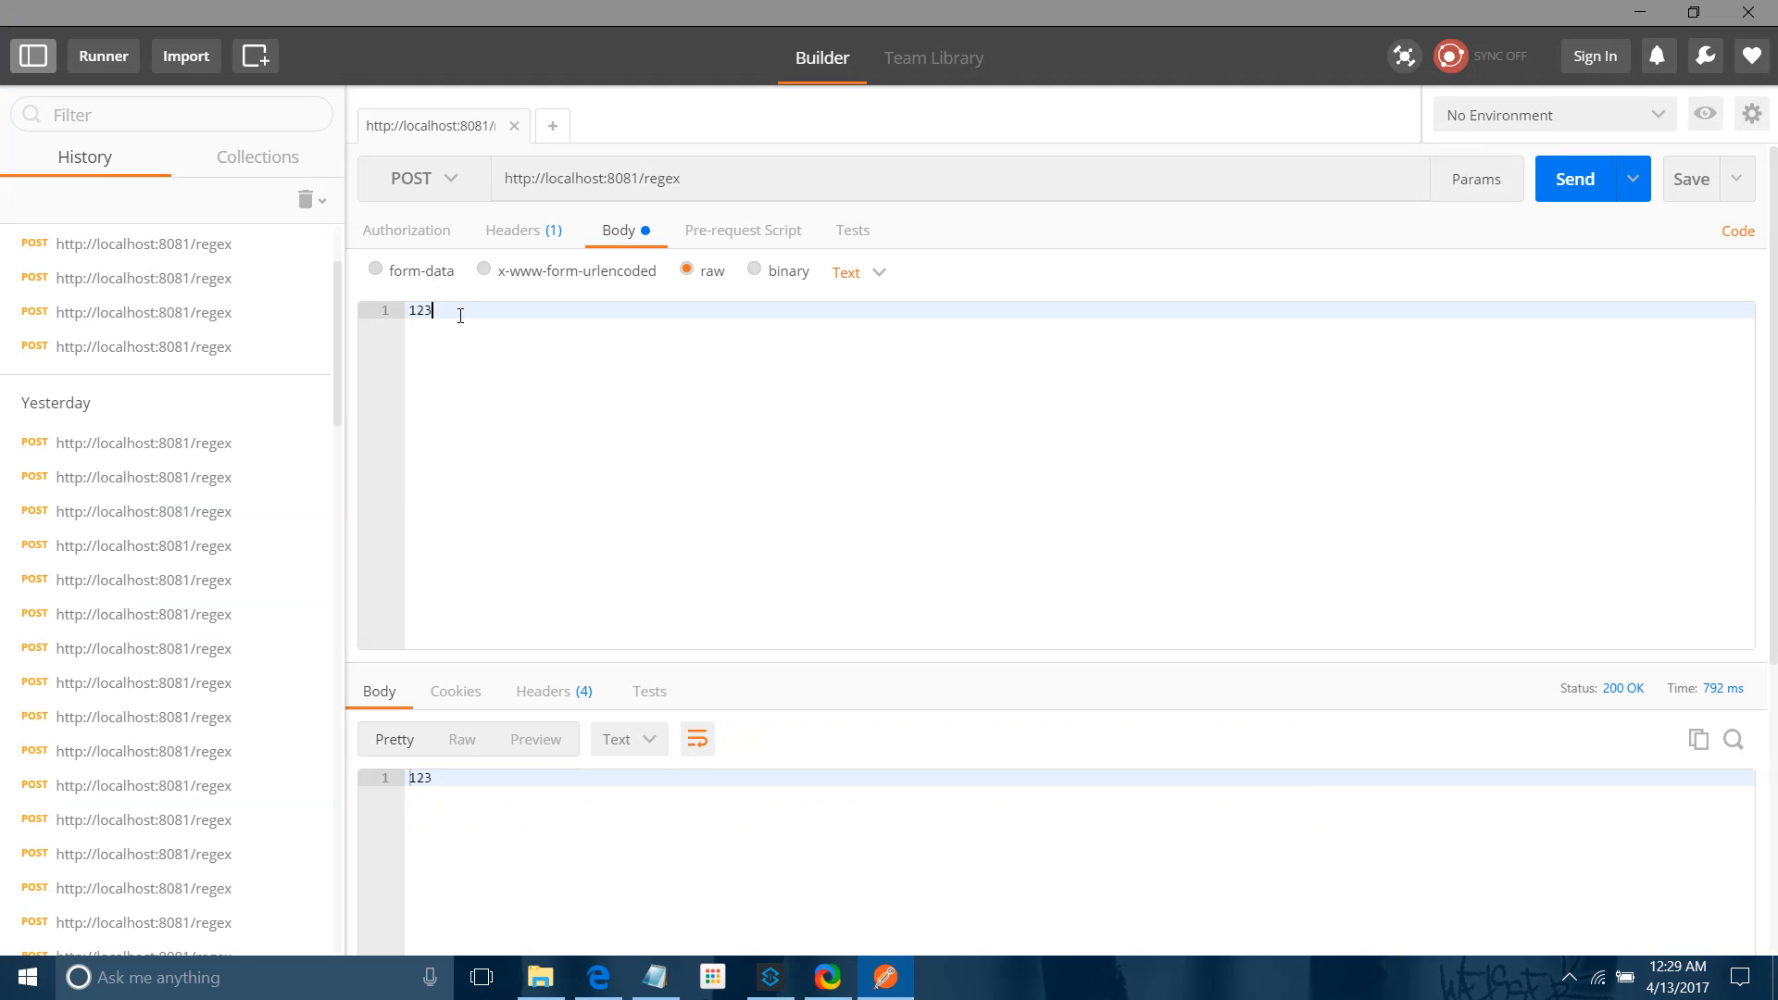
{"action": "mouse_move", "coordinate": [434, 315]}
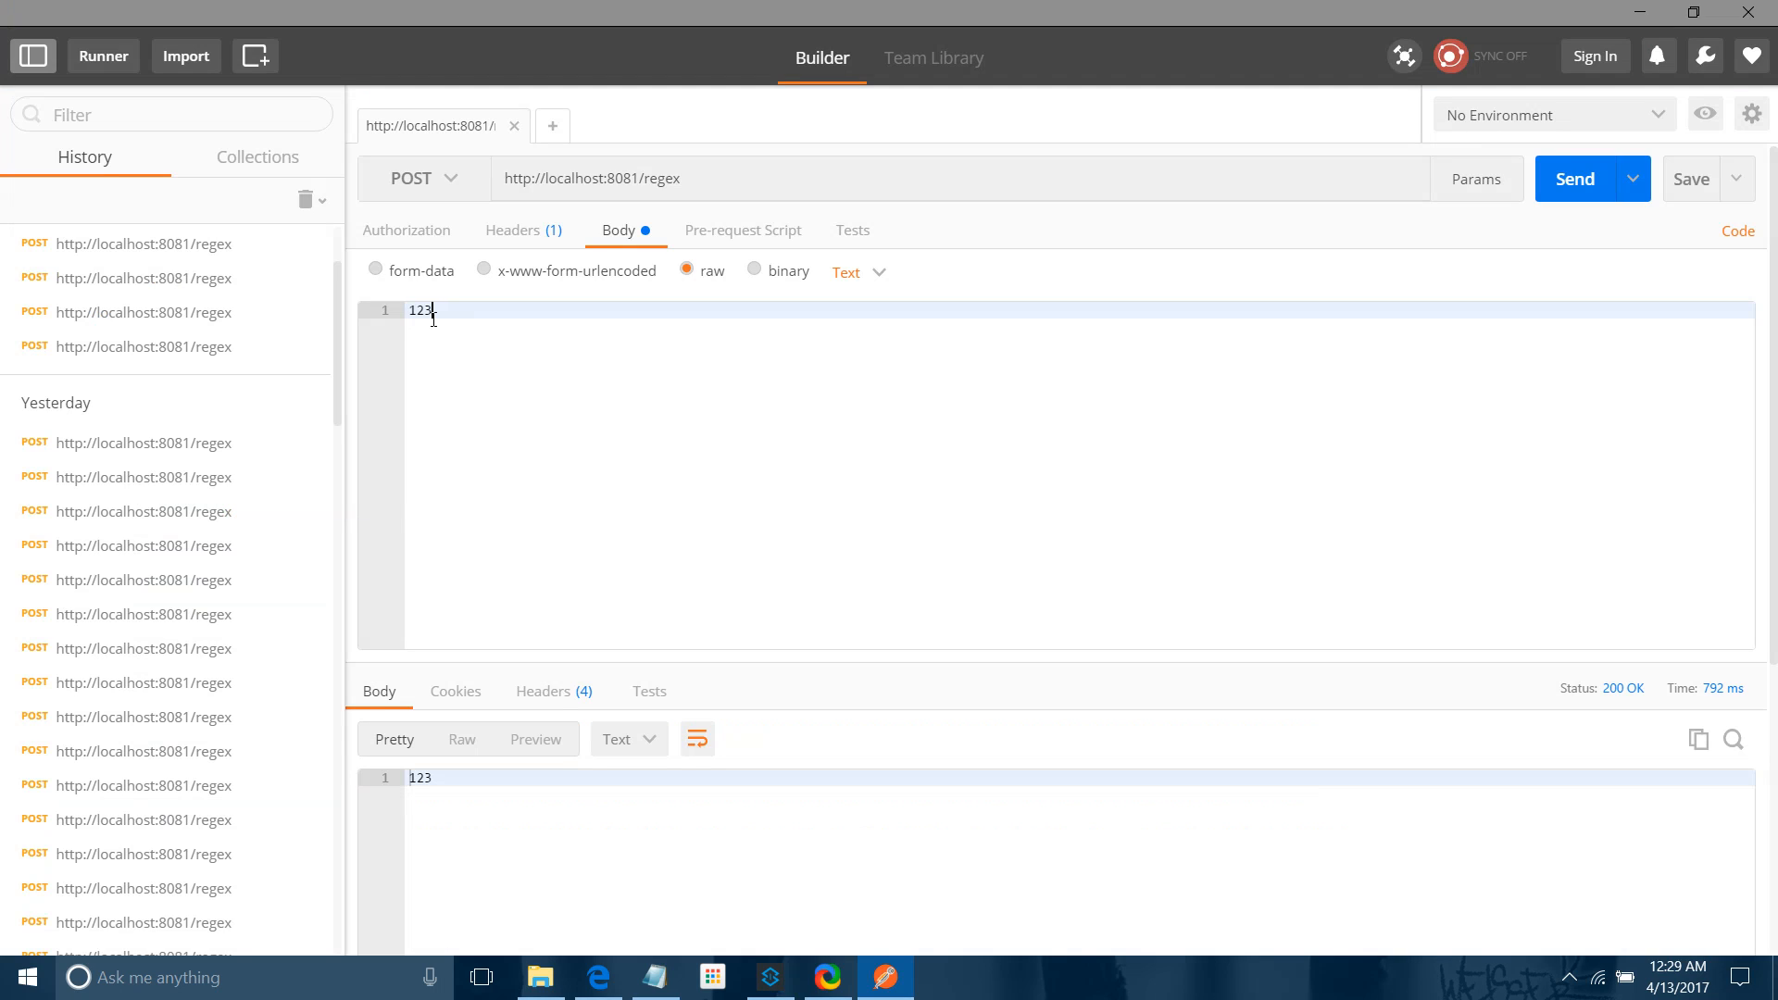
{"action": "mouse_move", "coordinate": [376, 331]}
{"action": "type", "text": "sdhj"}
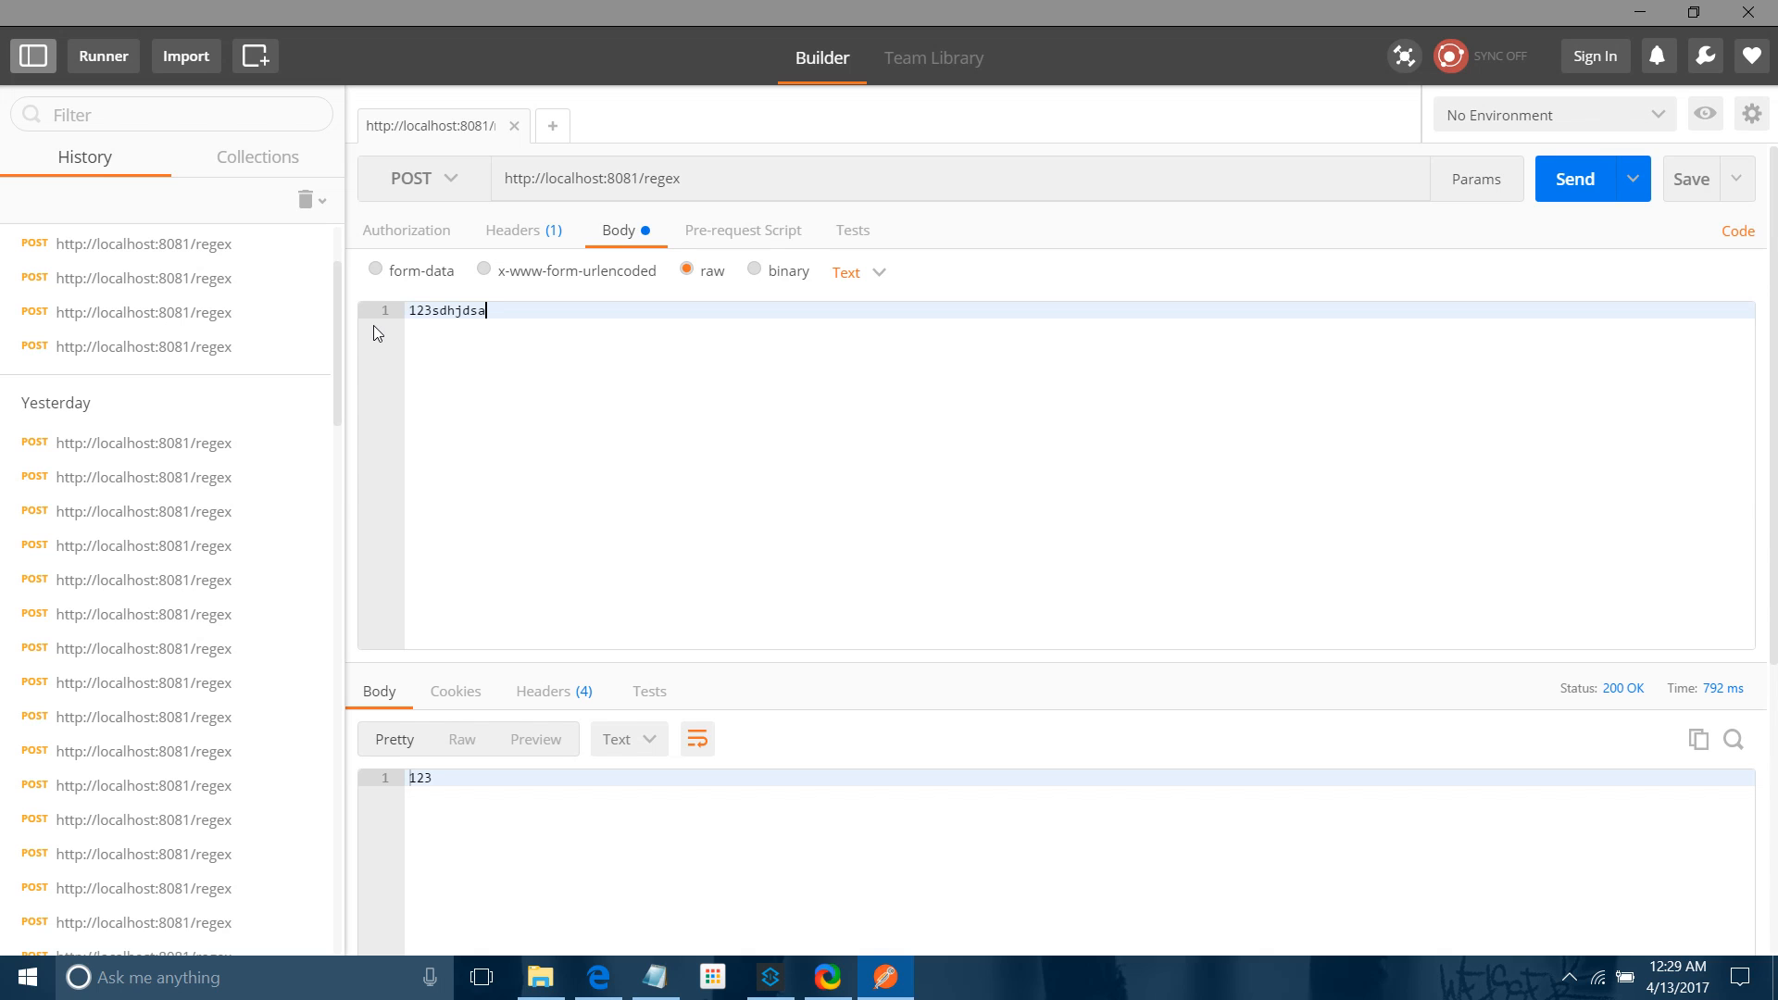
{"action": "type", "text": "ds"}
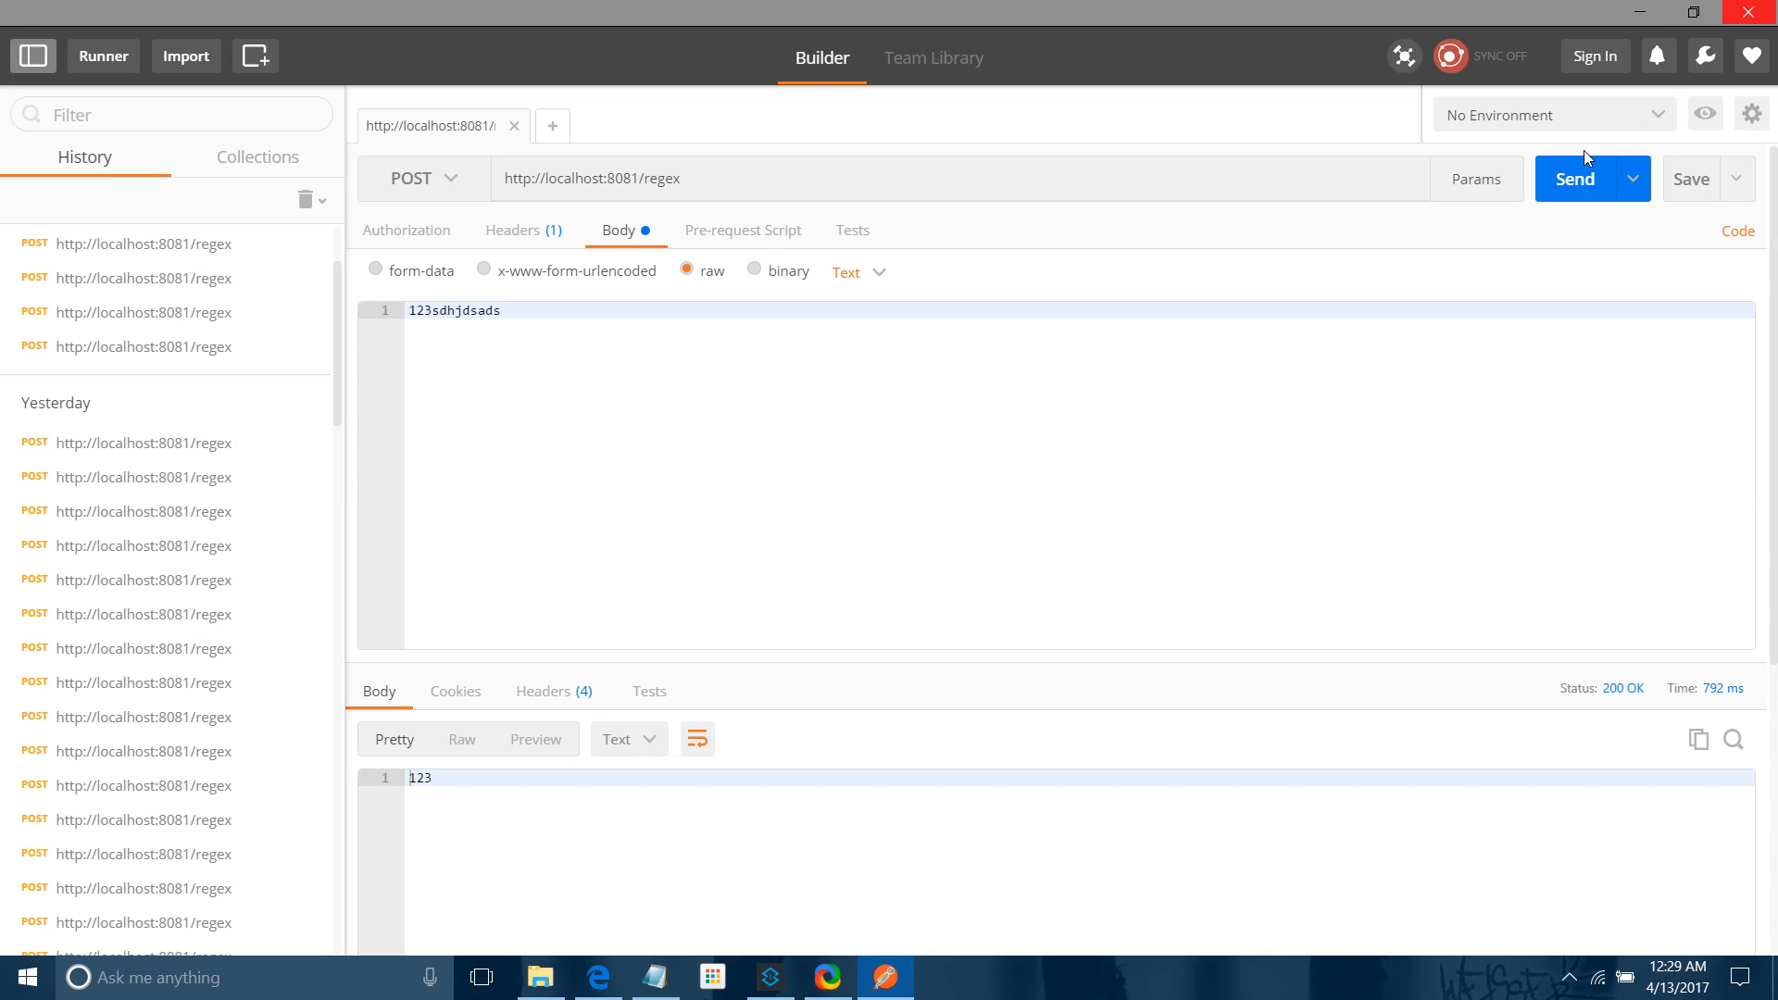
{"action": "left_click", "coordinate": [1575, 180]}
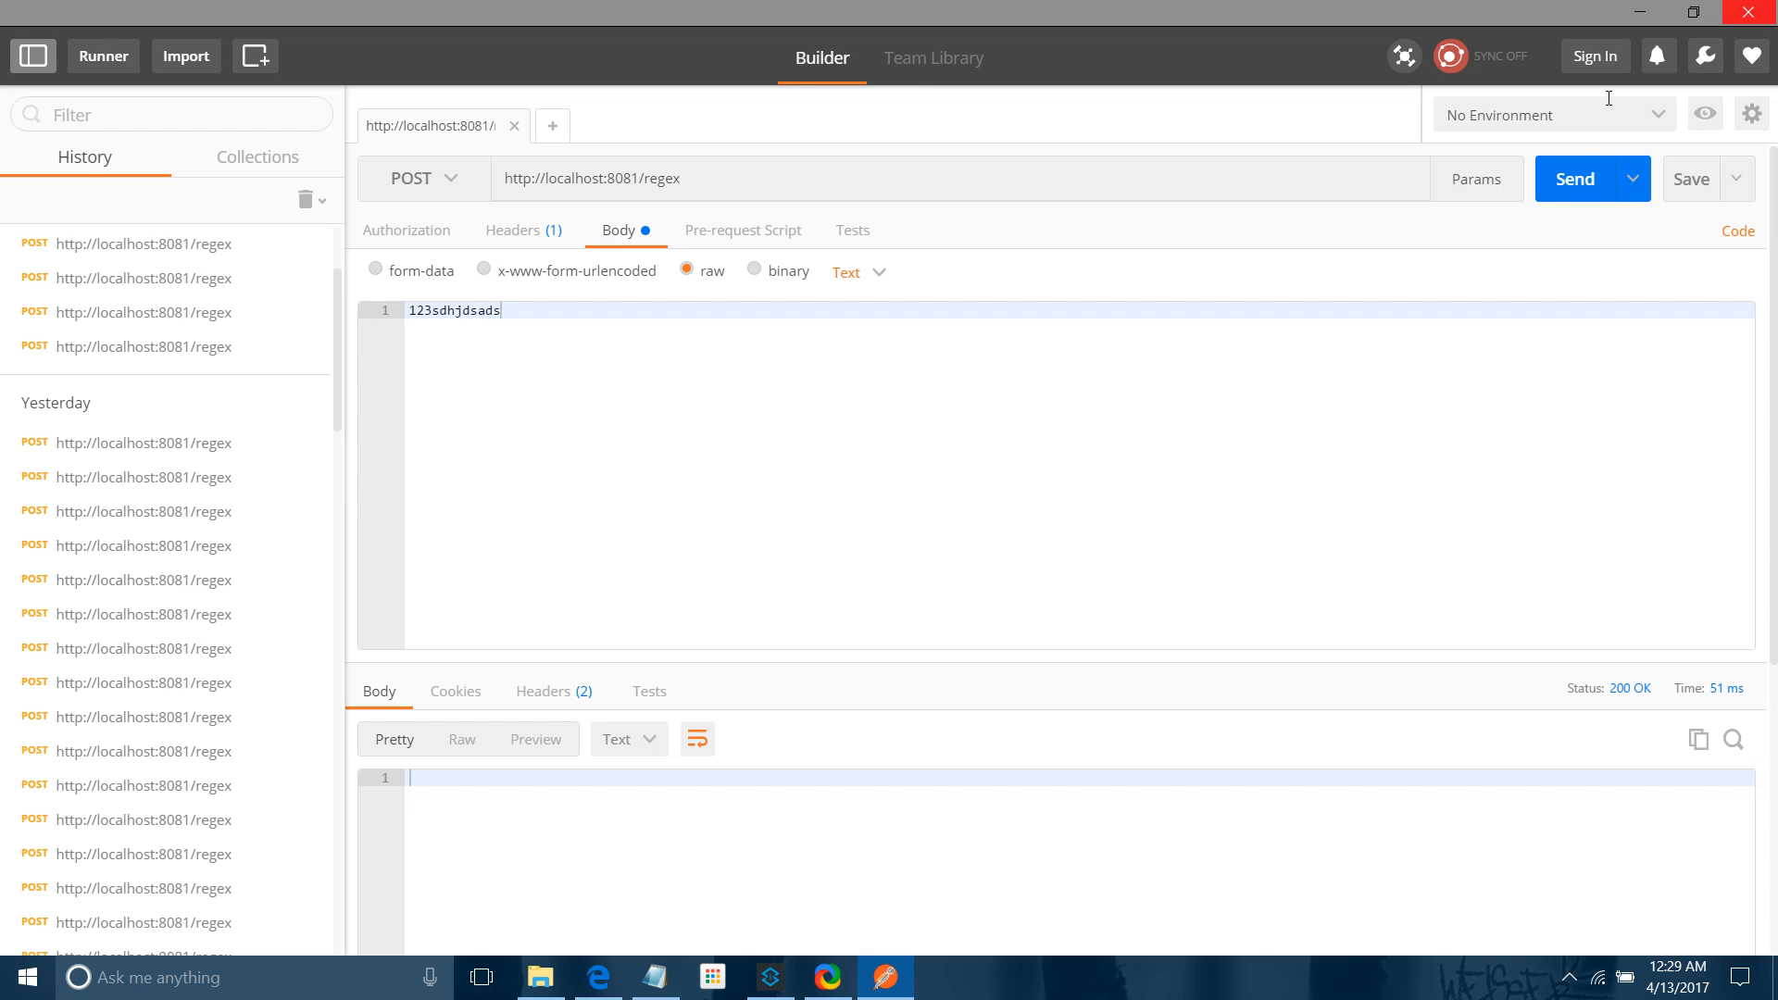
{"action": "mouse_move", "coordinate": [481, 777]}
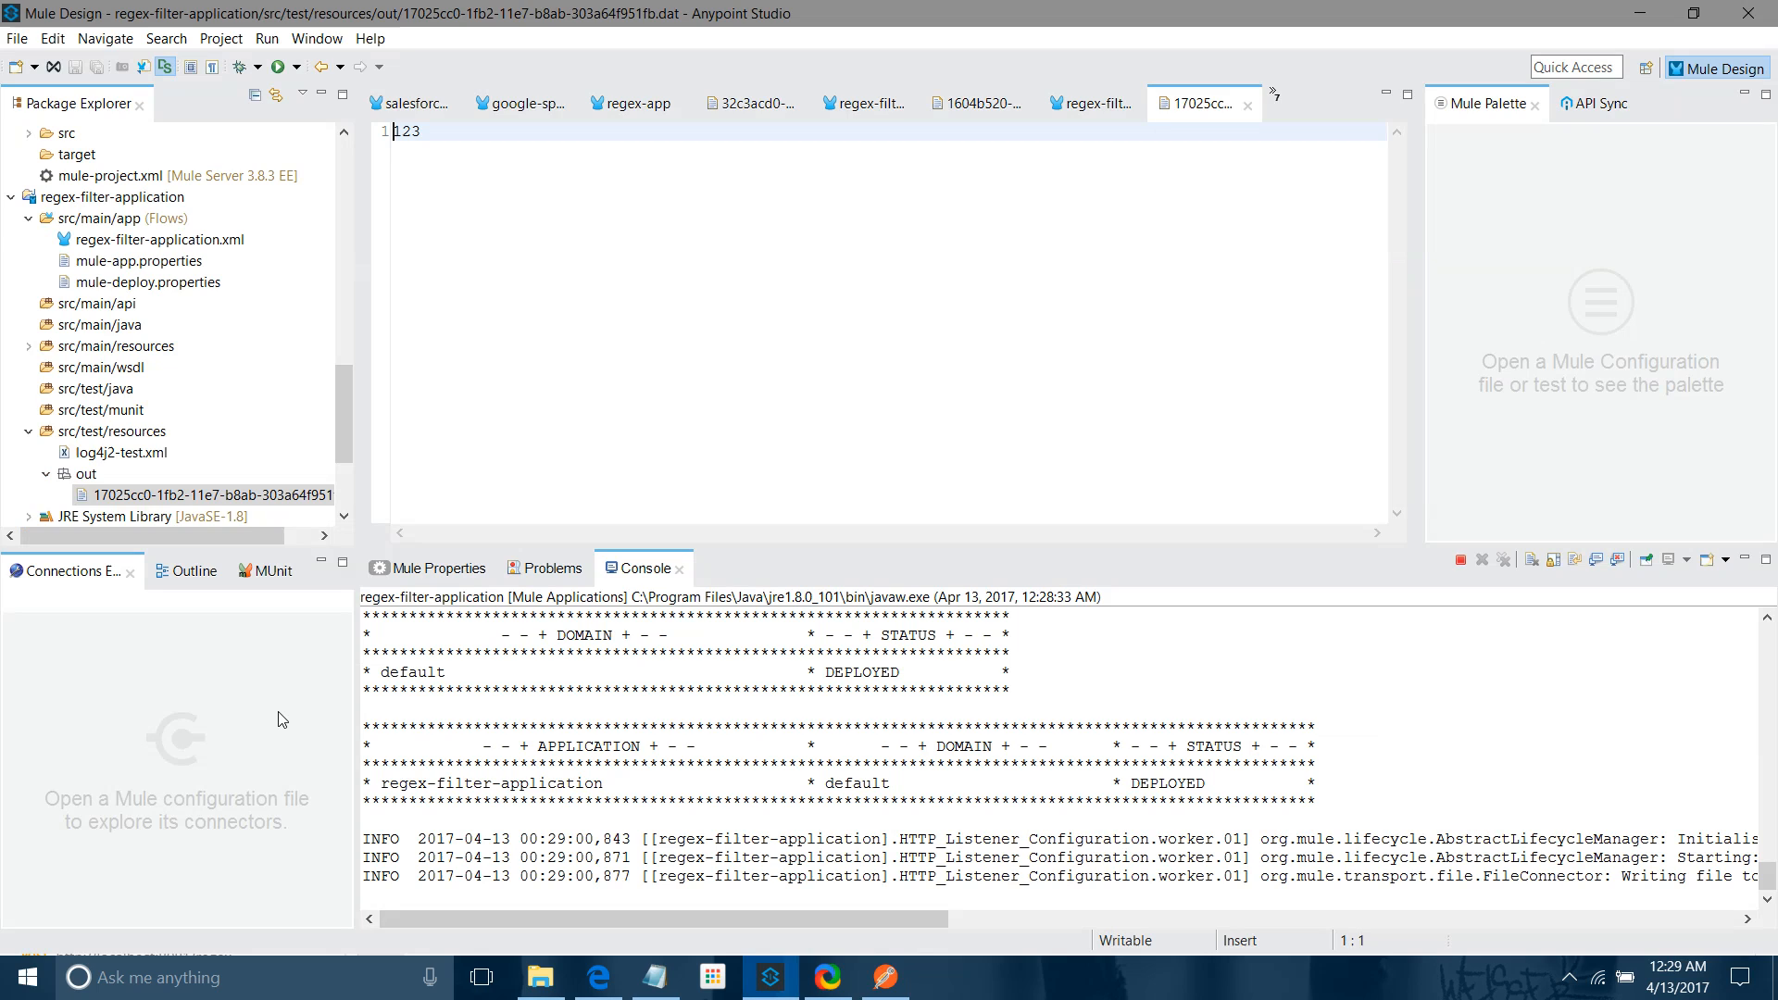
Refresh the out folder to confirm no new file was written for the rejected payload
{"action": "left_click", "coordinate": [86, 472]}
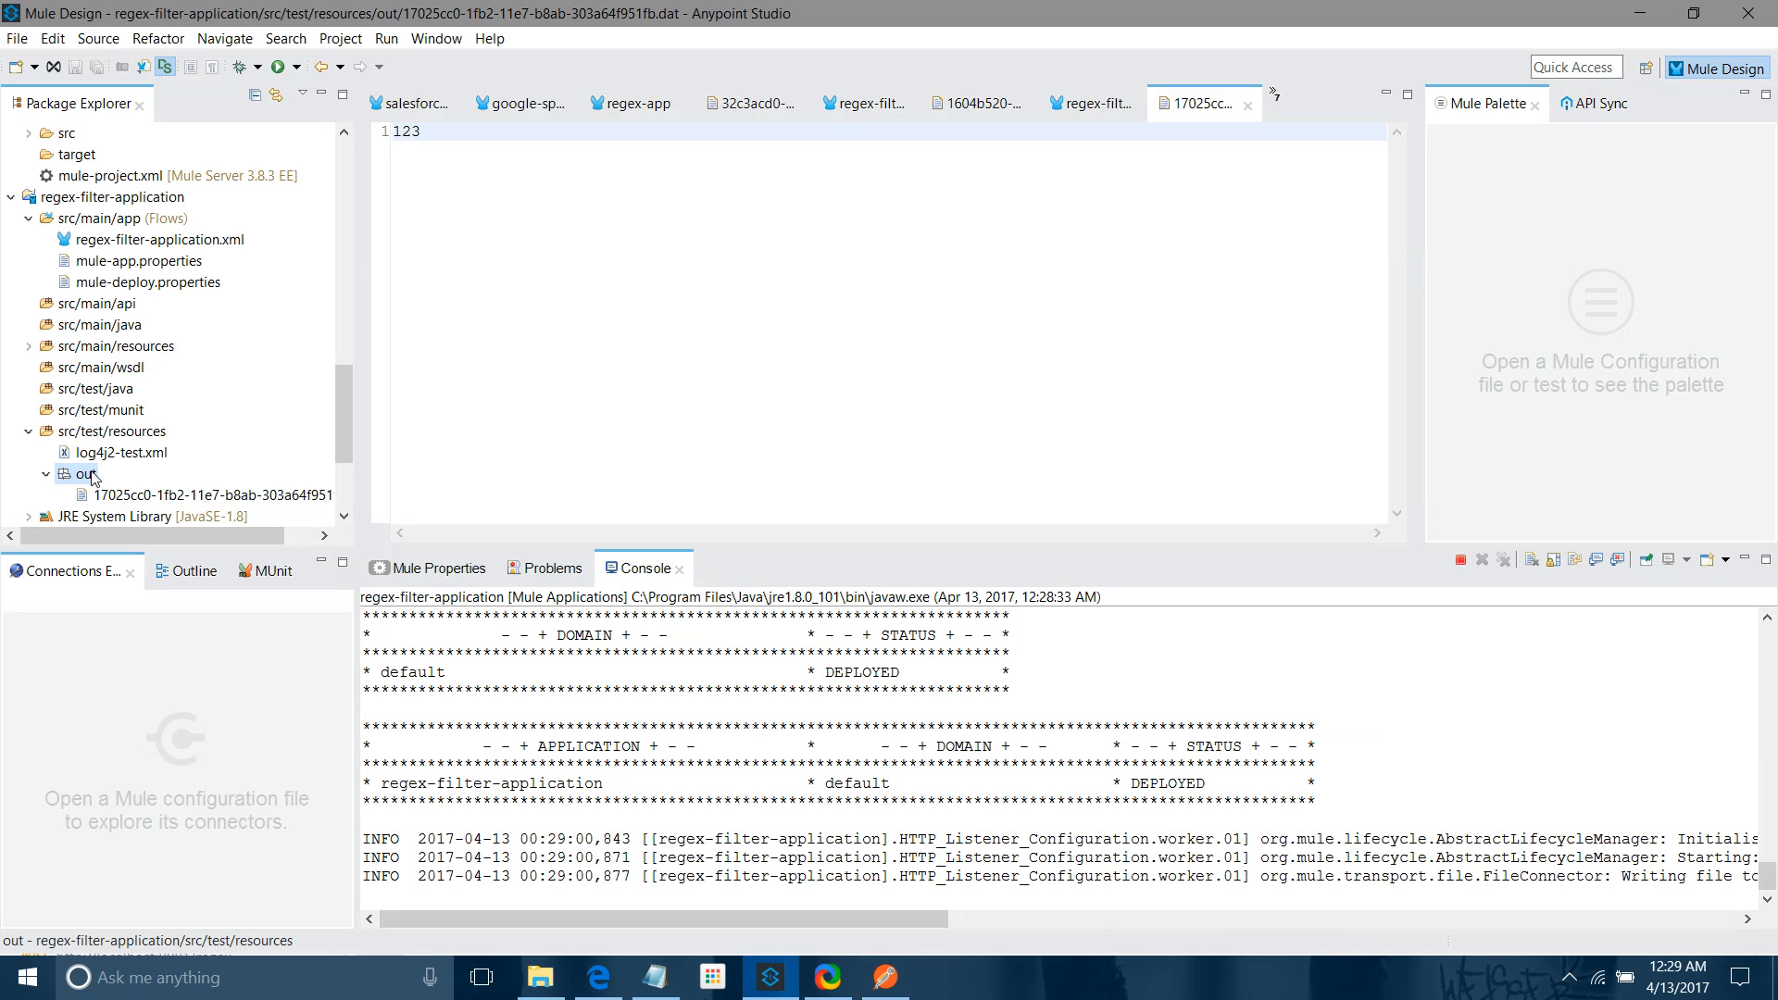
{"action": "right_click", "coordinate": [87, 474]}
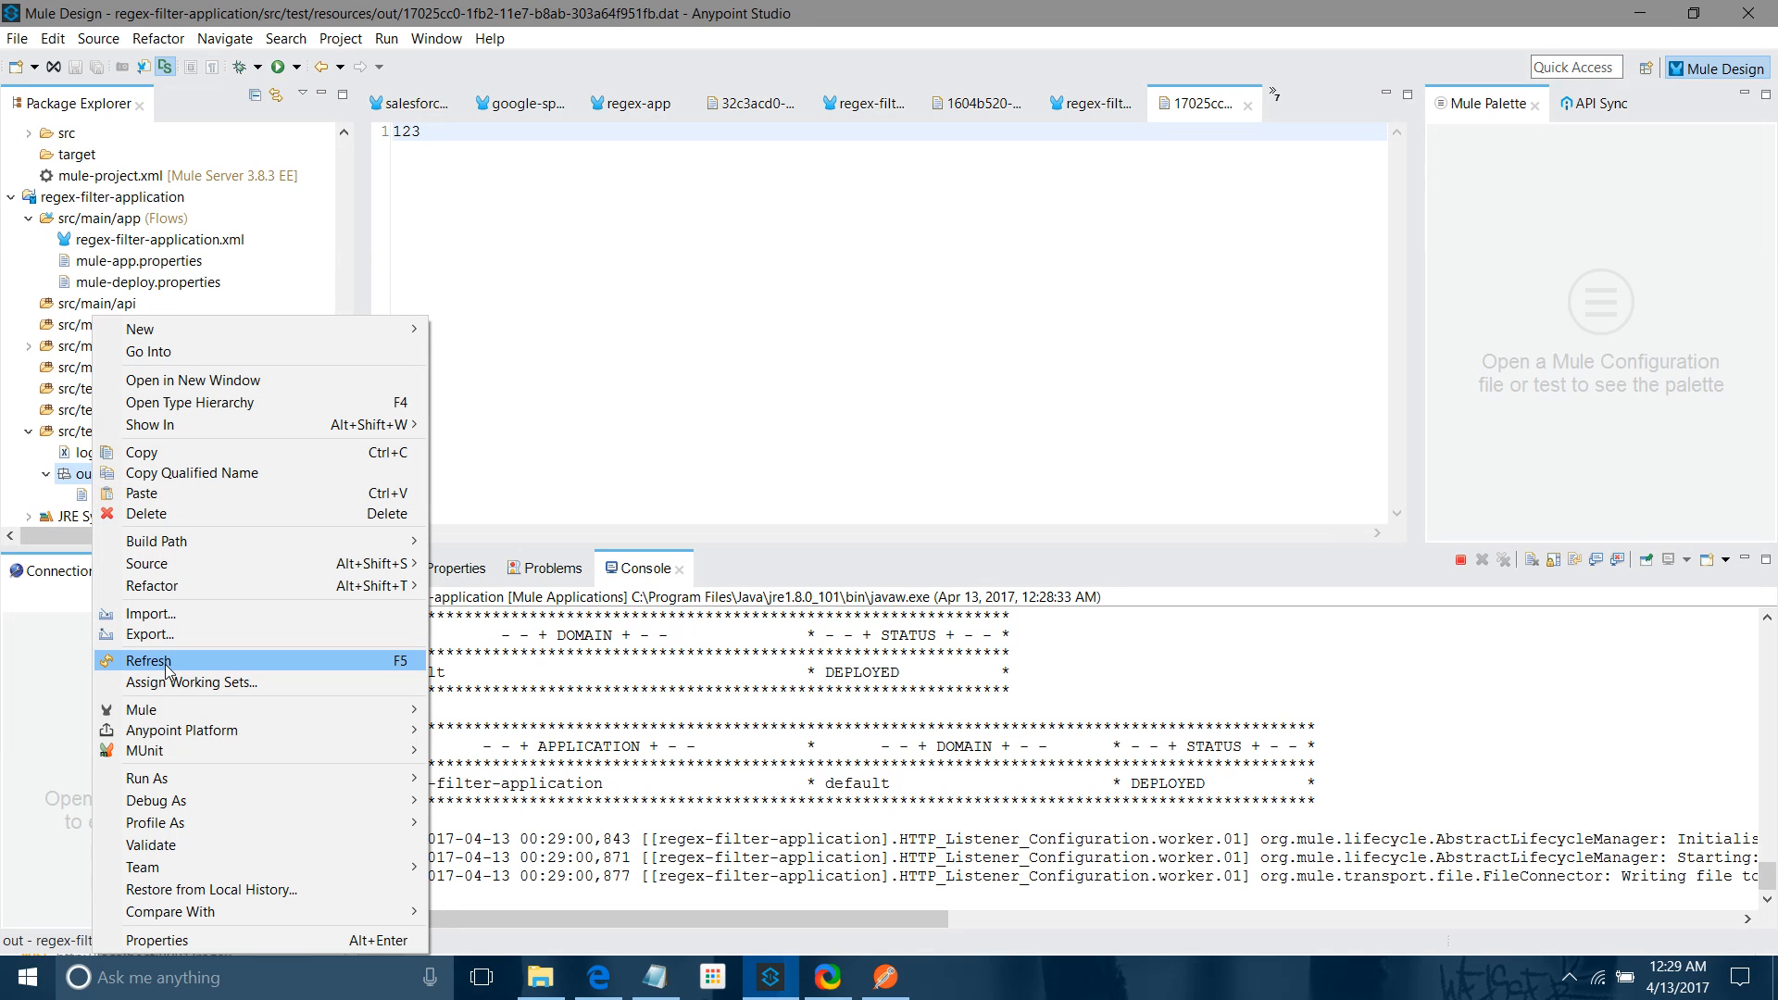
{"action": "left_click", "coordinate": [148, 661]}
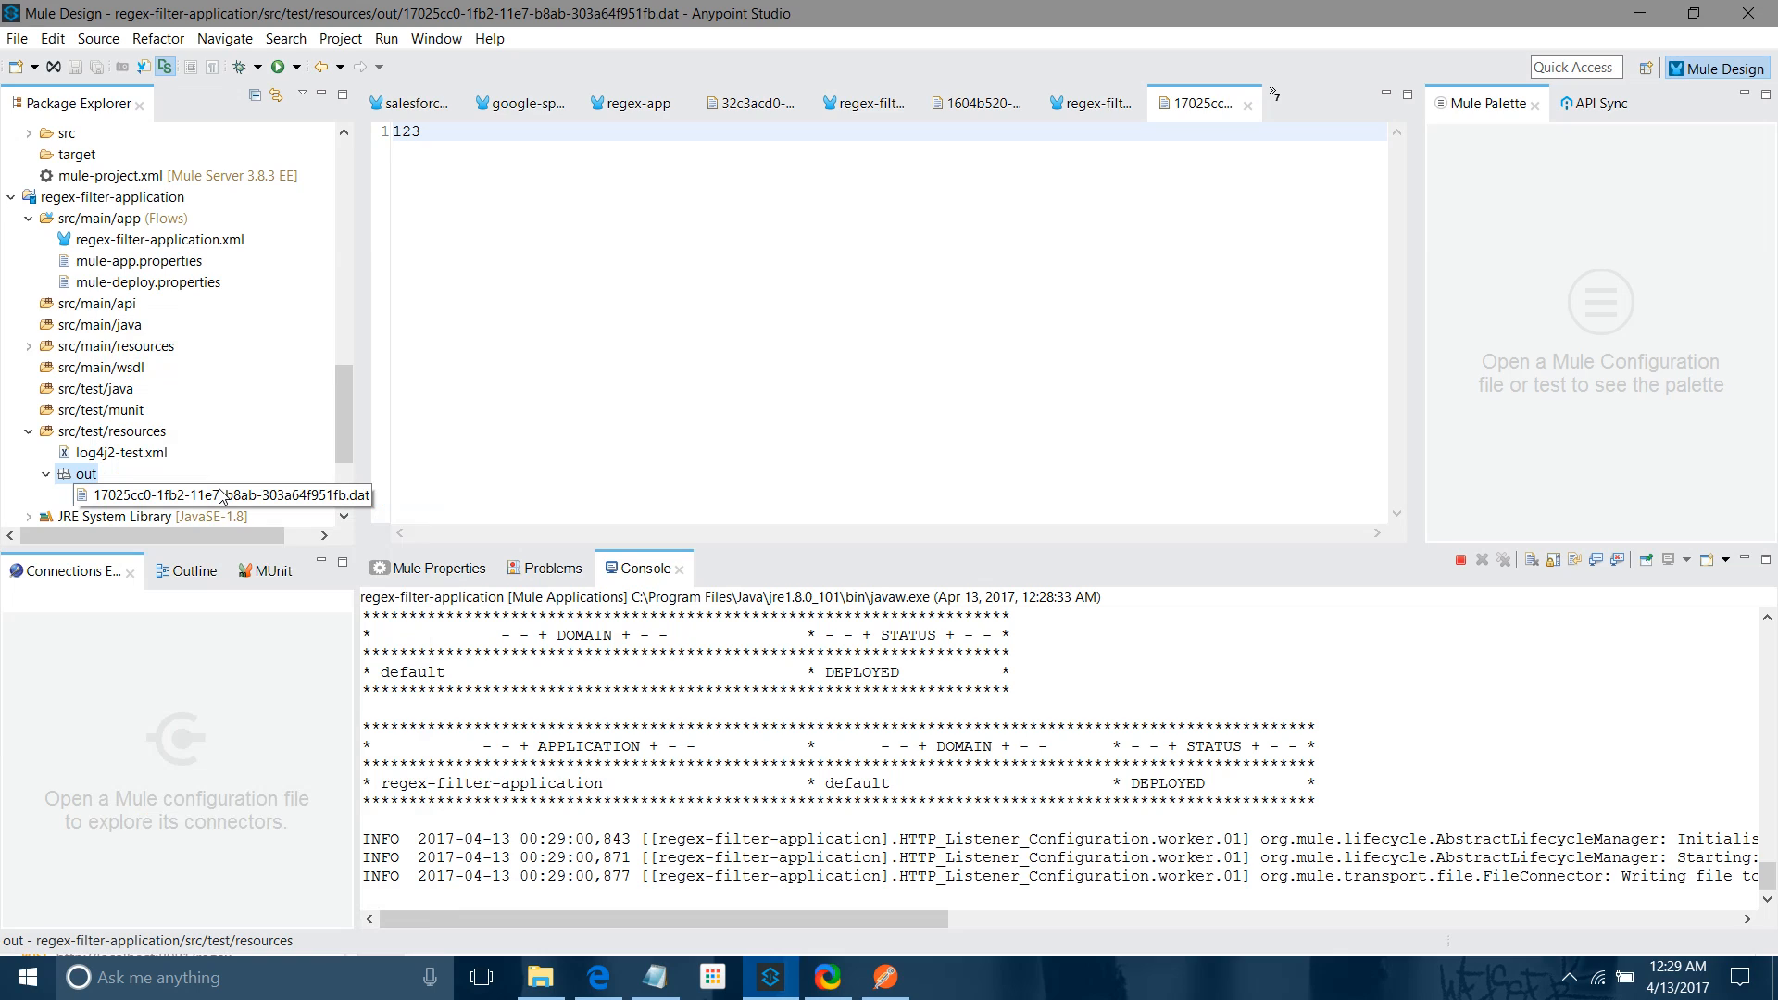
{"action": "mouse_move", "coordinate": [672, 376]}
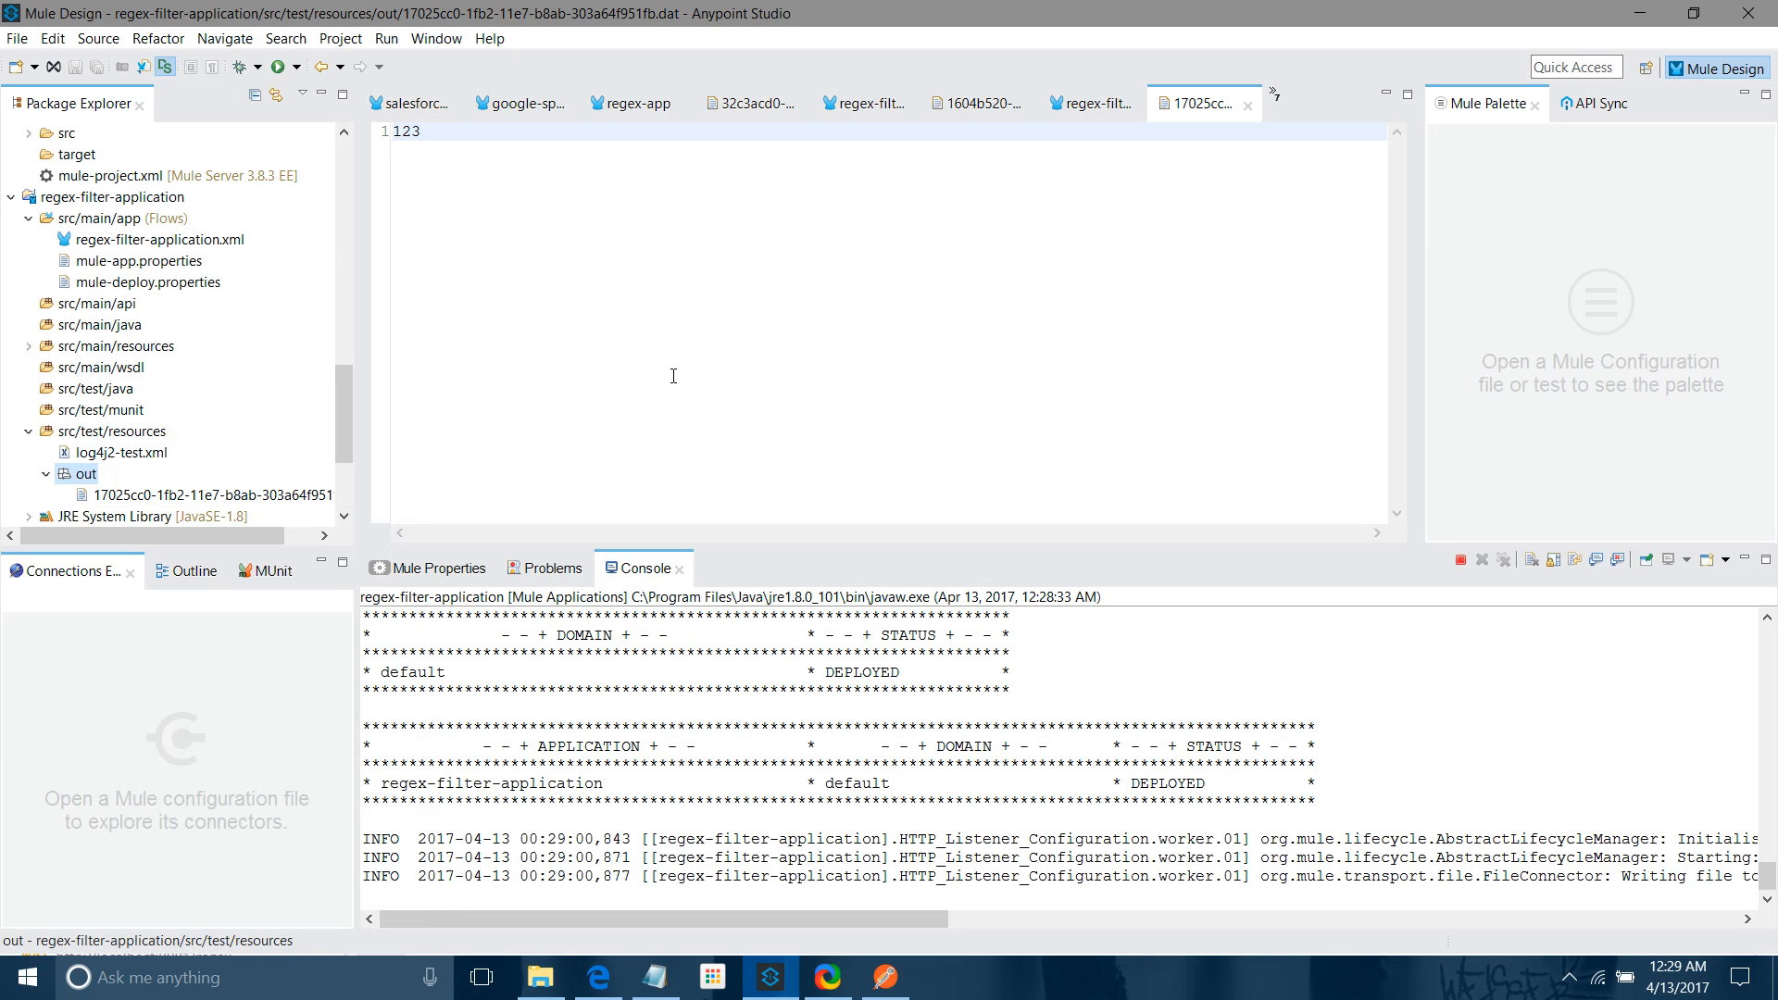
{"action": "mouse_move", "coordinate": [176, 356]}
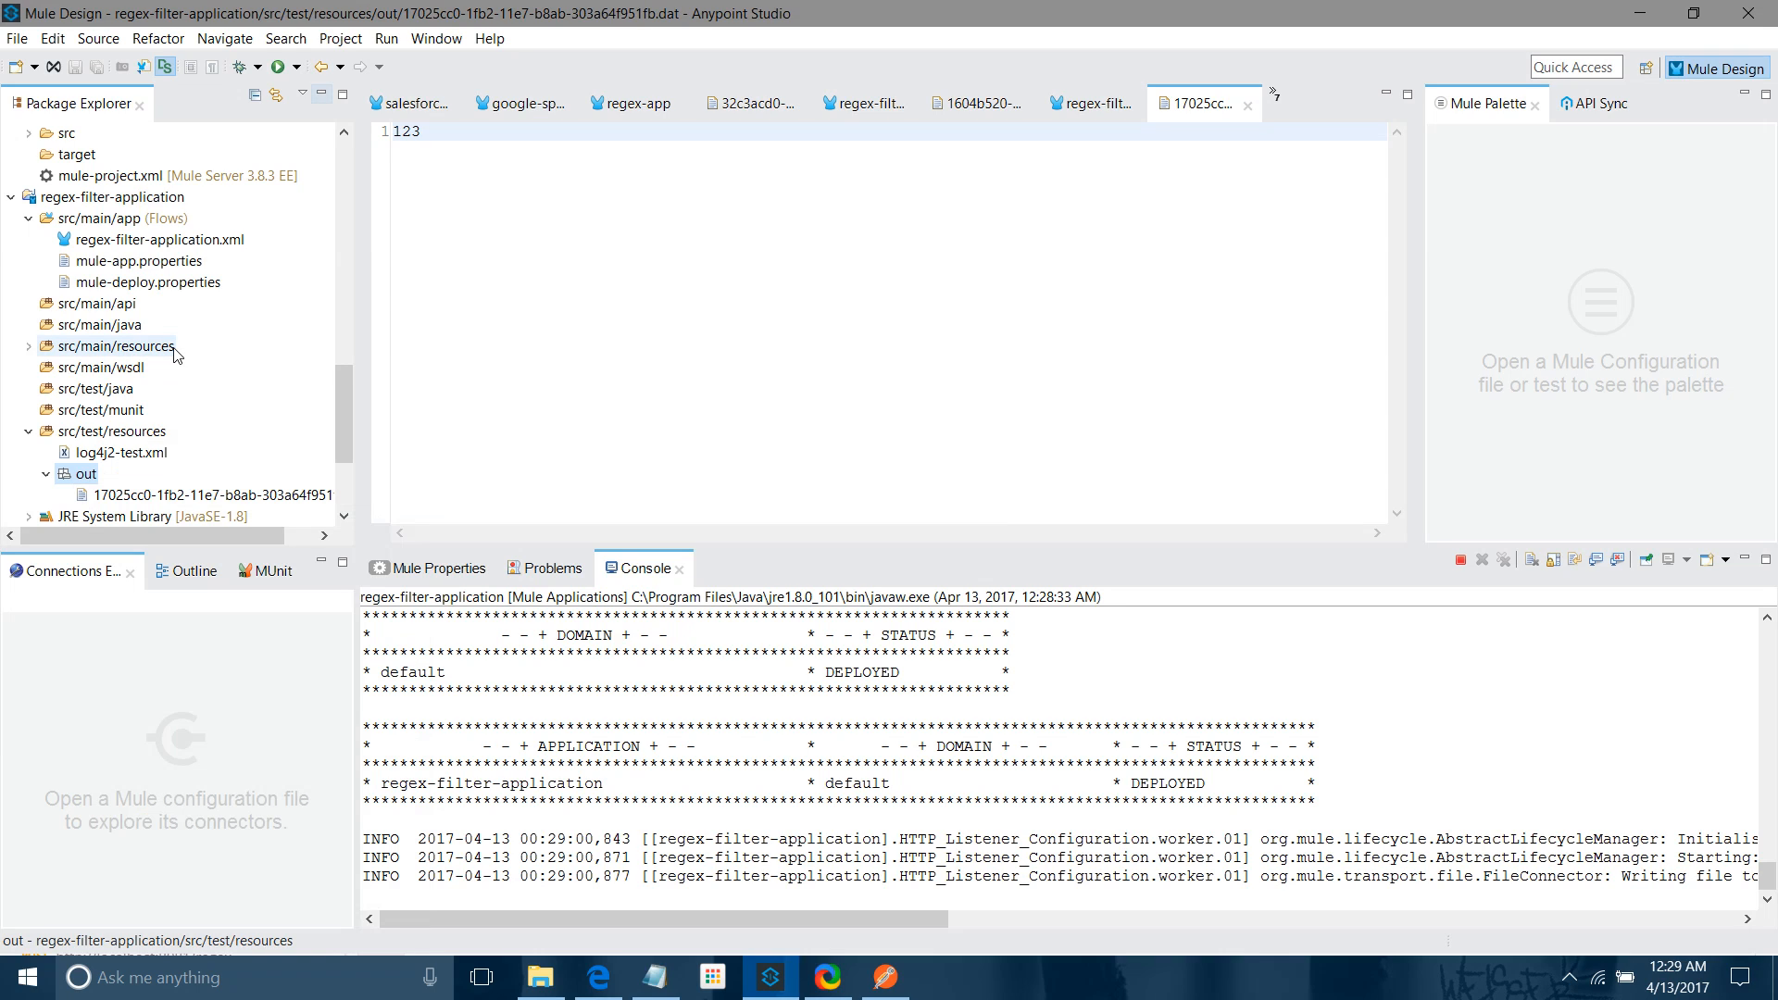
Return to regex-filter-application.xml's Message Flow and review the Set Payload value
{"action": "left_click", "coordinate": [158, 238]}
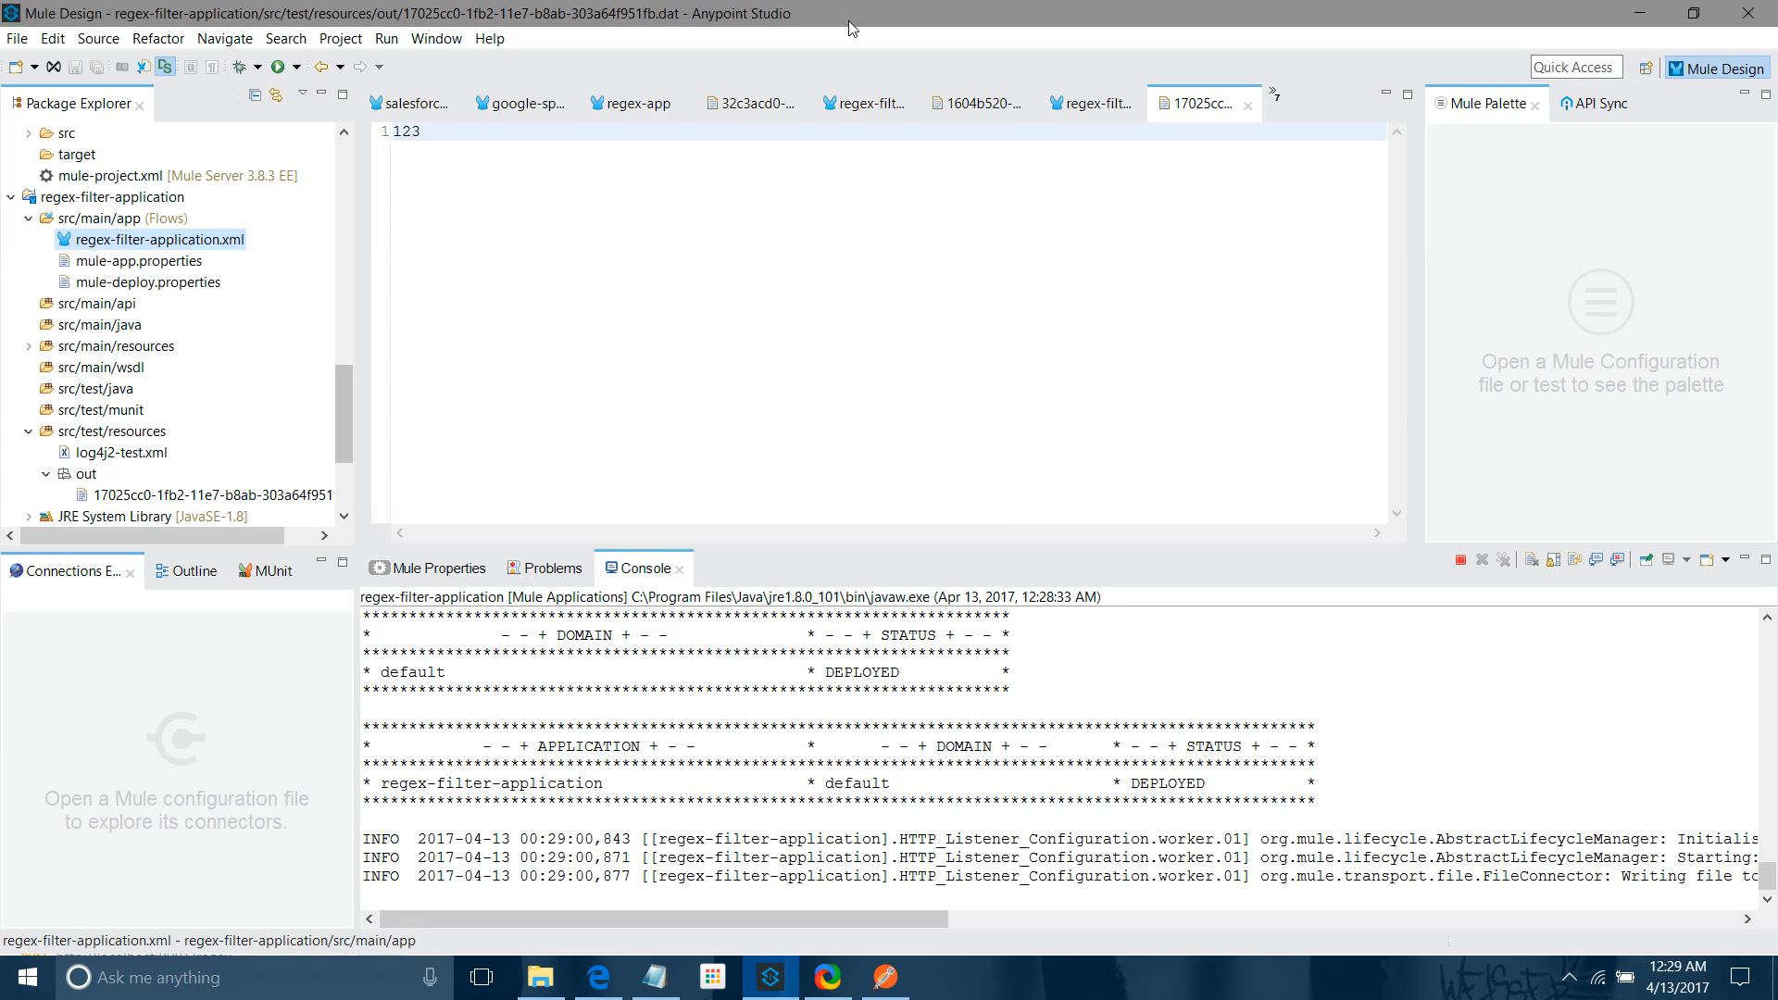
{"action": "mouse_move", "coordinate": [198, 383]}
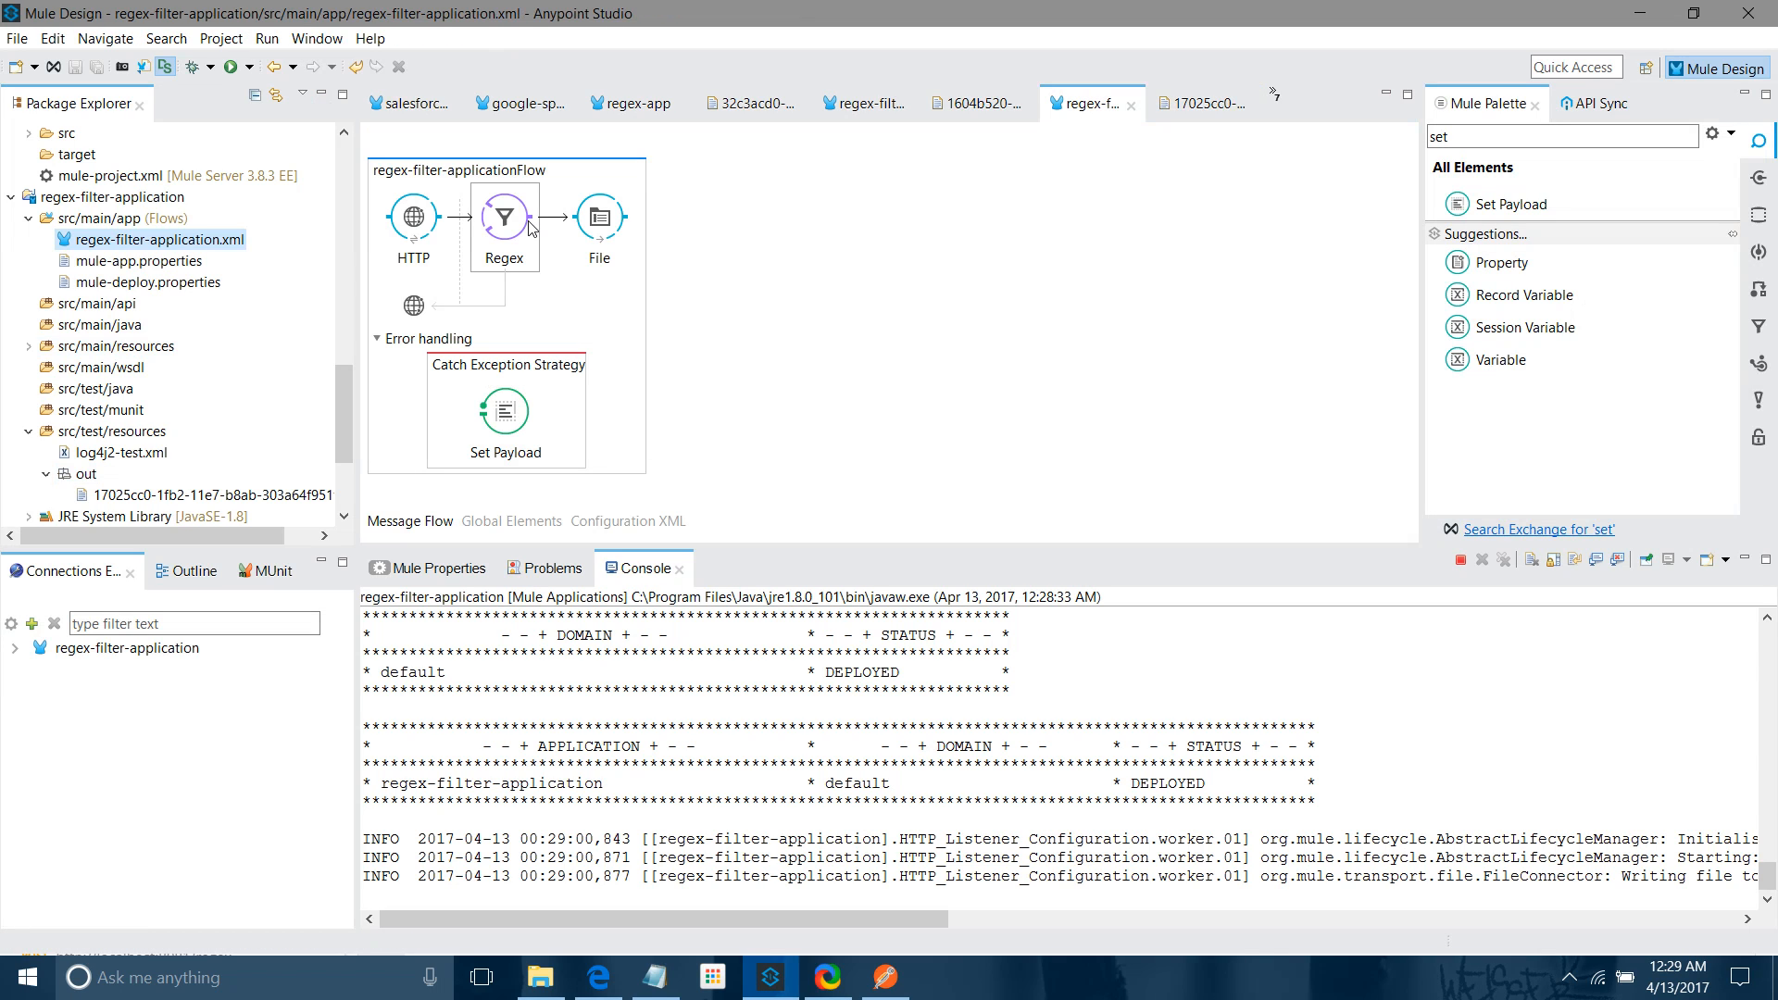
{"action": "mouse_move", "coordinate": [496, 254]}
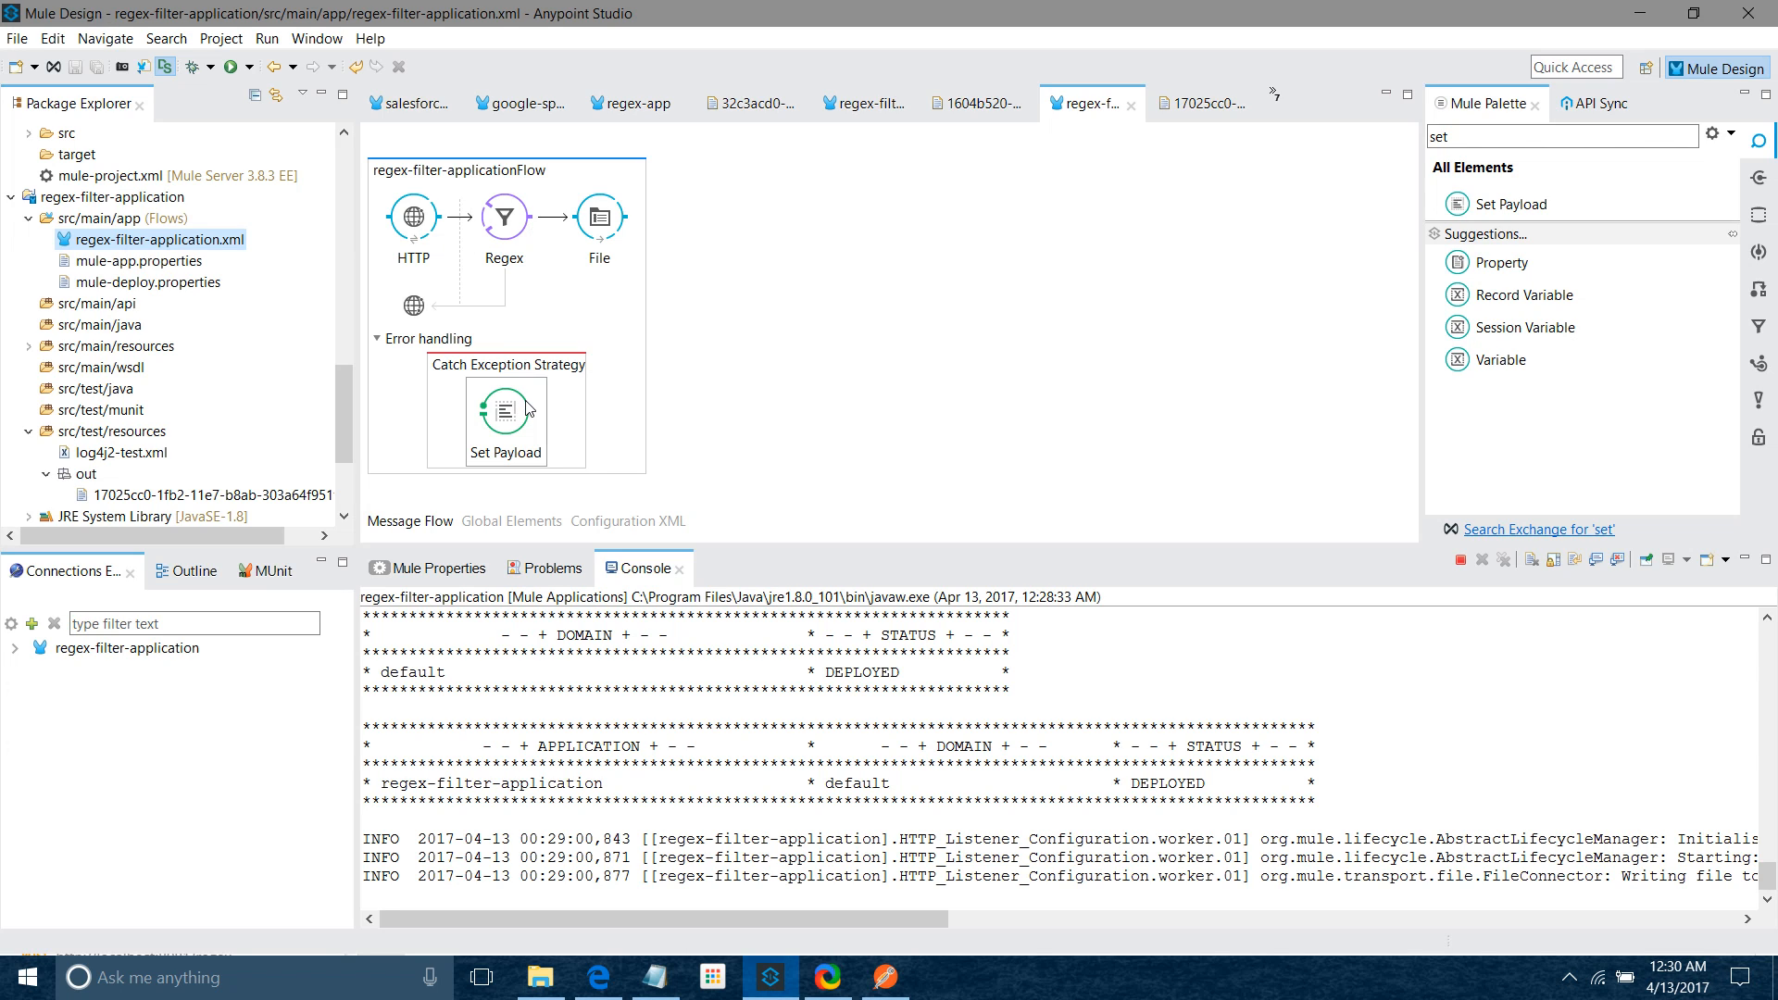
{"action": "left_click", "coordinate": [504, 411]}
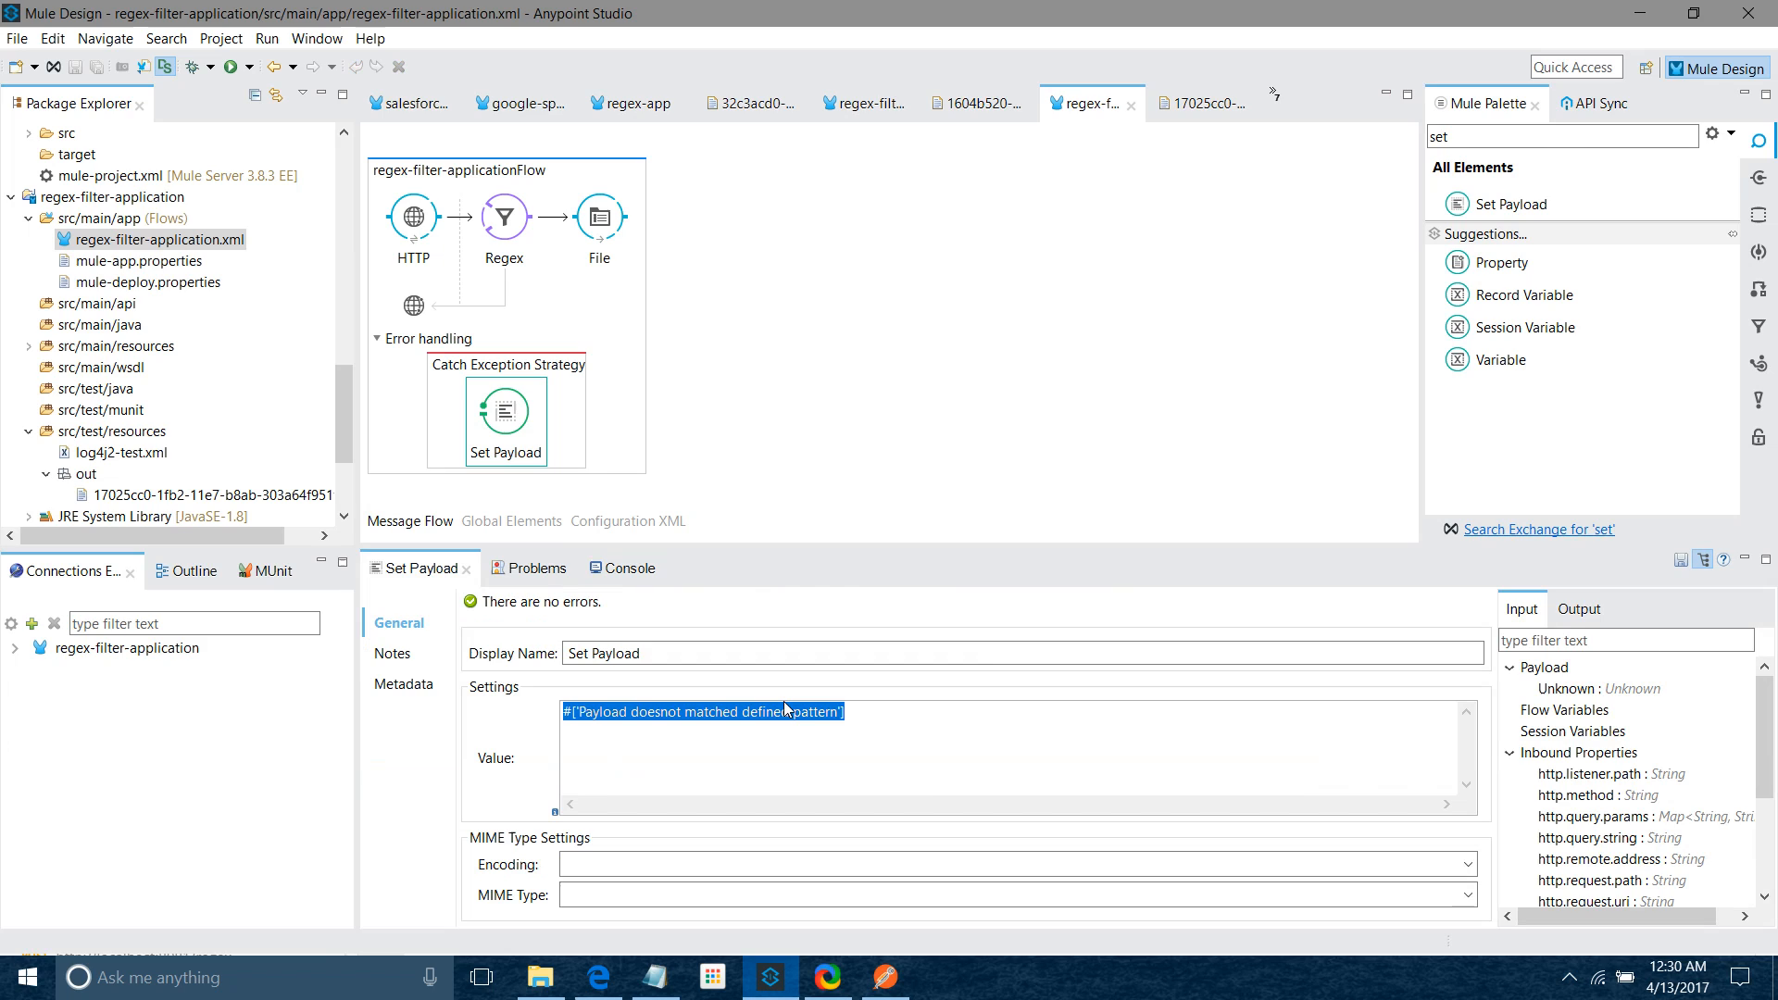
{"action": "mouse_move", "coordinate": [1478, 198]}
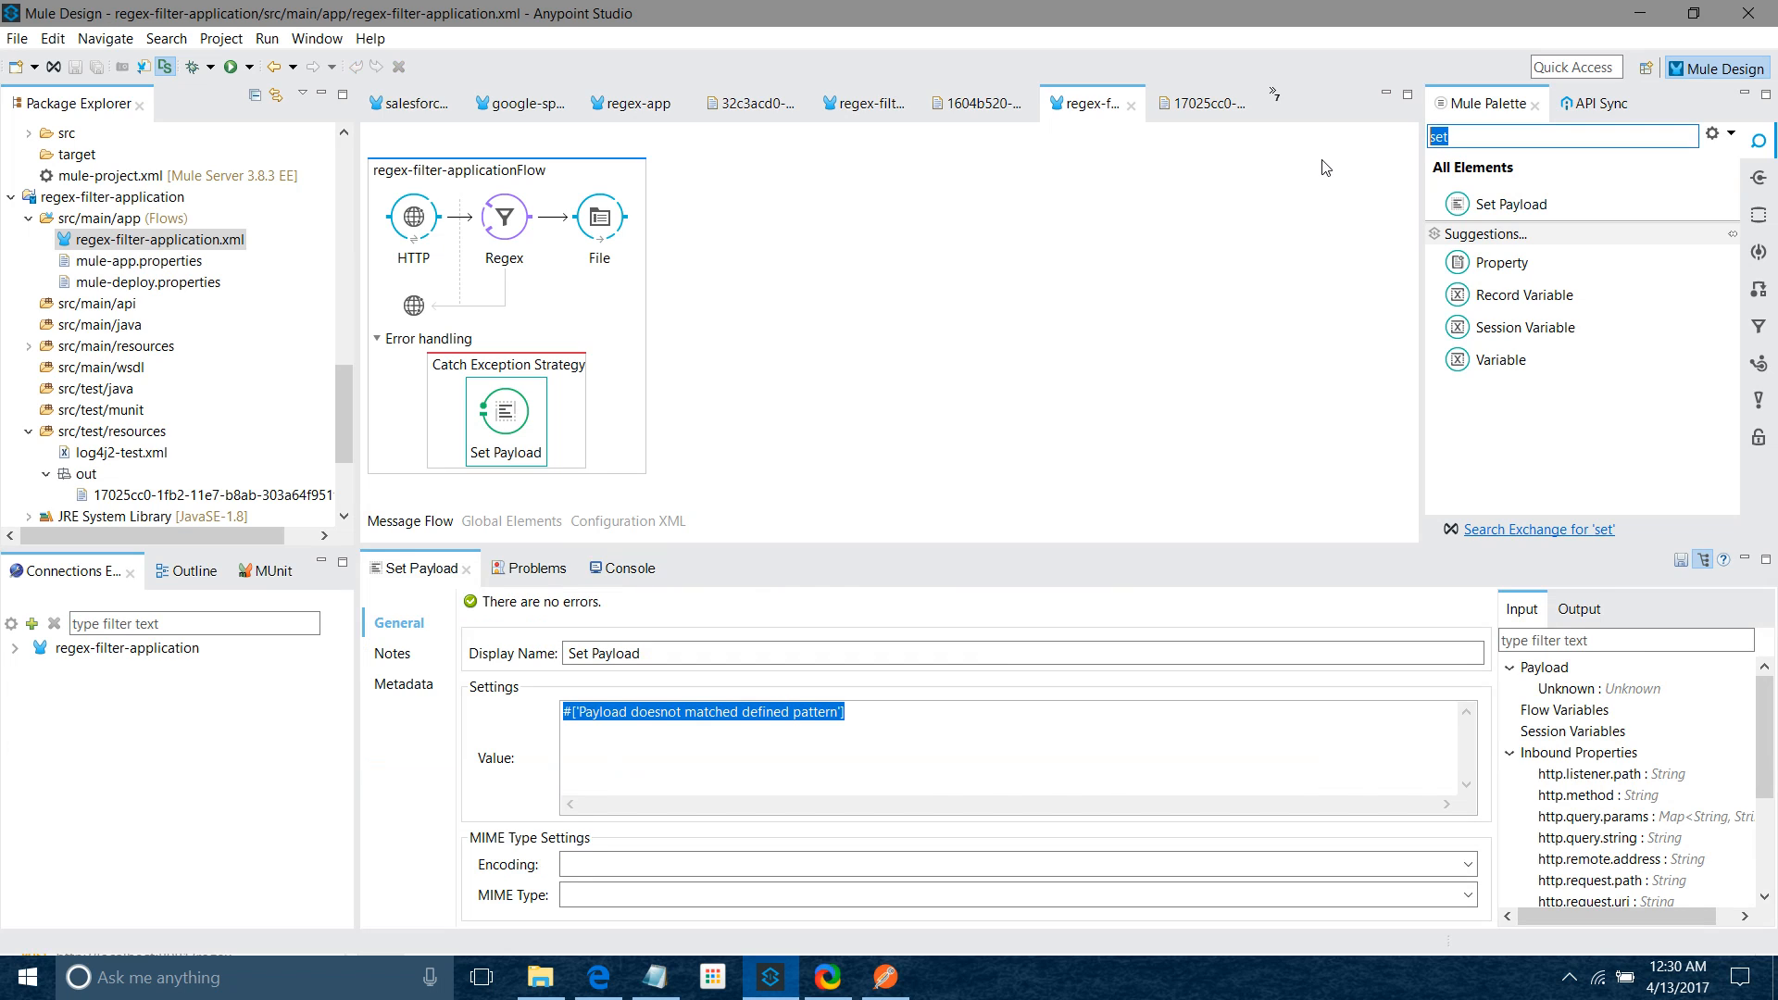
Swap the Regex step for a Message filter with a nested core:regex-filter, pattern ^[1-9]\d*$
{"action": "type", "text": "messa"}
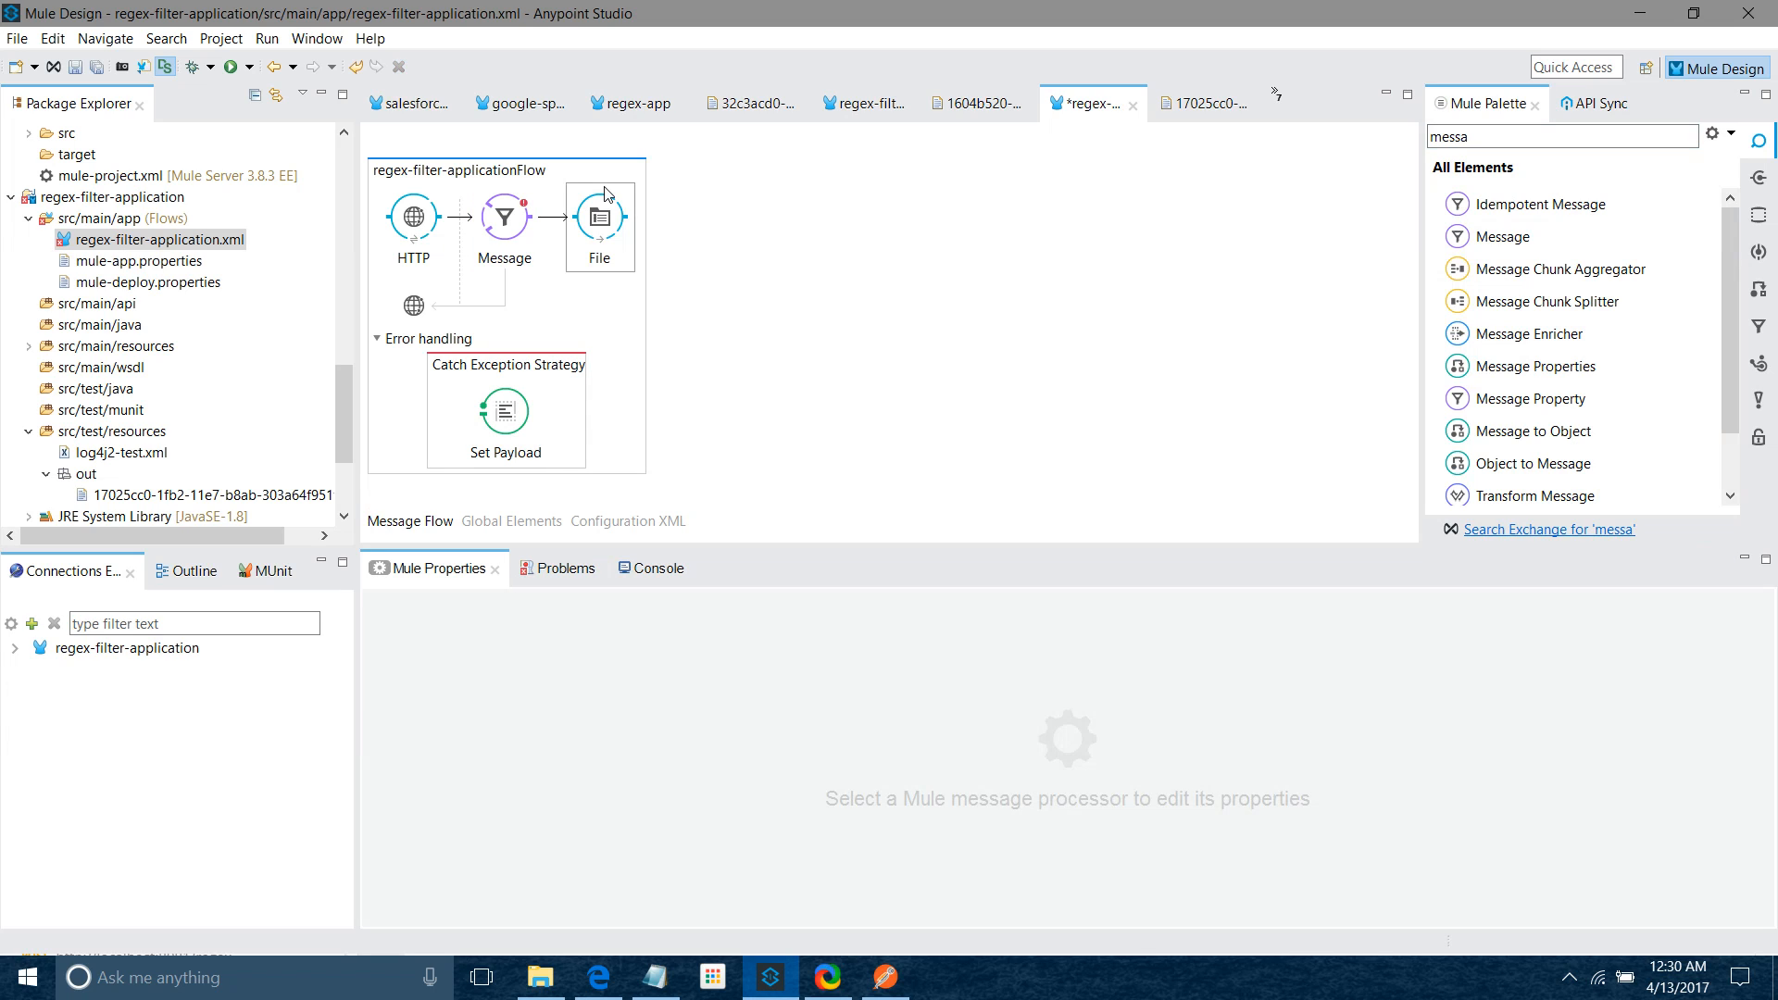
{"action": "left_click", "coordinate": [504, 215]}
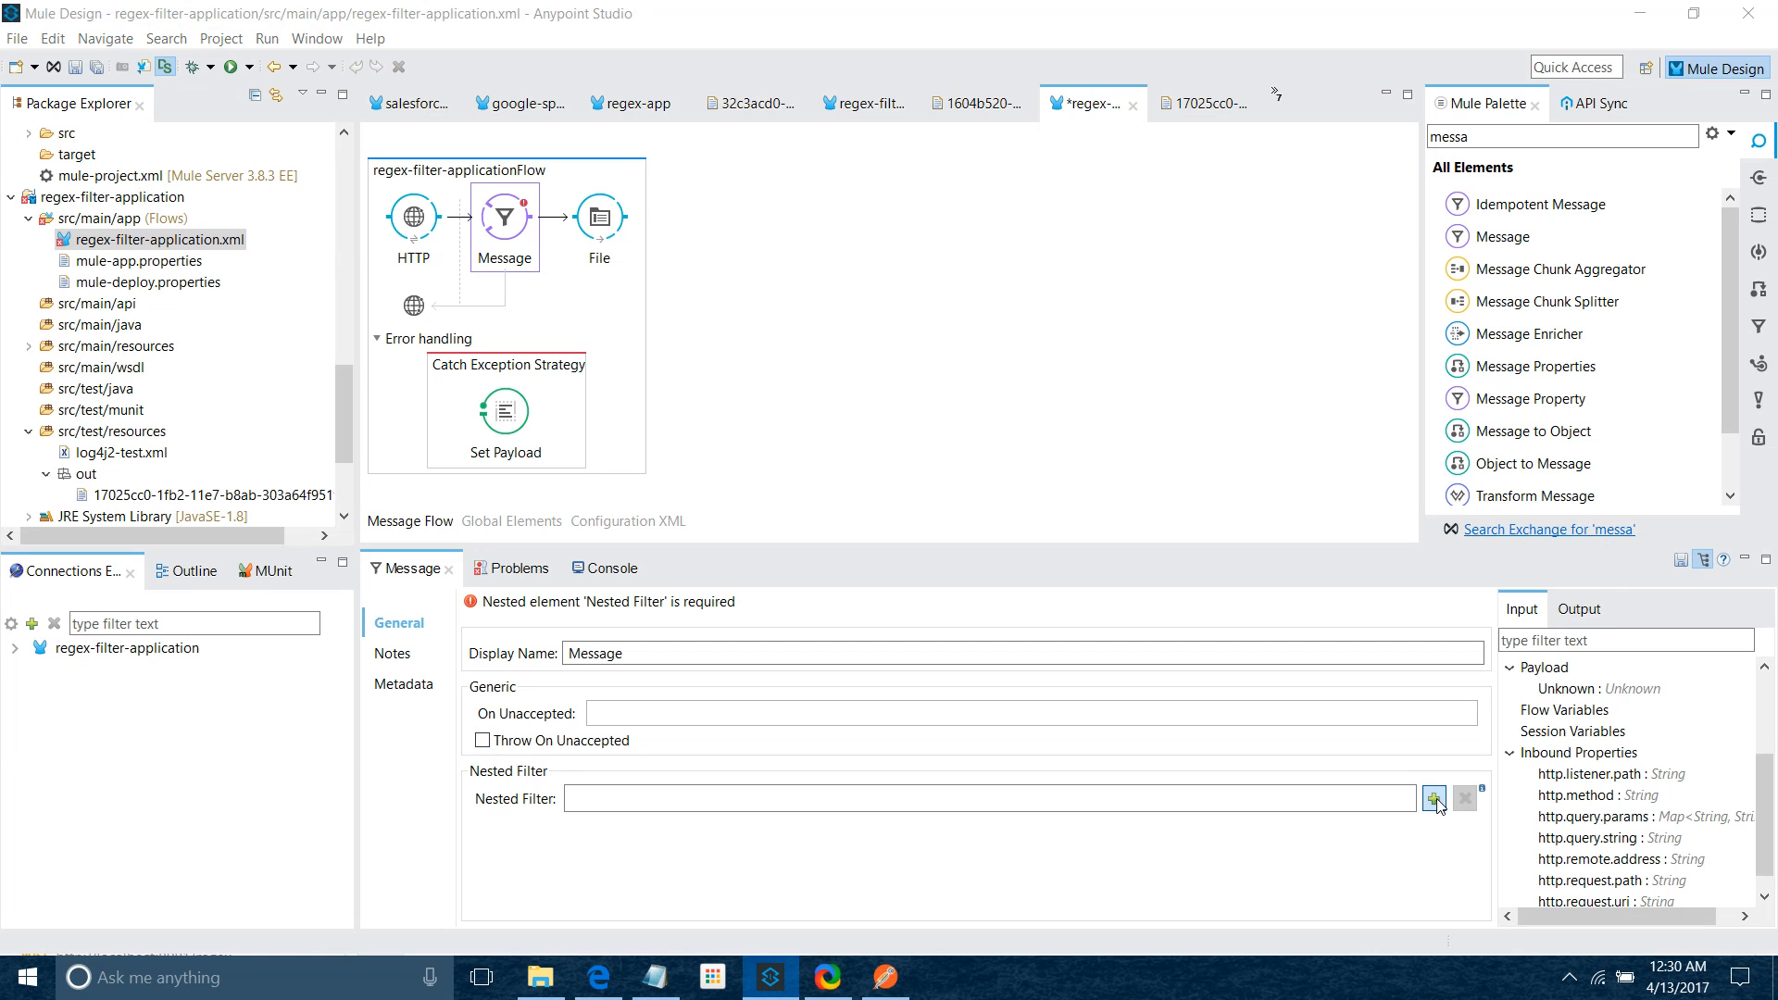
{"action": "left_click", "coordinate": [1434, 797]}
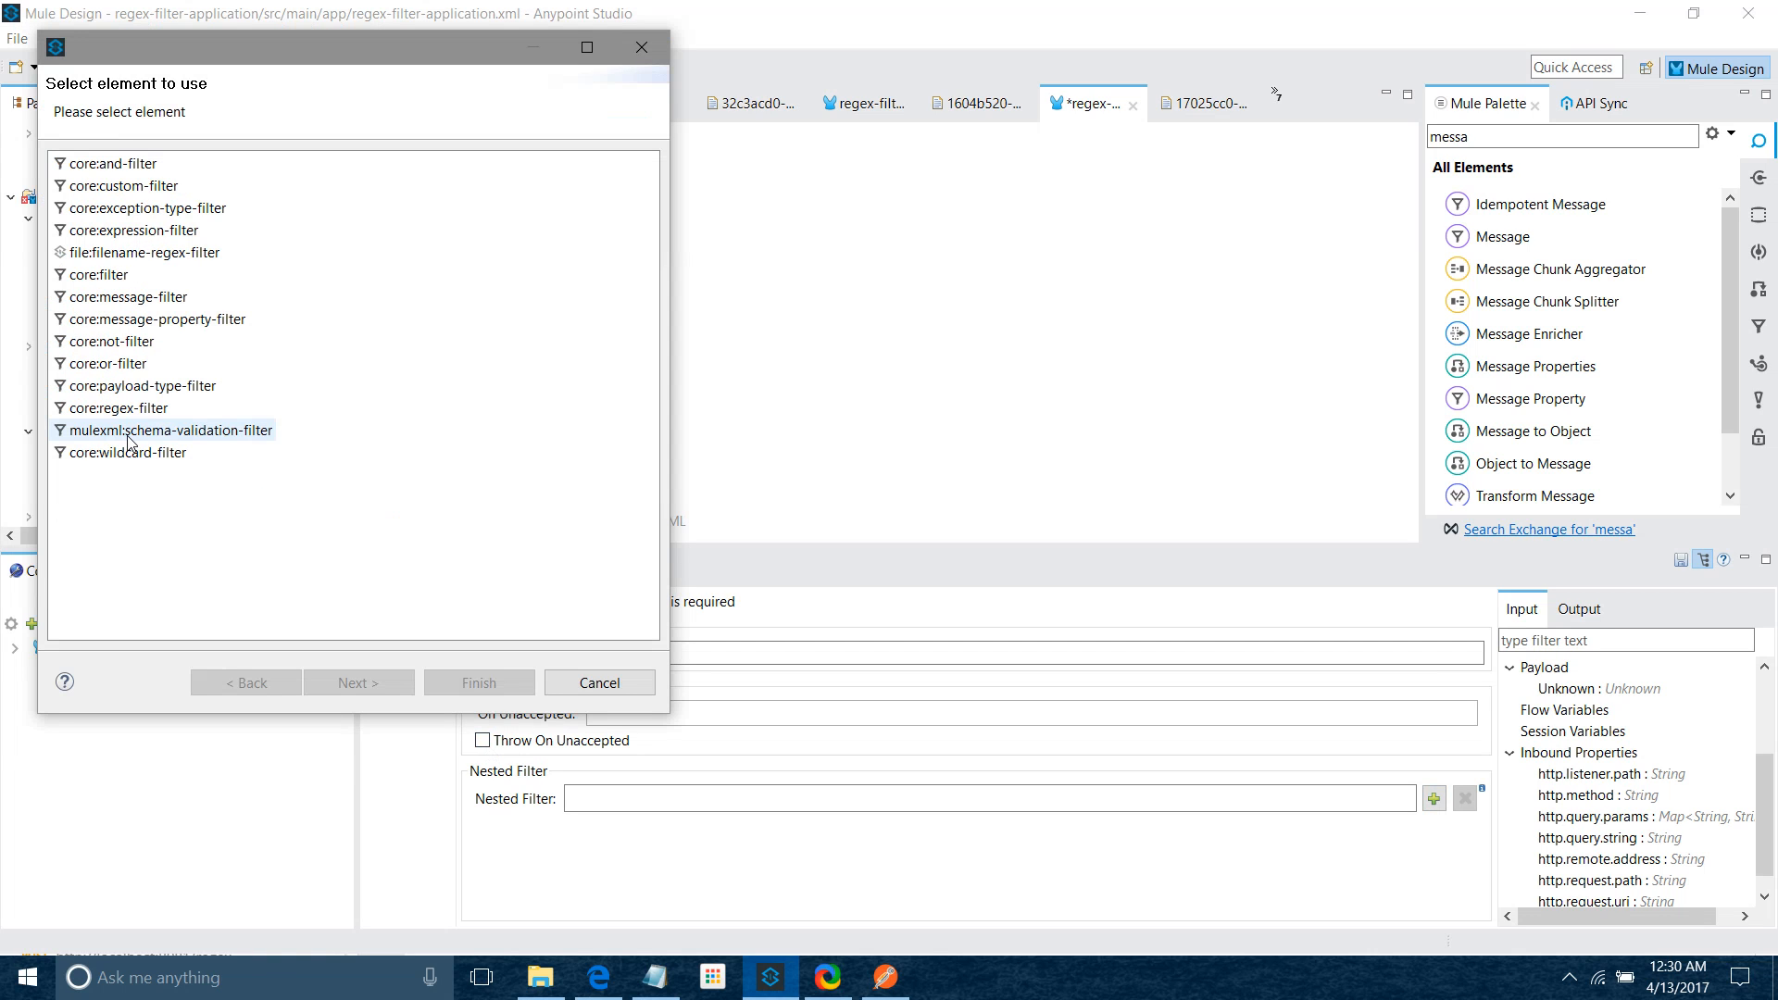
{"action": "left_click", "coordinate": [119, 407]}
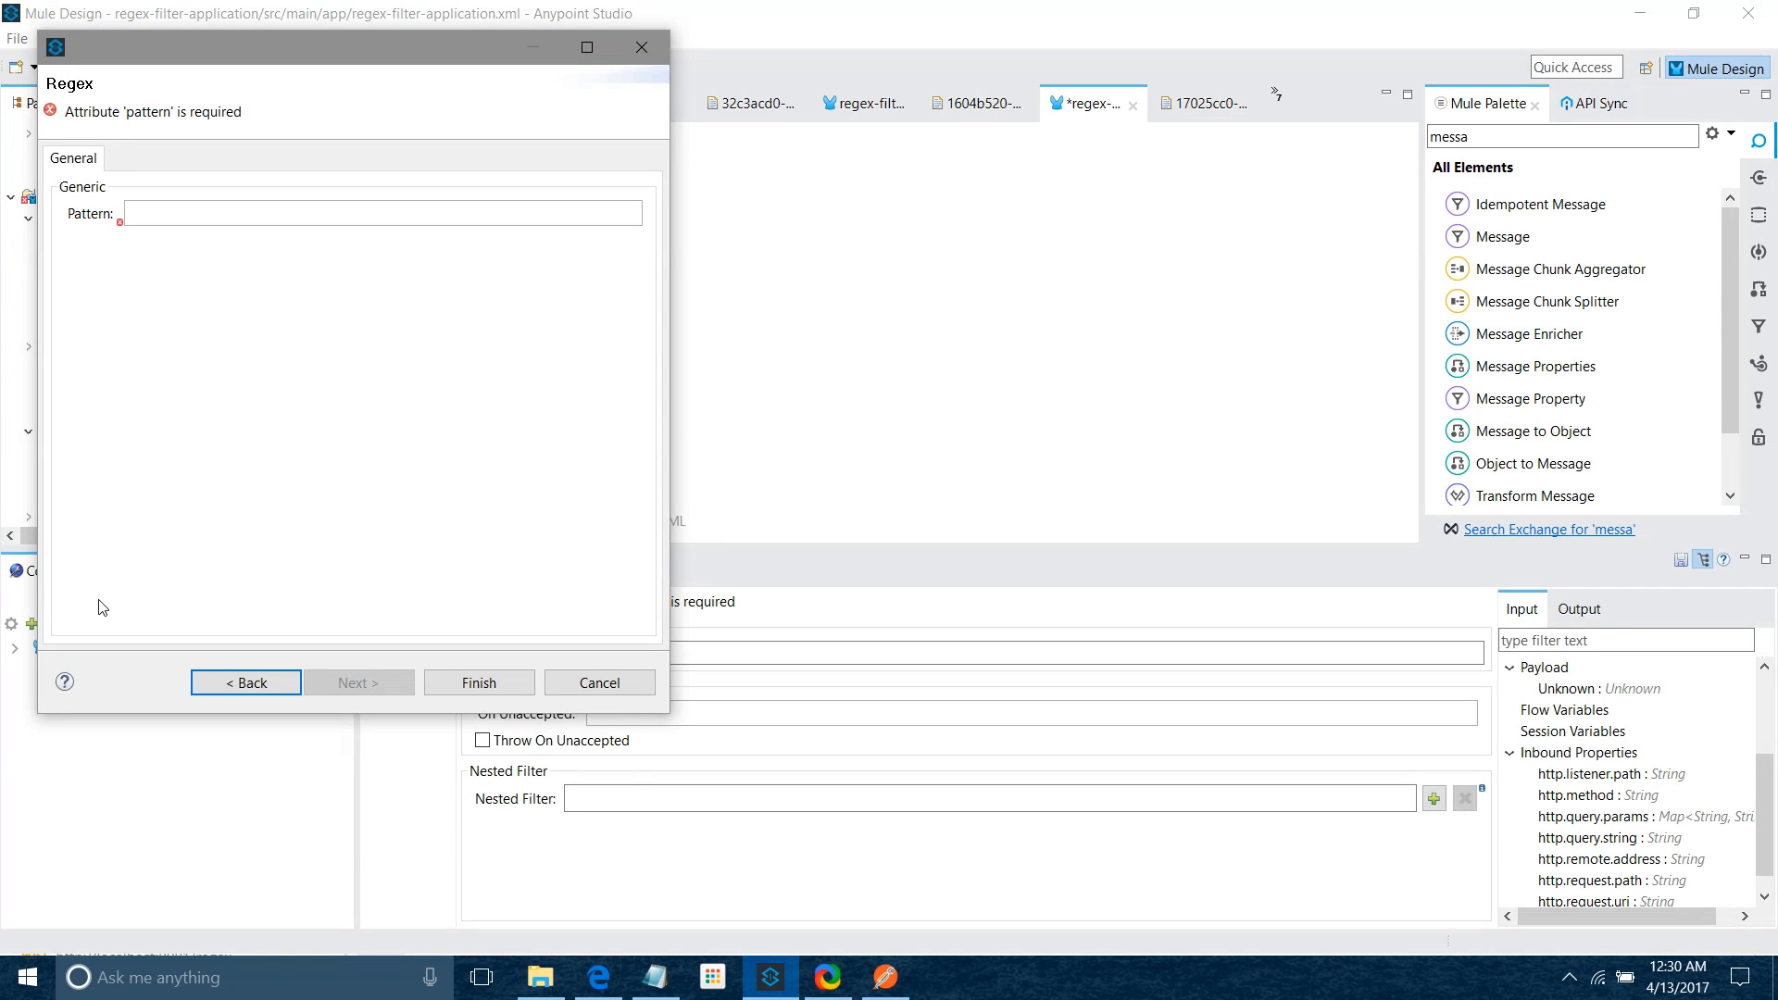
{"action": "type", "text": "^[1-9]\\d*$"}
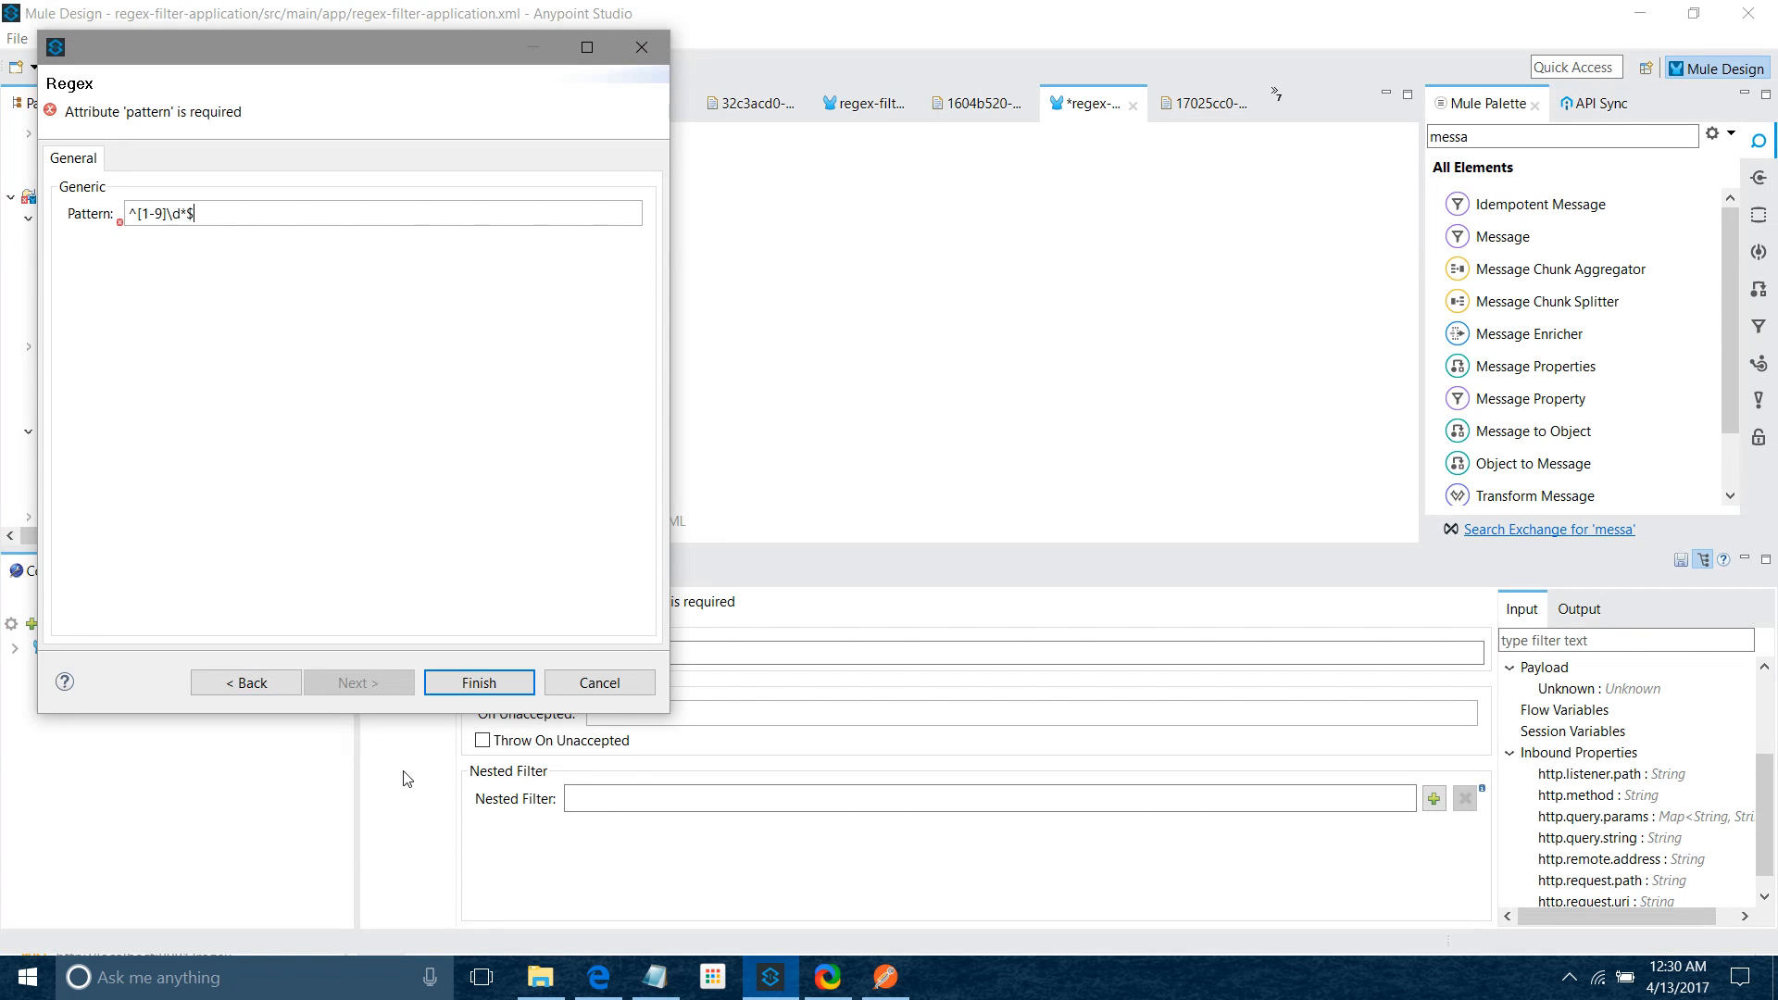
Confirm the nested pattern, enable Throw On Unaccepted, save and watch the console redeploy
{"action": "left_click", "coordinate": [478, 682]}
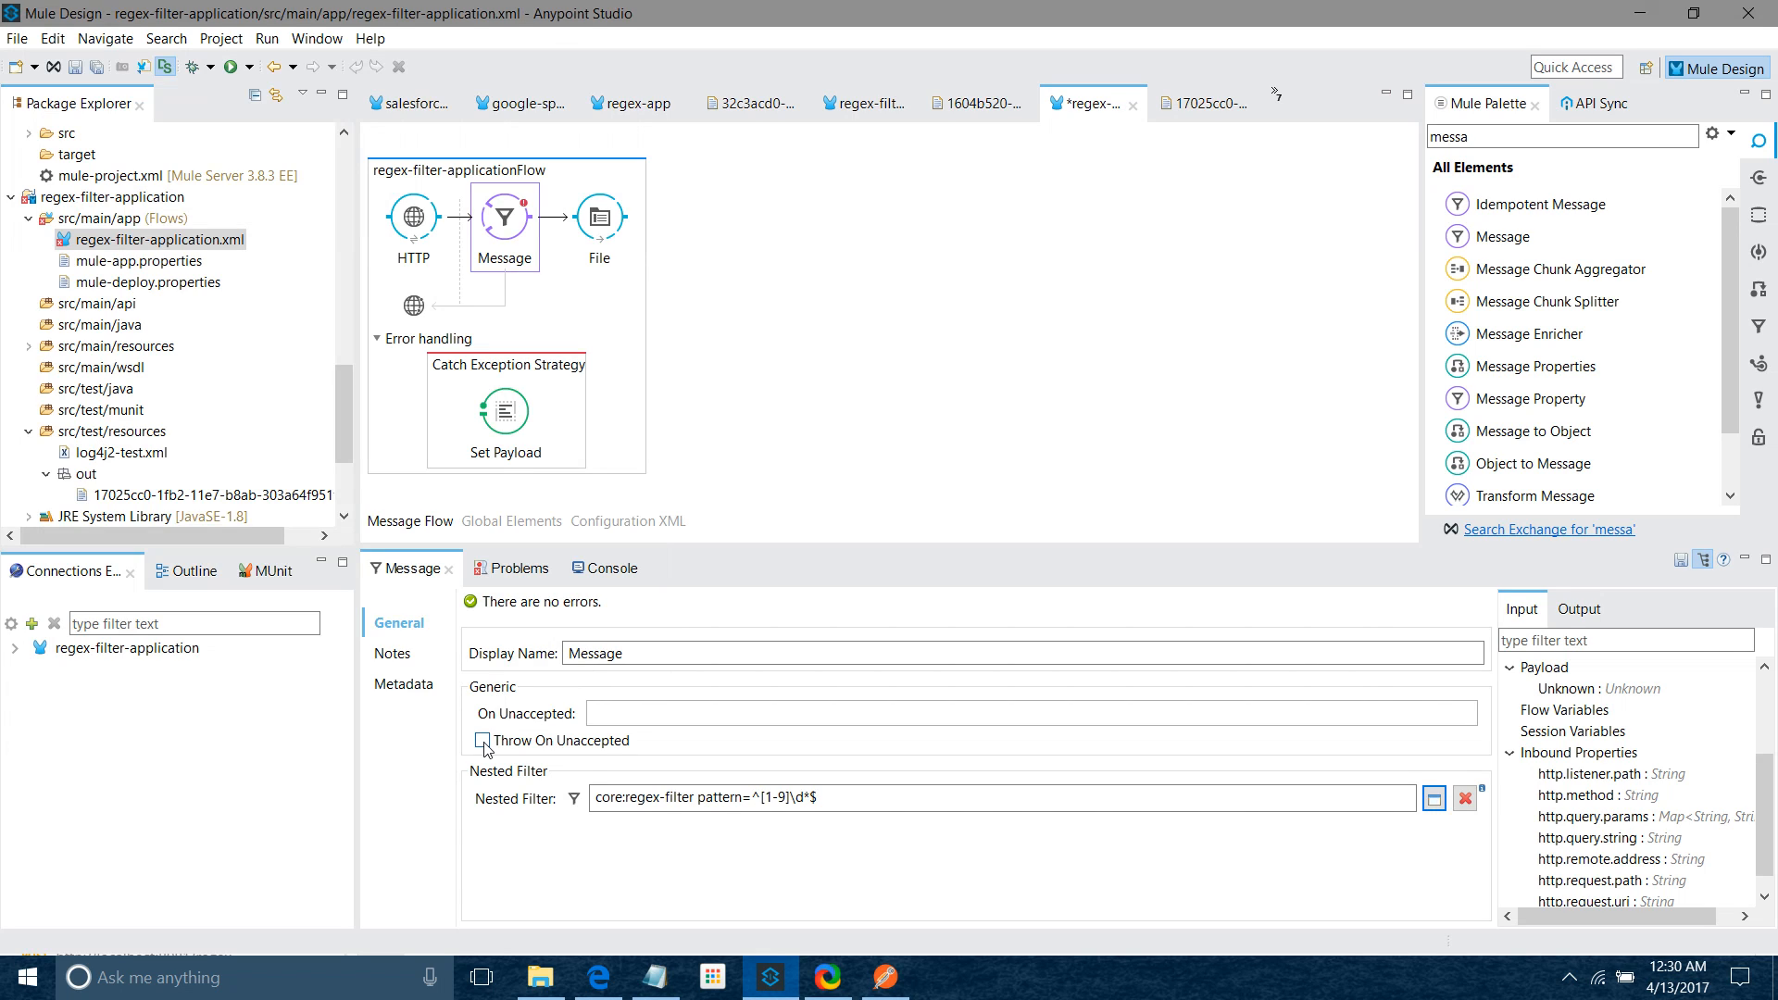
{"action": "mouse_move", "coordinate": [582, 750]}
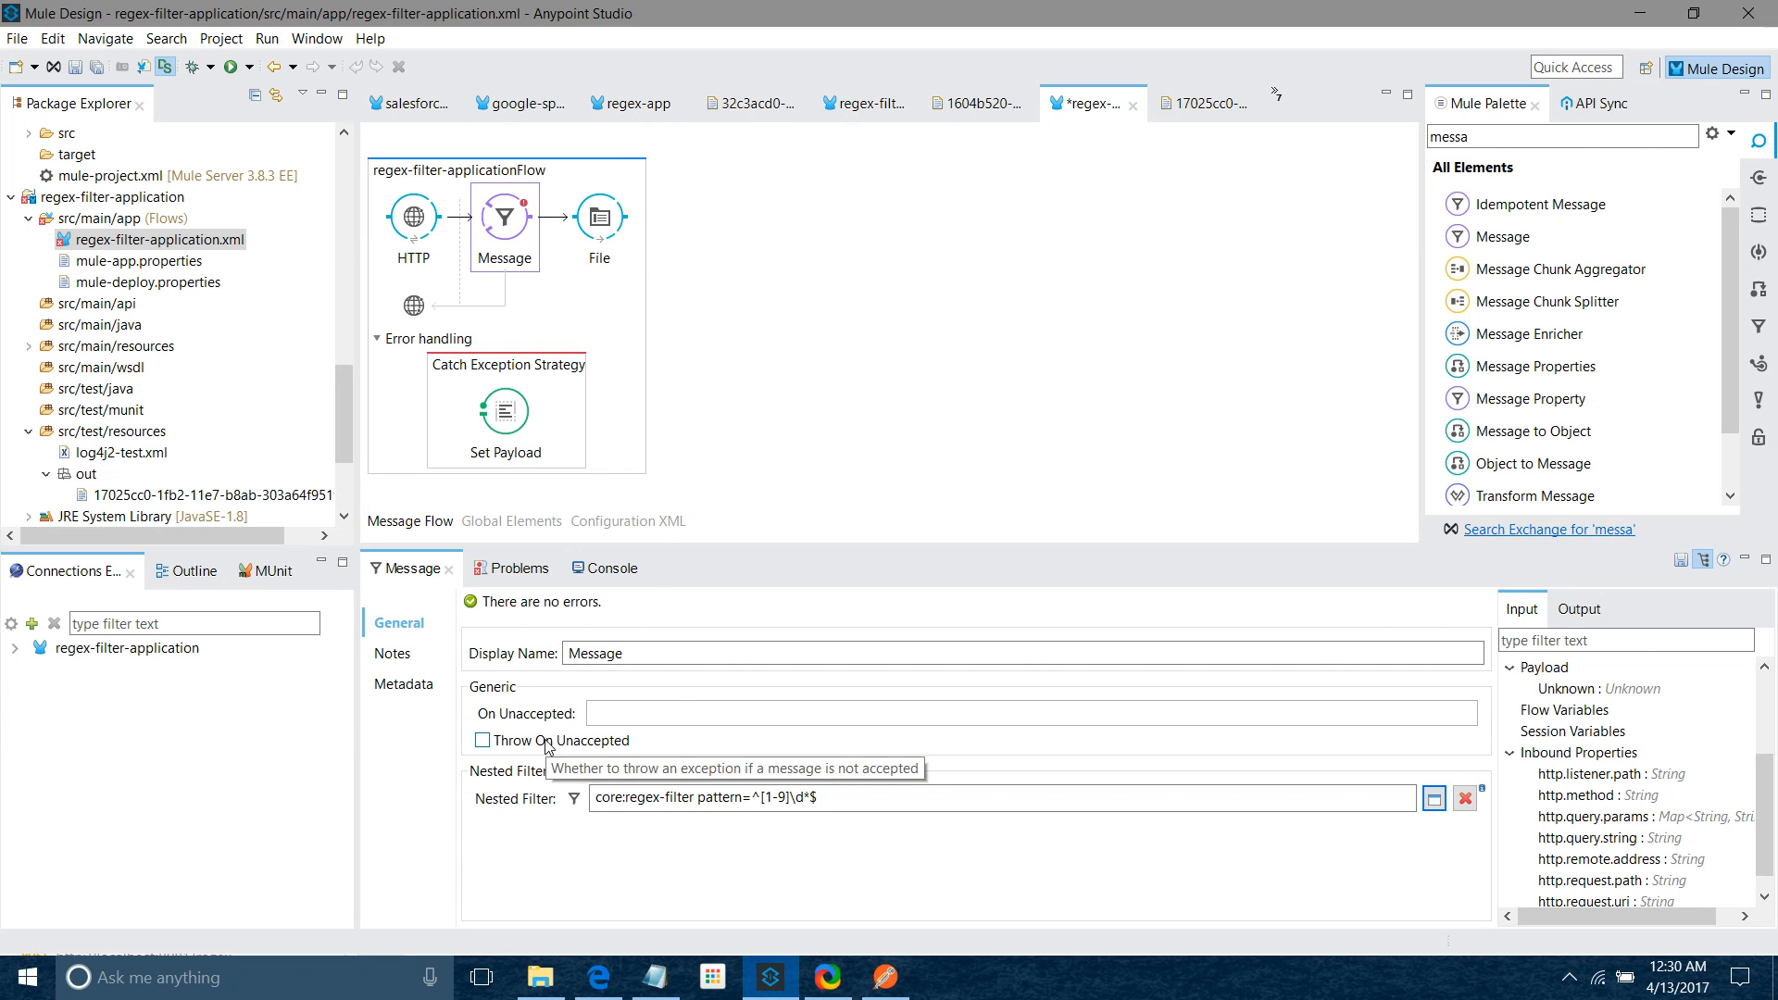
{"action": "mouse_move", "coordinate": [476, 776]}
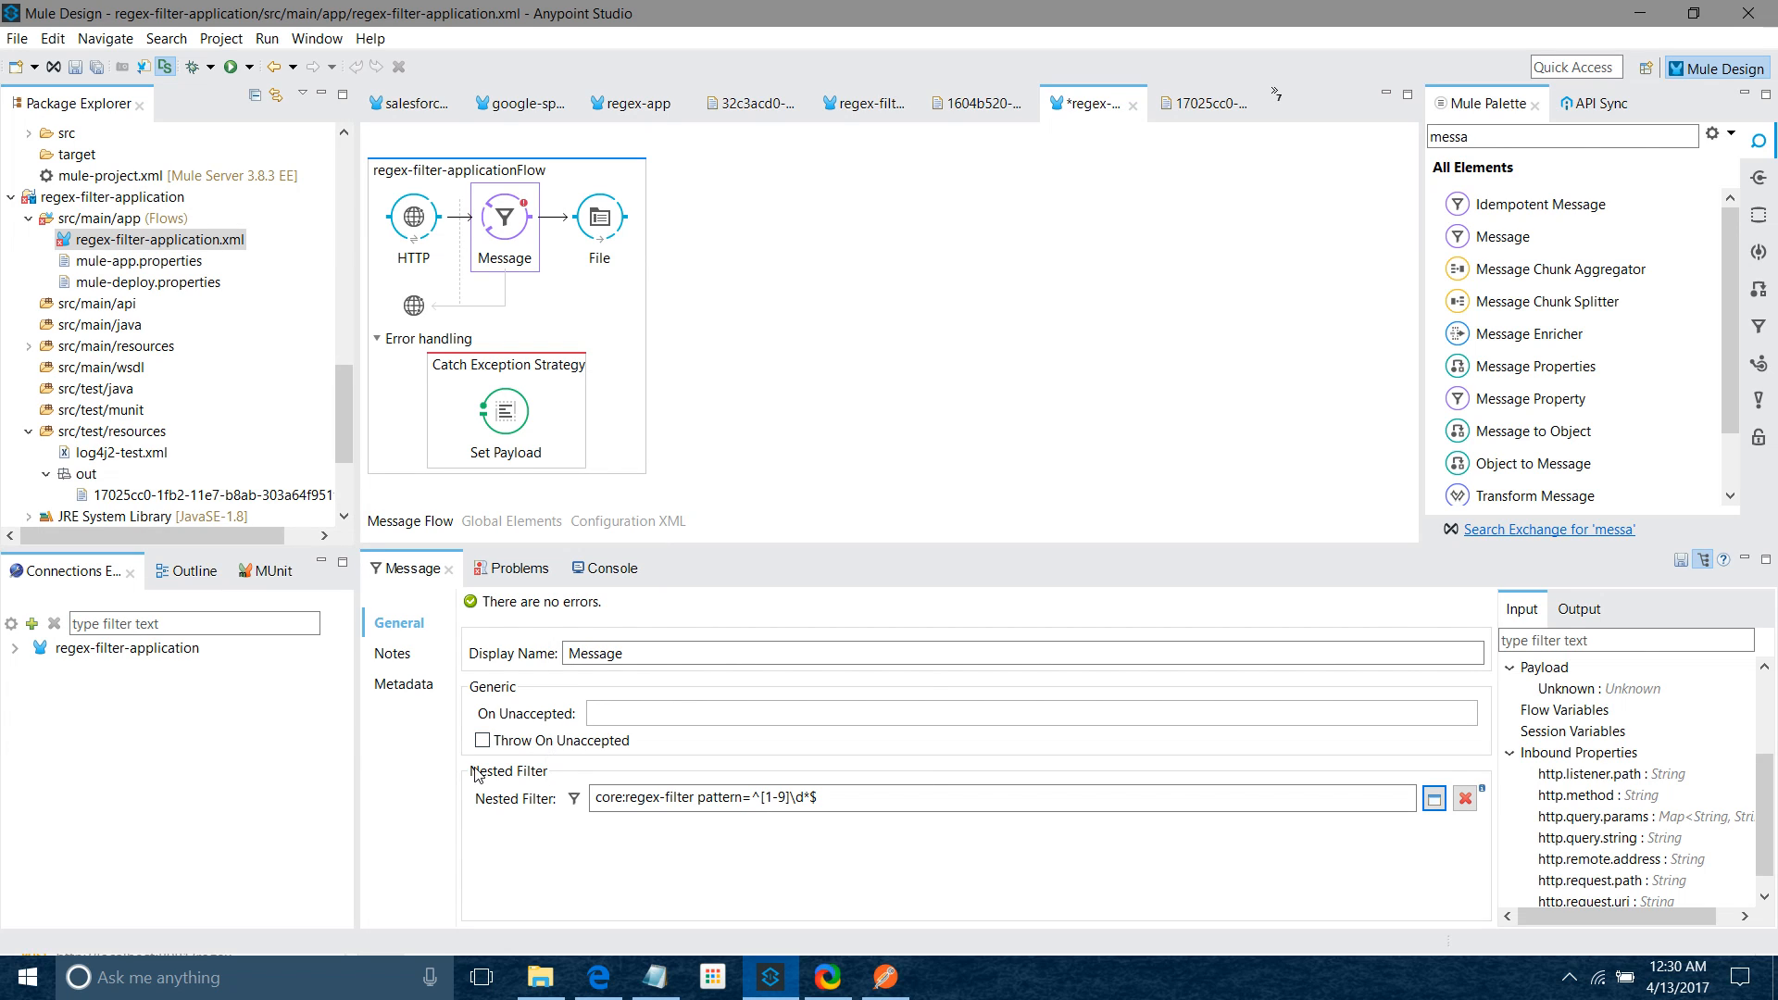
{"action": "mouse_move", "coordinate": [483, 741]}
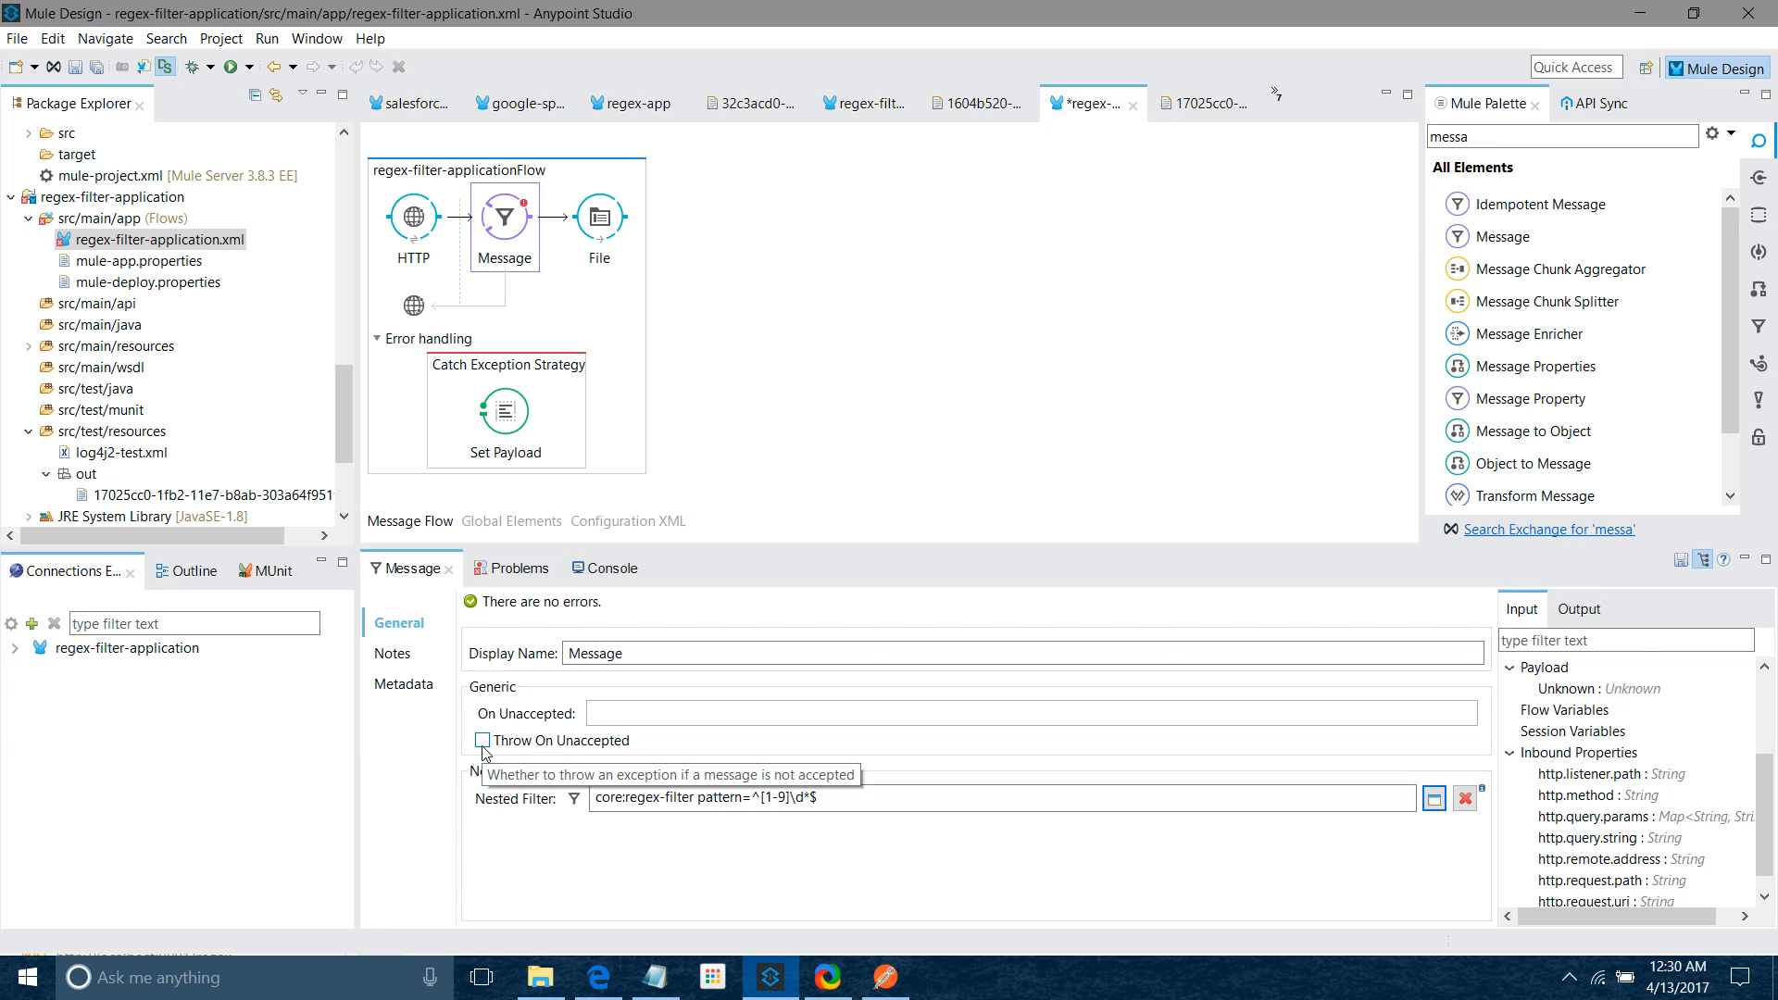
{"action": "left_click", "coordinate": [482, 741]}
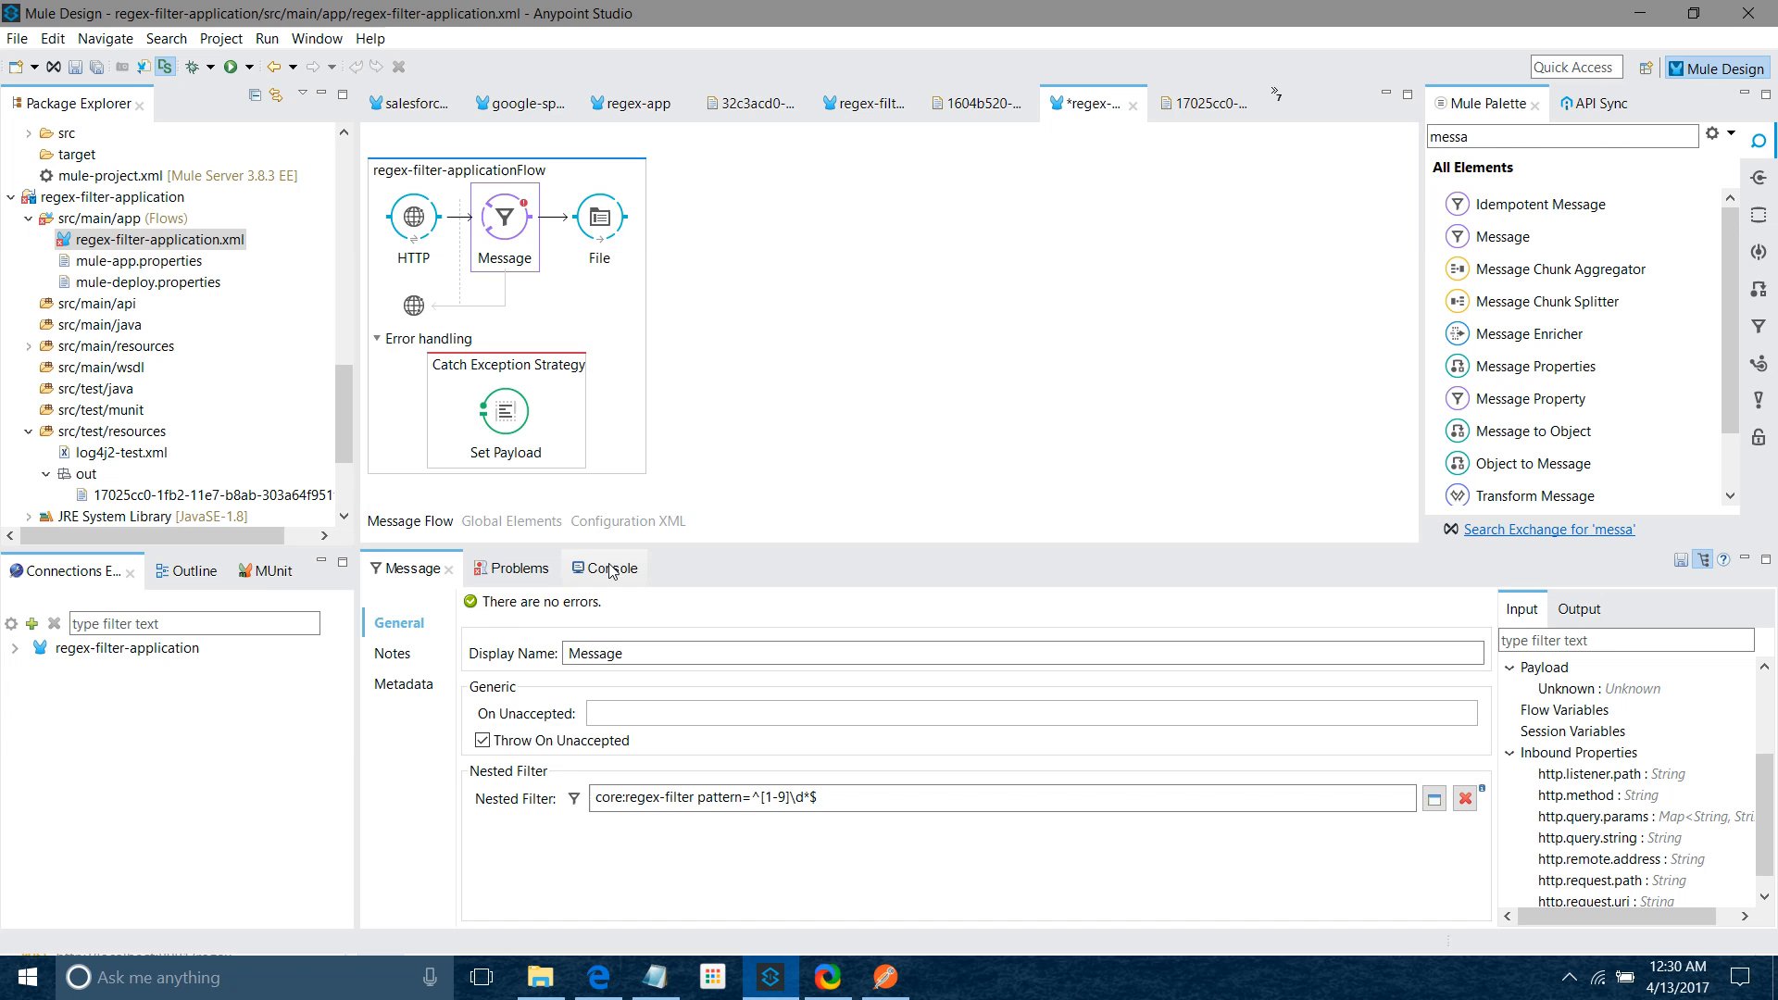
{"action": "left_click", "coordinate": [602, 569]}
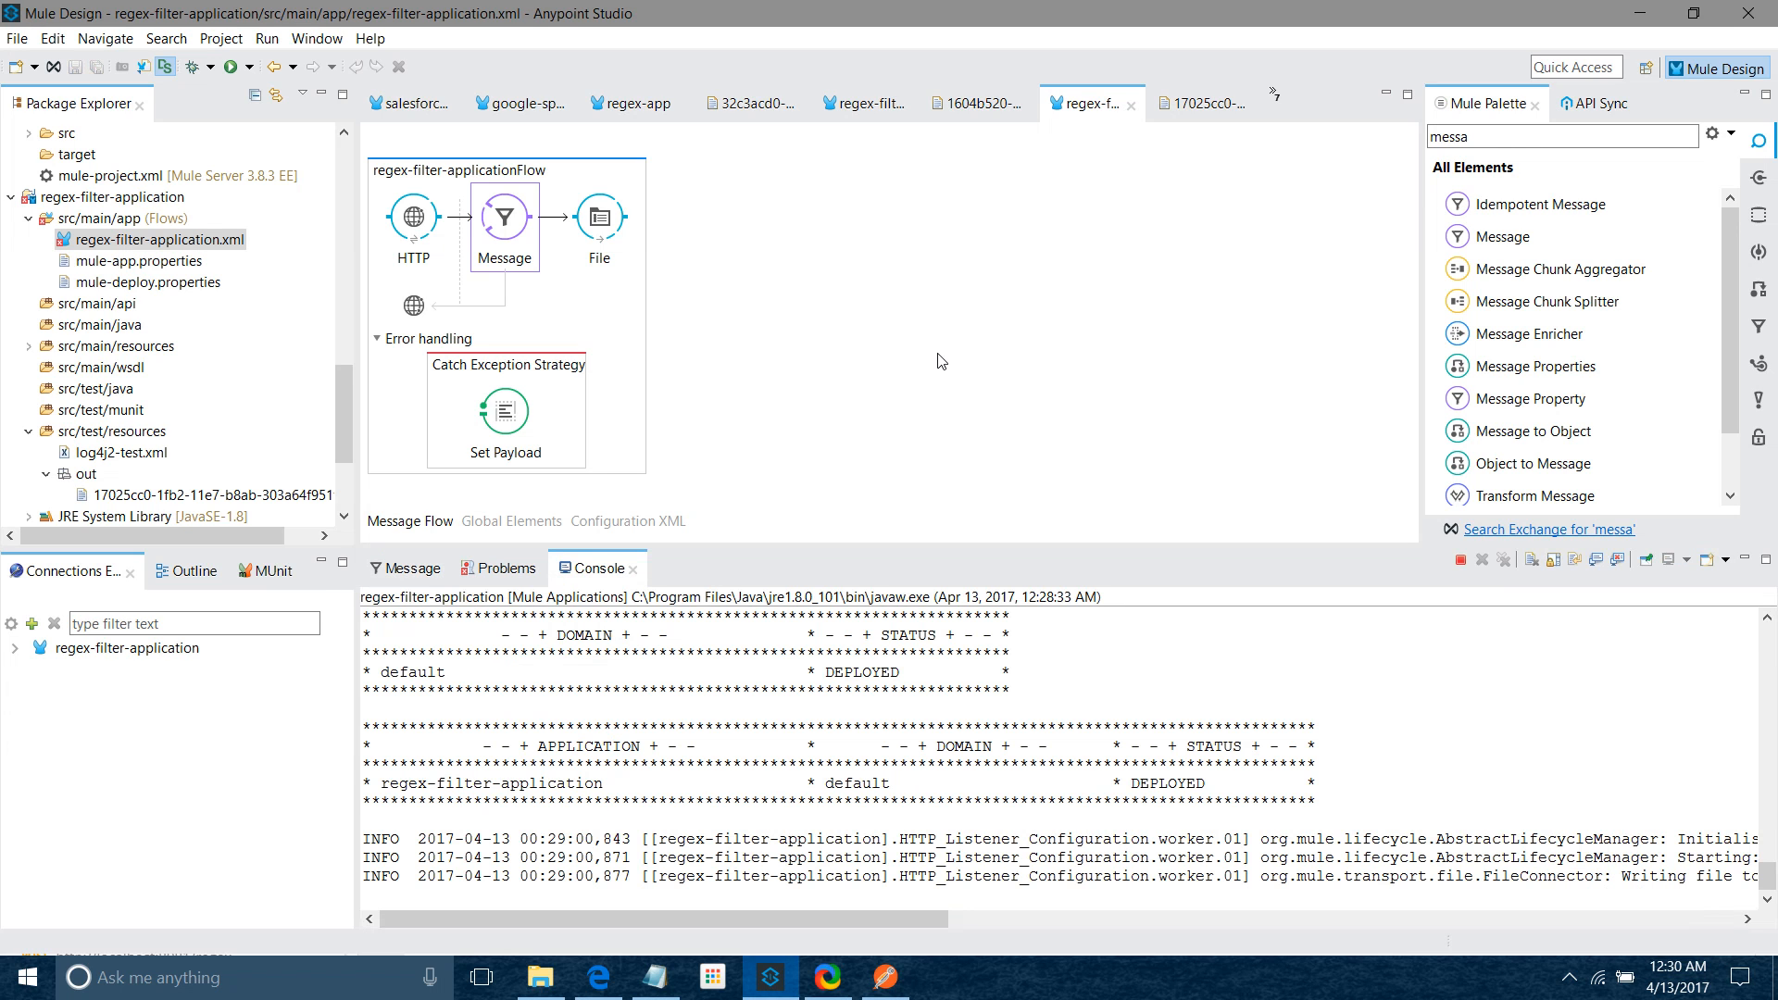
{"action": "mouse_move", "coordinate": [854, 609]}
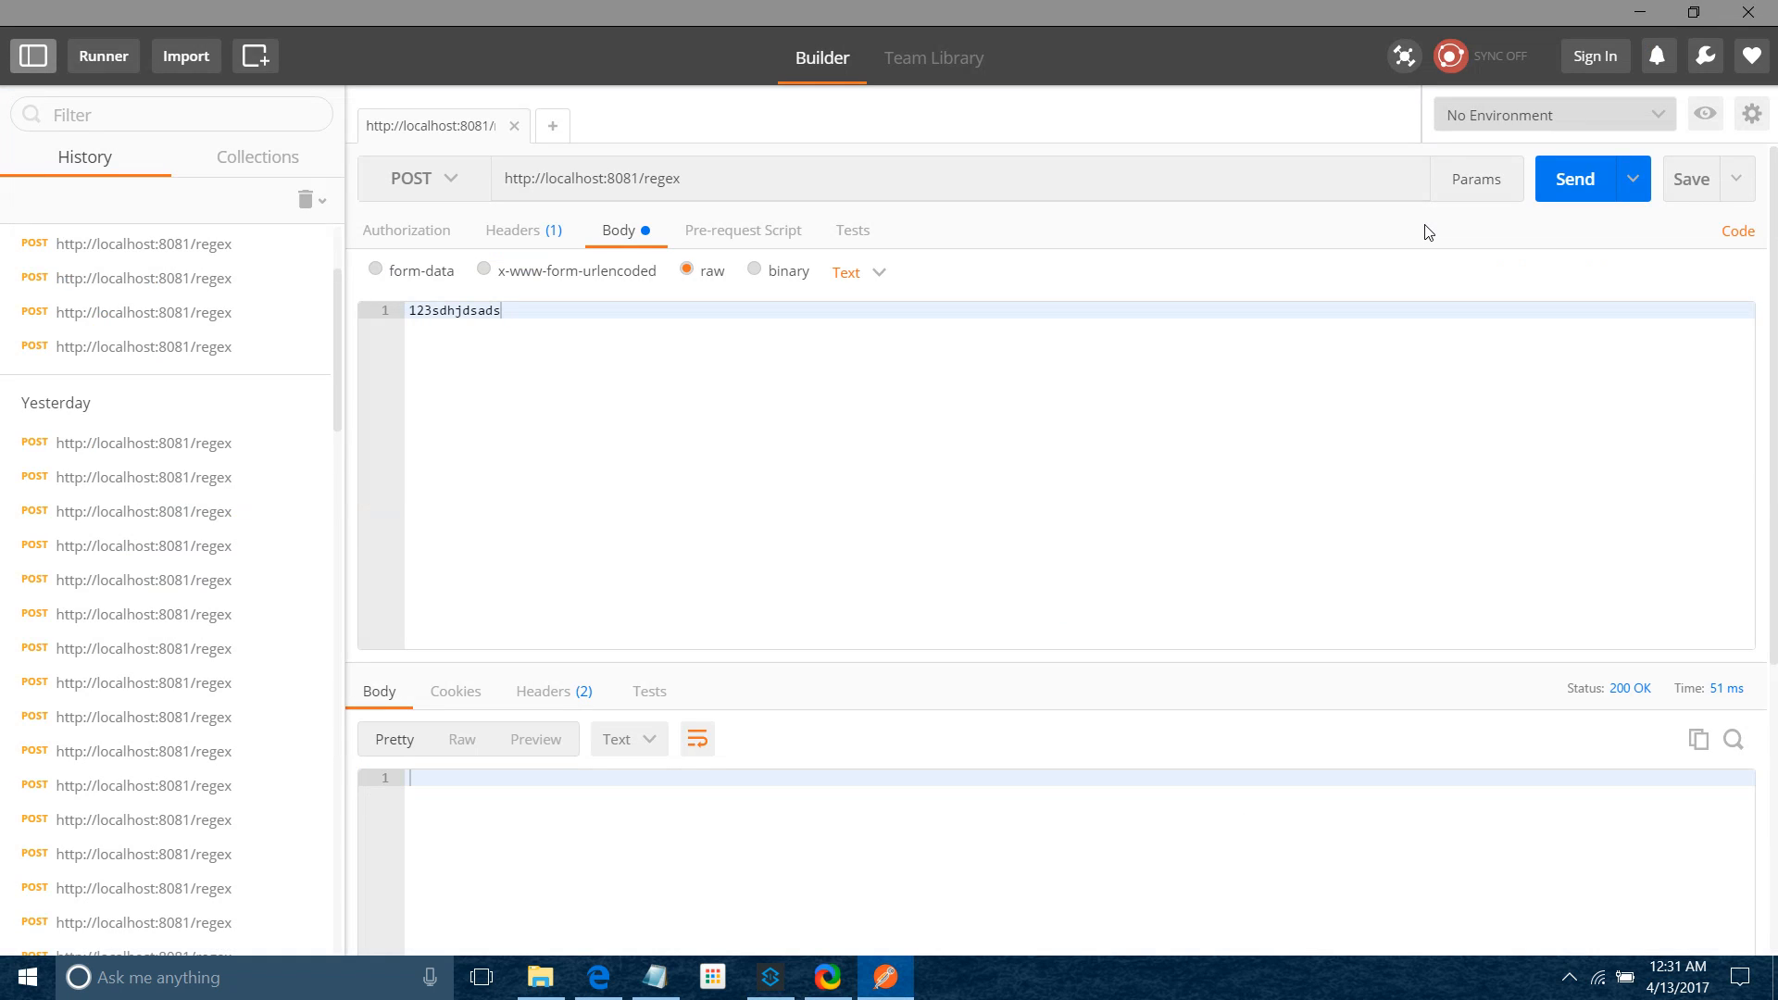
POST 123sdhjdsads to get the pattern-mismatch reply, then POST 123 and see it echoed with 200 OK
{"action": "left_click", "coordinate": [1574, 180]}
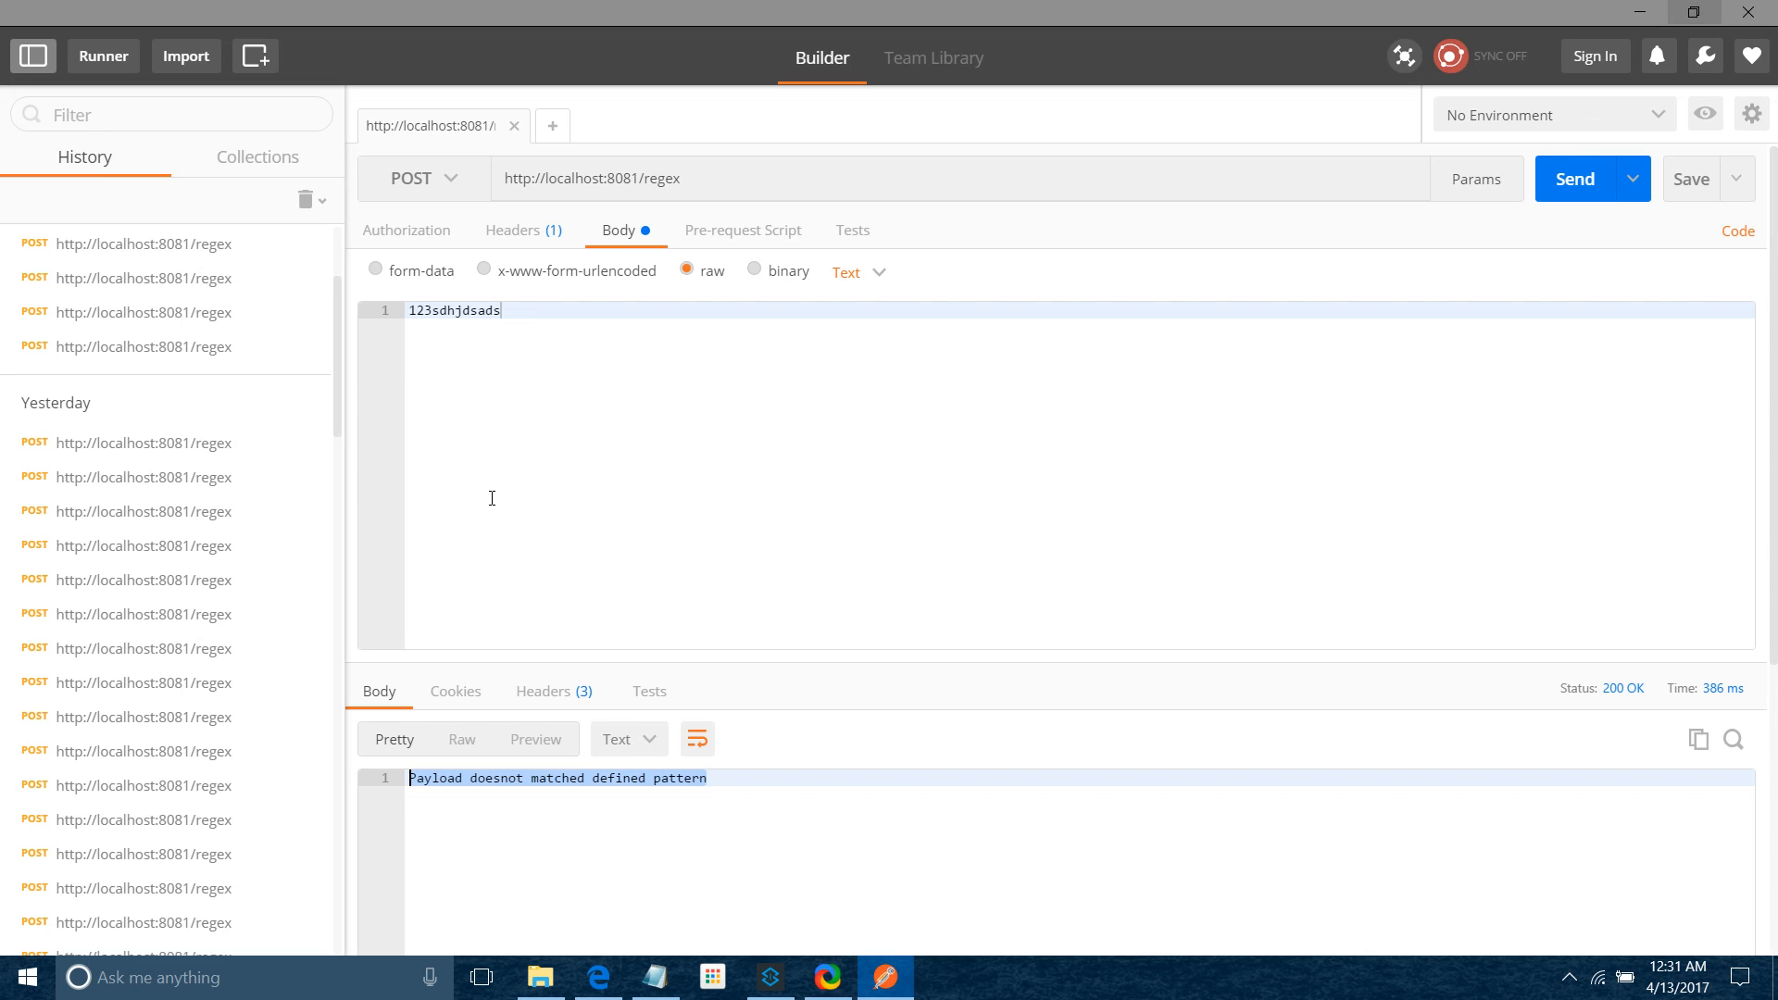
{"action": "mouse_move", "coordinate": [515, 320]}
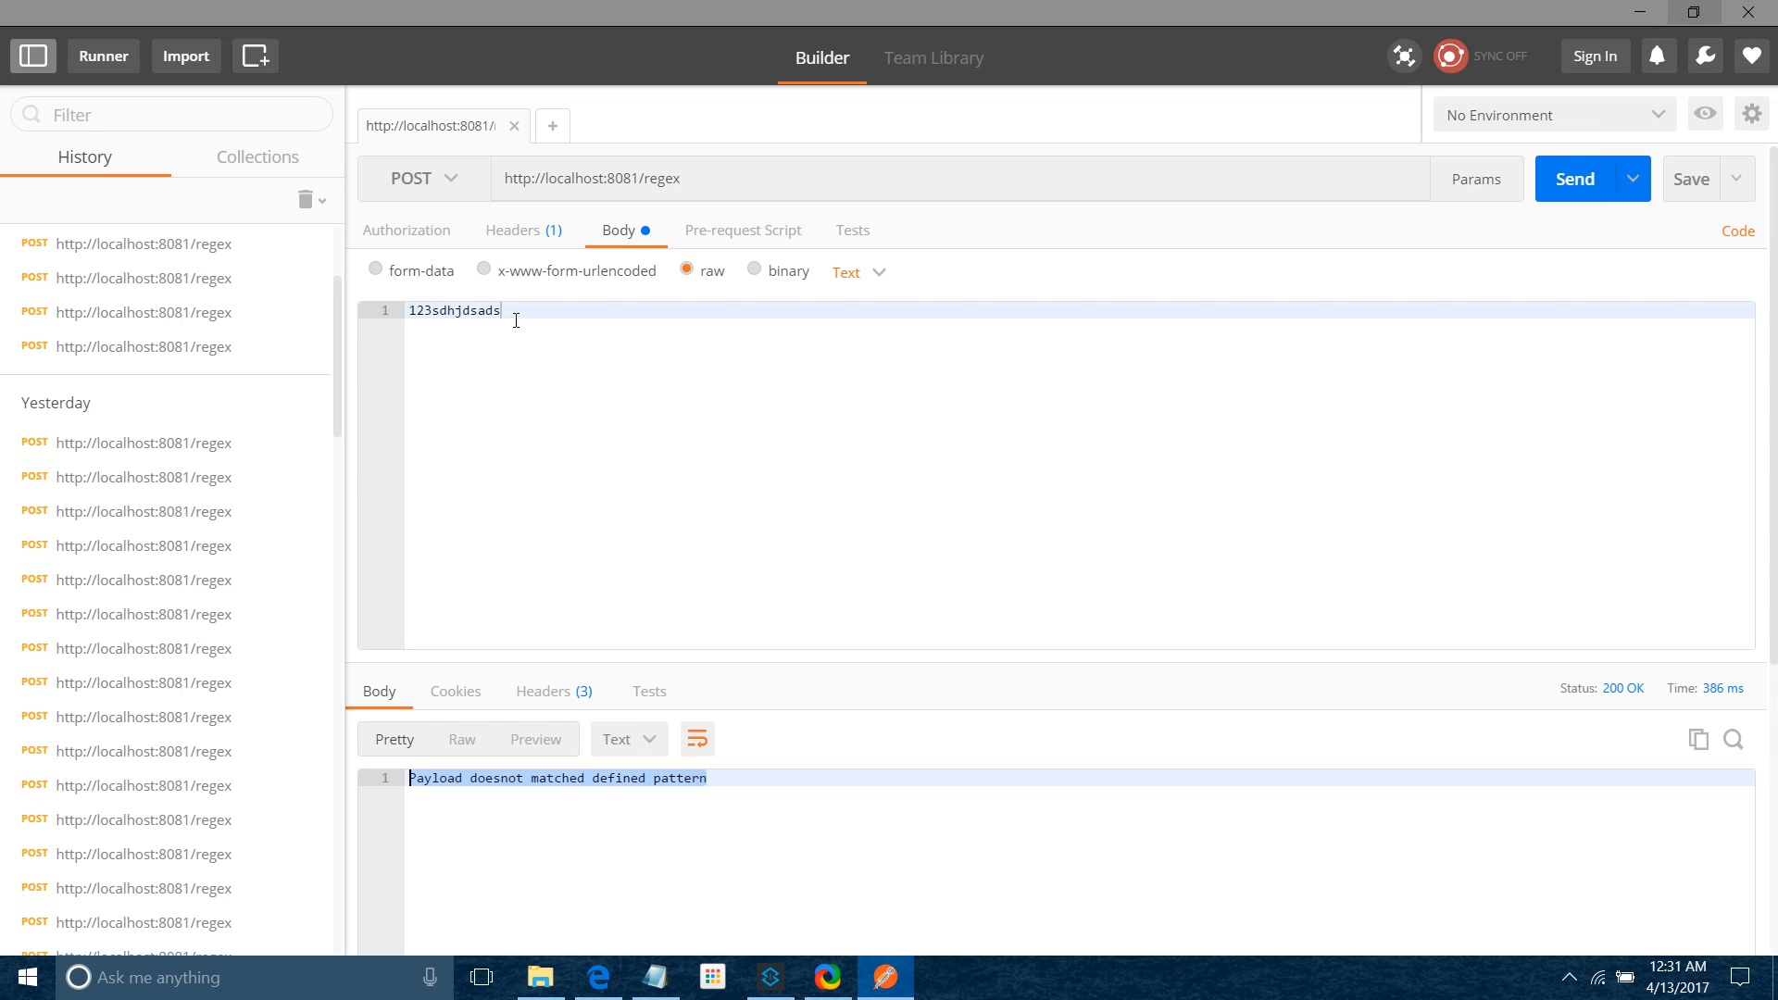
{"action": "key", "text": "Backspace"}
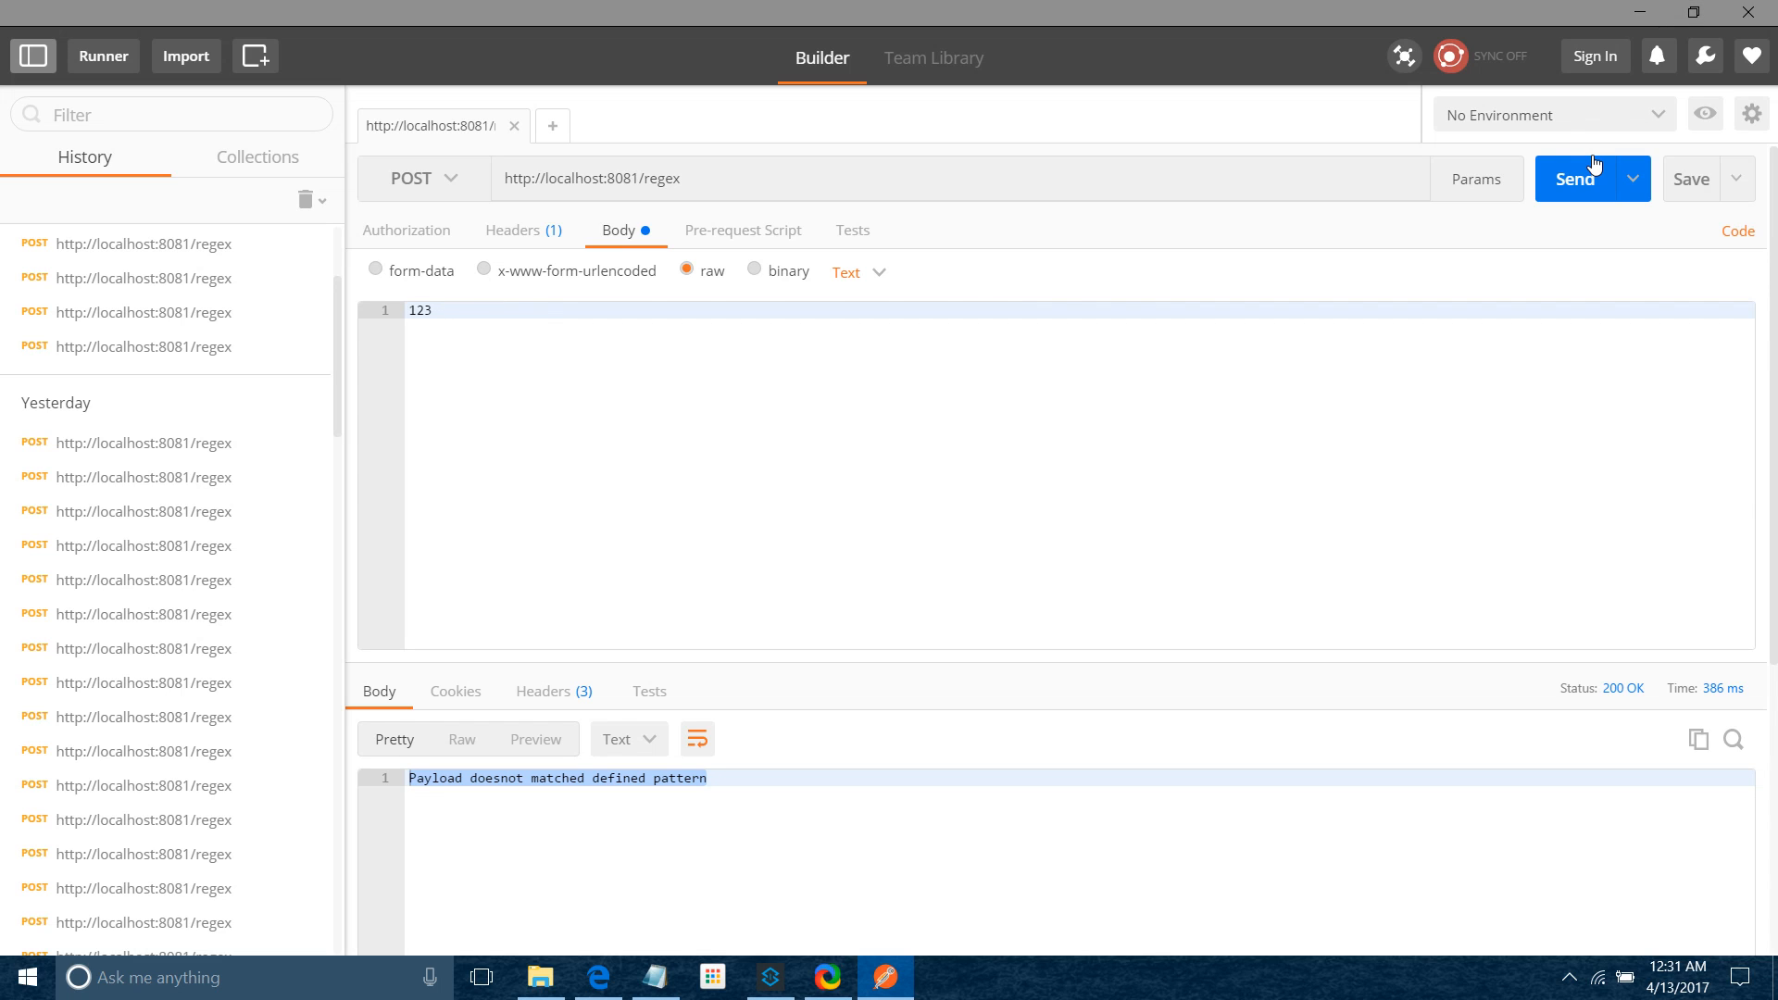
{"action": "left_click", "coordinate": [1574, 177]}
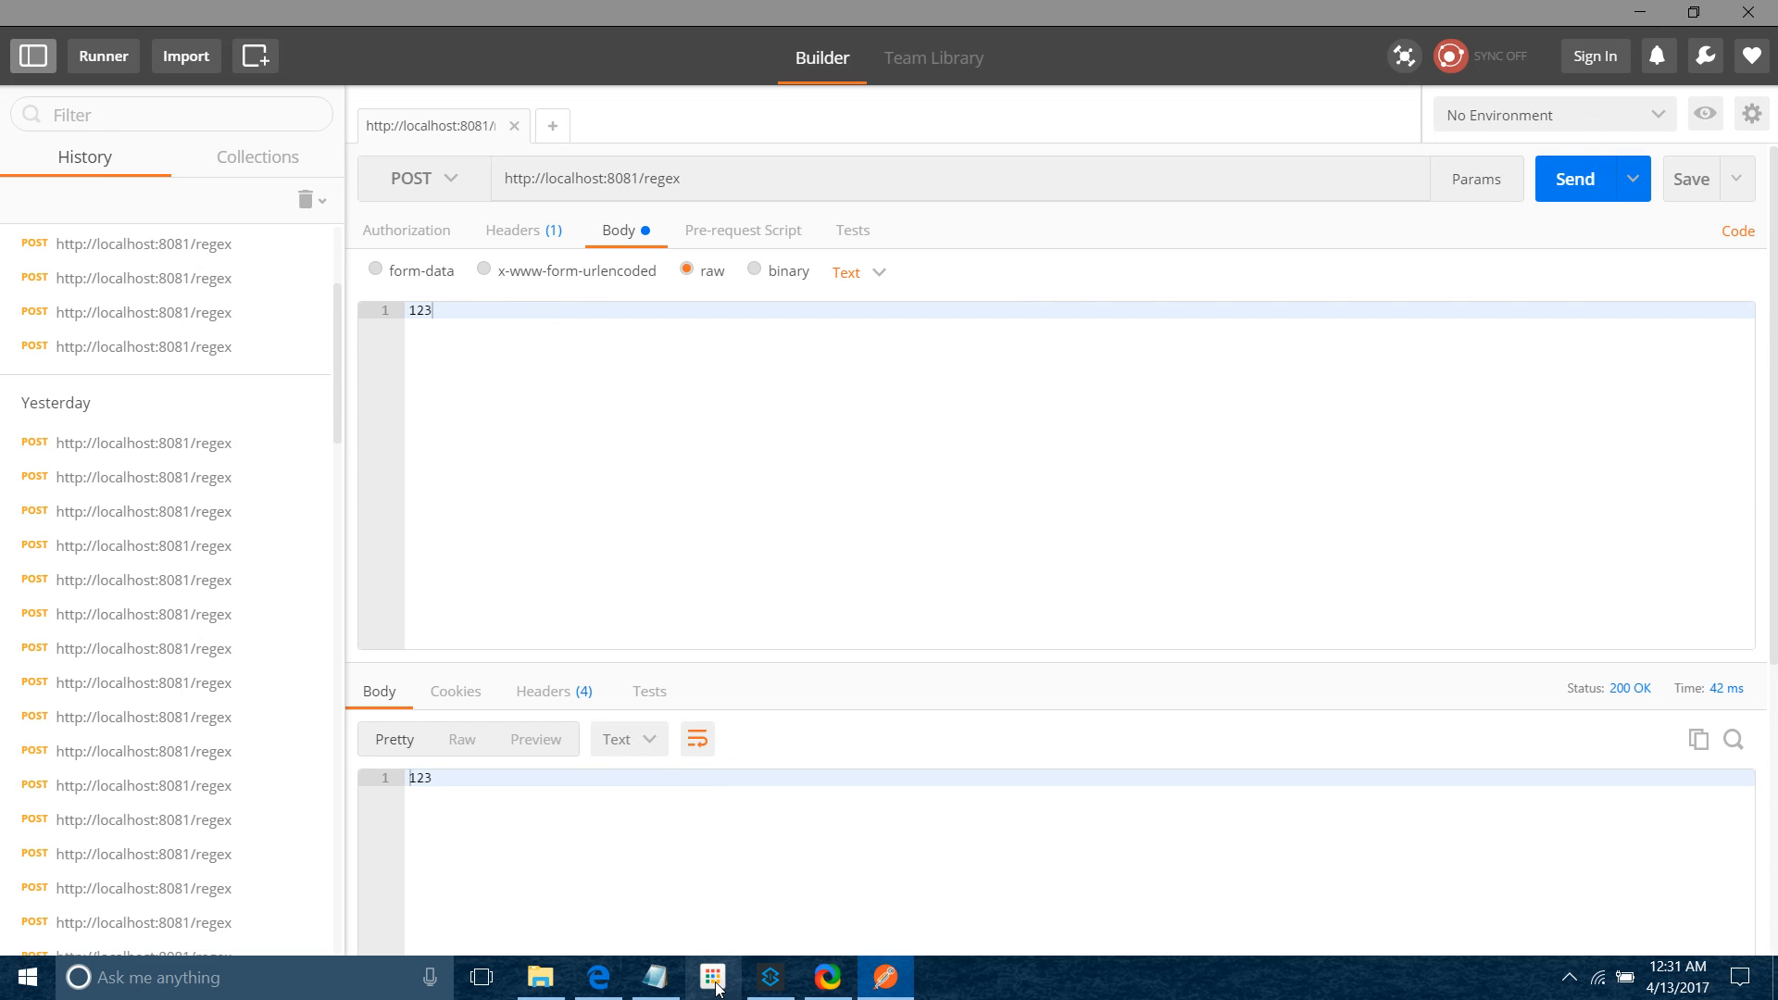
Refresh the out folder, view the new .dat file holding 123, and return to the flow configuration
{"action": "left_click", "coordinate": [769, 976]}
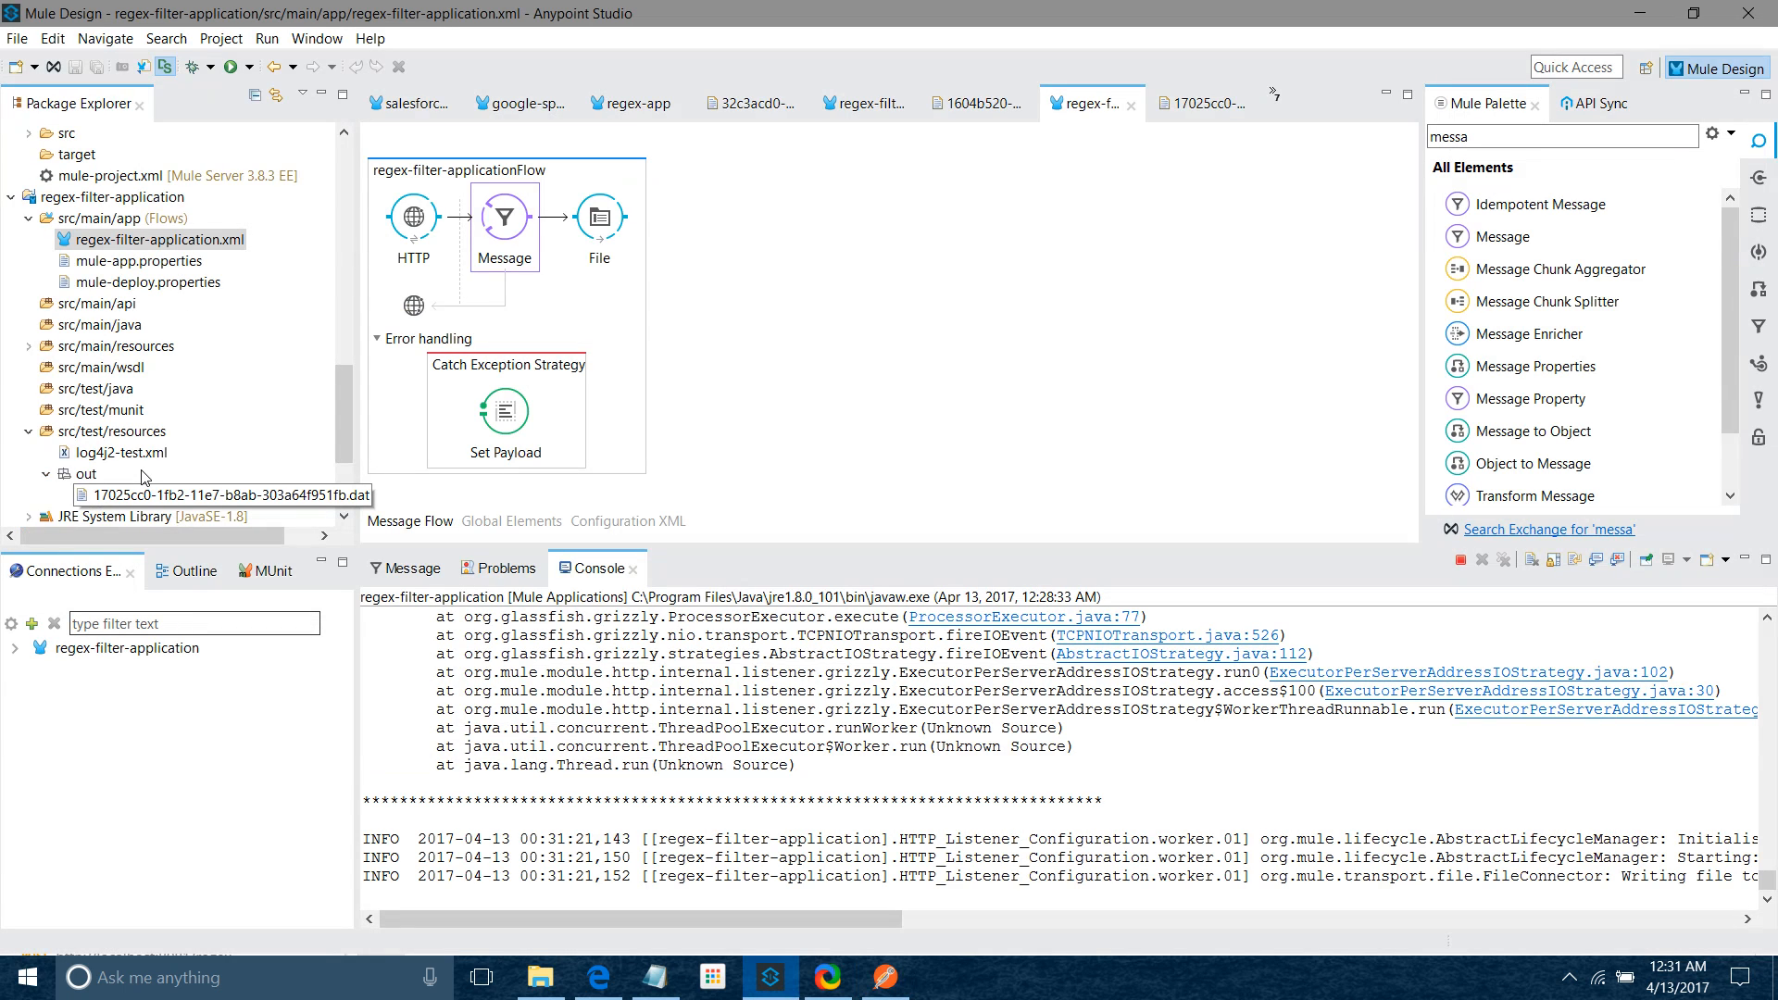
{"action": "right_click", "coordinate": [85, 472]}
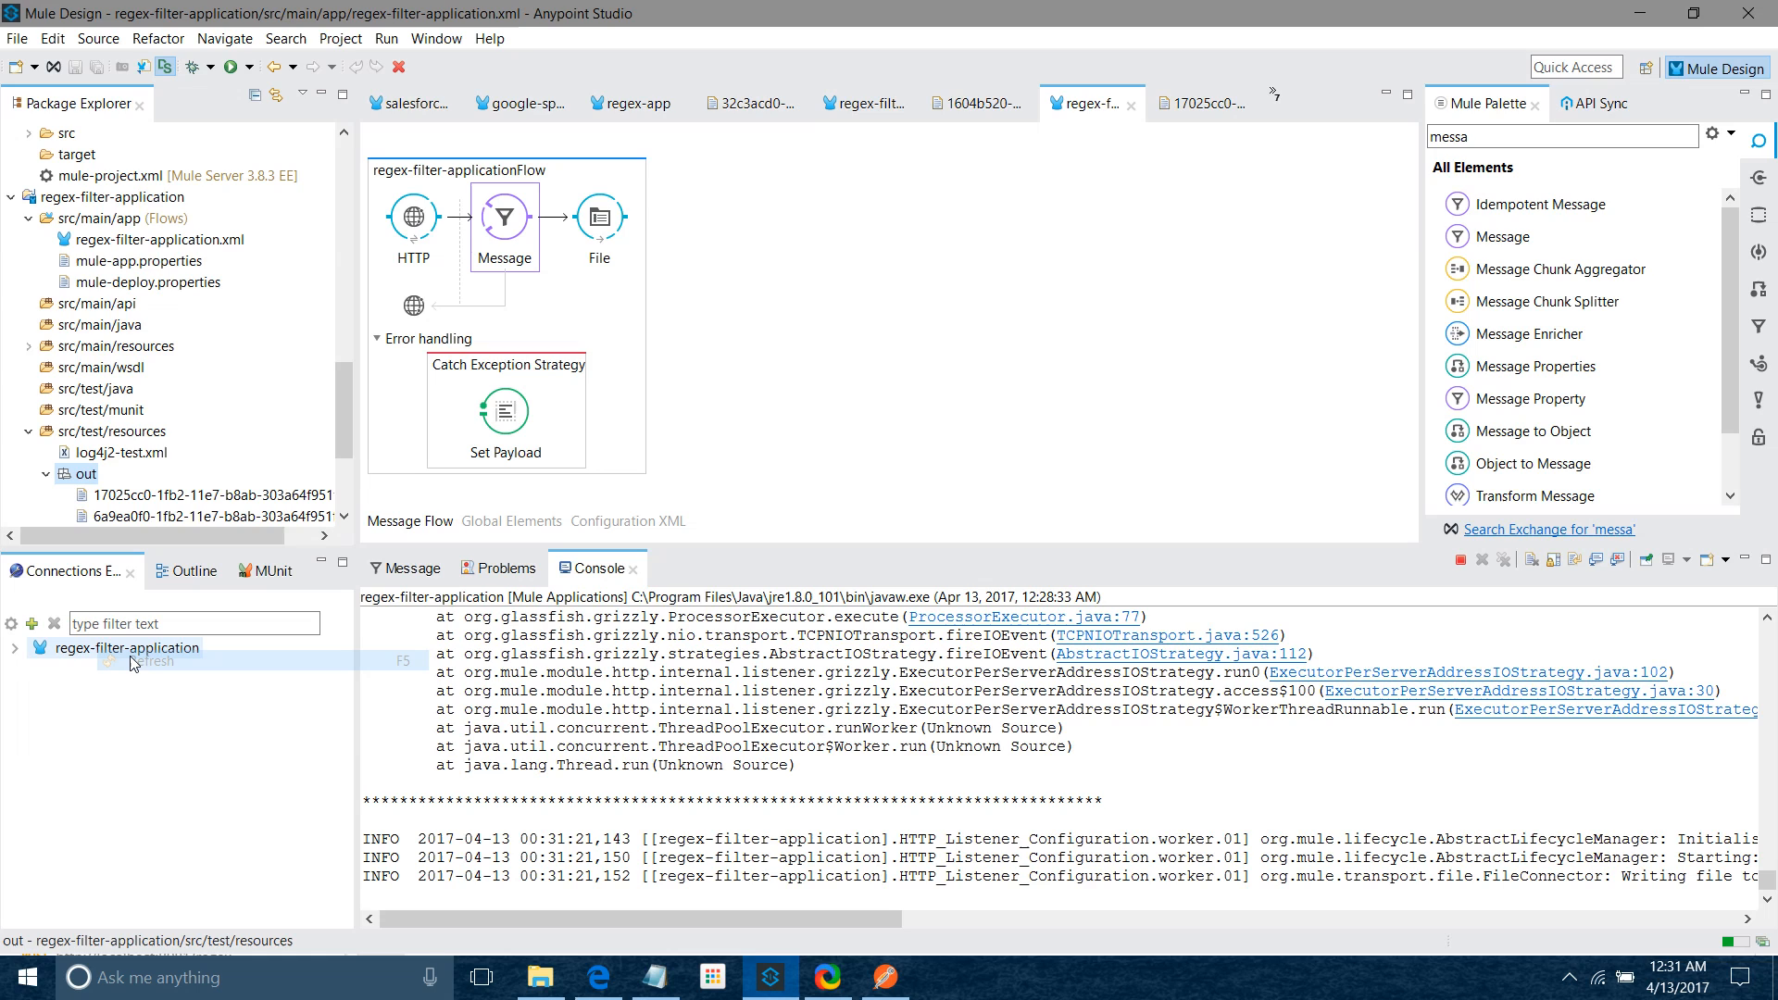
{"action": "double_click", "coordinate": [208, 494]}
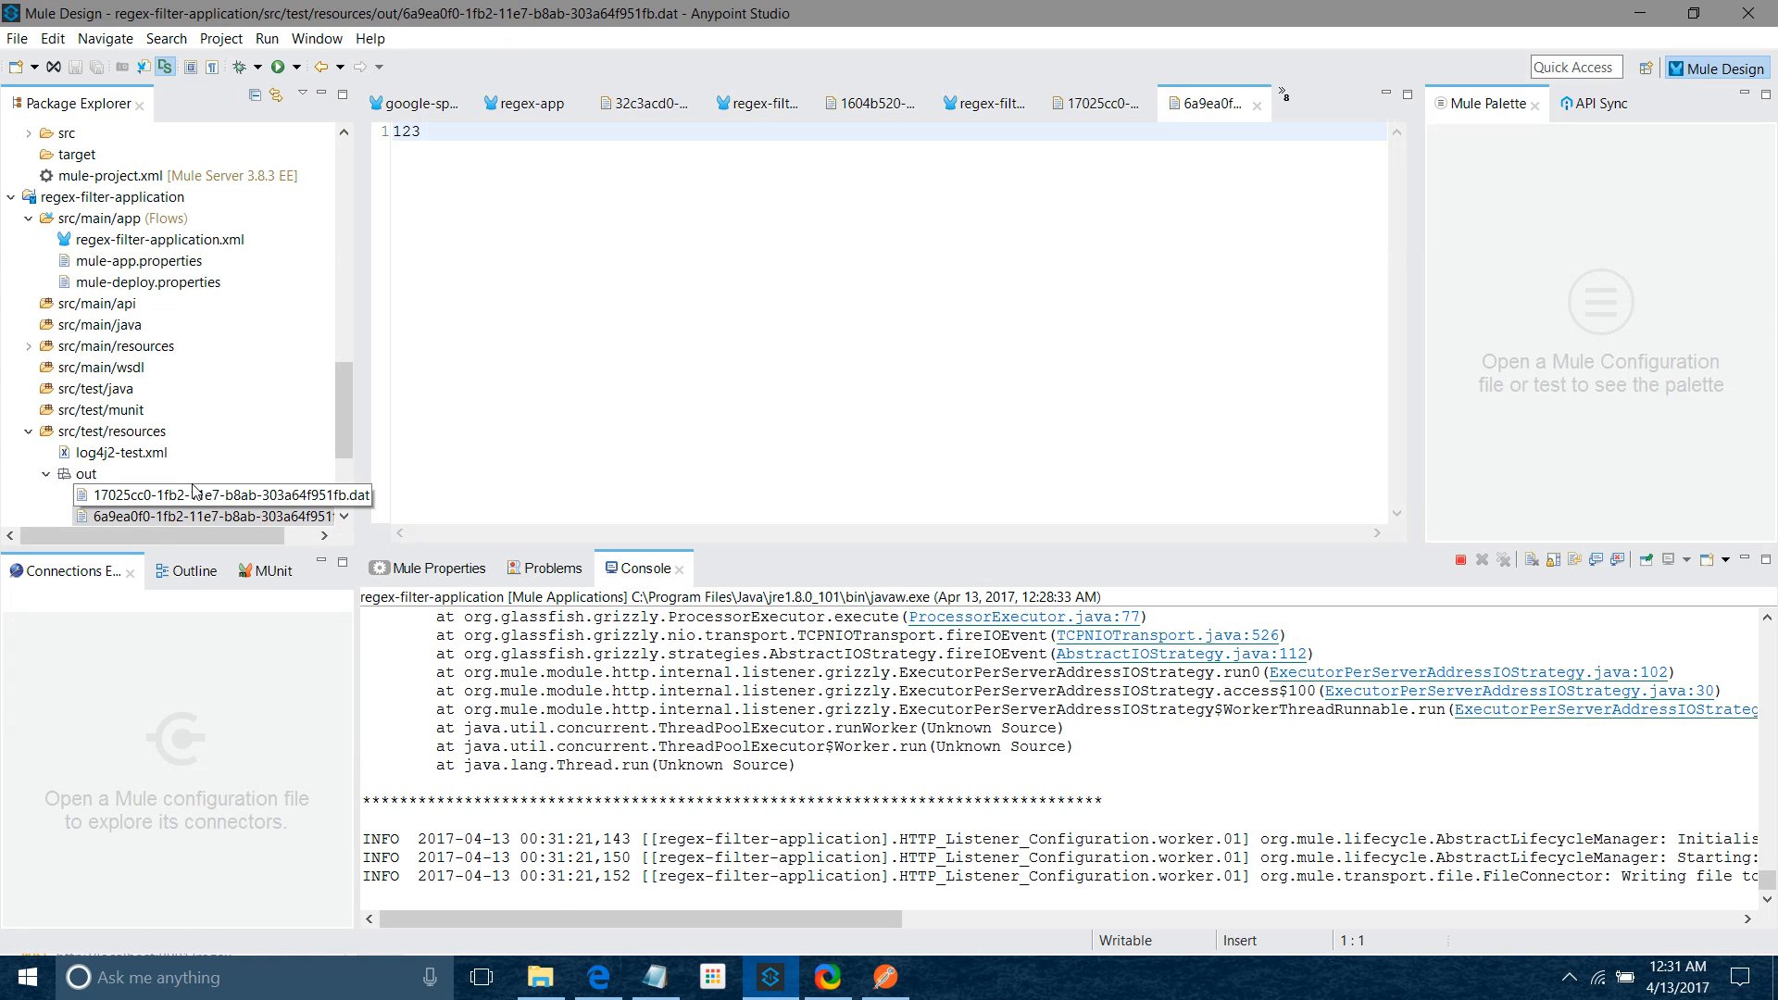
{"action": "left_click", "coordinate": [156, 239]}
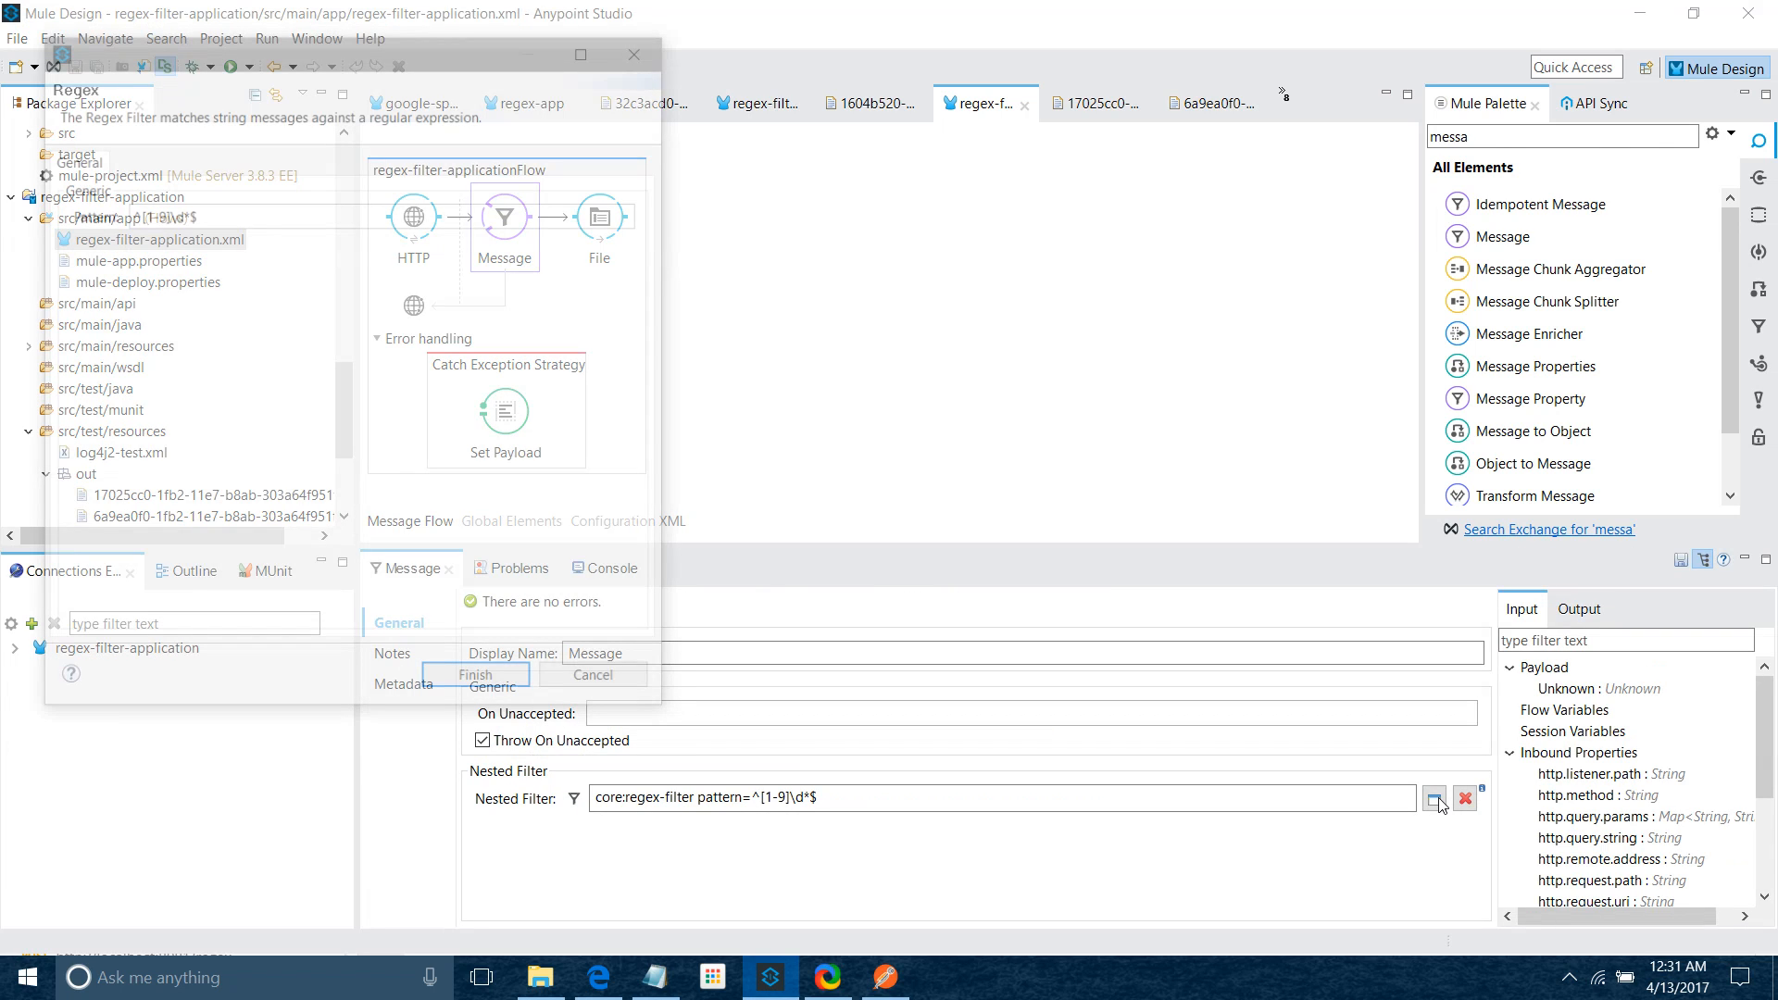
Change the nested regex filter pattern to letters-only ^[a-zA-Z]*$, save, and go back to Postman
{"action": "left_click", "coordinate": [1434, 798]}
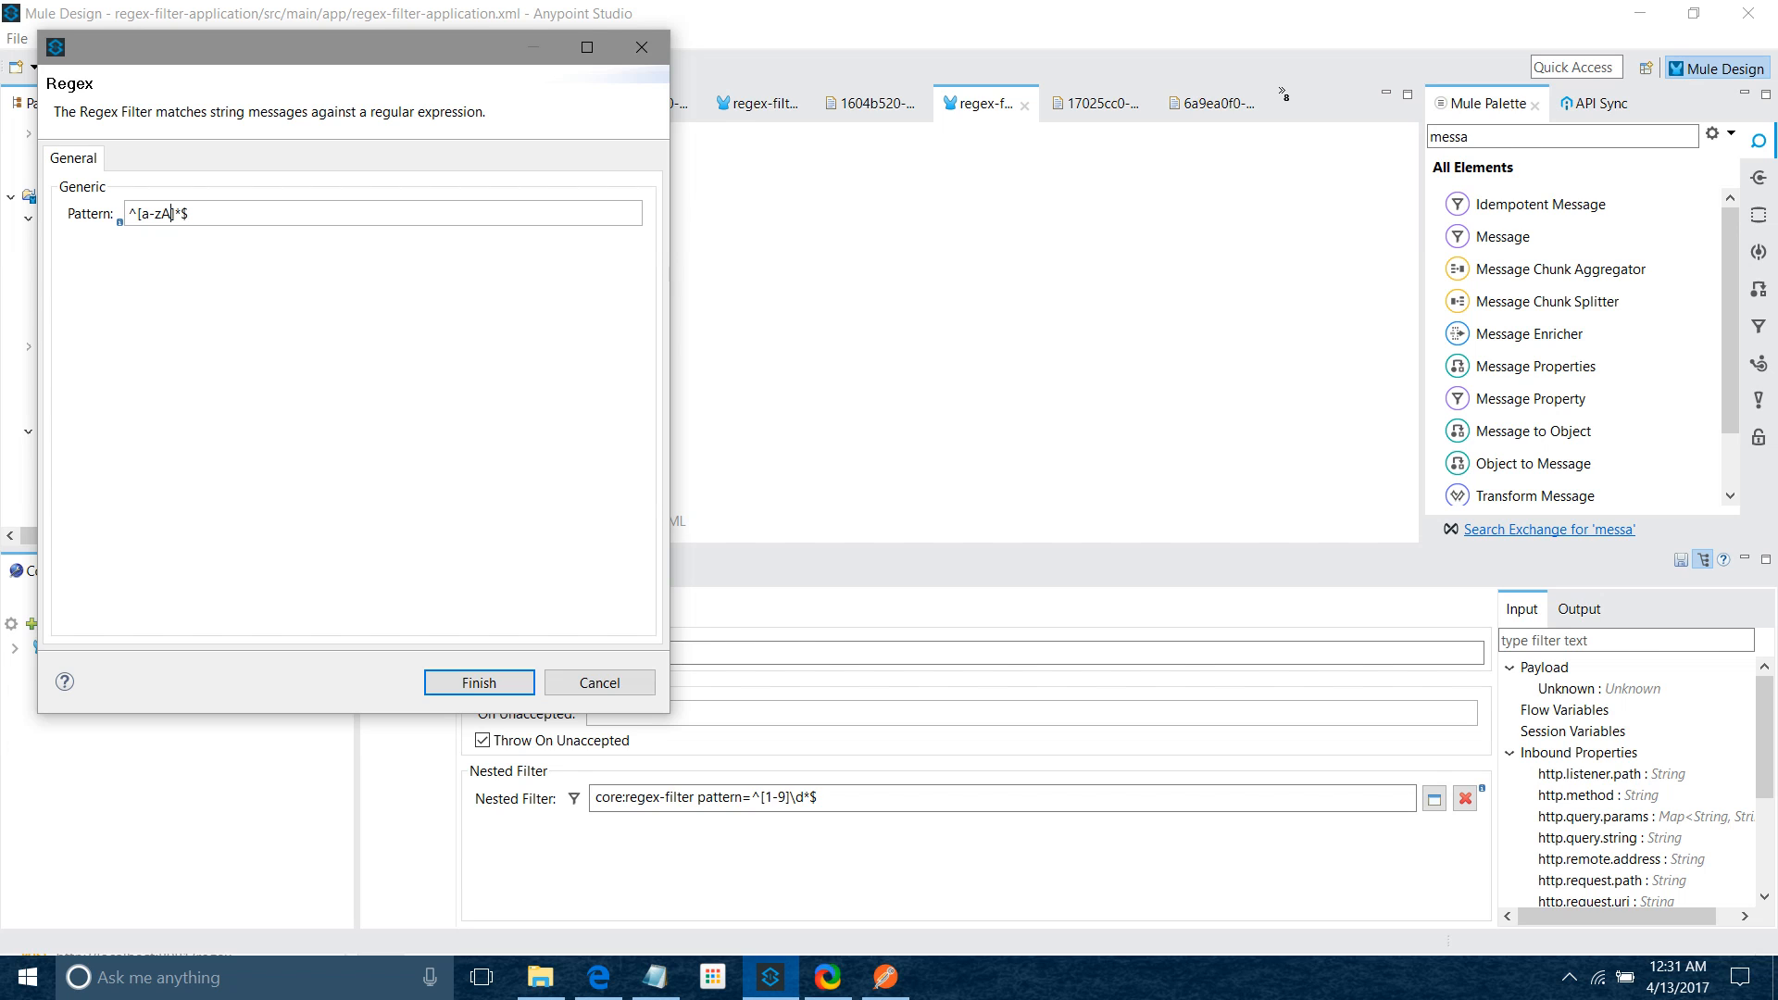
{"action": "type", "text": "-Z"}
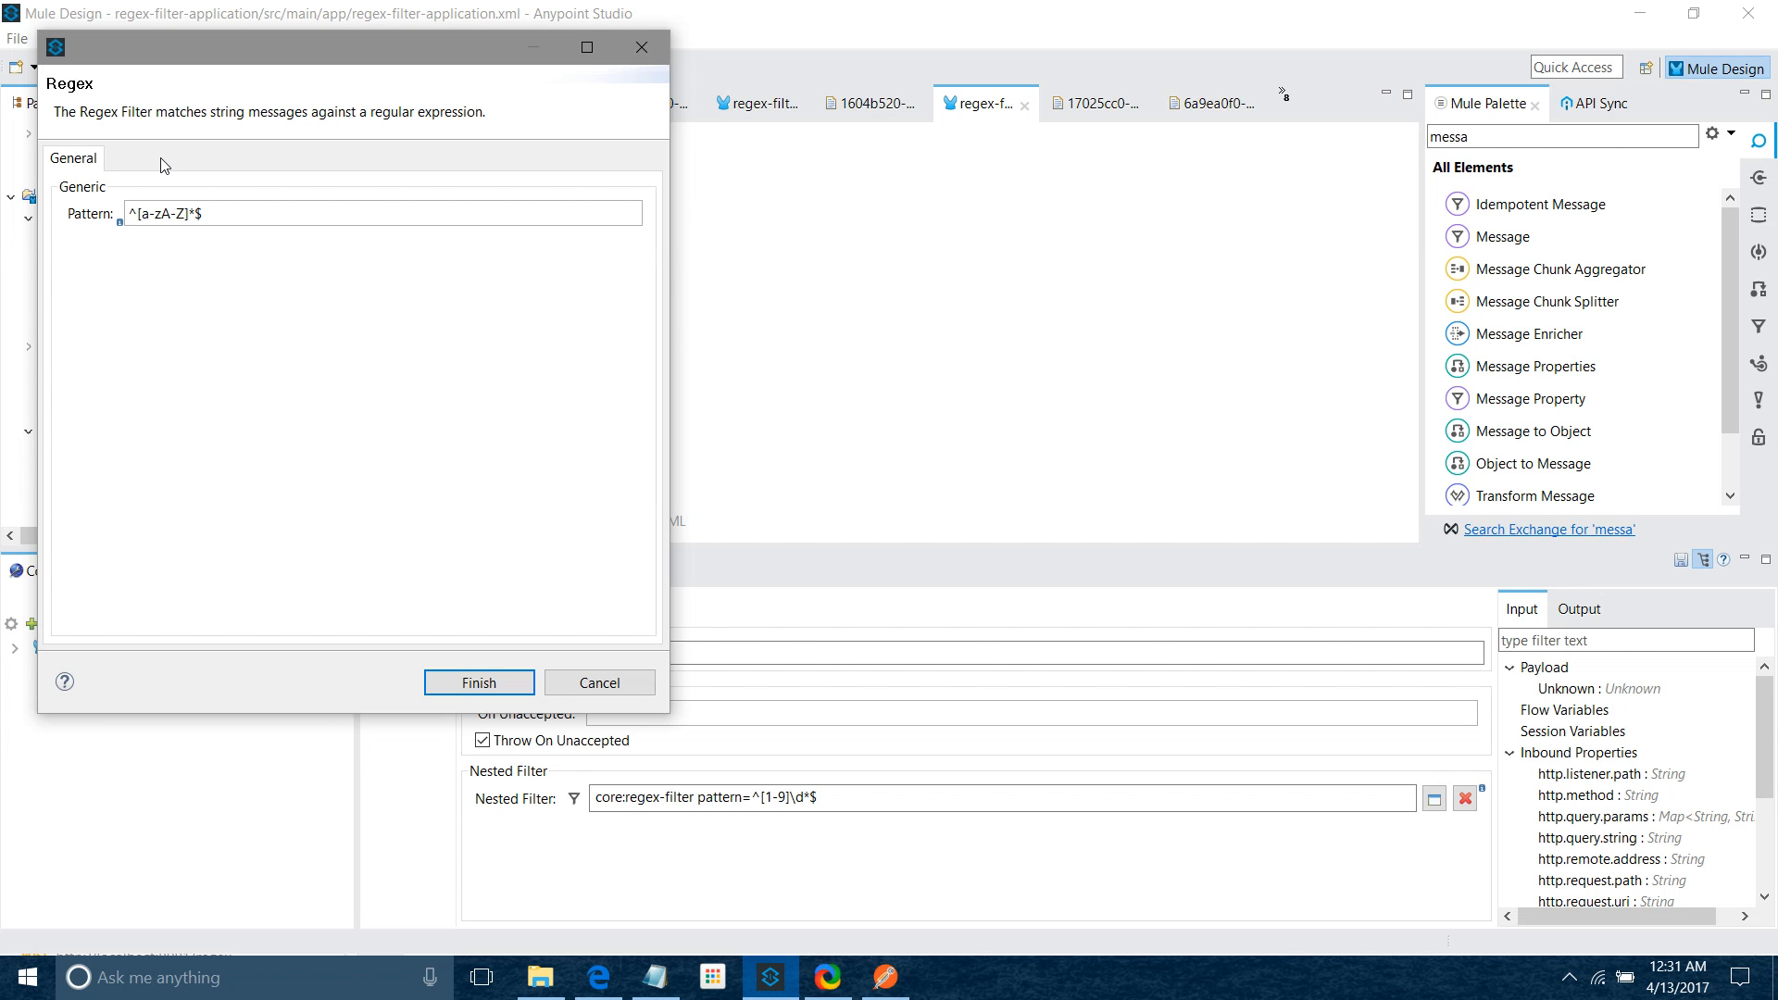
{"action": "left_click", "coordinate": [478, 684]}
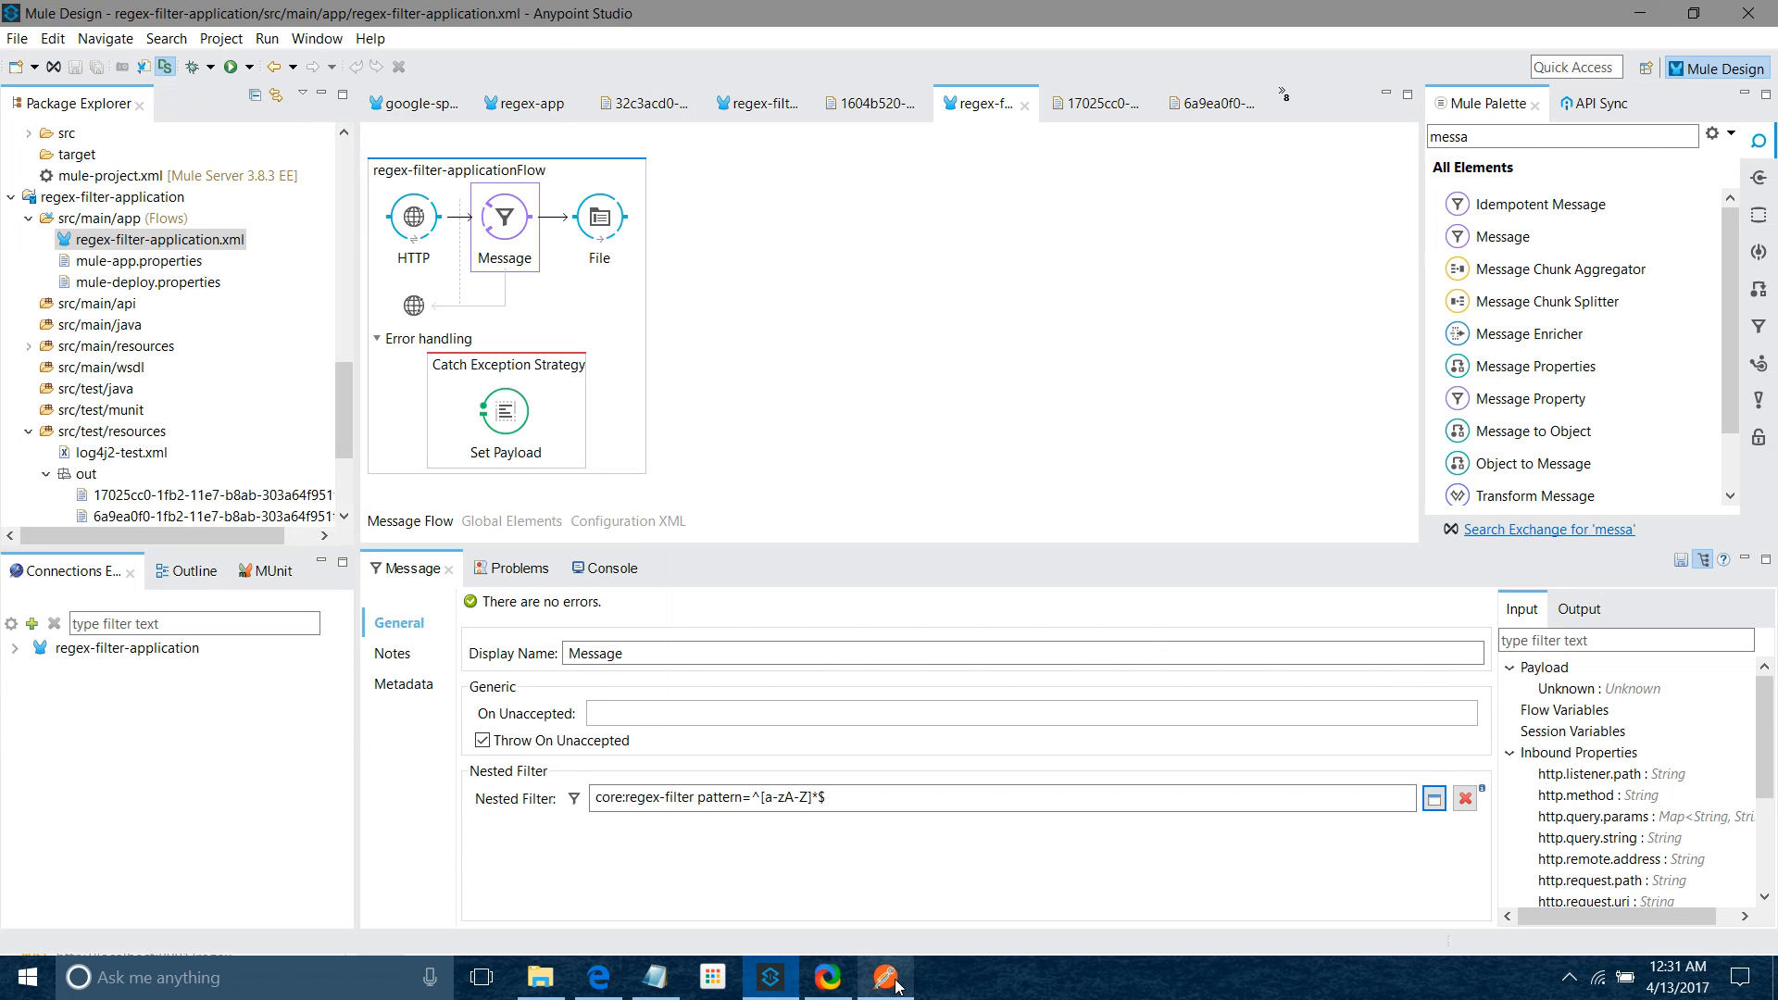
{"action": "mouse_move", "coordinate": [1145, 269]}
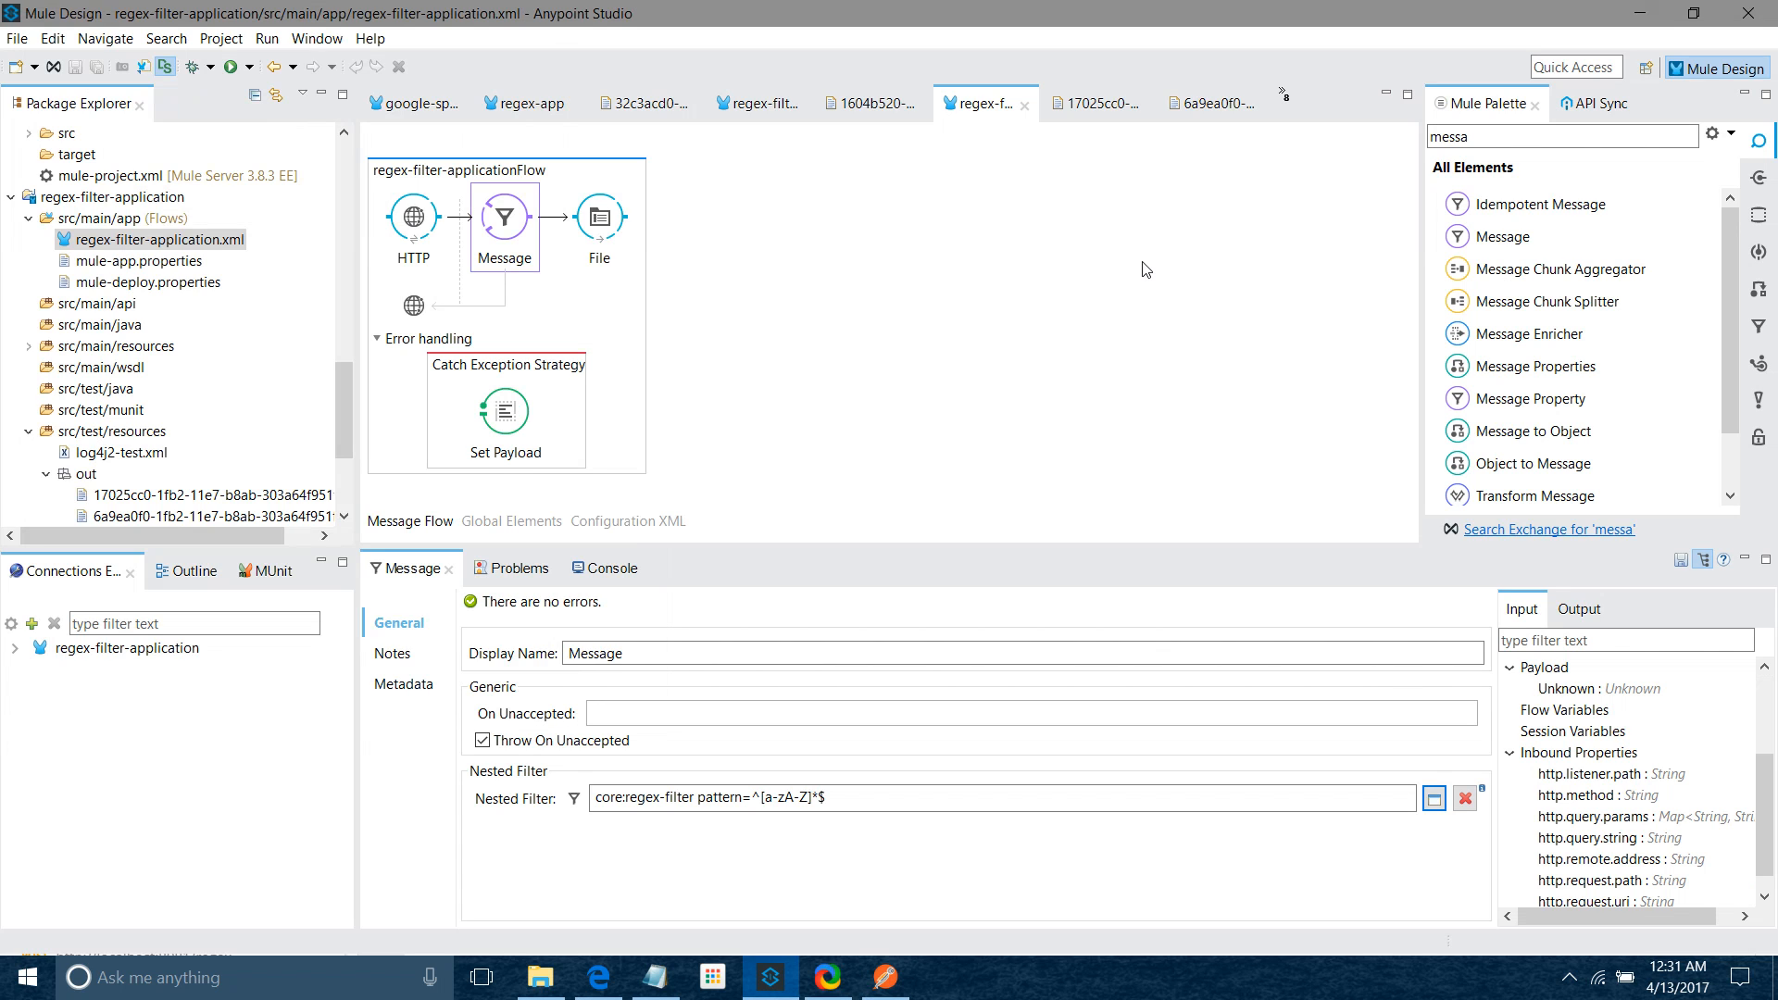
{"action": "left_click", "coordinate": [601, 569]}
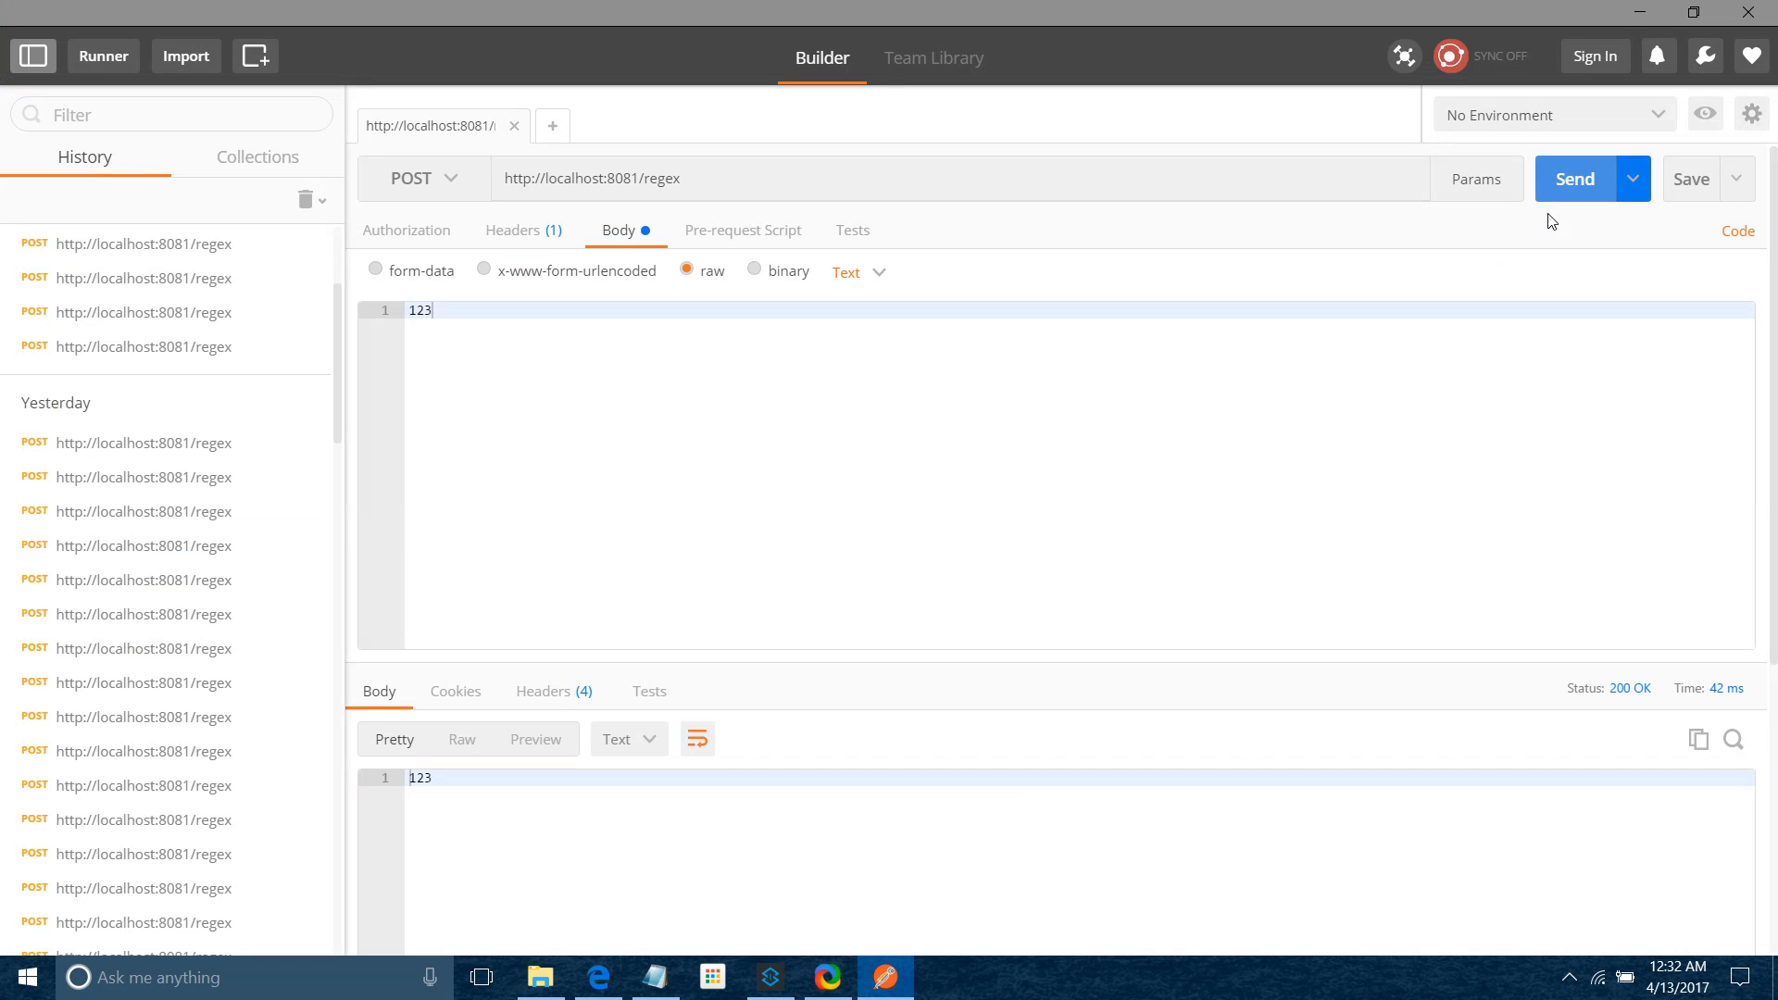
POST 123 to get the pattern-mismatch reply, then set the body to aASDFGewew
{"action": "left_click", "coordinate": [1572, 180]}
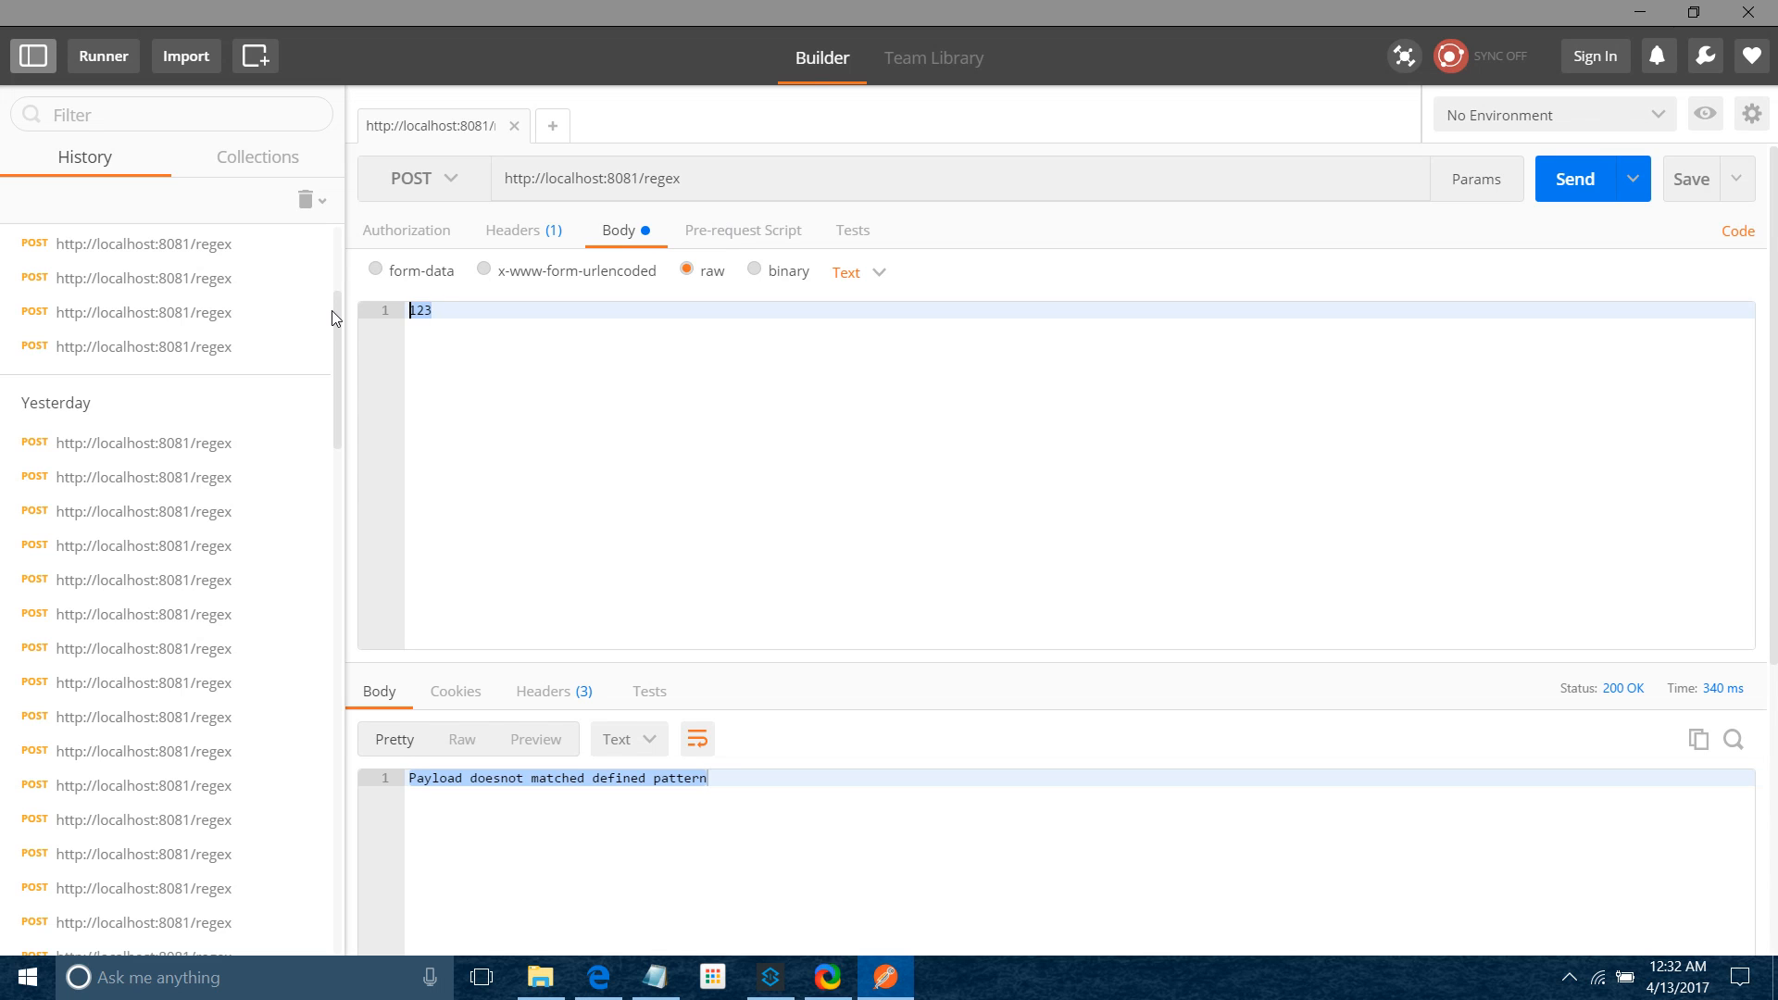
{"action": "type", "text": "aA"}
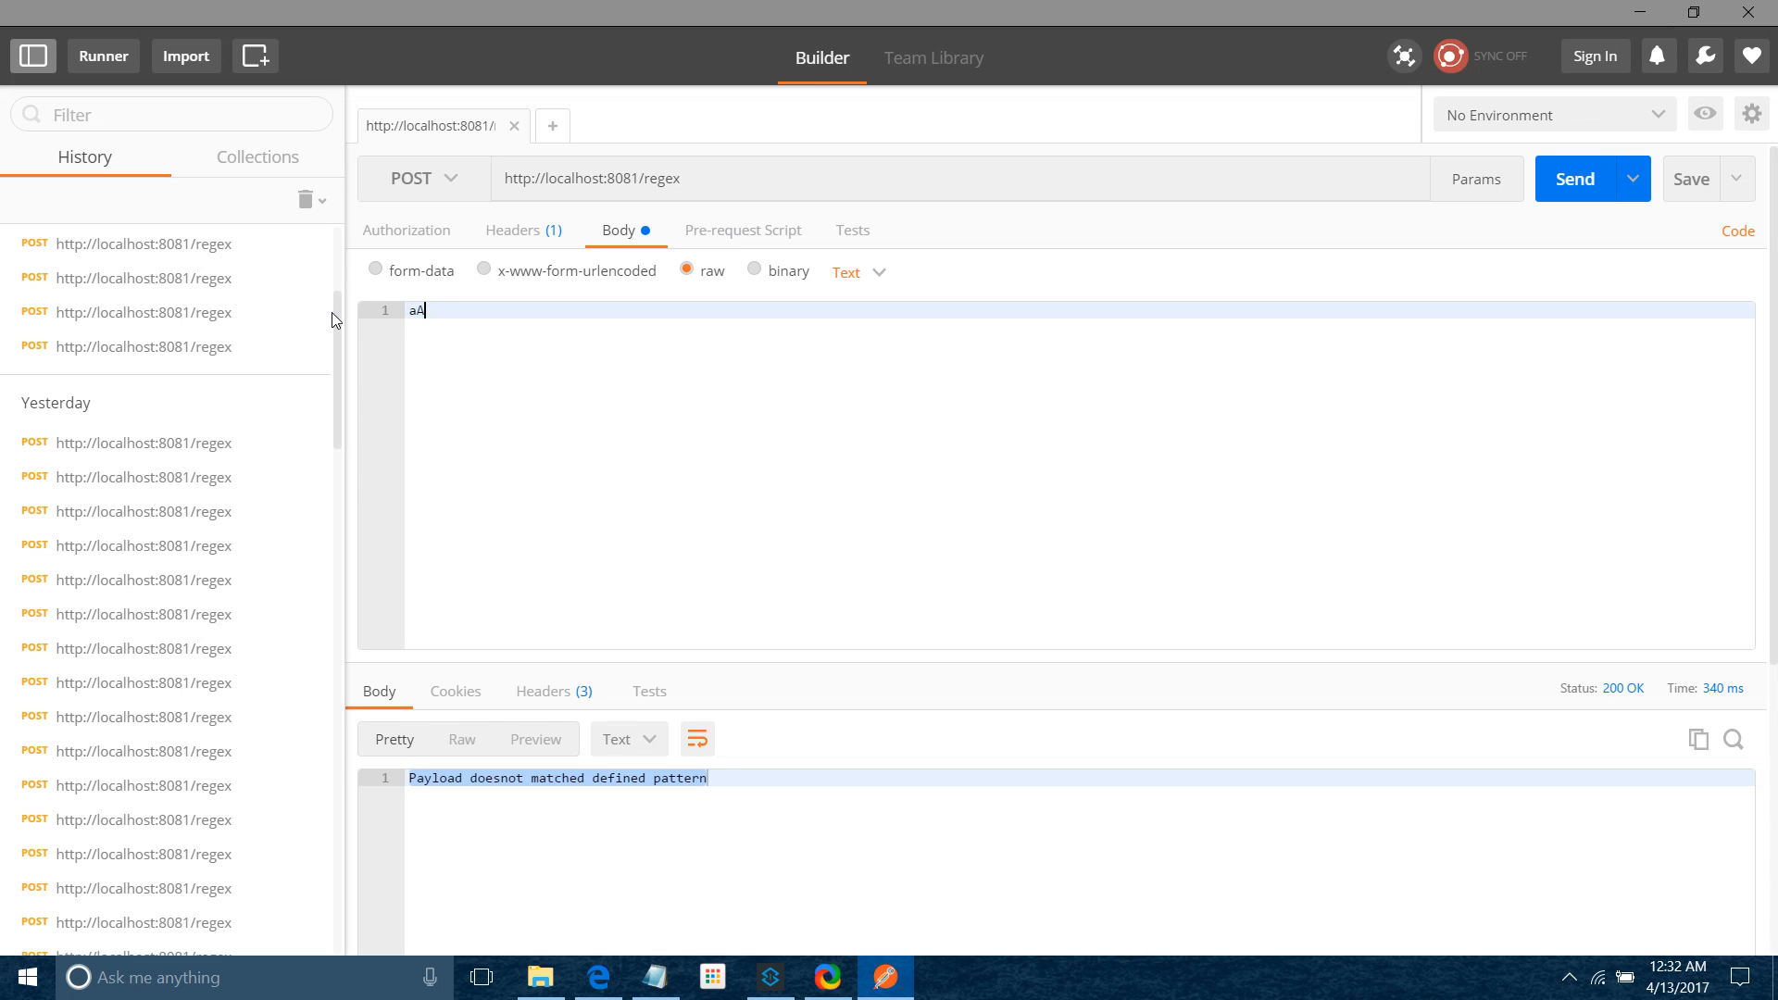
{"action": "type", "text": "SDFG"}
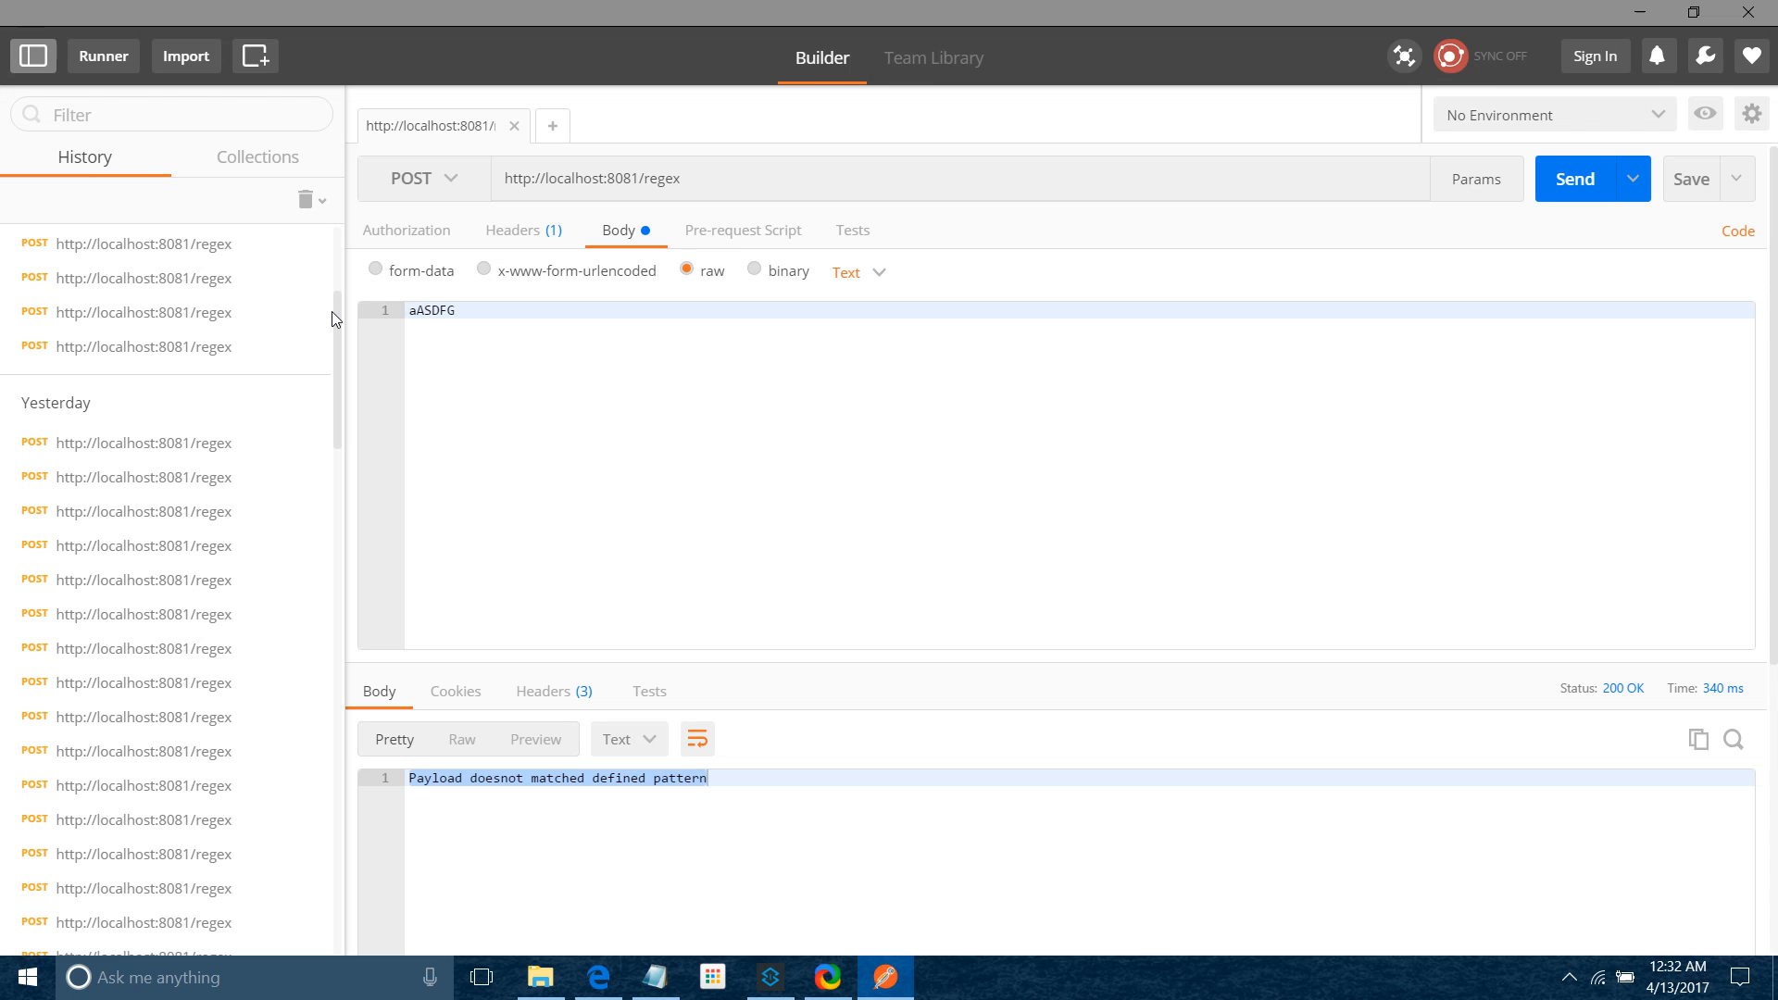
{"action": "type", "text": "ewew"}
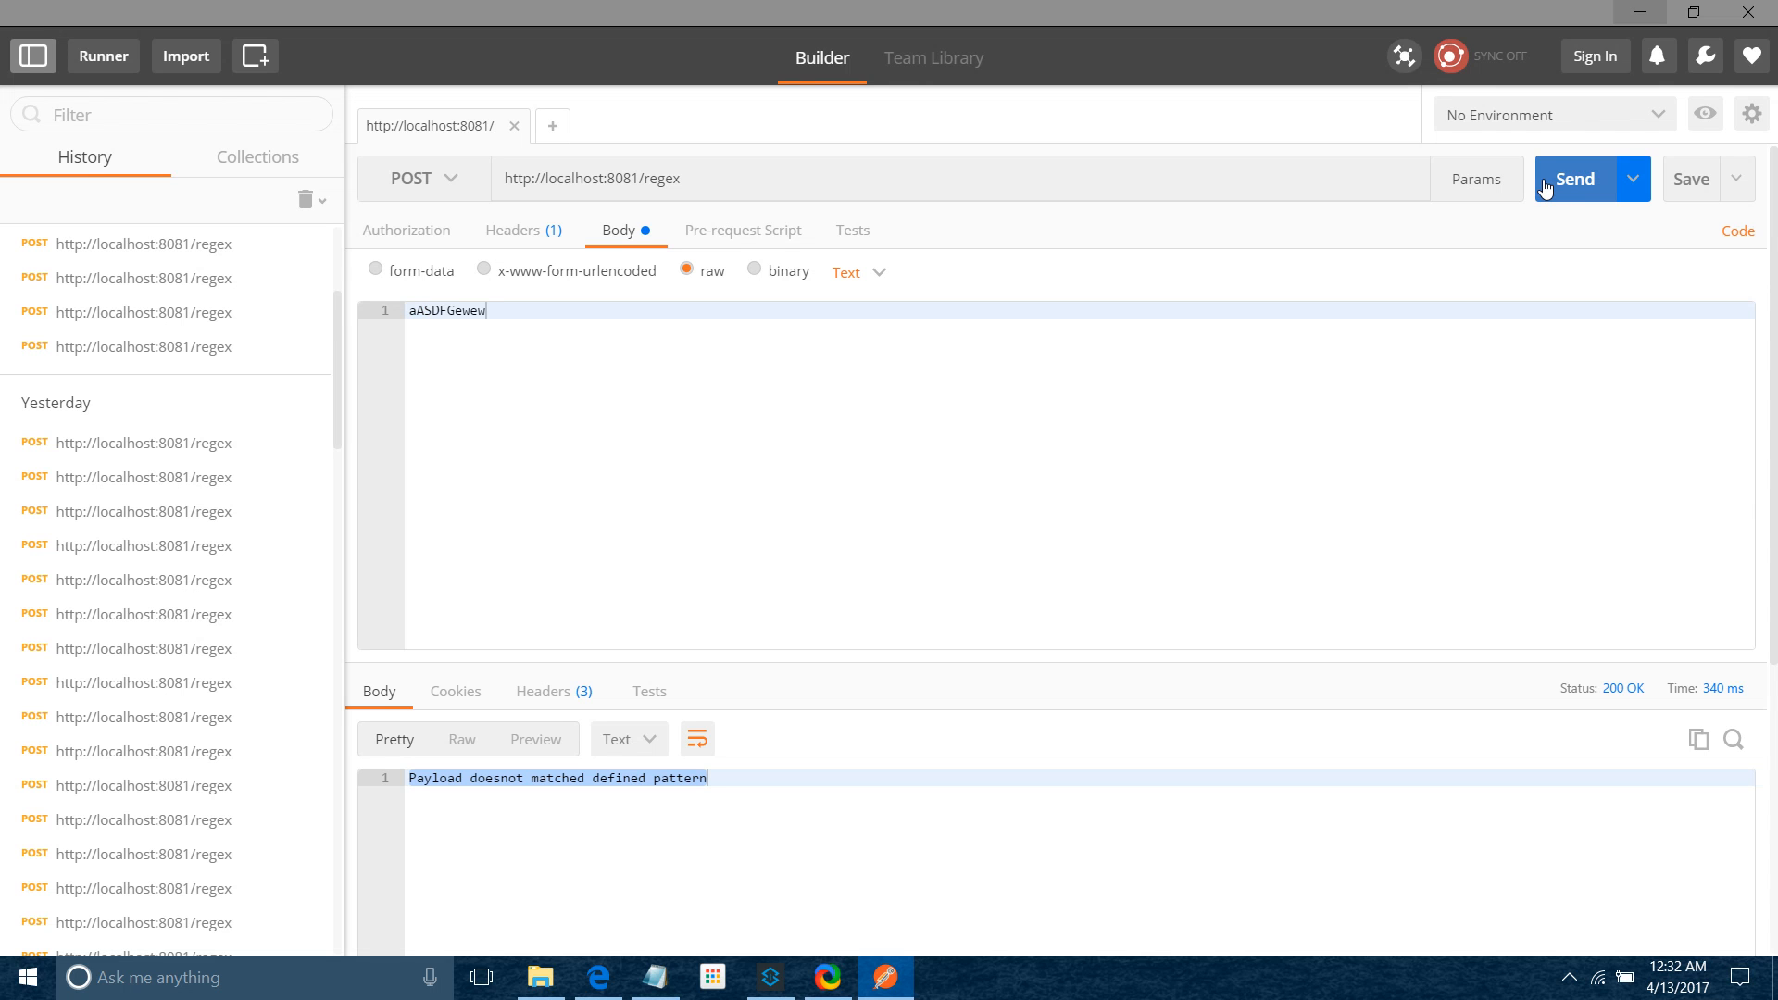
Switch back to Anypoint Studio and bring up the out folder's actions for a refresh
{"action": "left_click", "coordinate": [770, 976]}
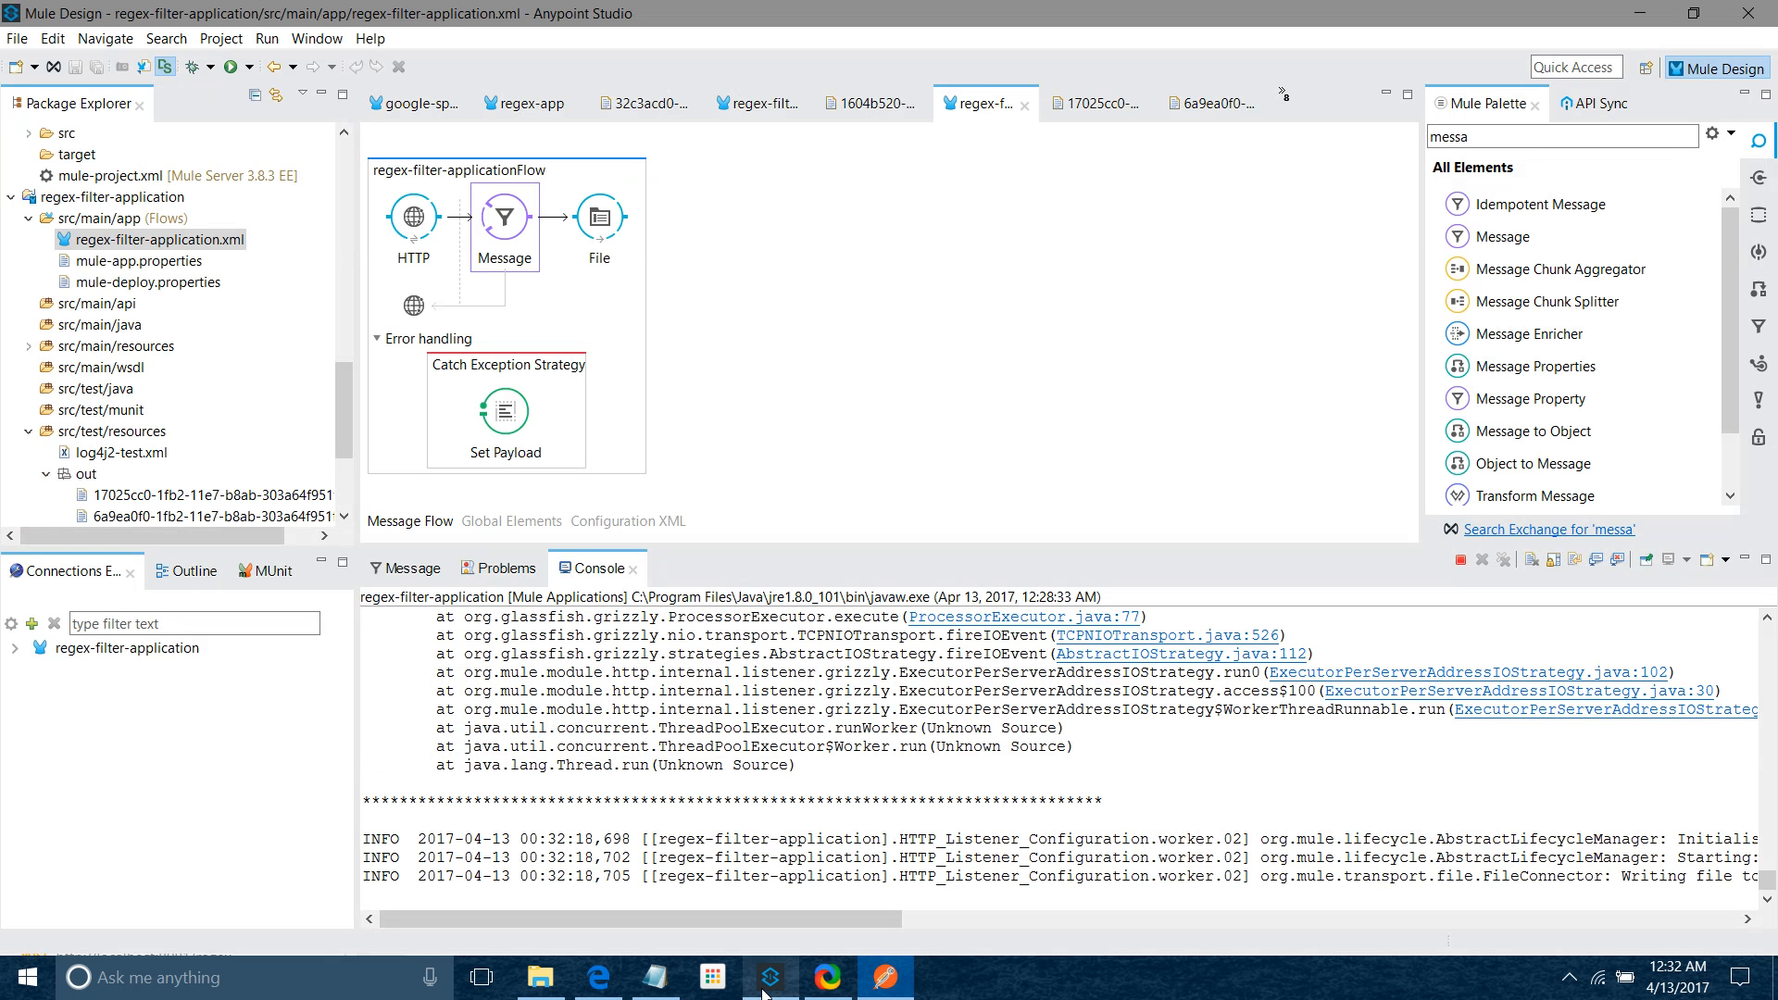
{"action": "right_click", "coordinate": [85, 473]}
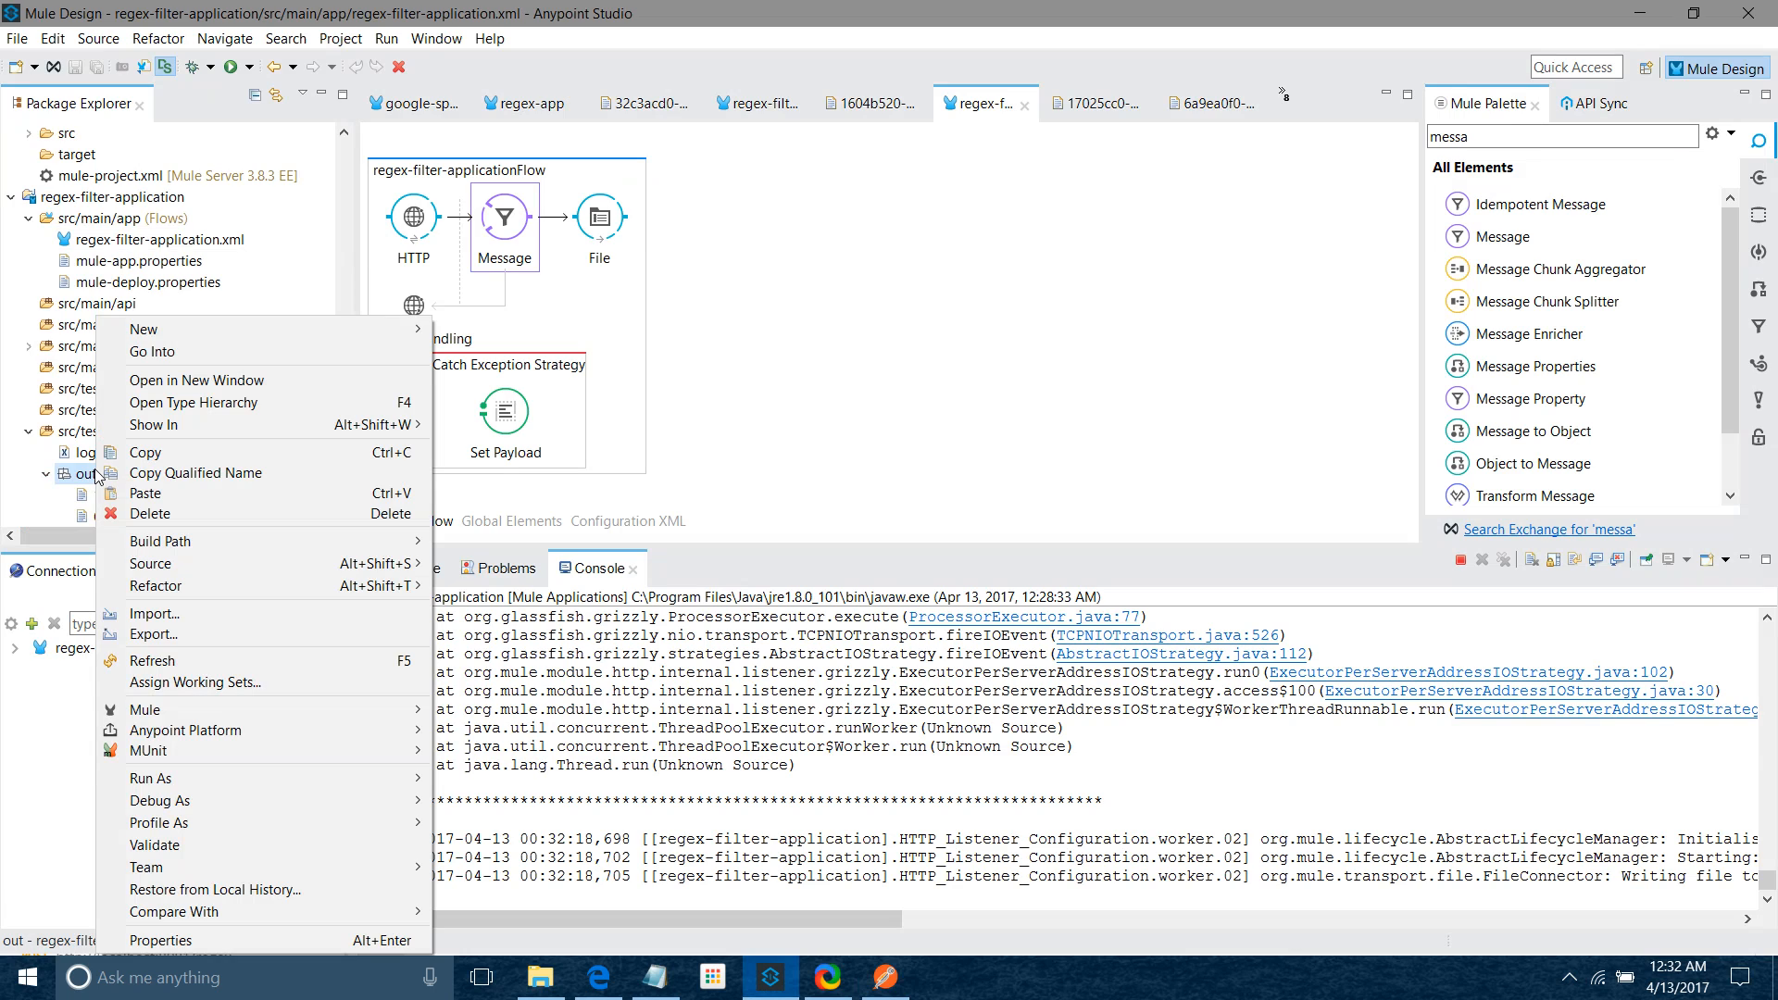